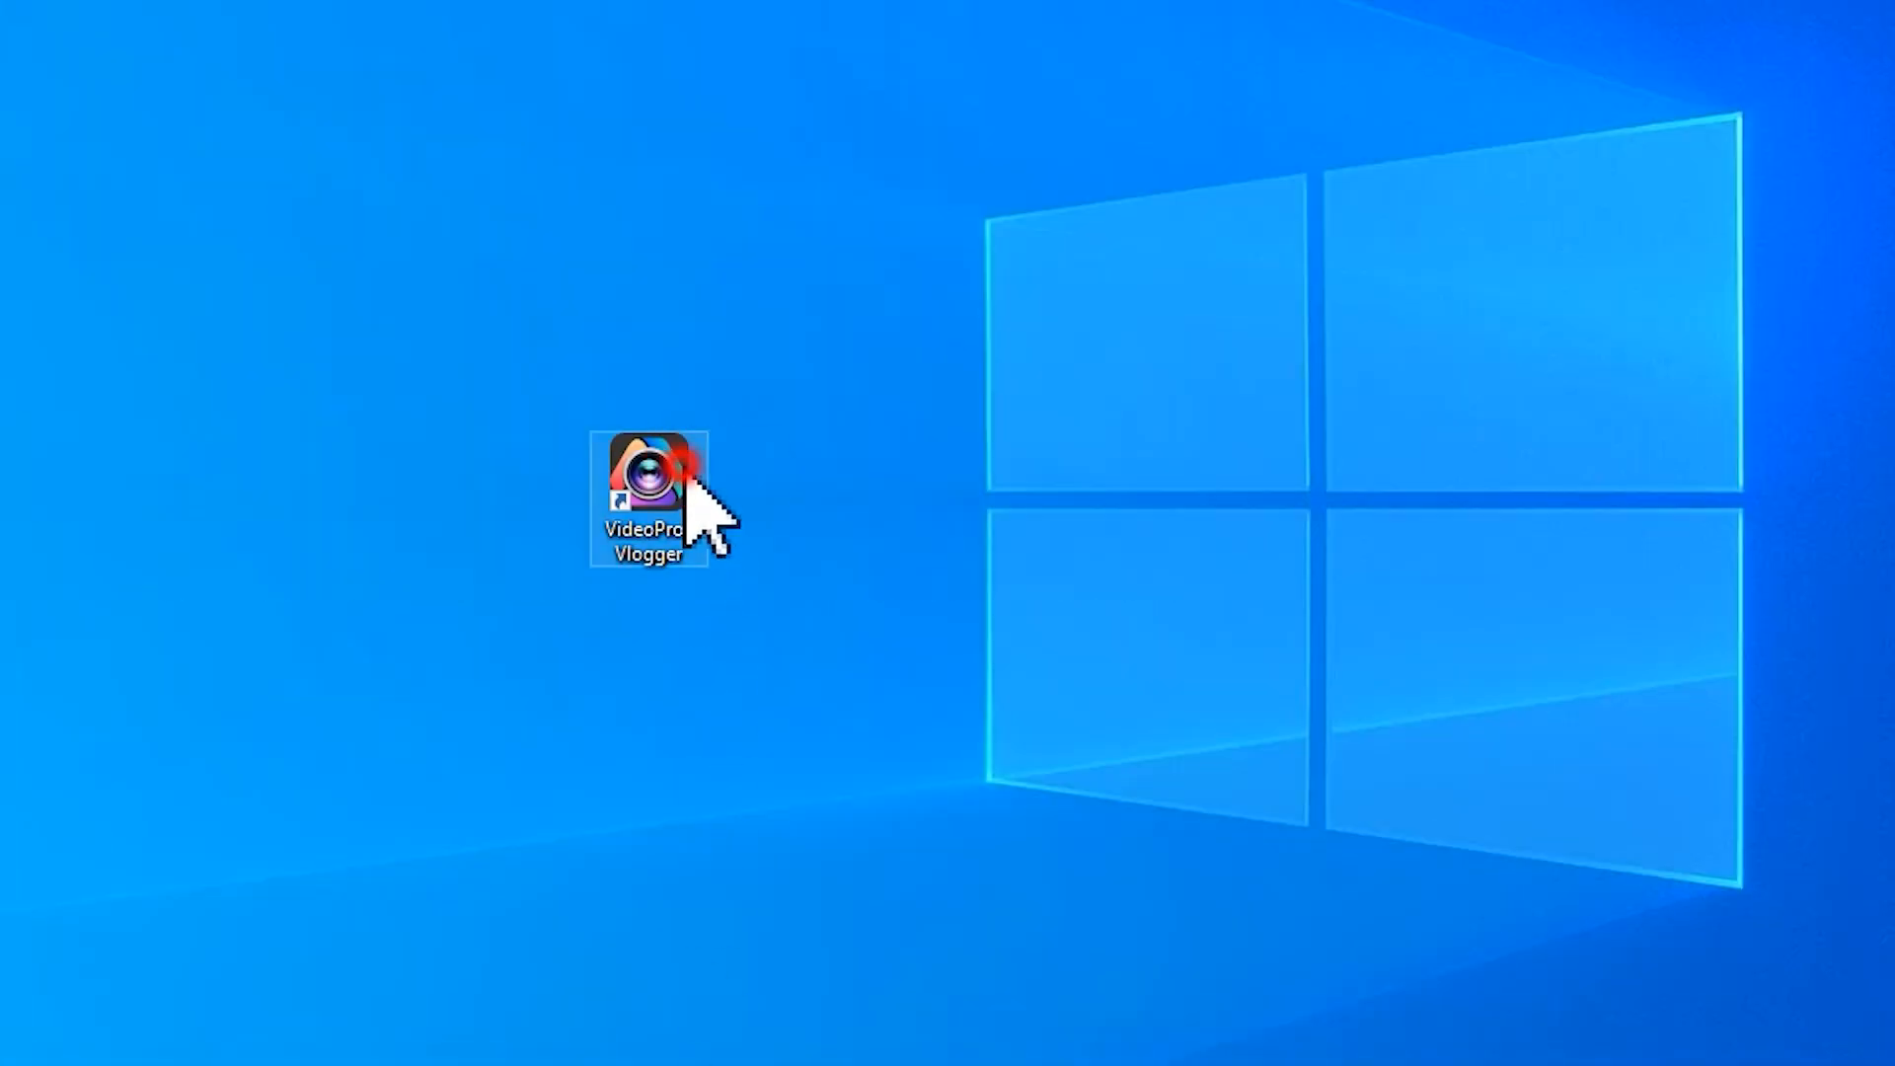
Launch VideoProc Vlogger from the desktop shortcut, loading the Black Screen project
double_click(650, 472)
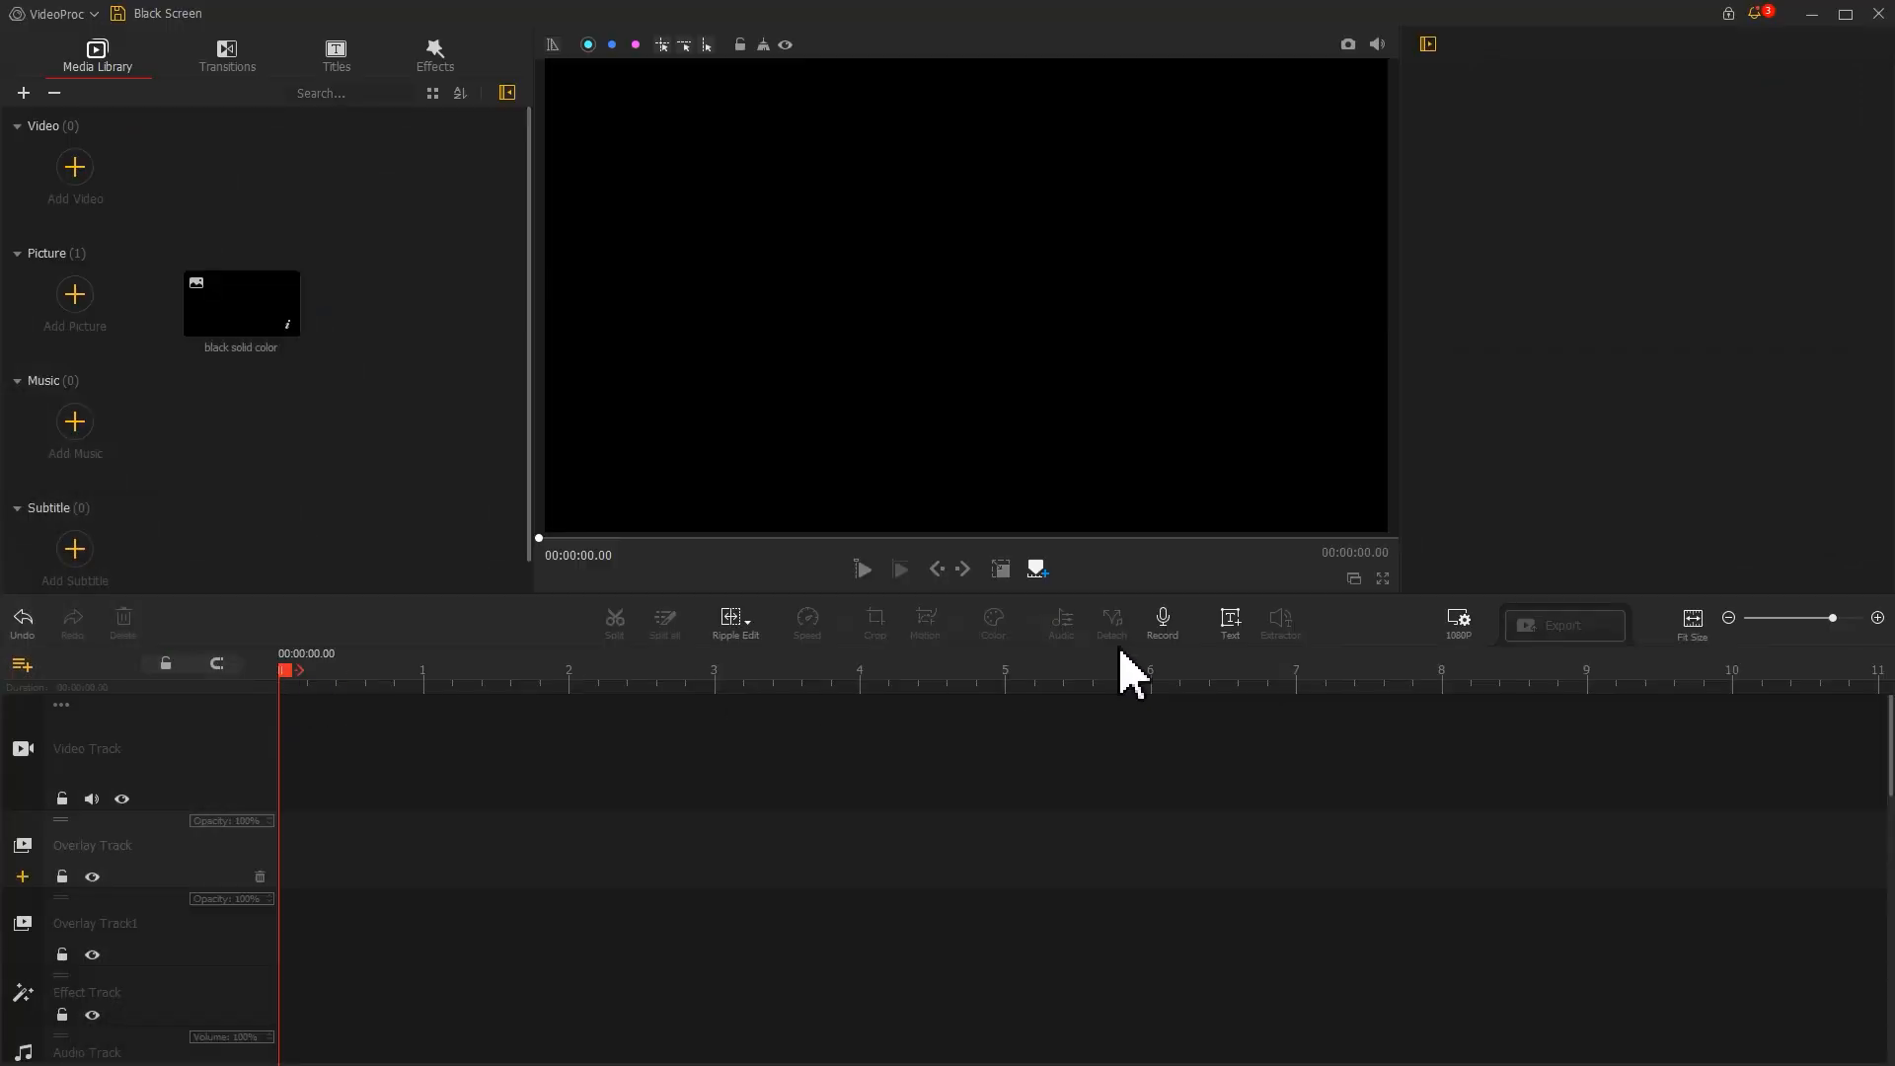
Set the project background colour to White in the resolution settings and confirm
click(1457, 621)
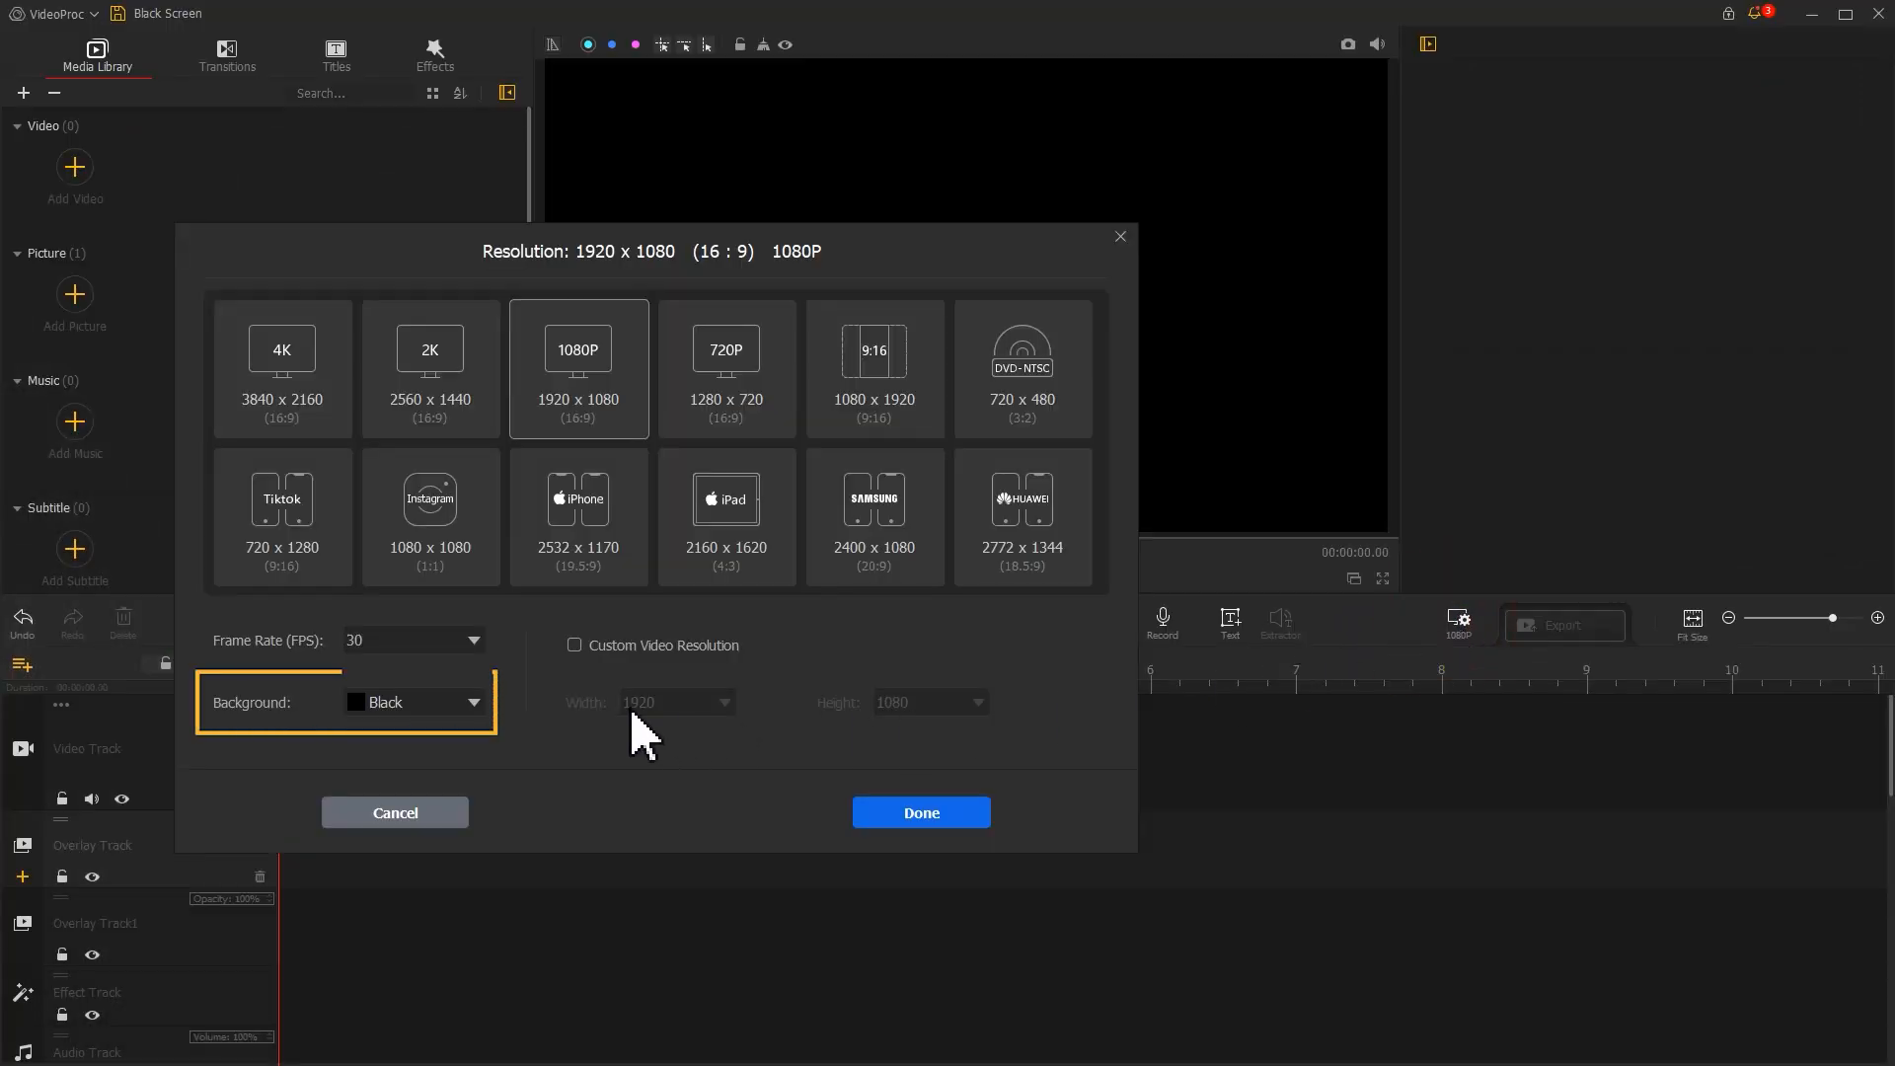
click(474, 702)
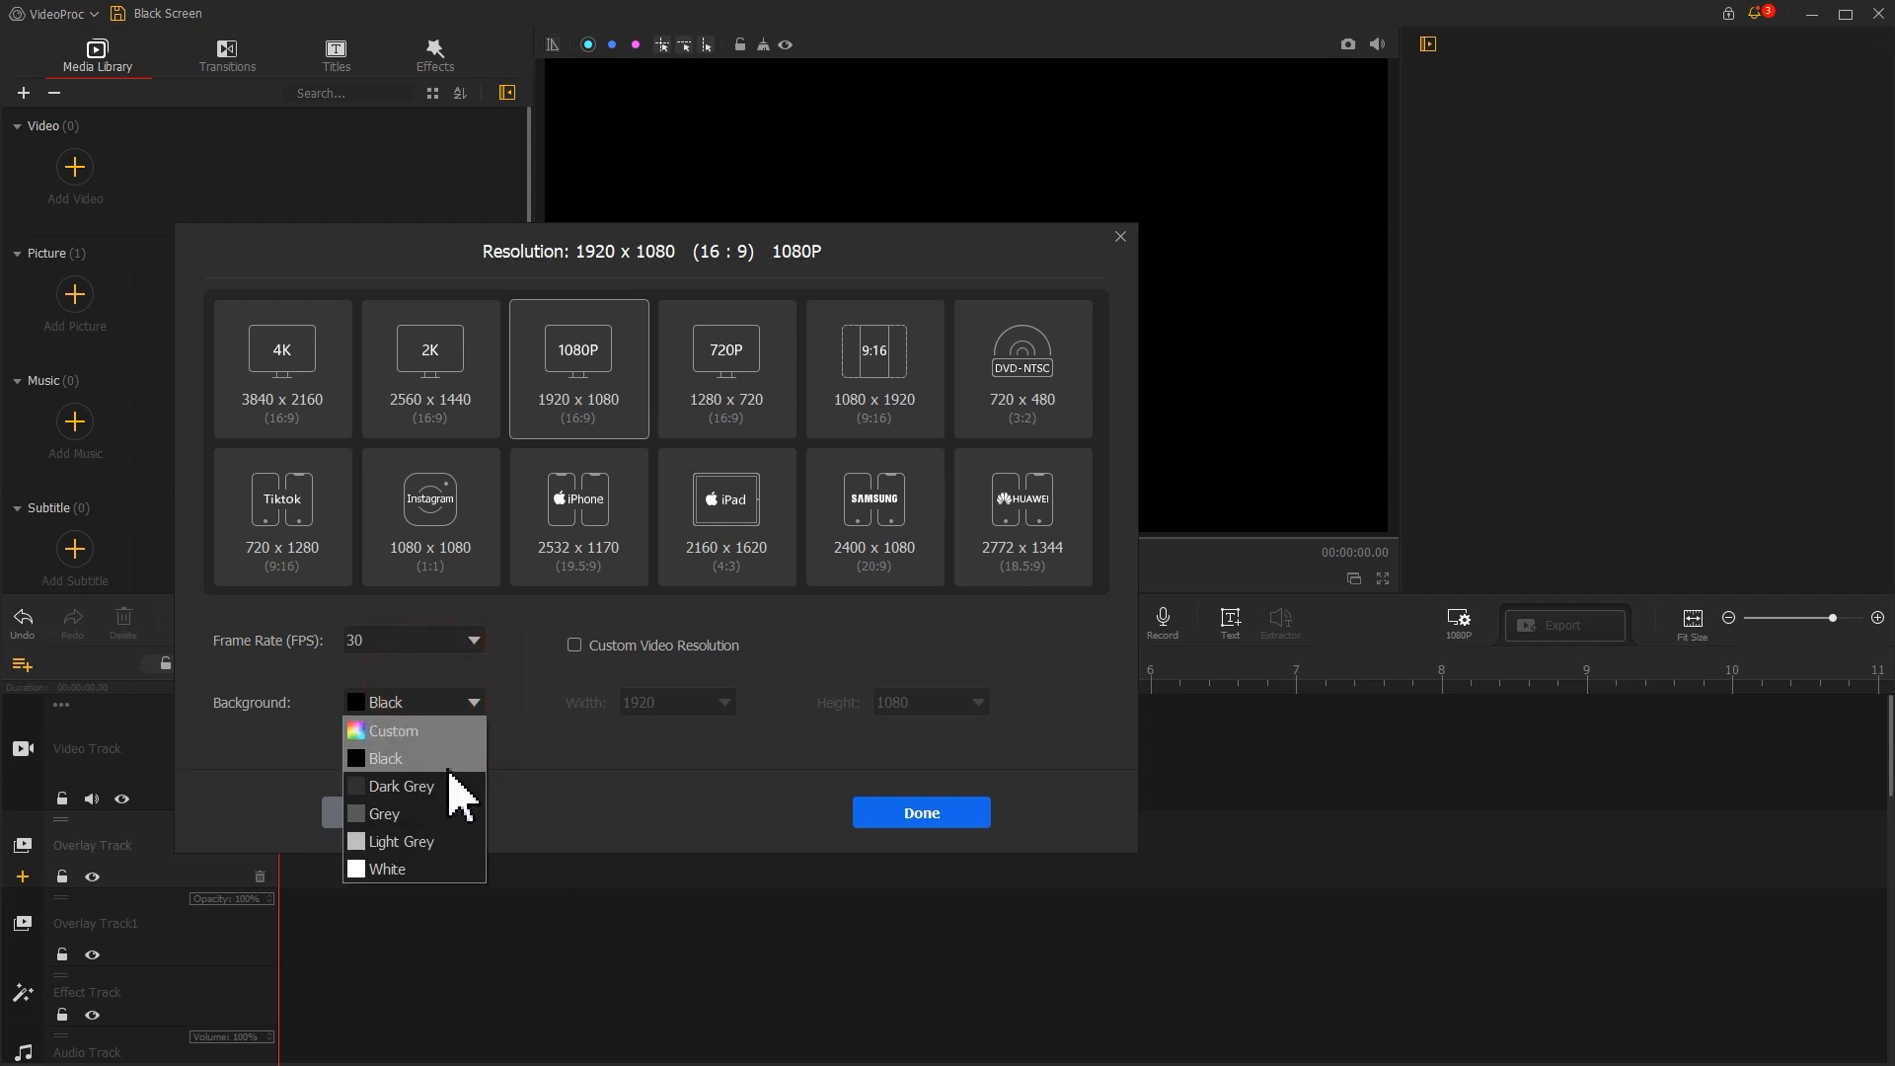
click(385, 869)
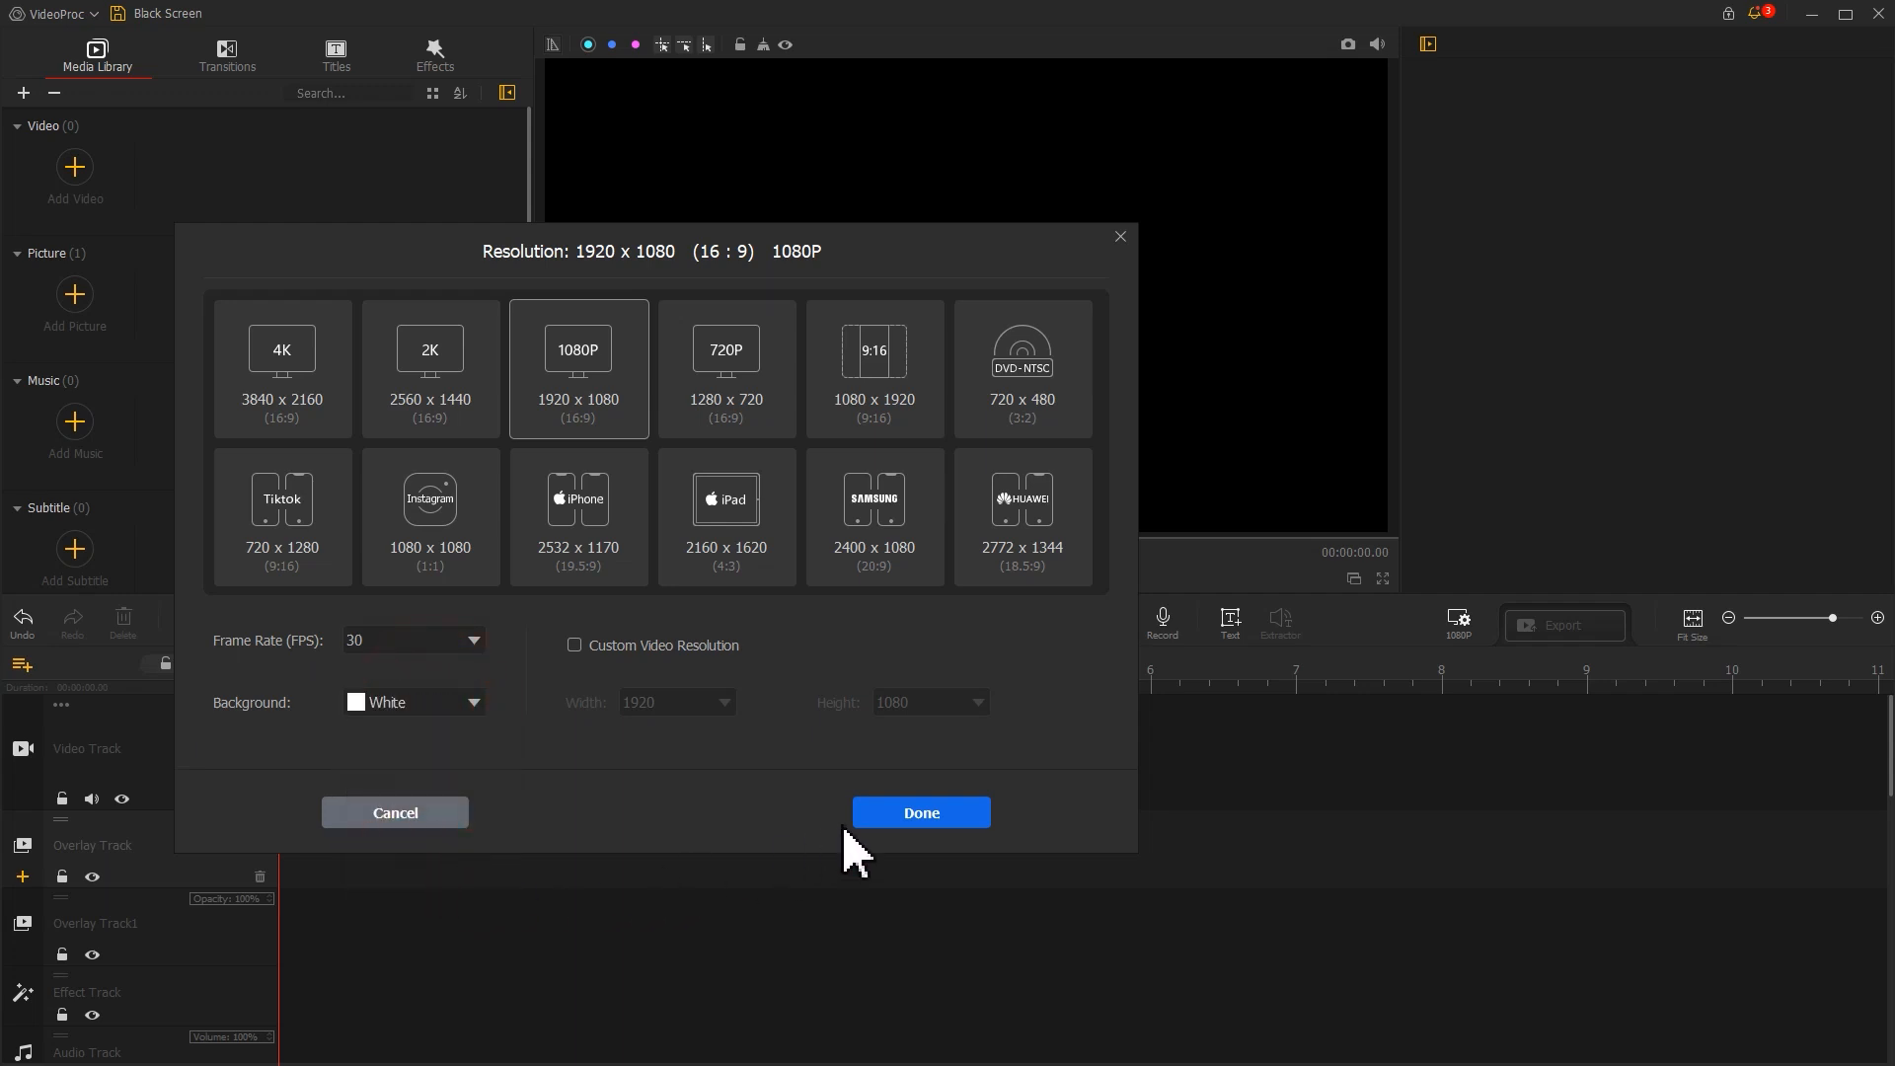
click(920, 812)
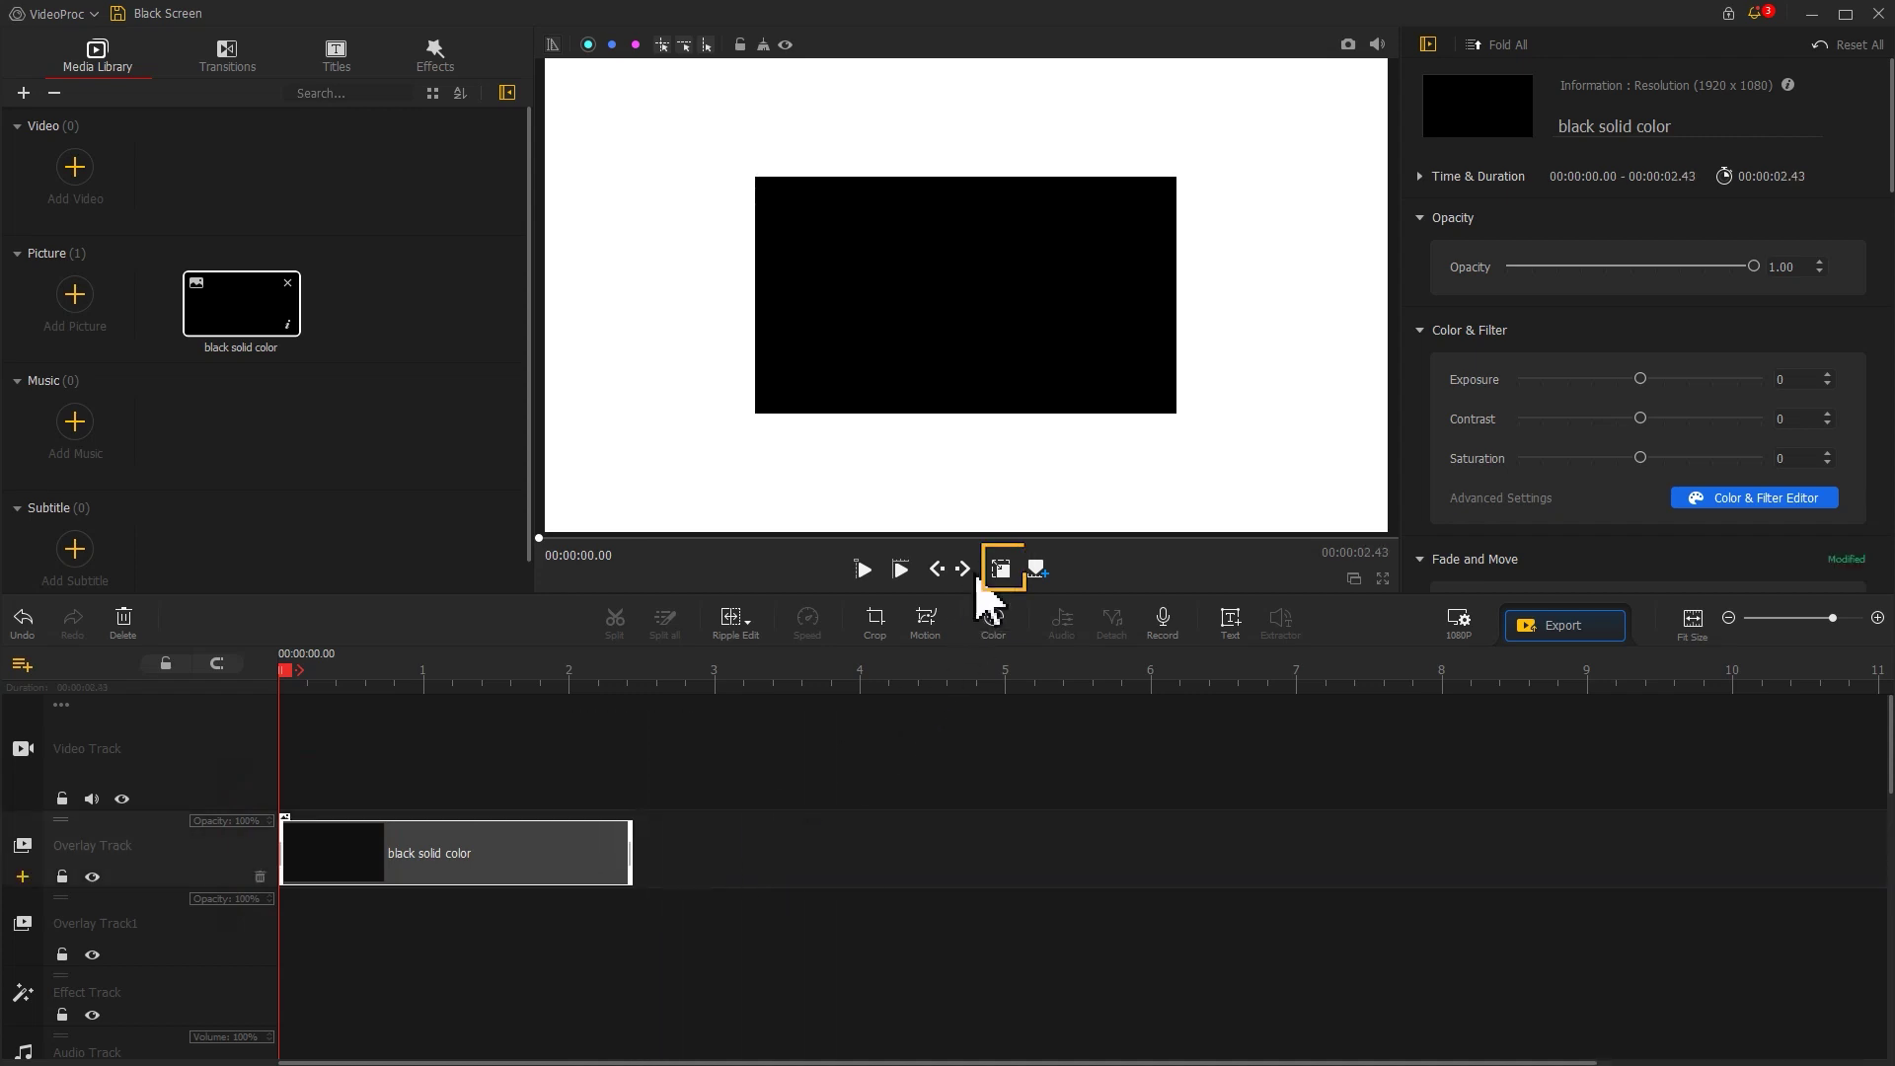
Add a Circular Mask effect with radius 0.30 and gradient 0.00 to the black clip
click(965, 294)
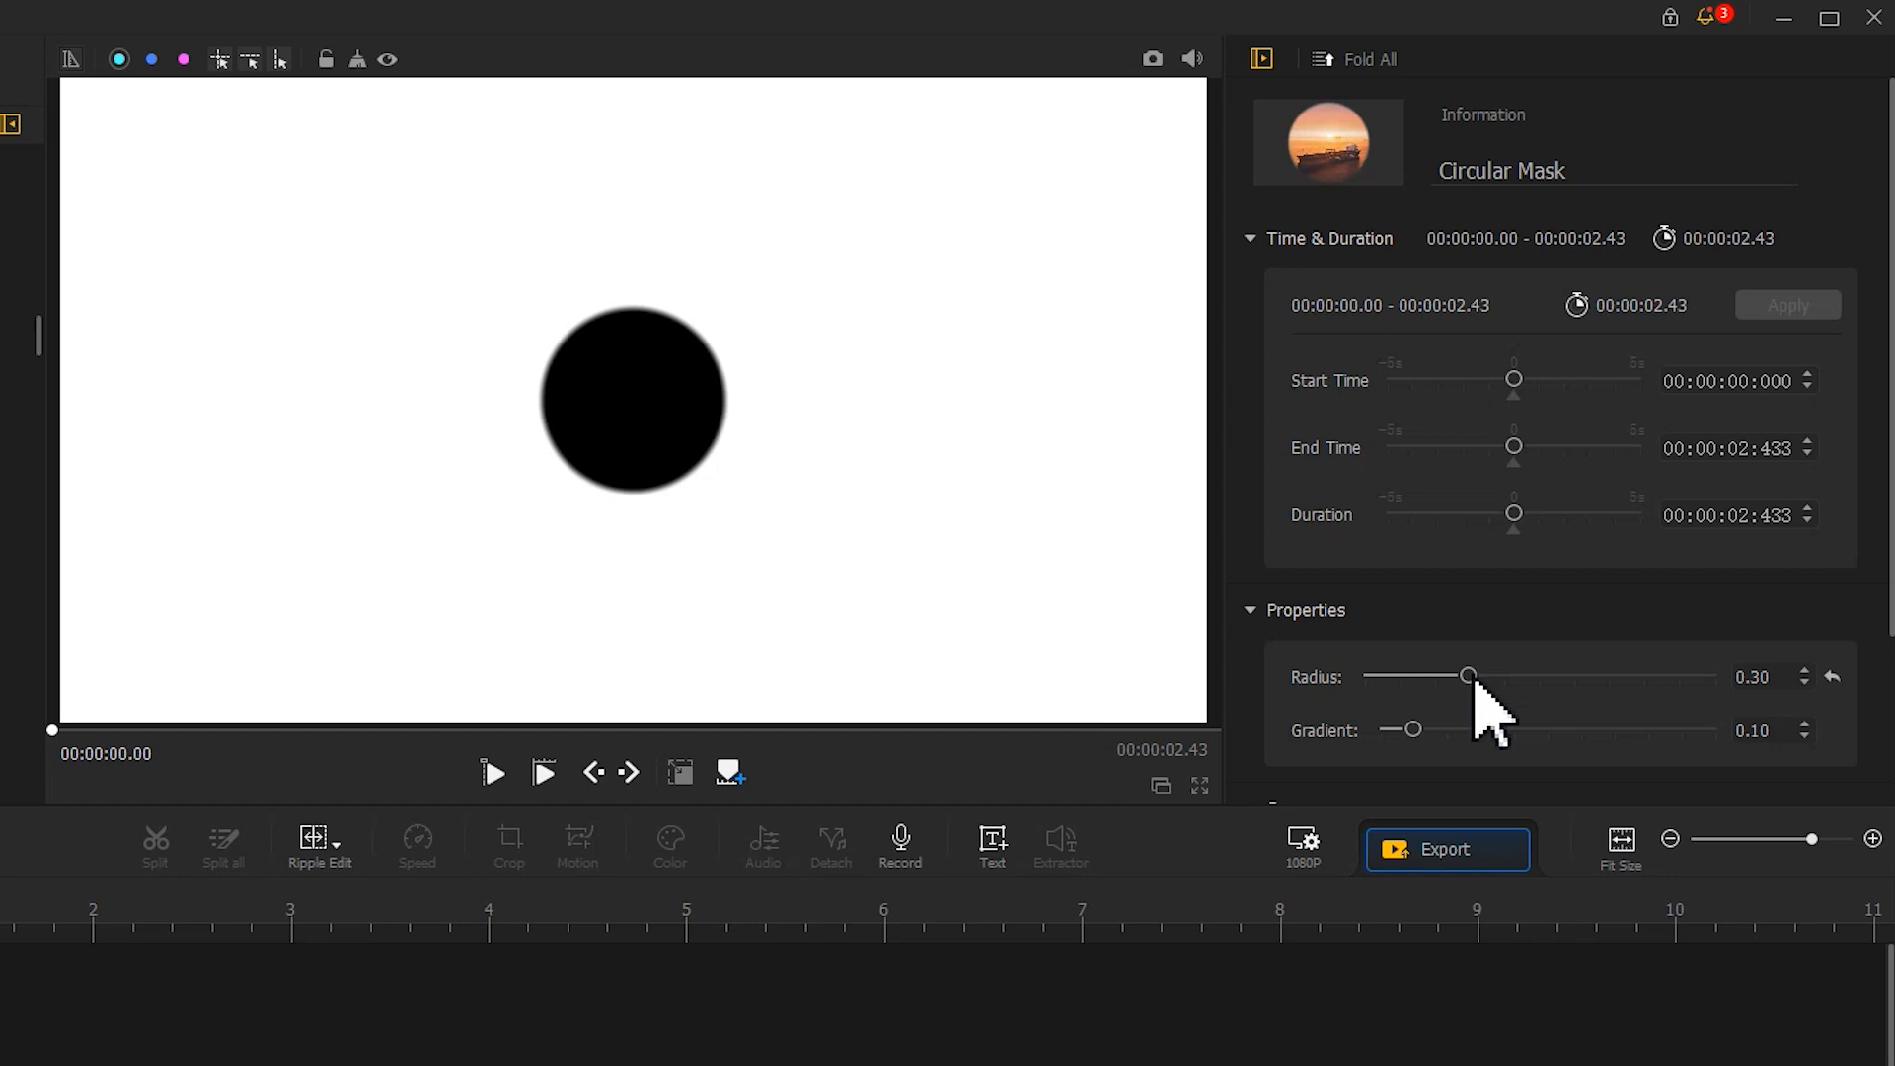
mouse_move(1486, 713)
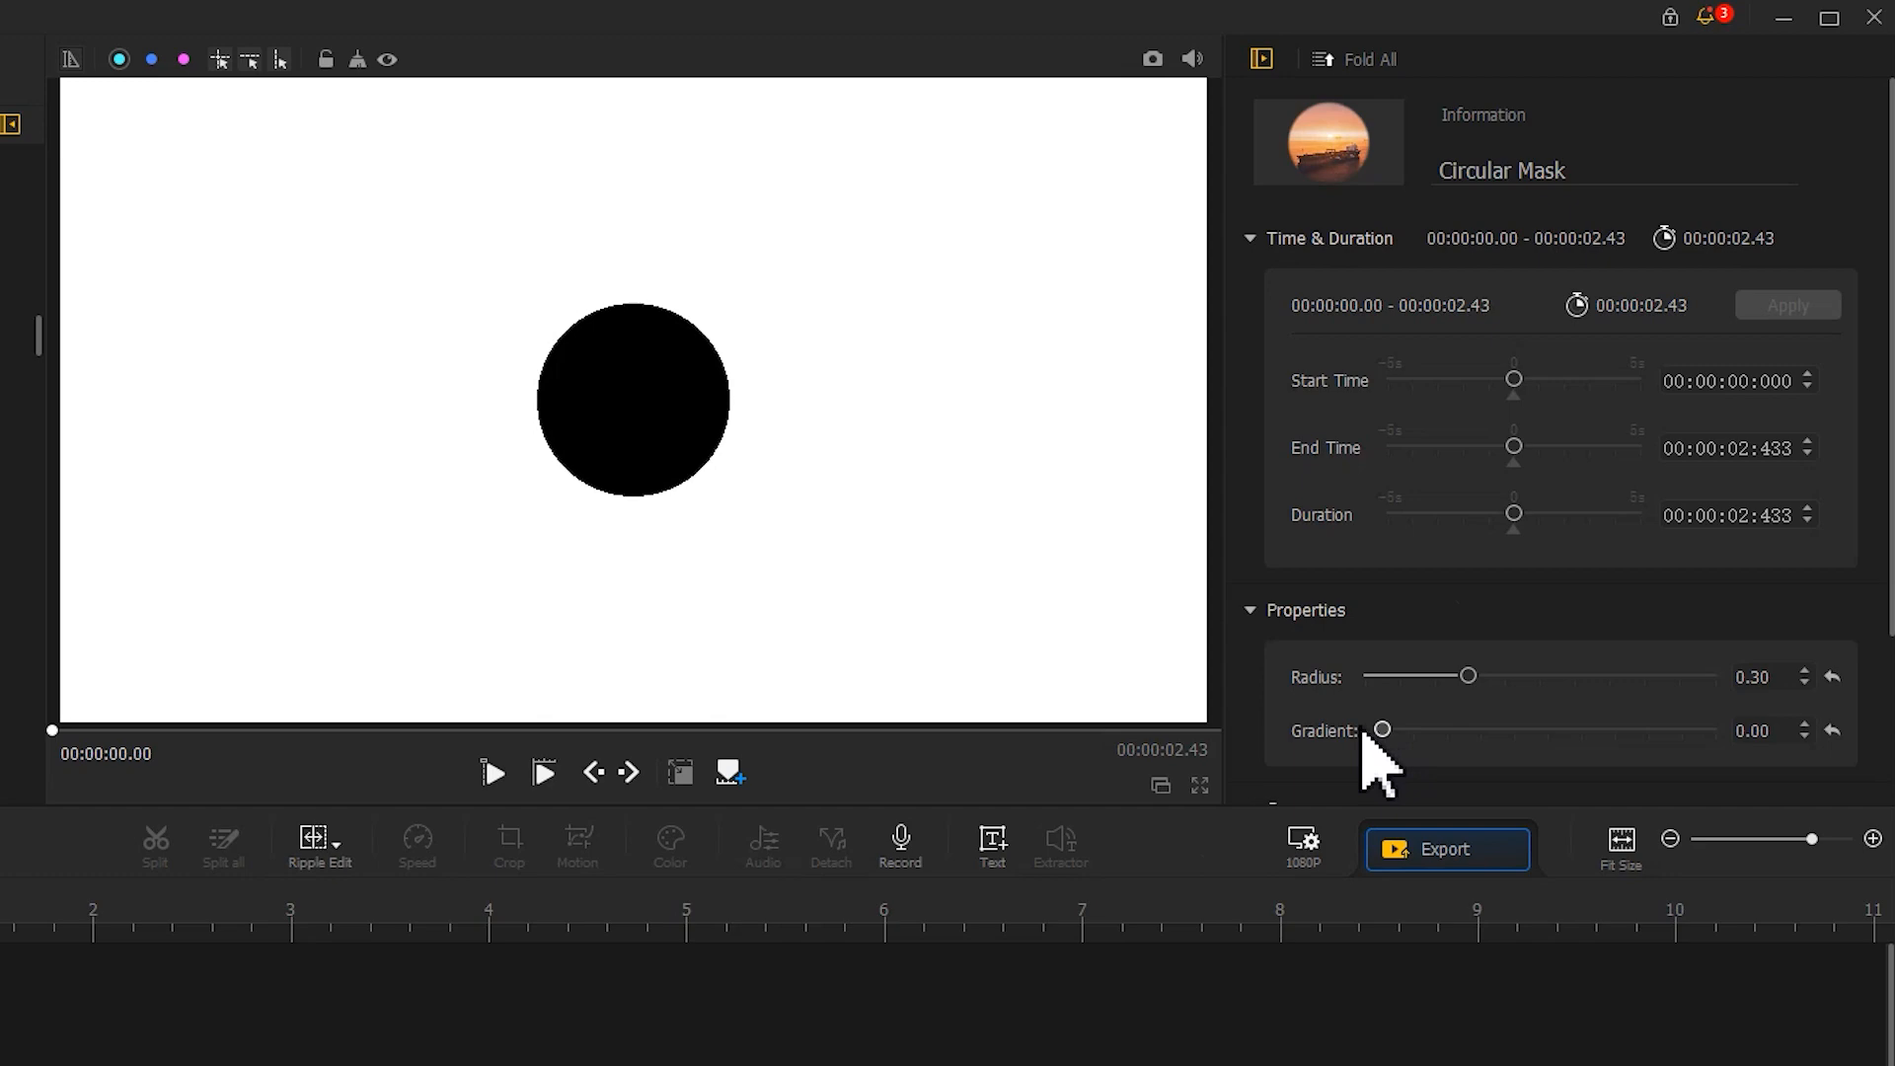
mouse_move(1351, 758)
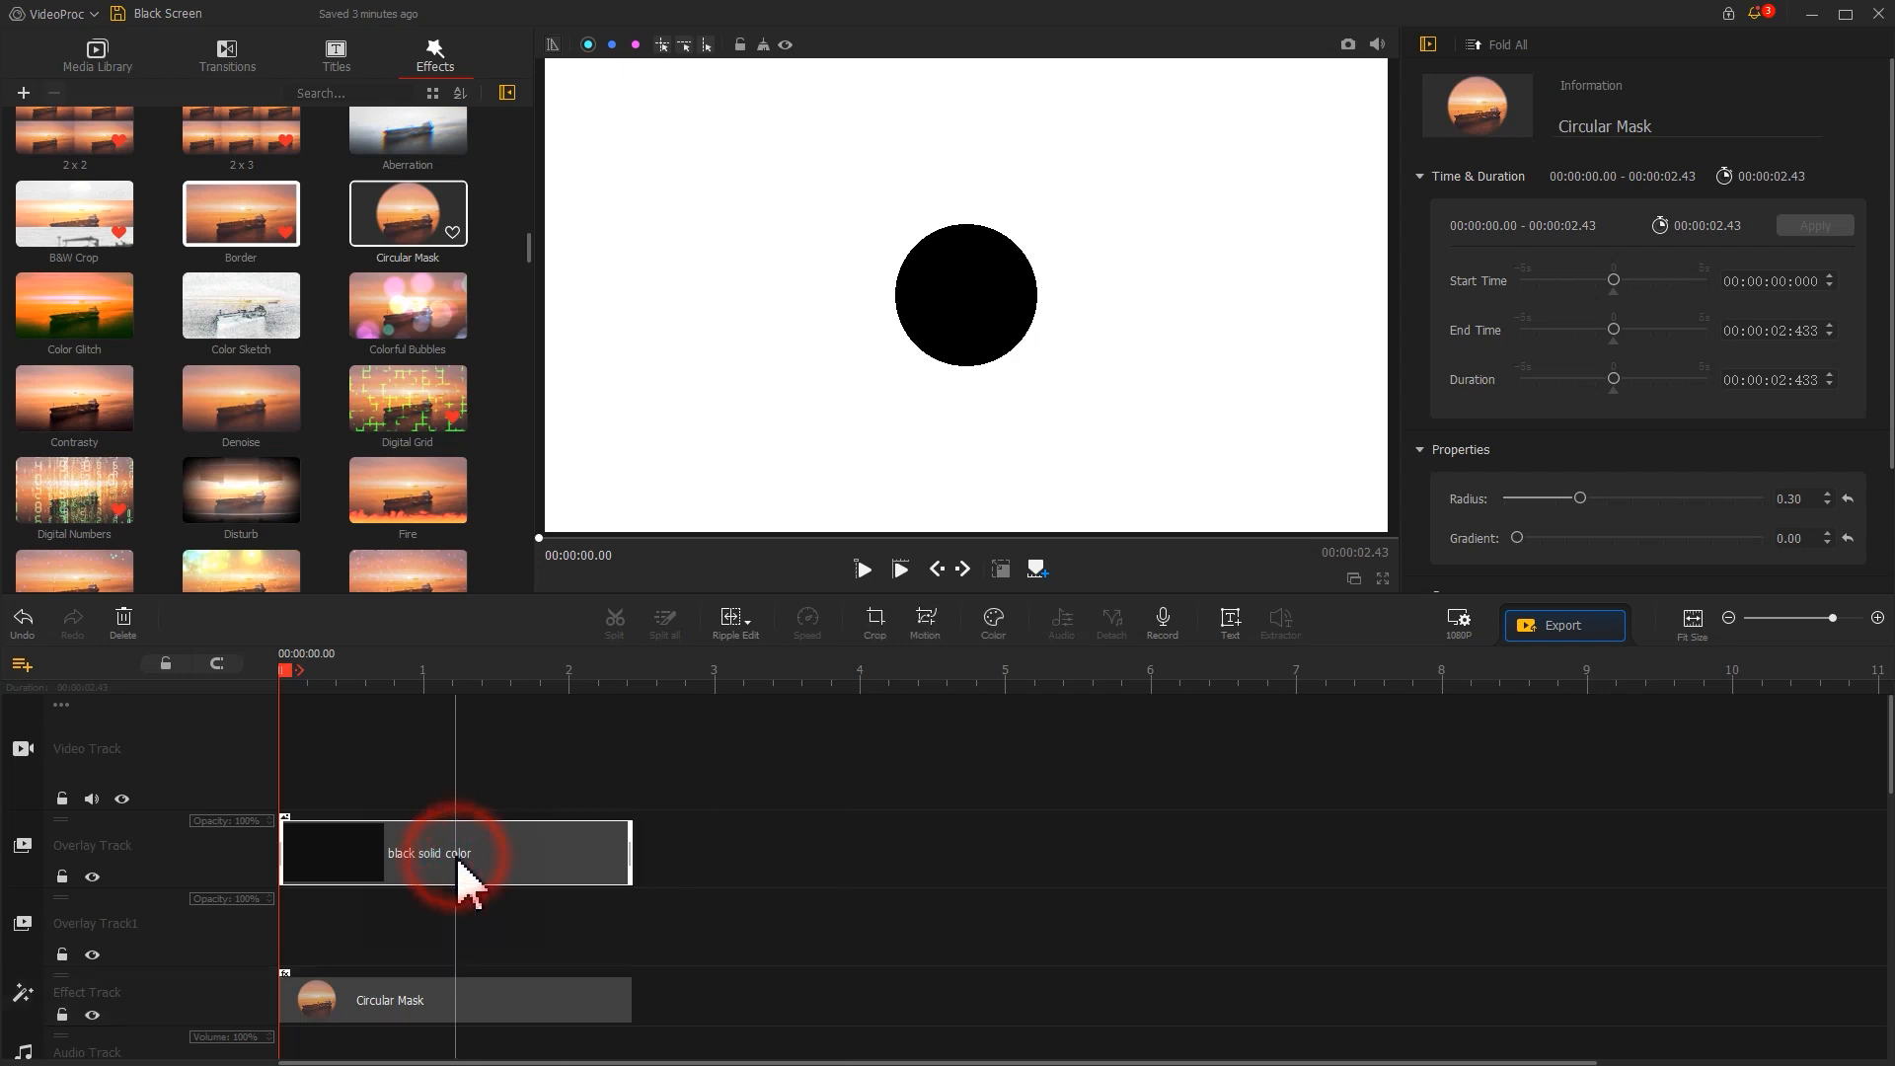
Limit the Circular Mask scope to the black solid color clip instead of the whole canvas
click(457, 853)
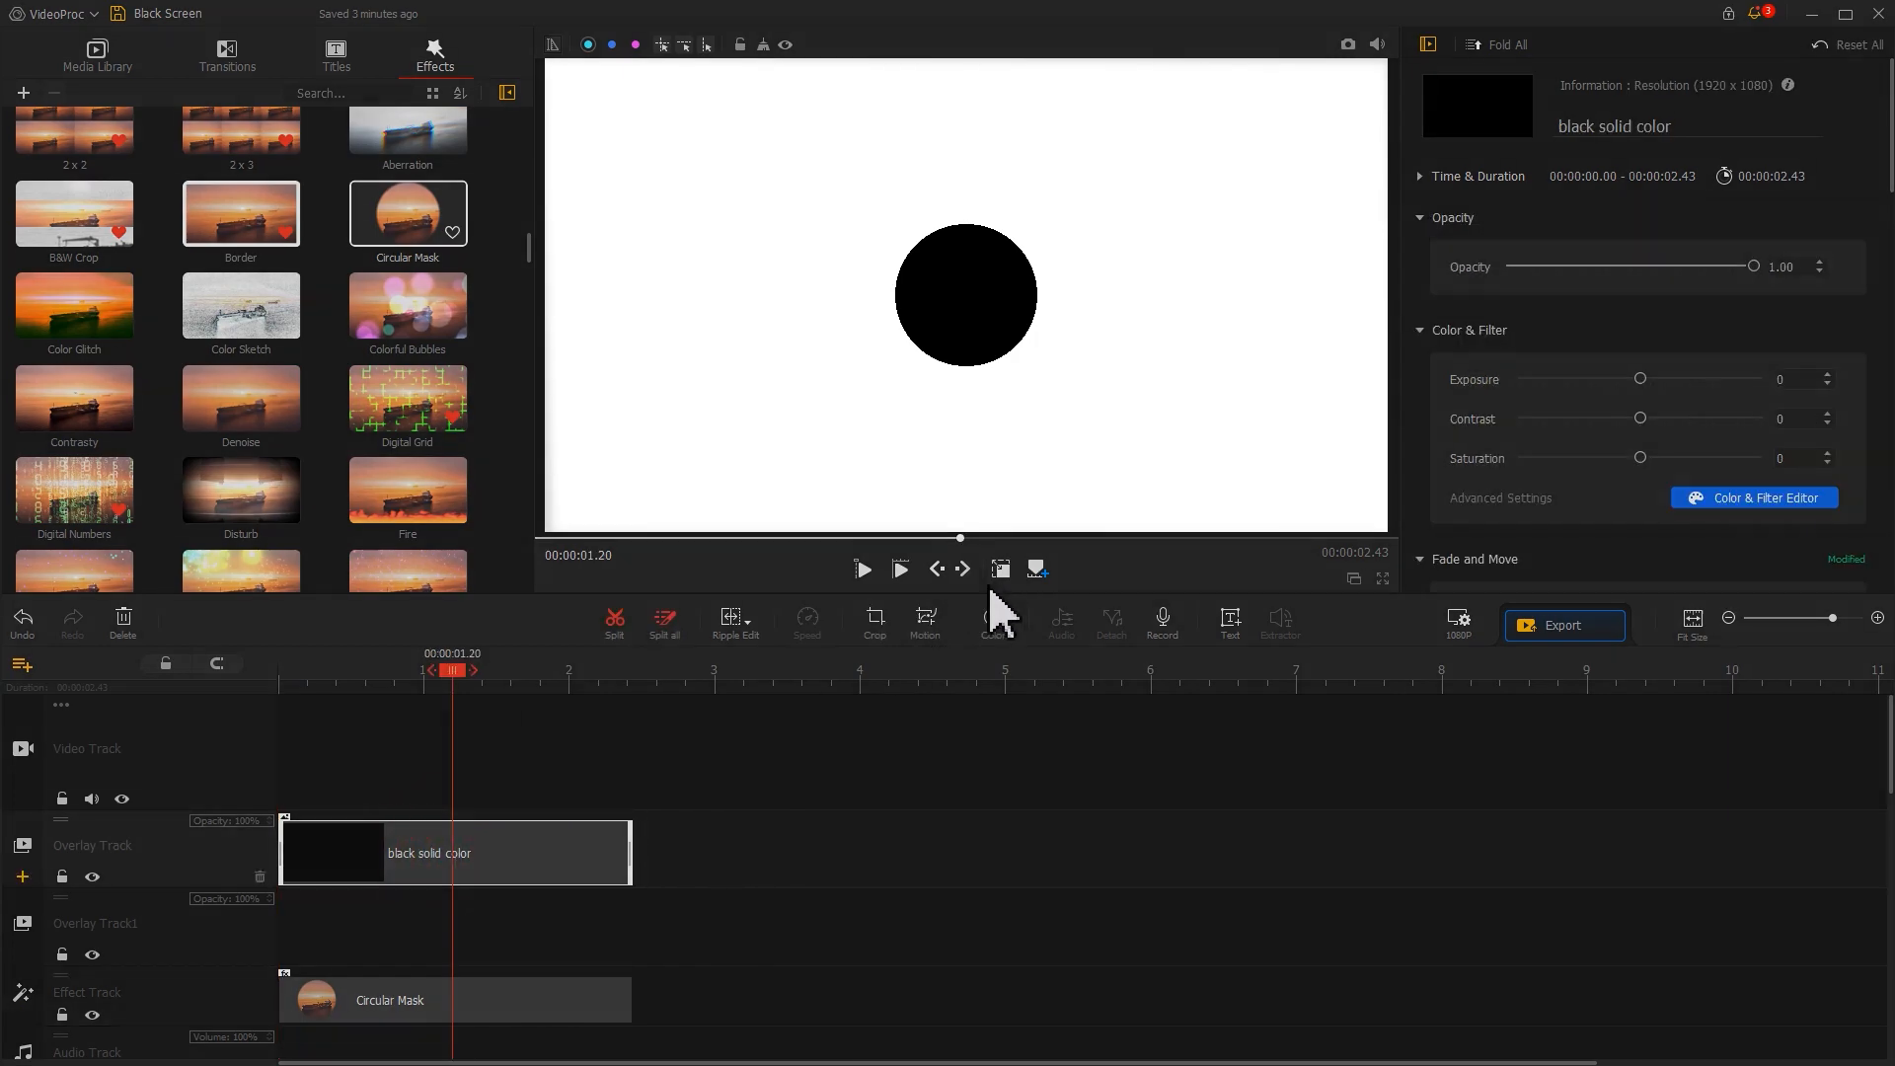
click(965, 294)
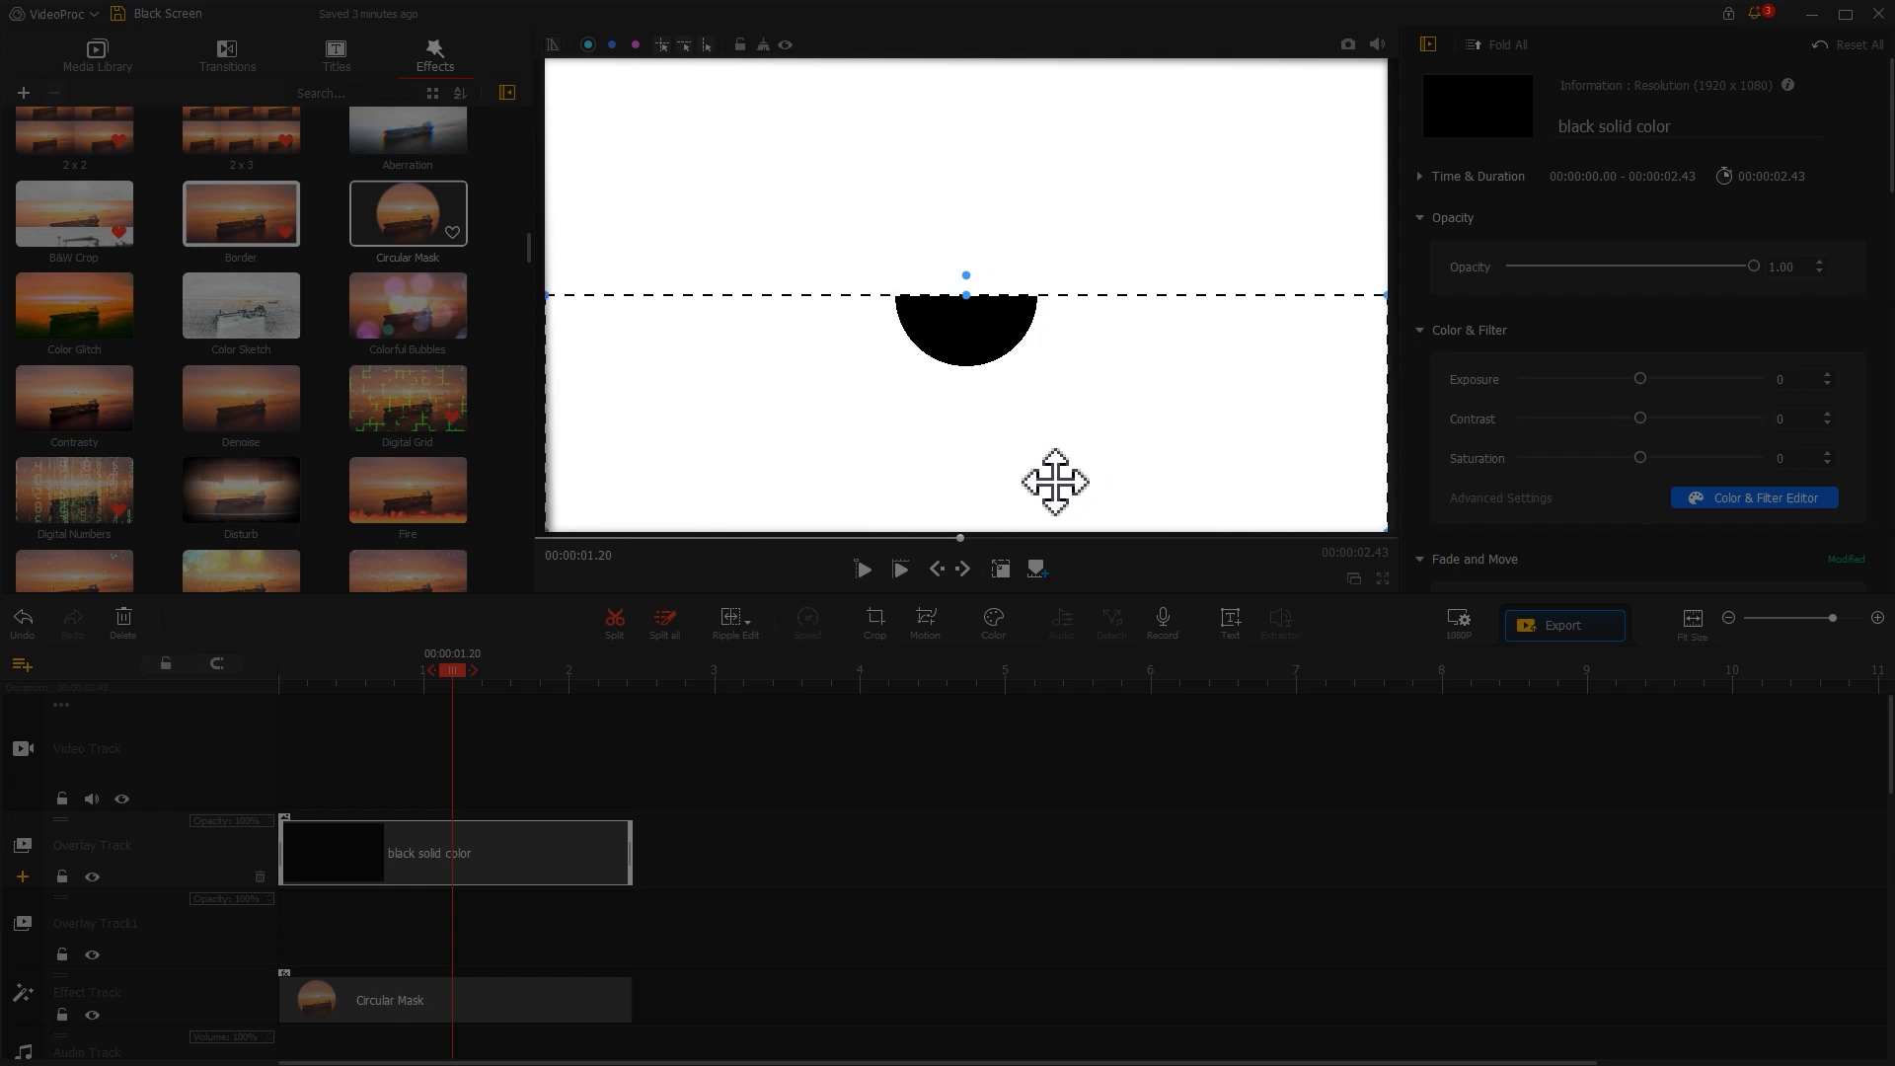
mouse_move(1066, 508)
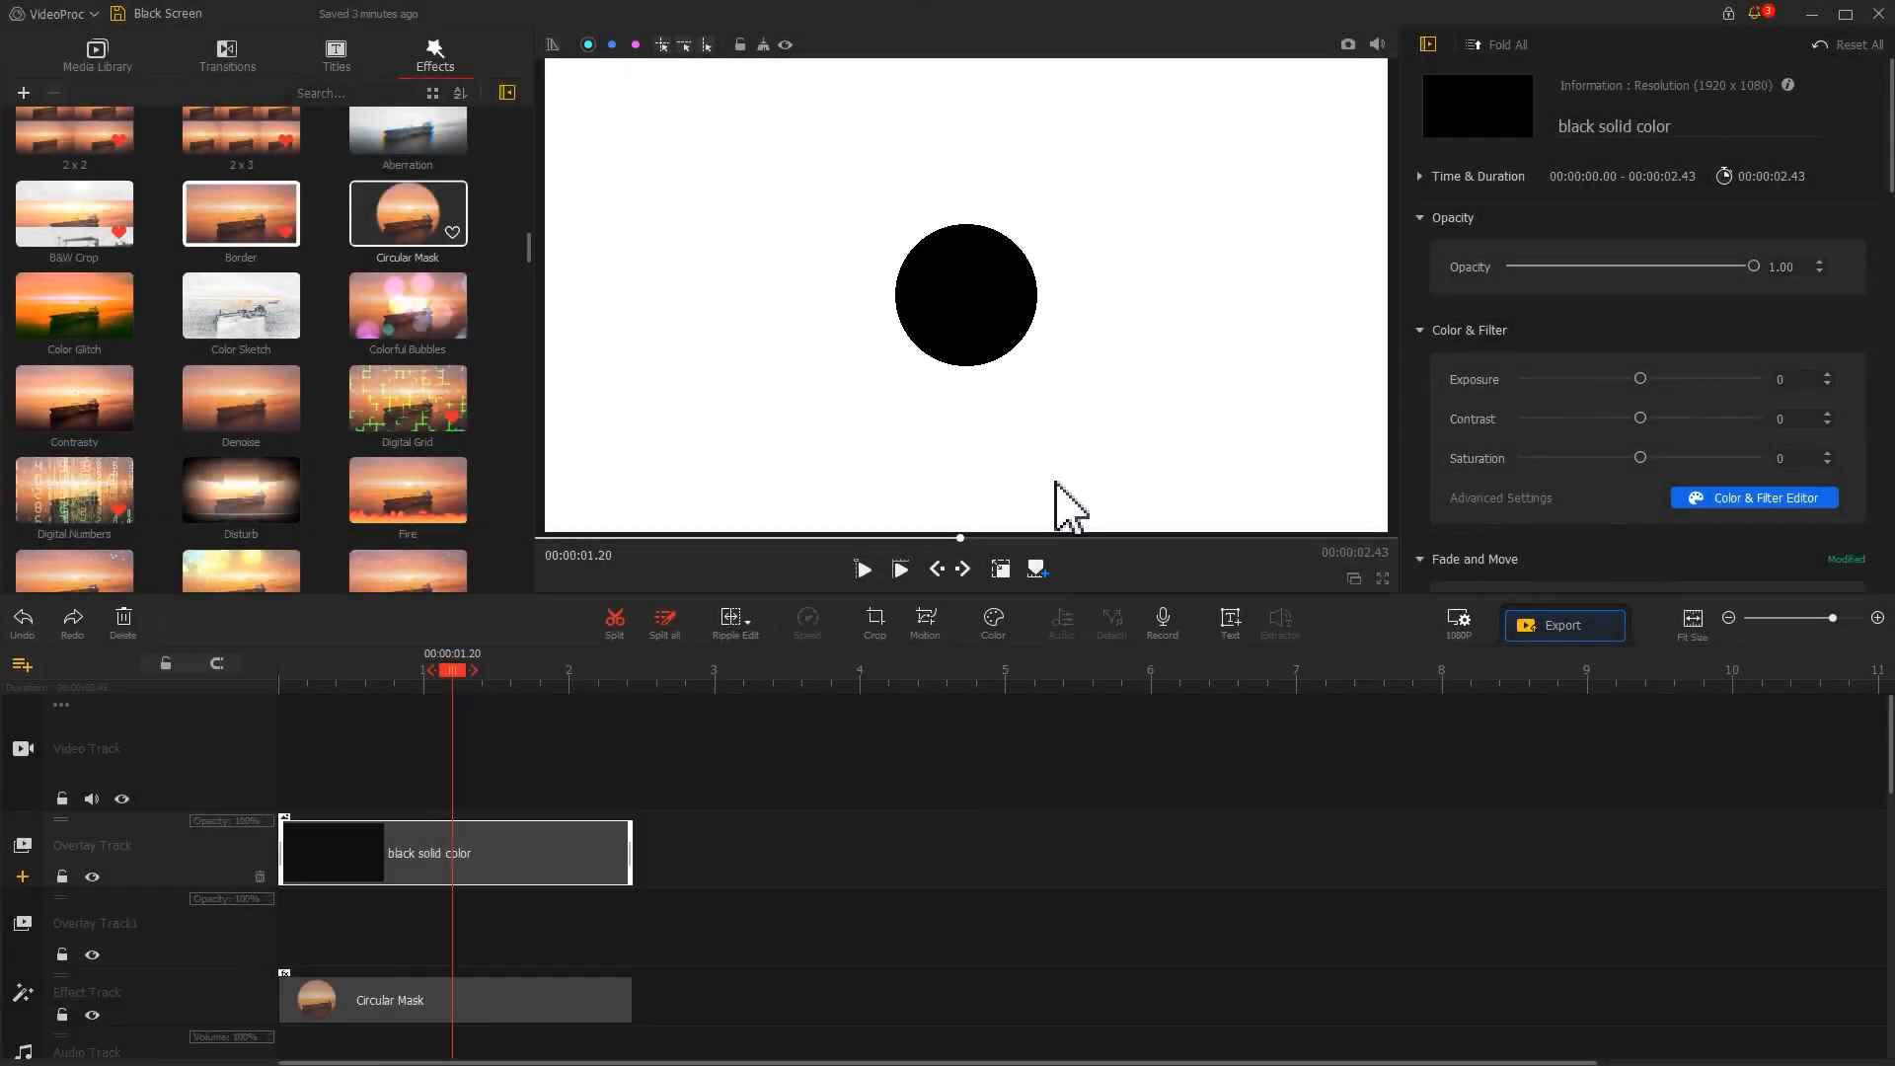
click(454, 999)
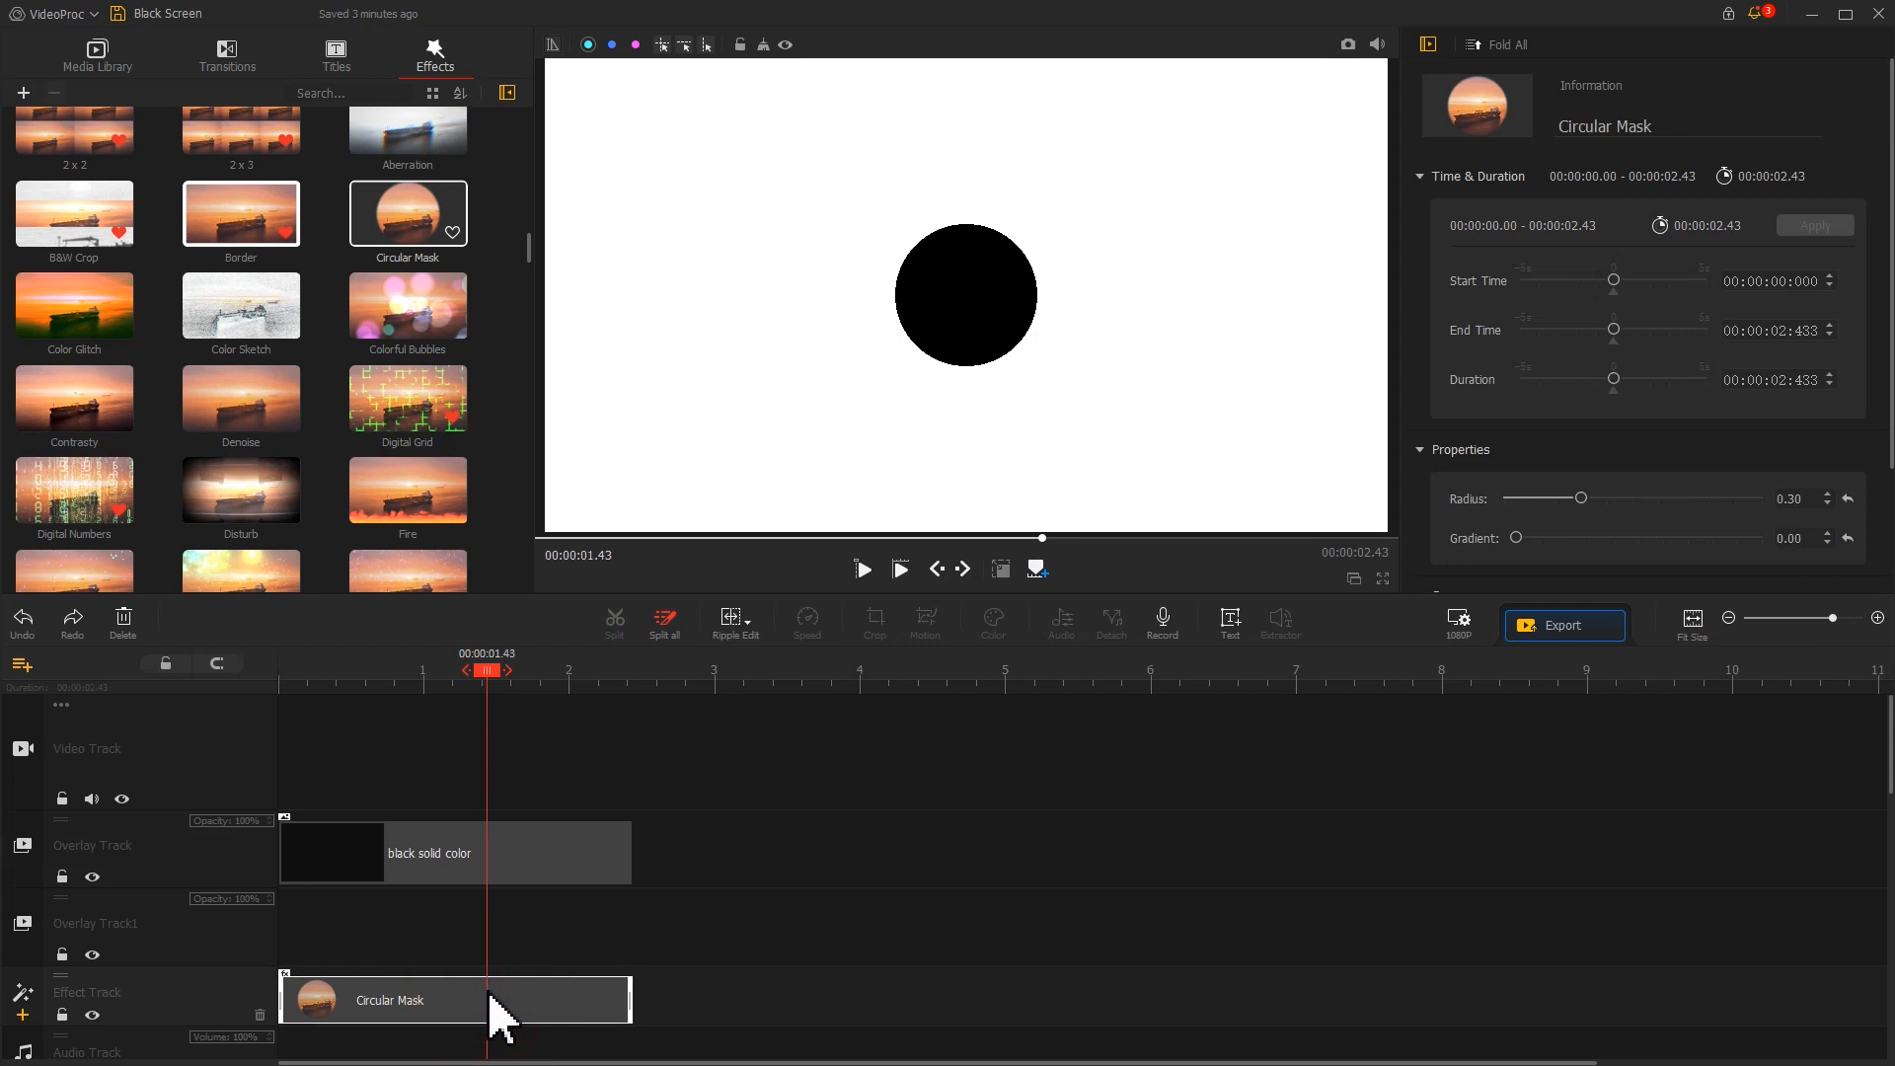
mouse_move(1690, 507)
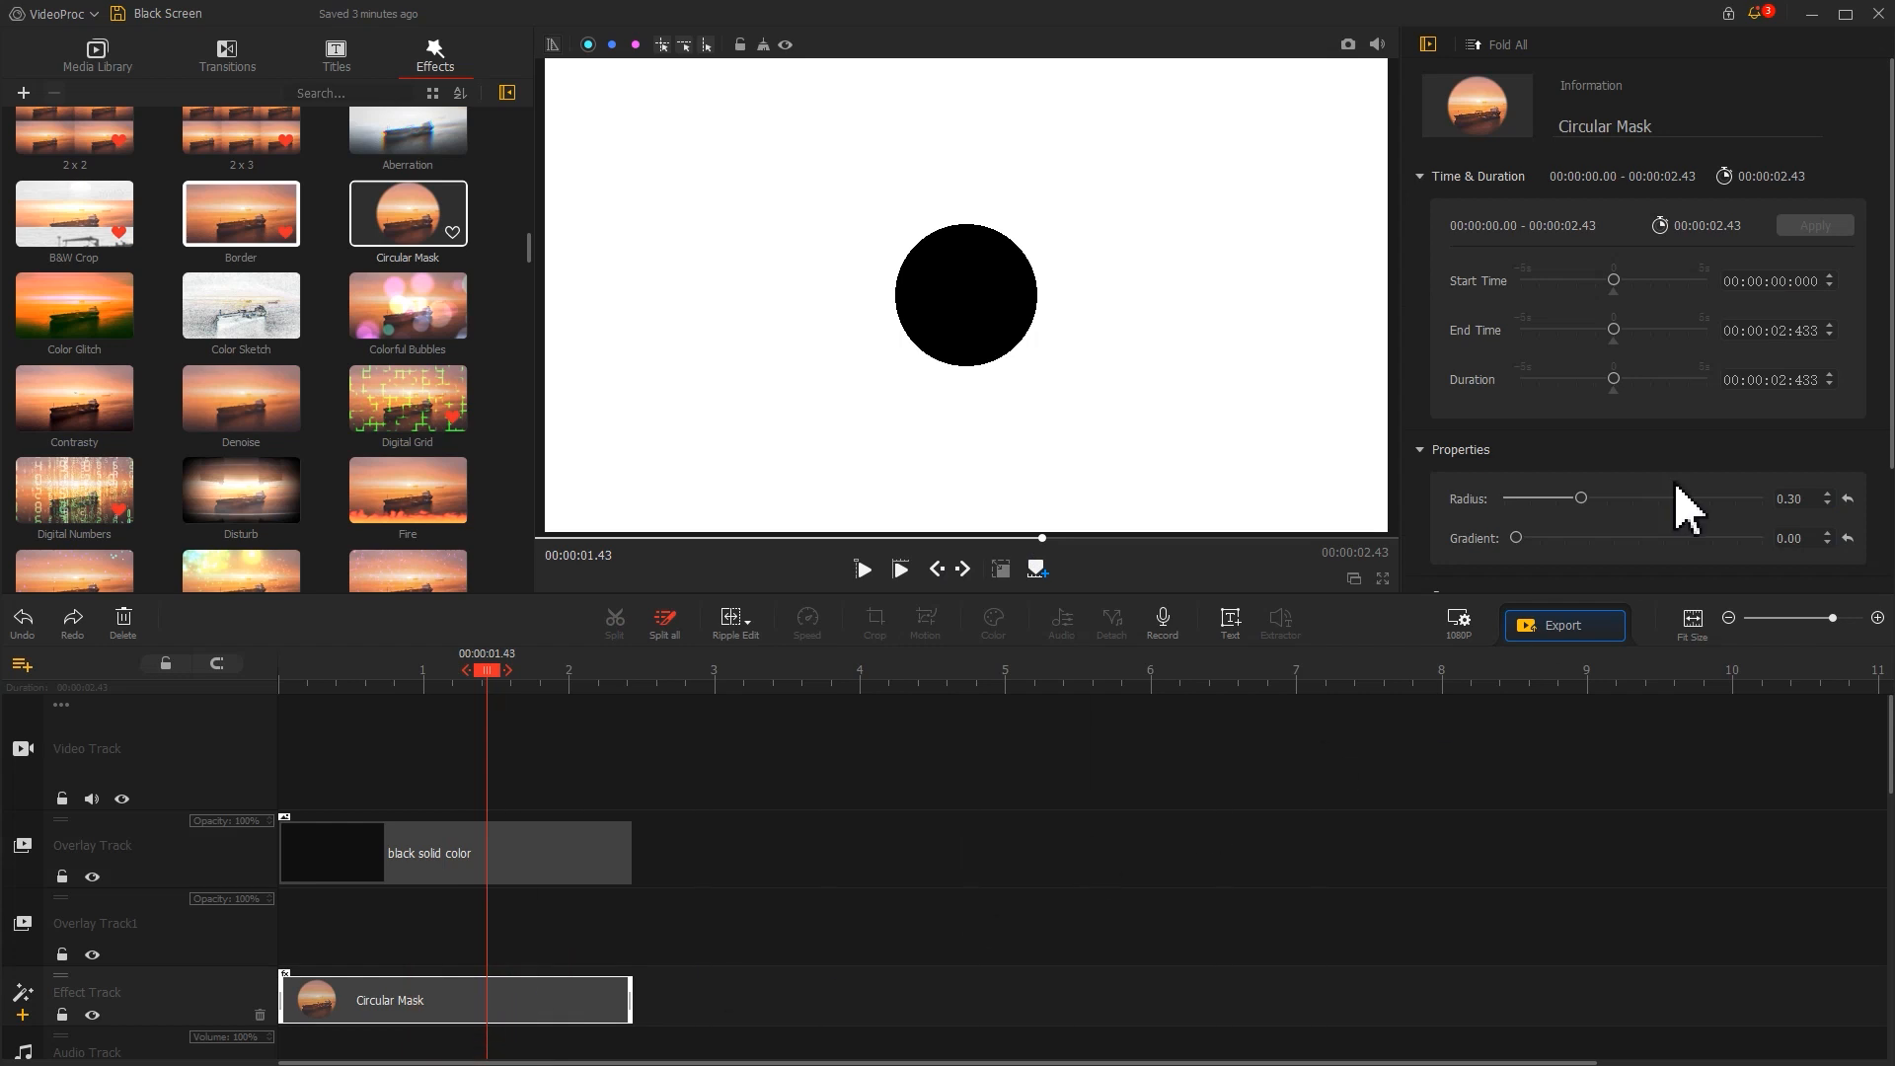
scroll(down, 3)
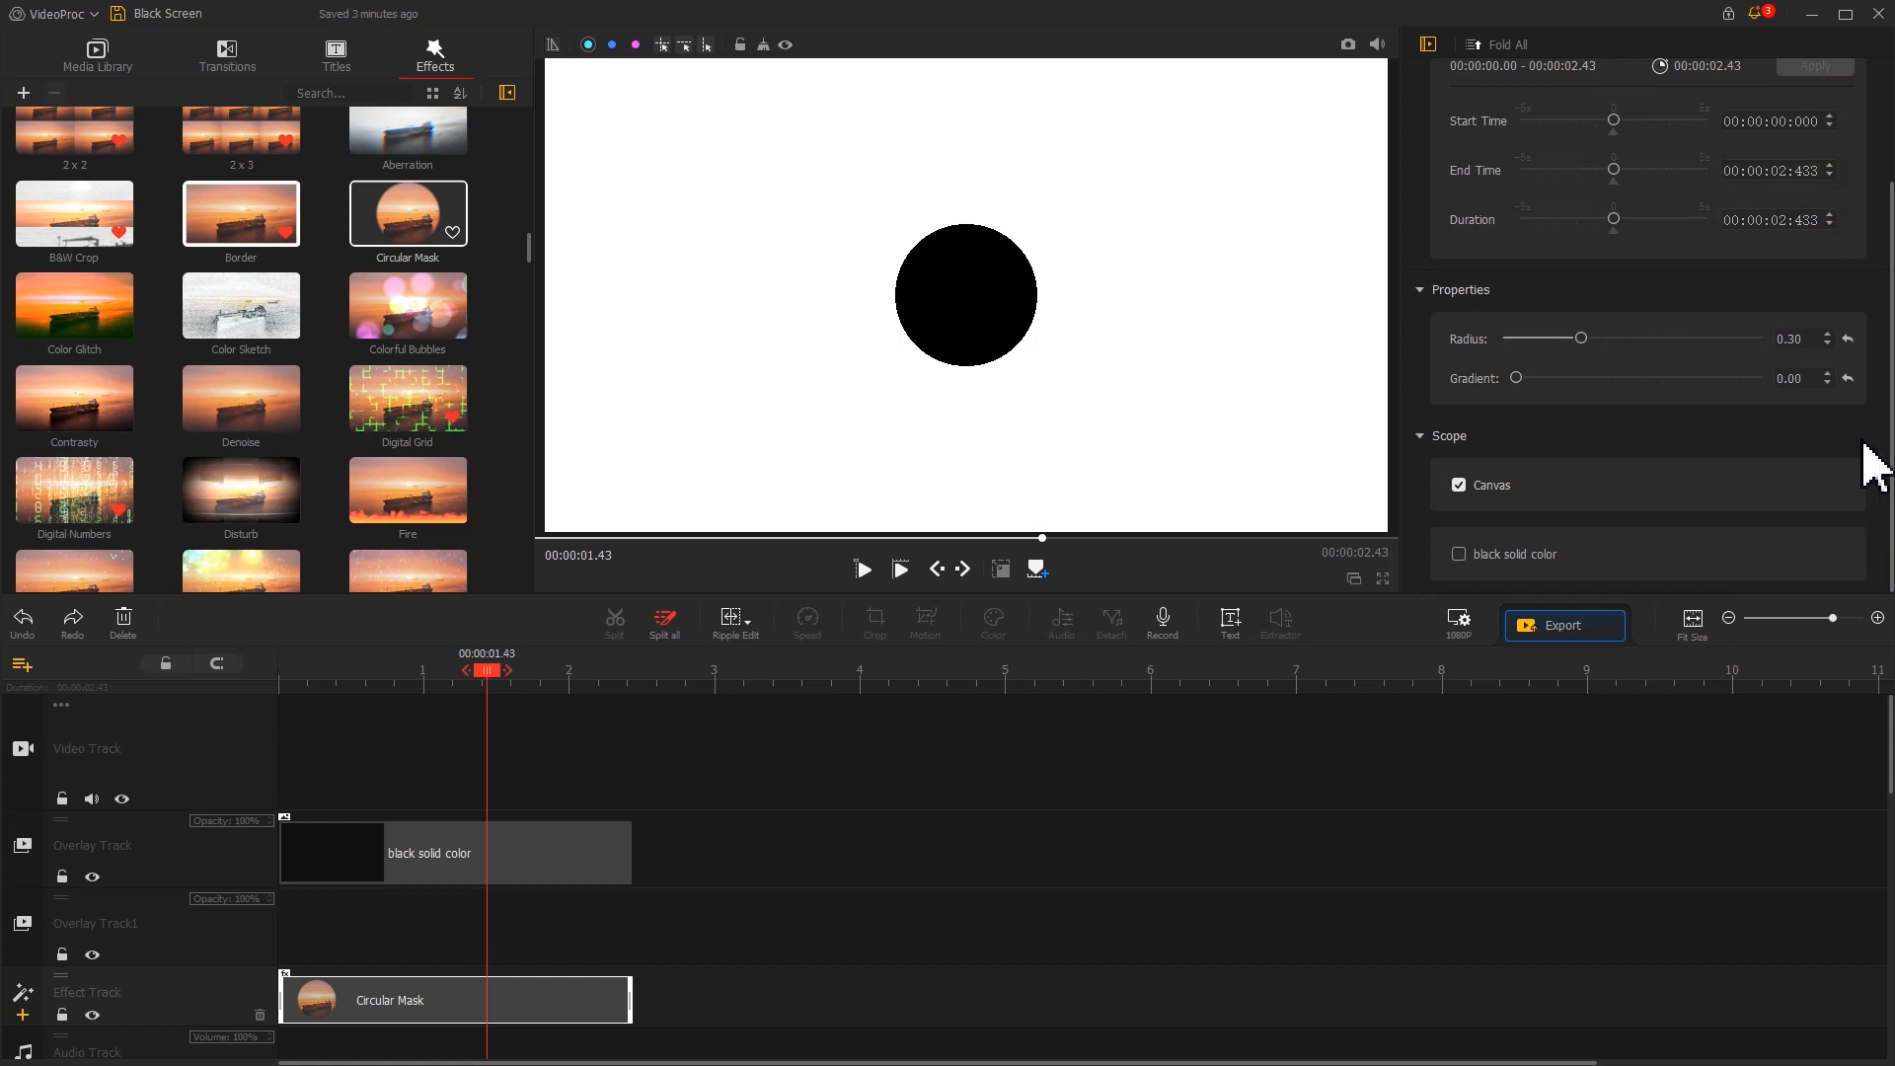
click(1459, 486)
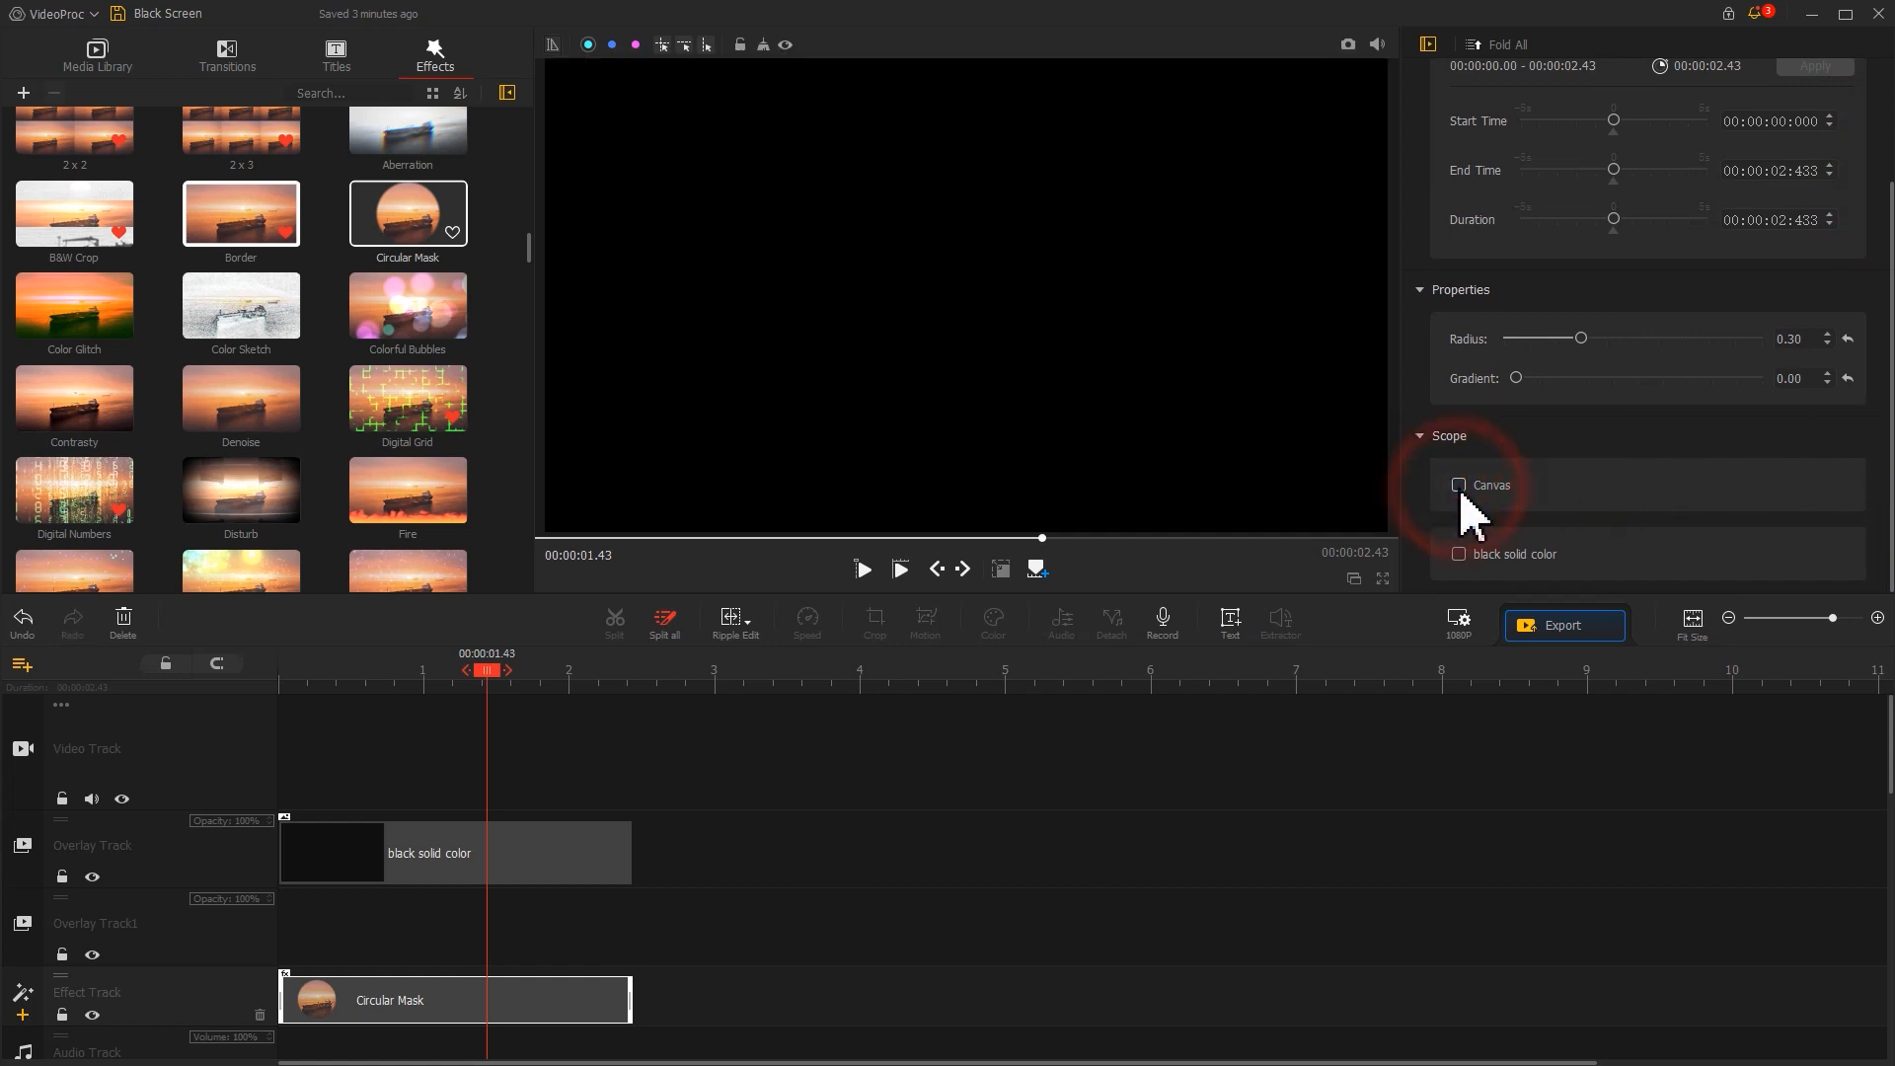
click(1459, 553)
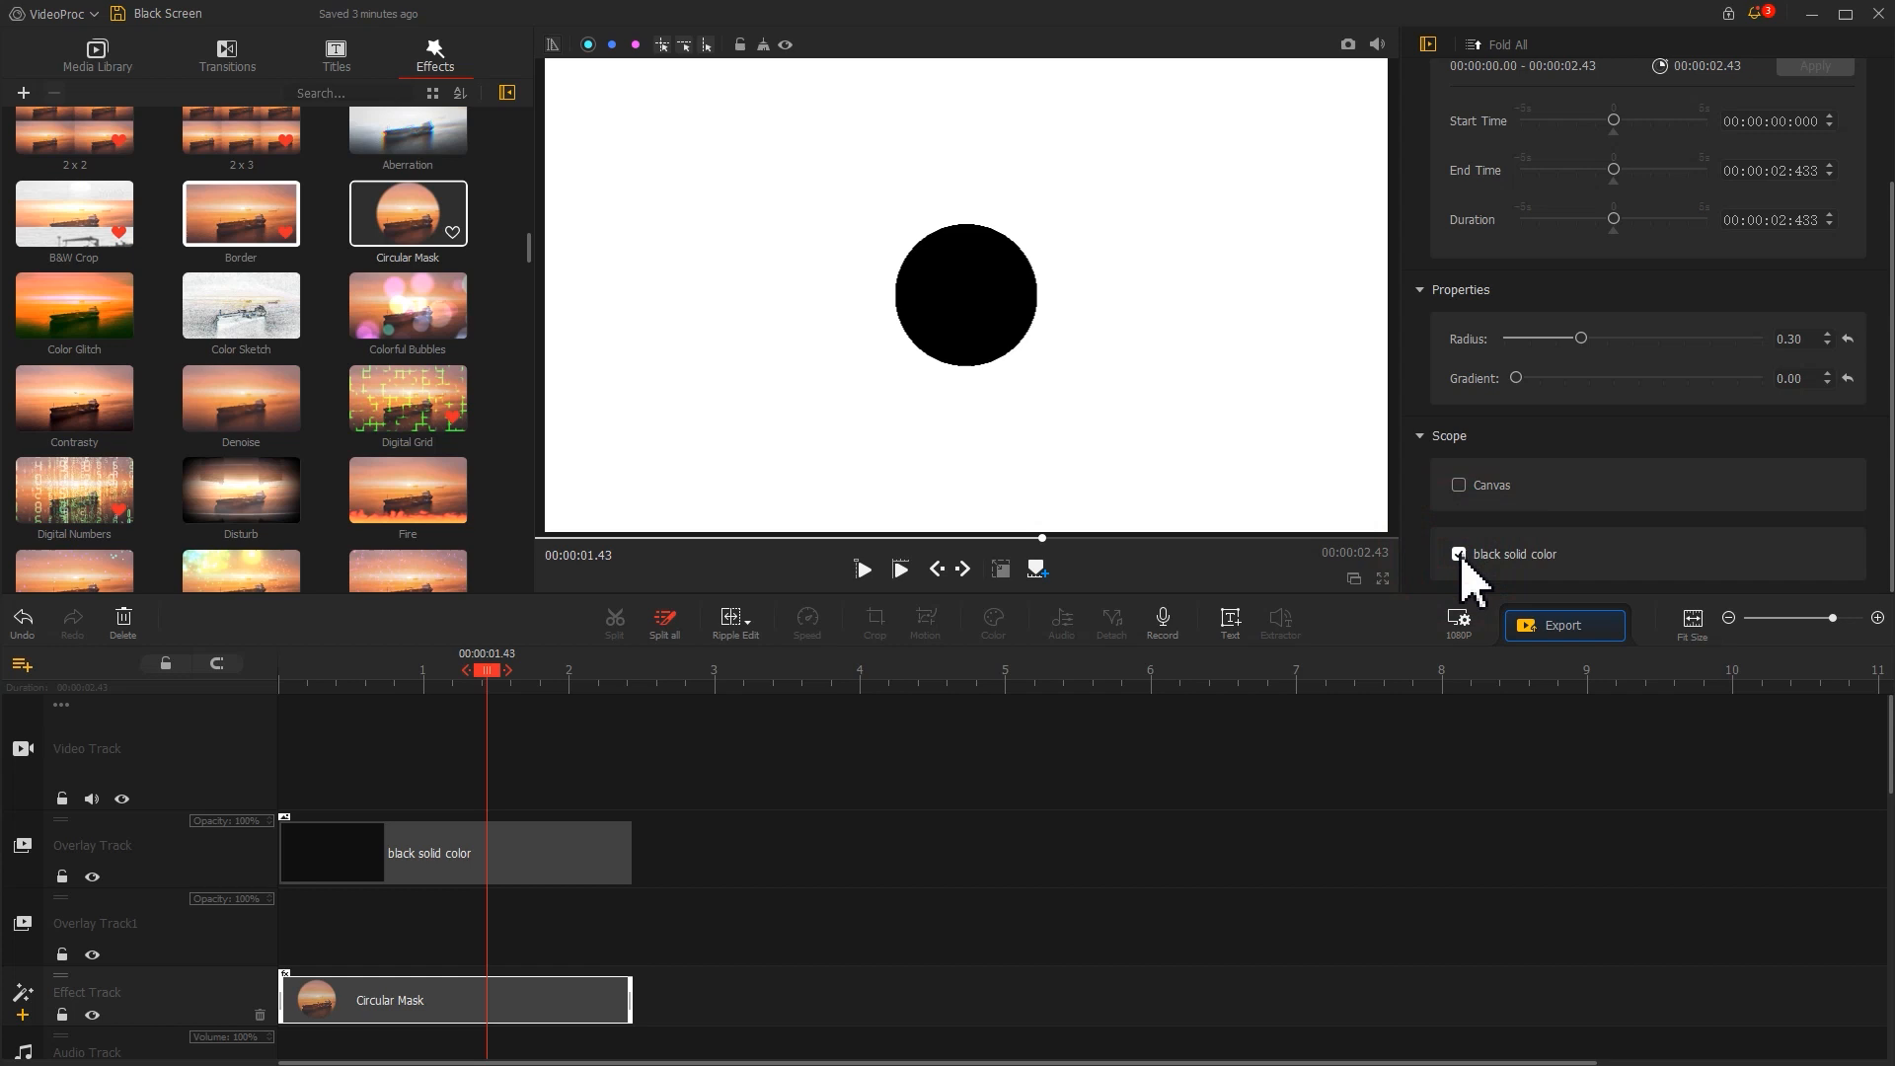
mouse_move(1361, 656)
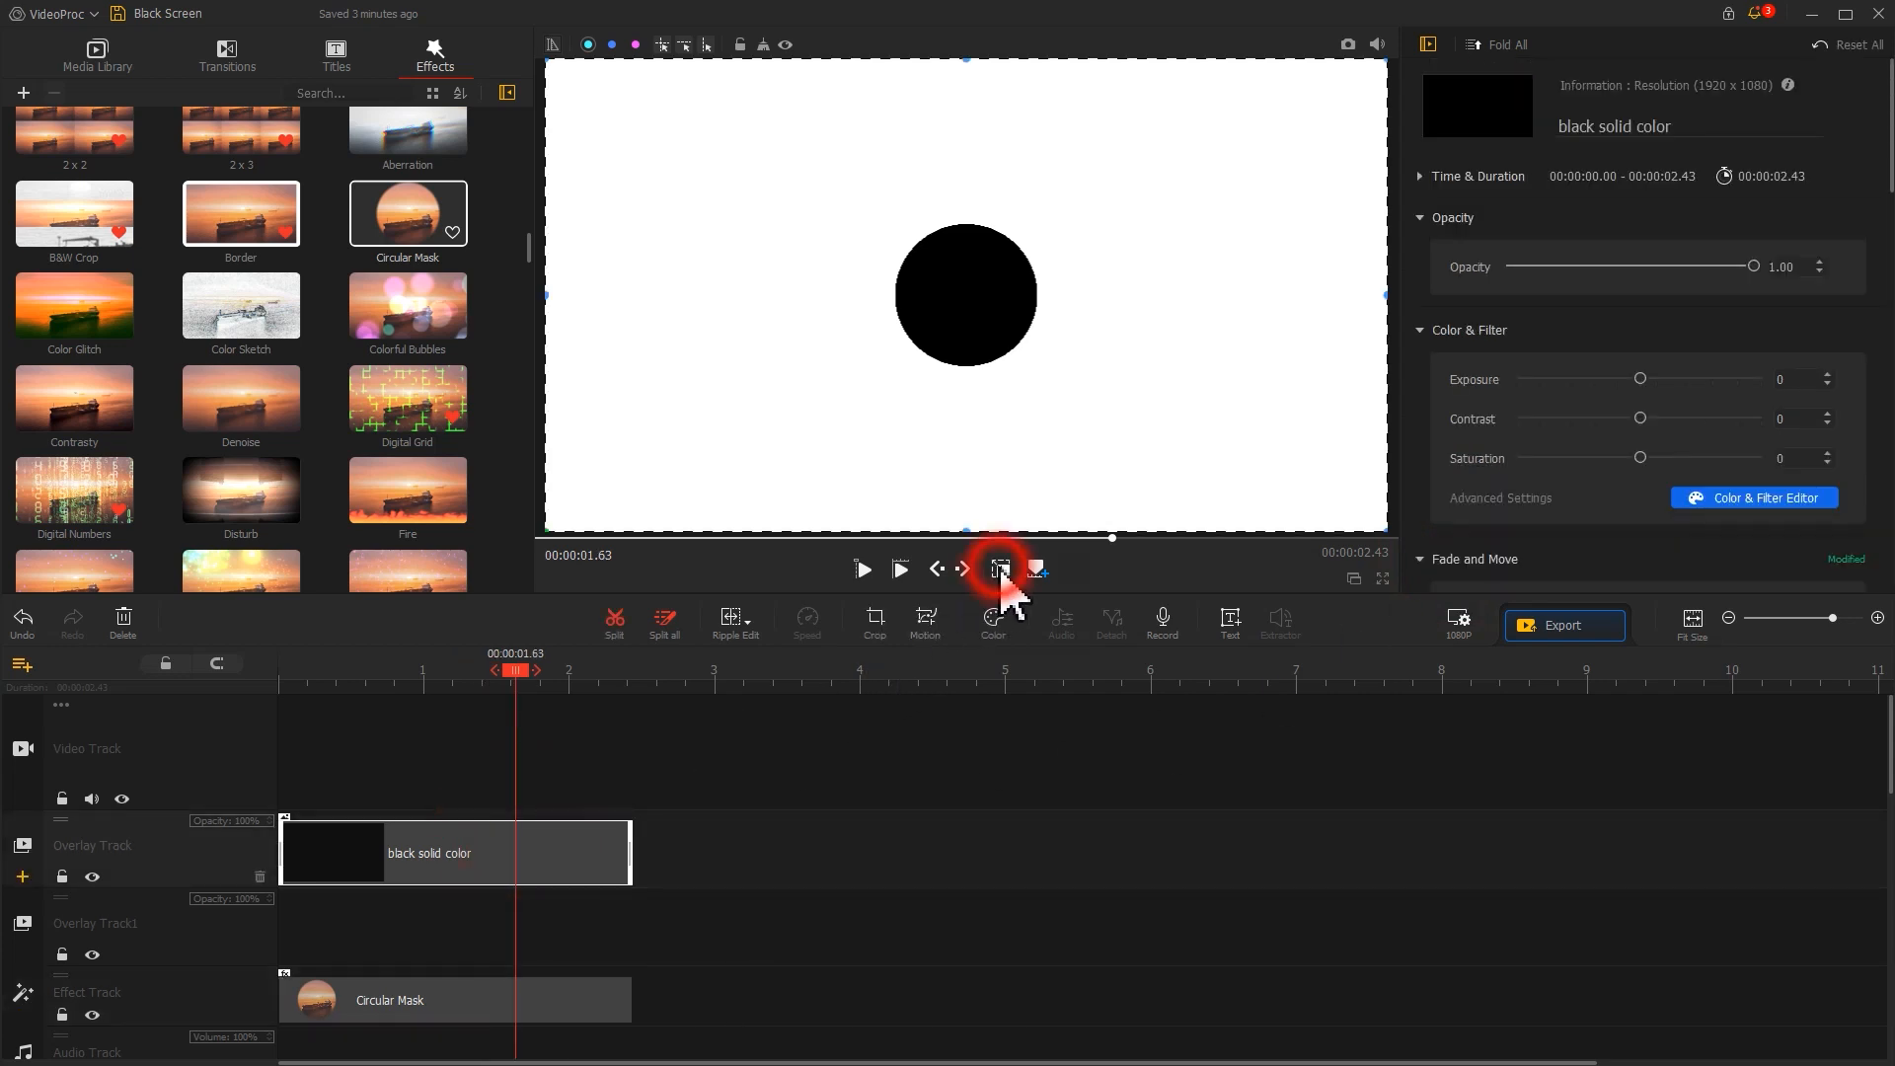
click(1001, 569)
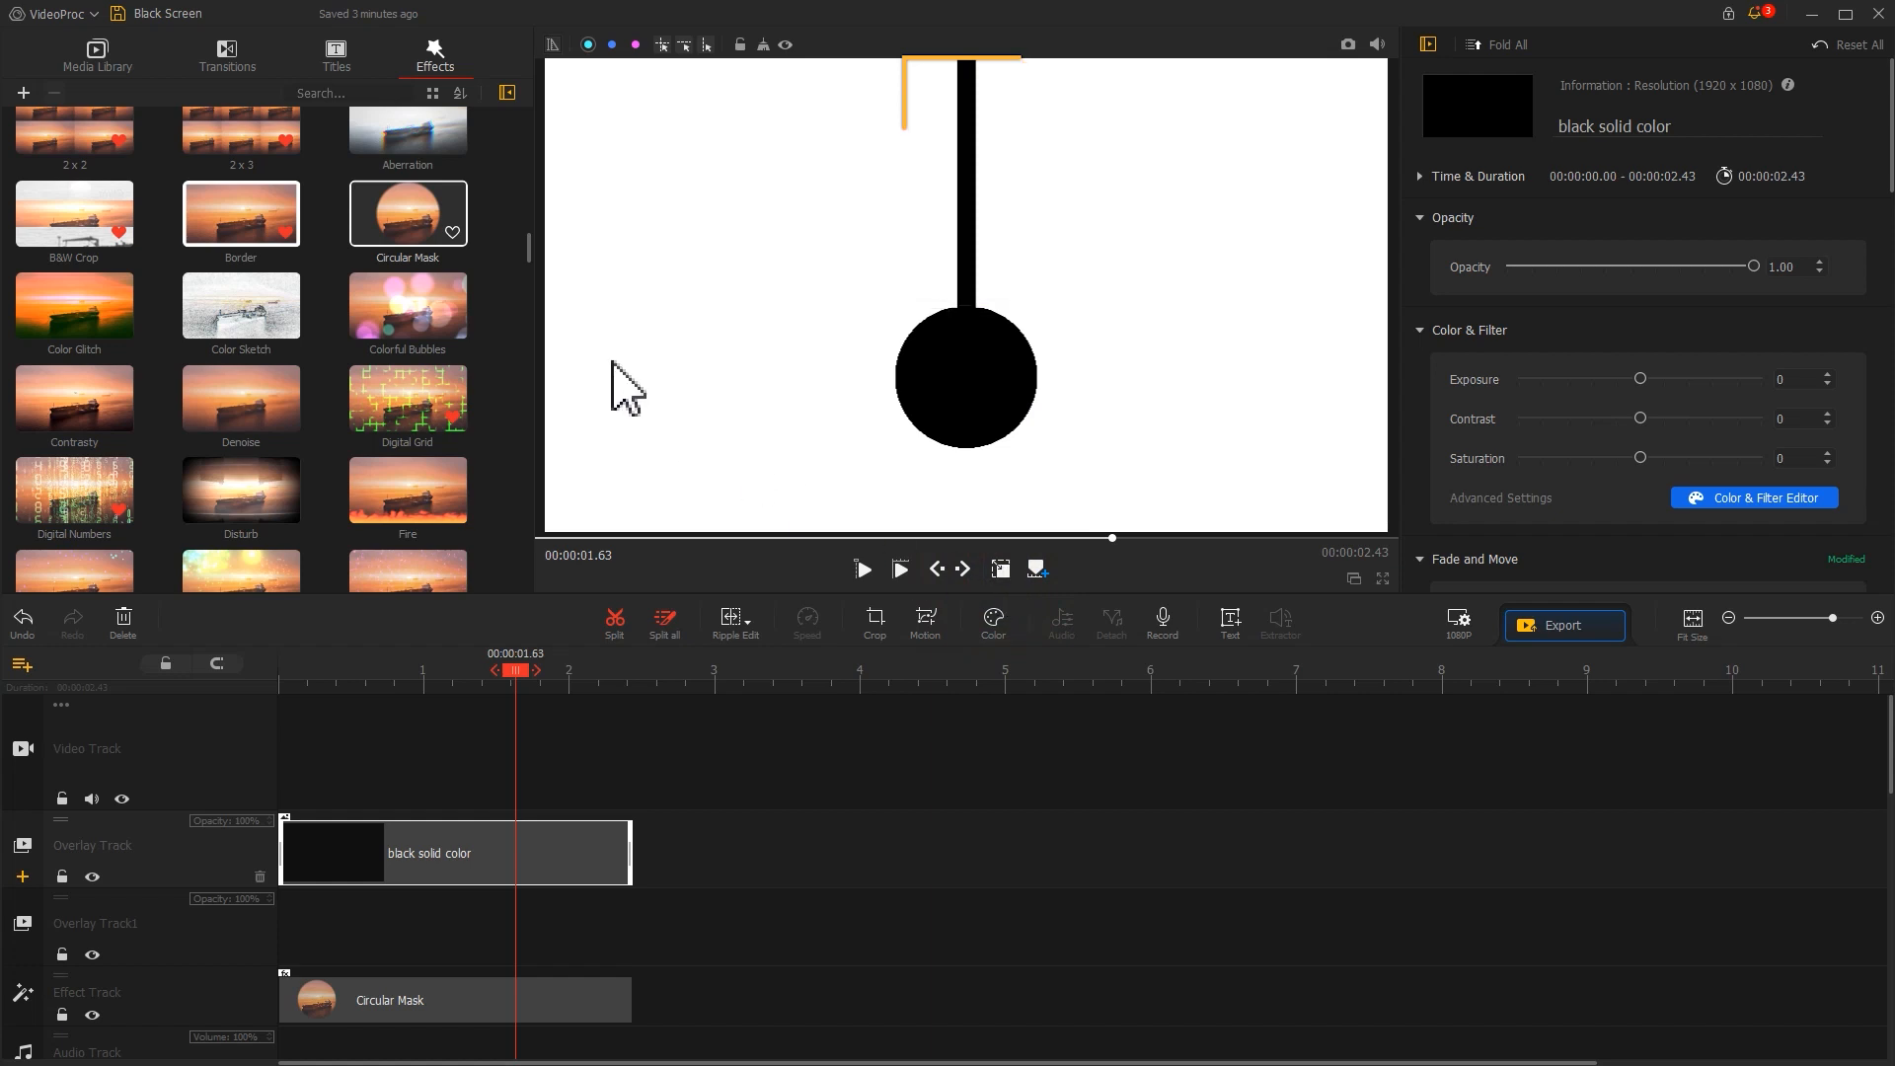
Exclude a second black clip from the mask and crop it into a thin vertical pendulum rod
click(97, 56)
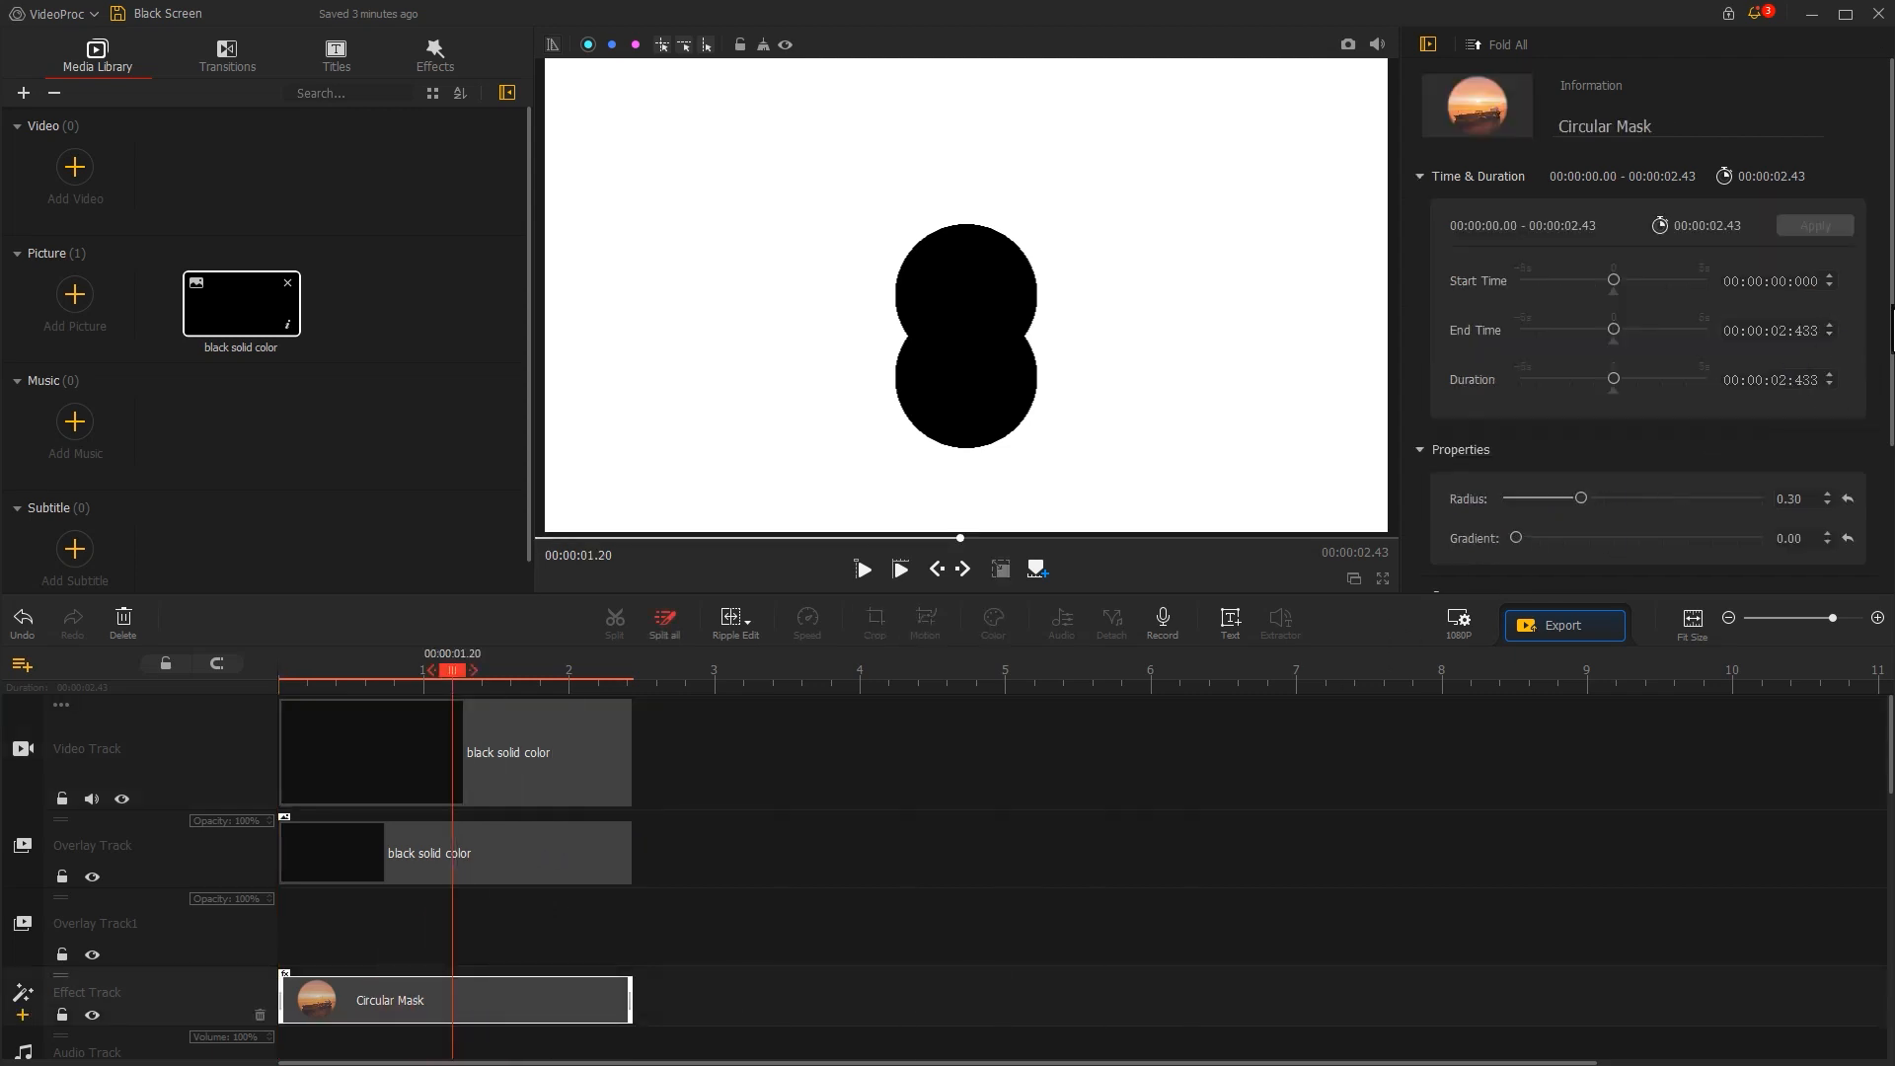
scroll(down, 3)
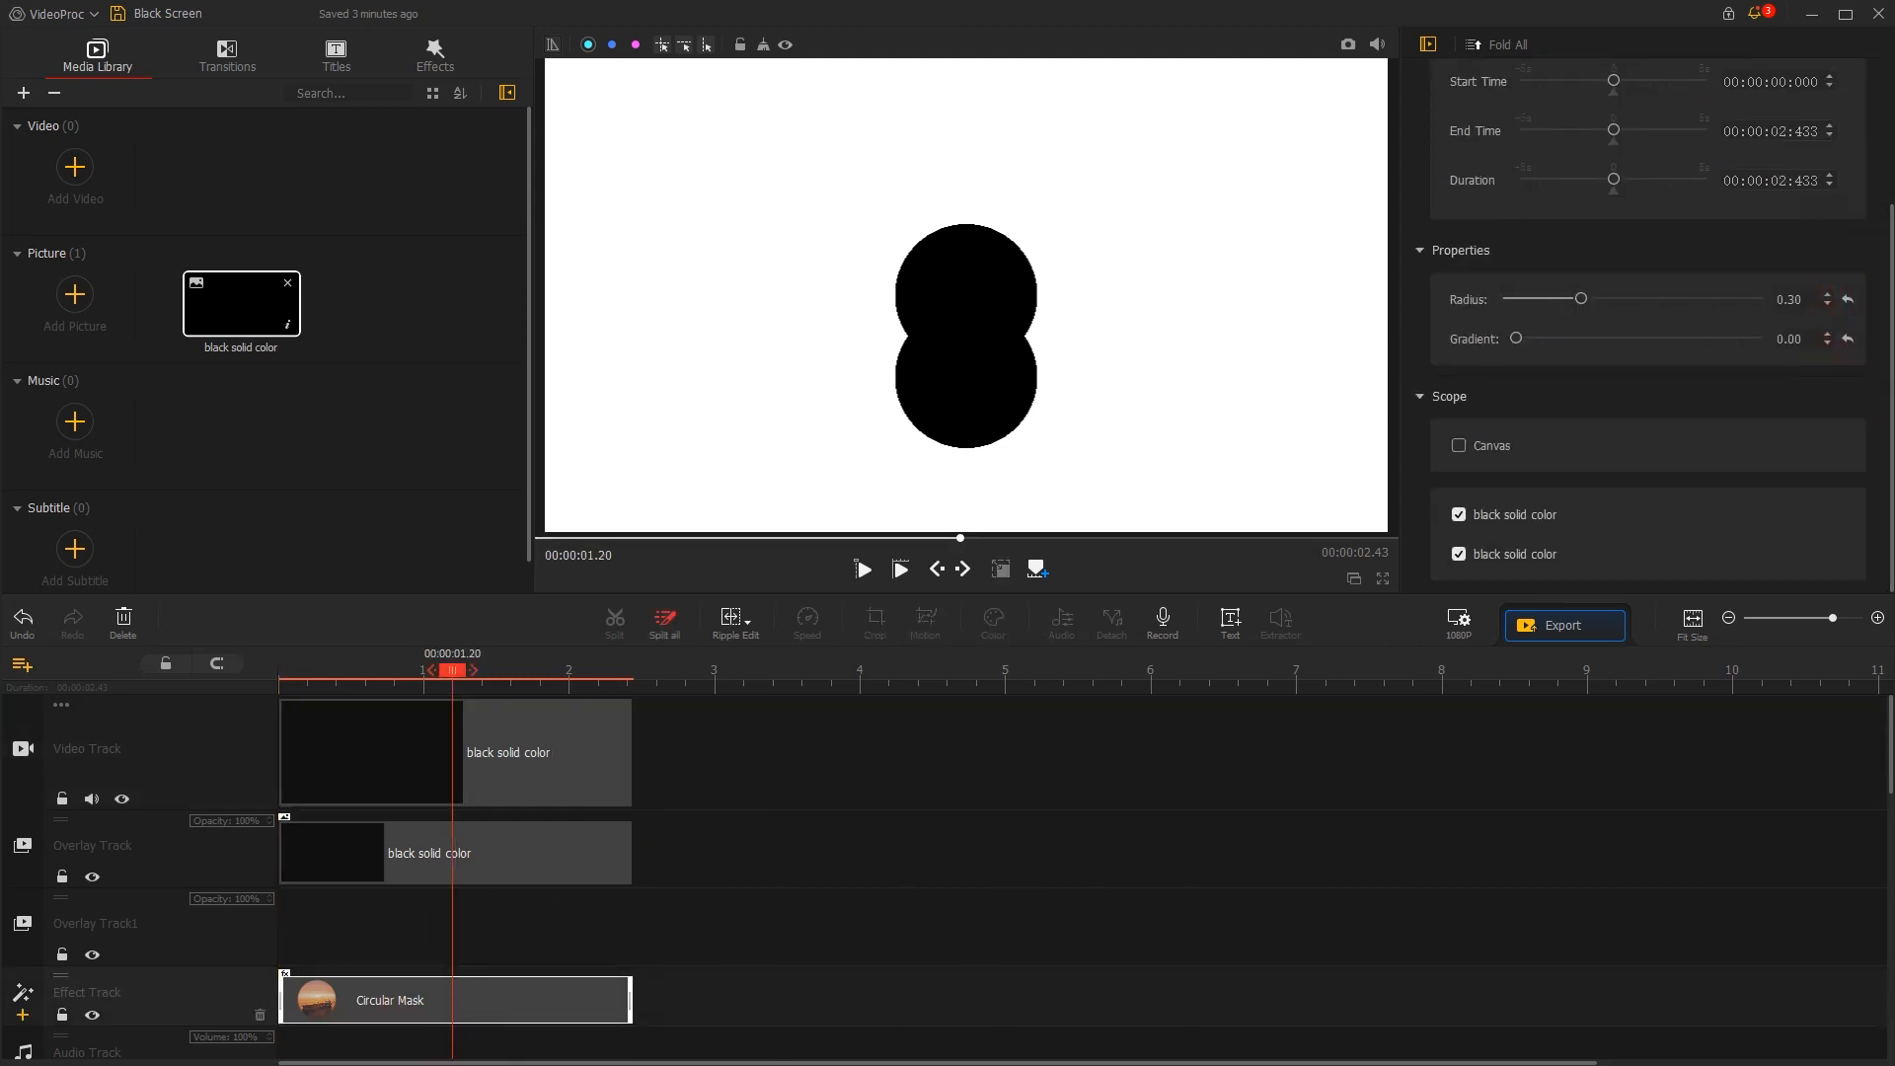
click(1459, 553)
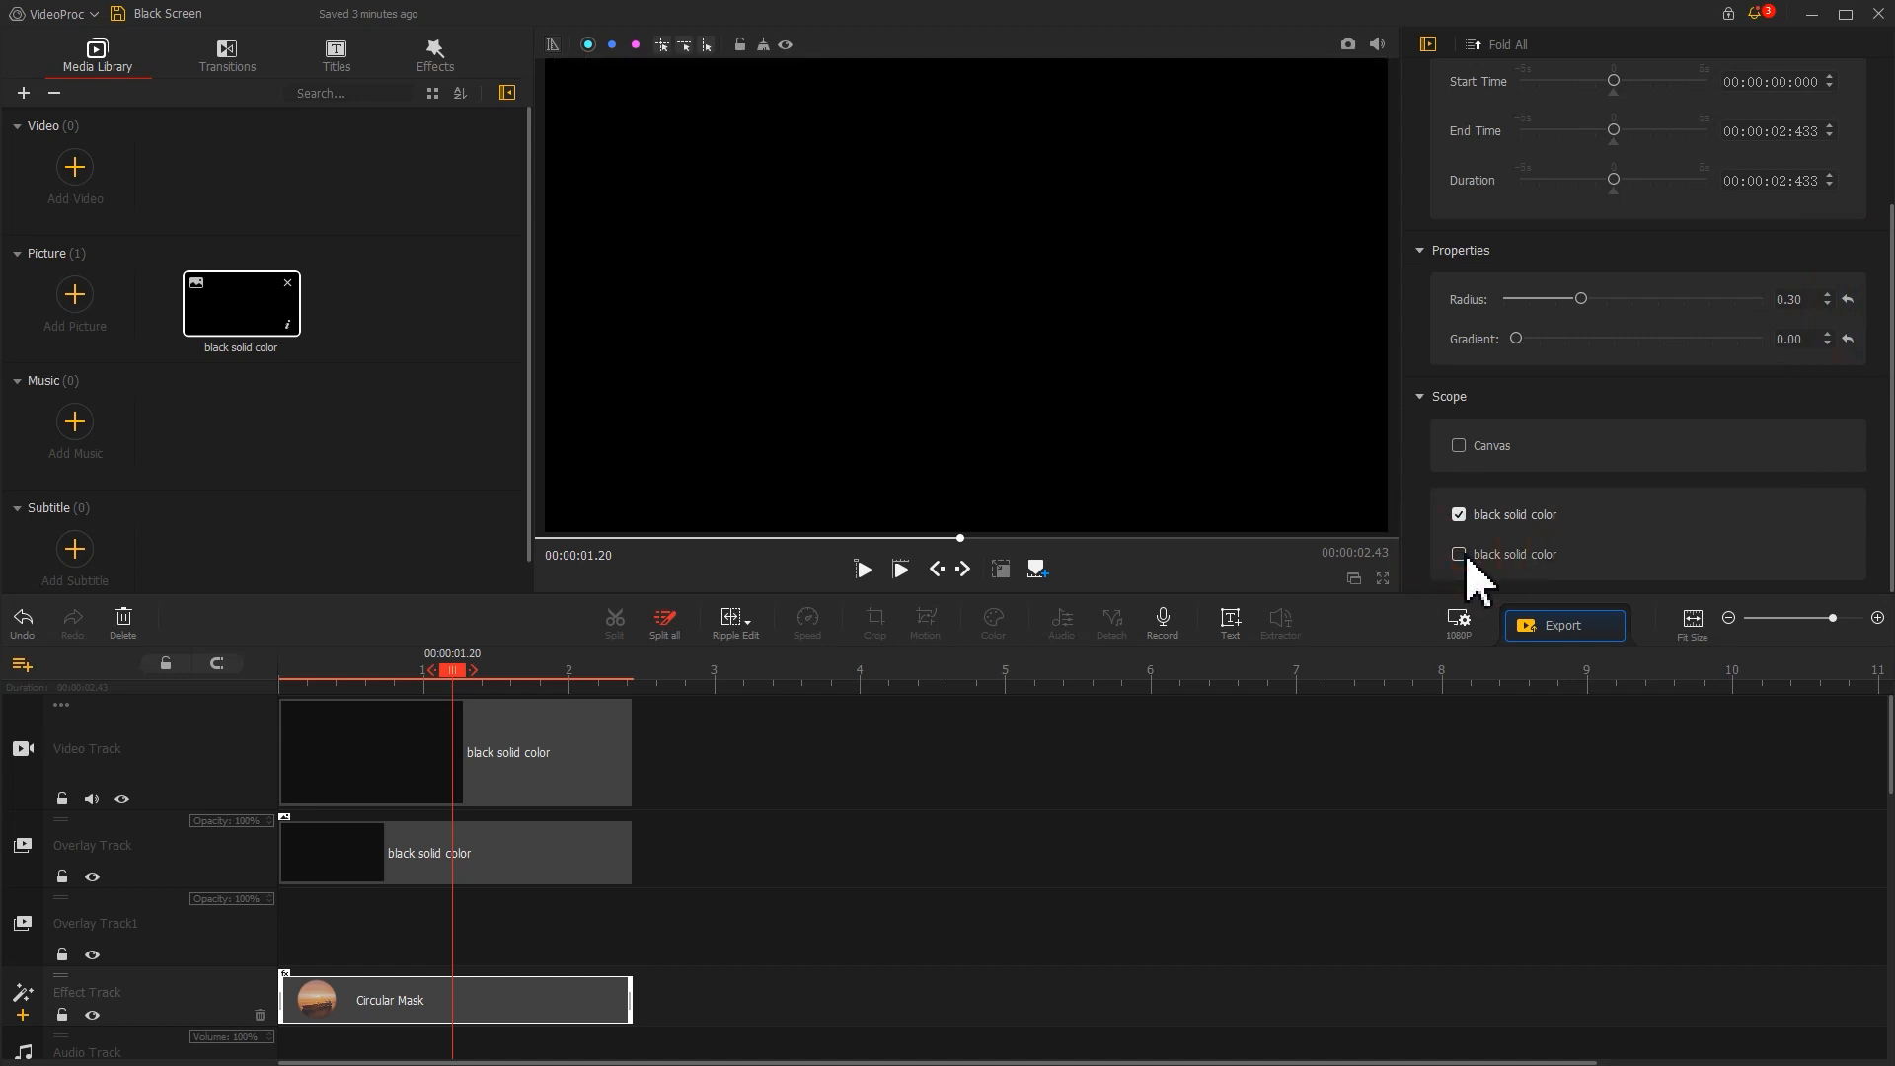
click(369, 752)
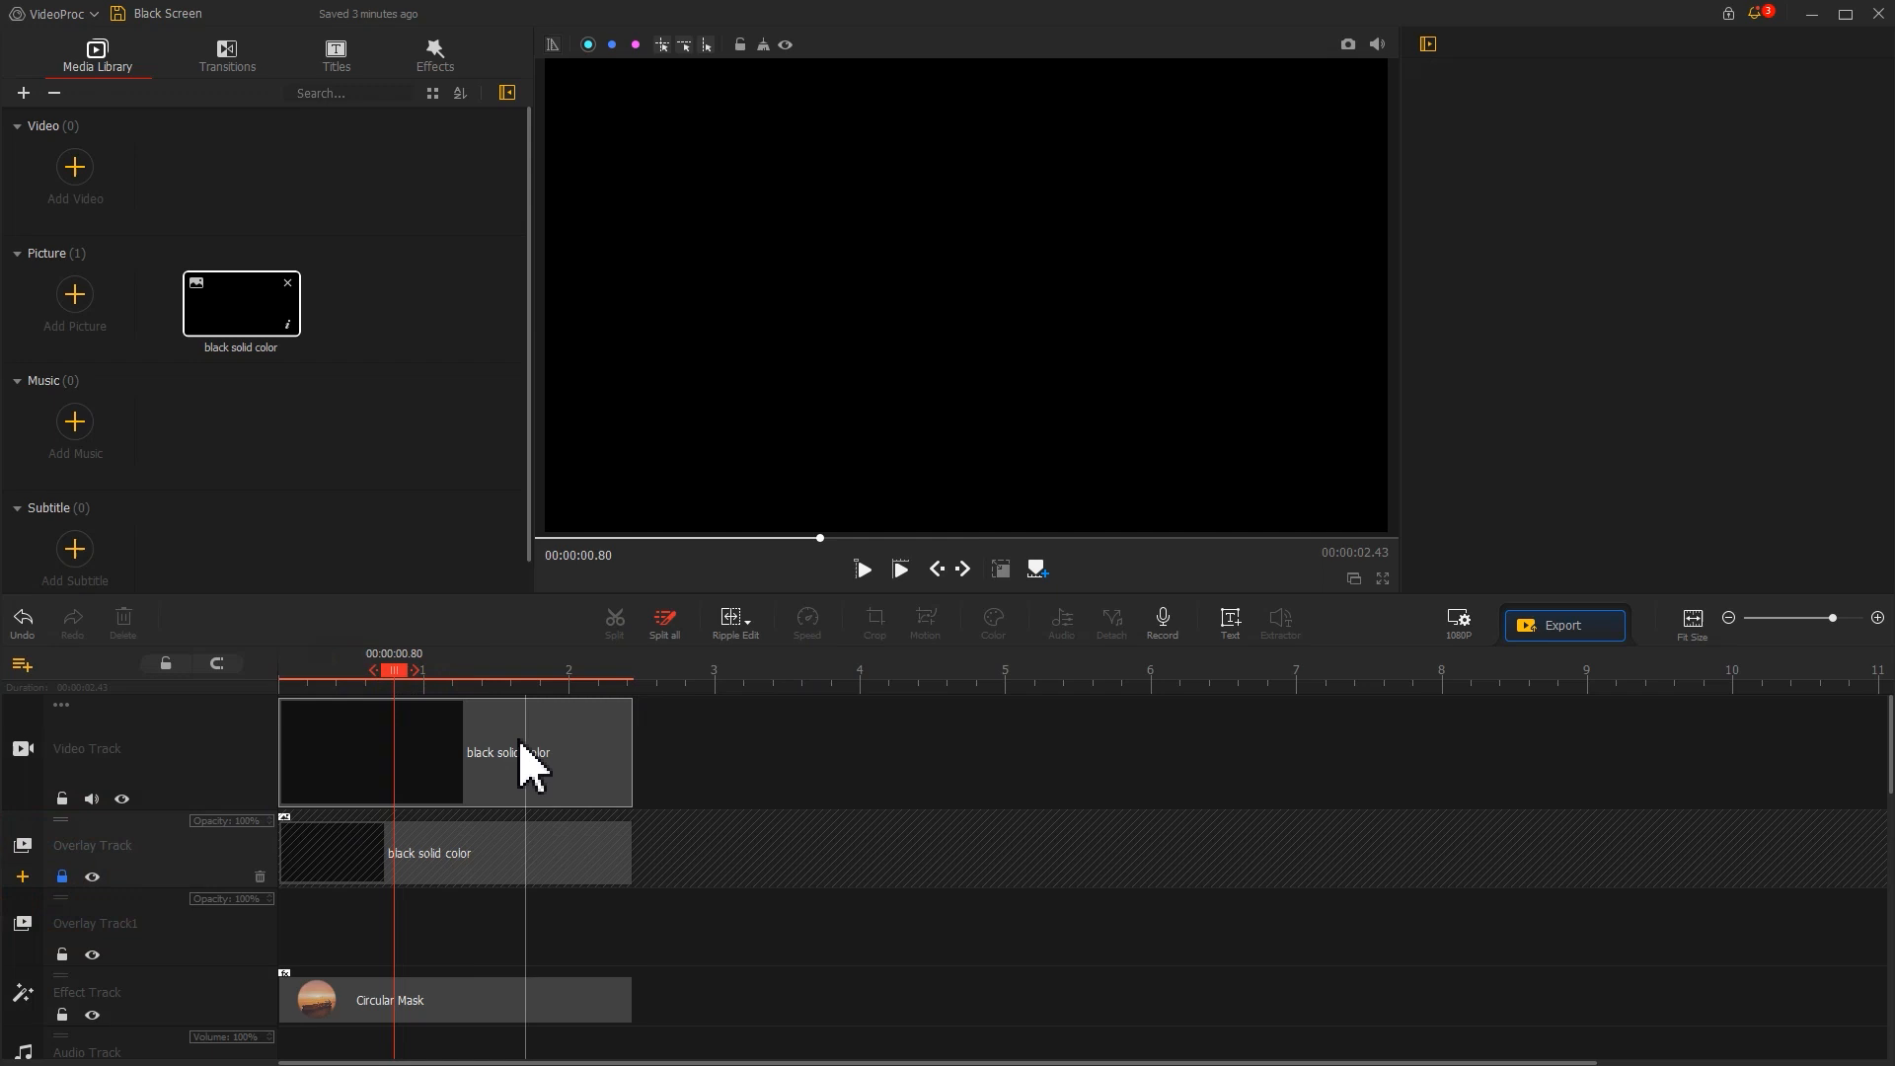
click(508, 753)
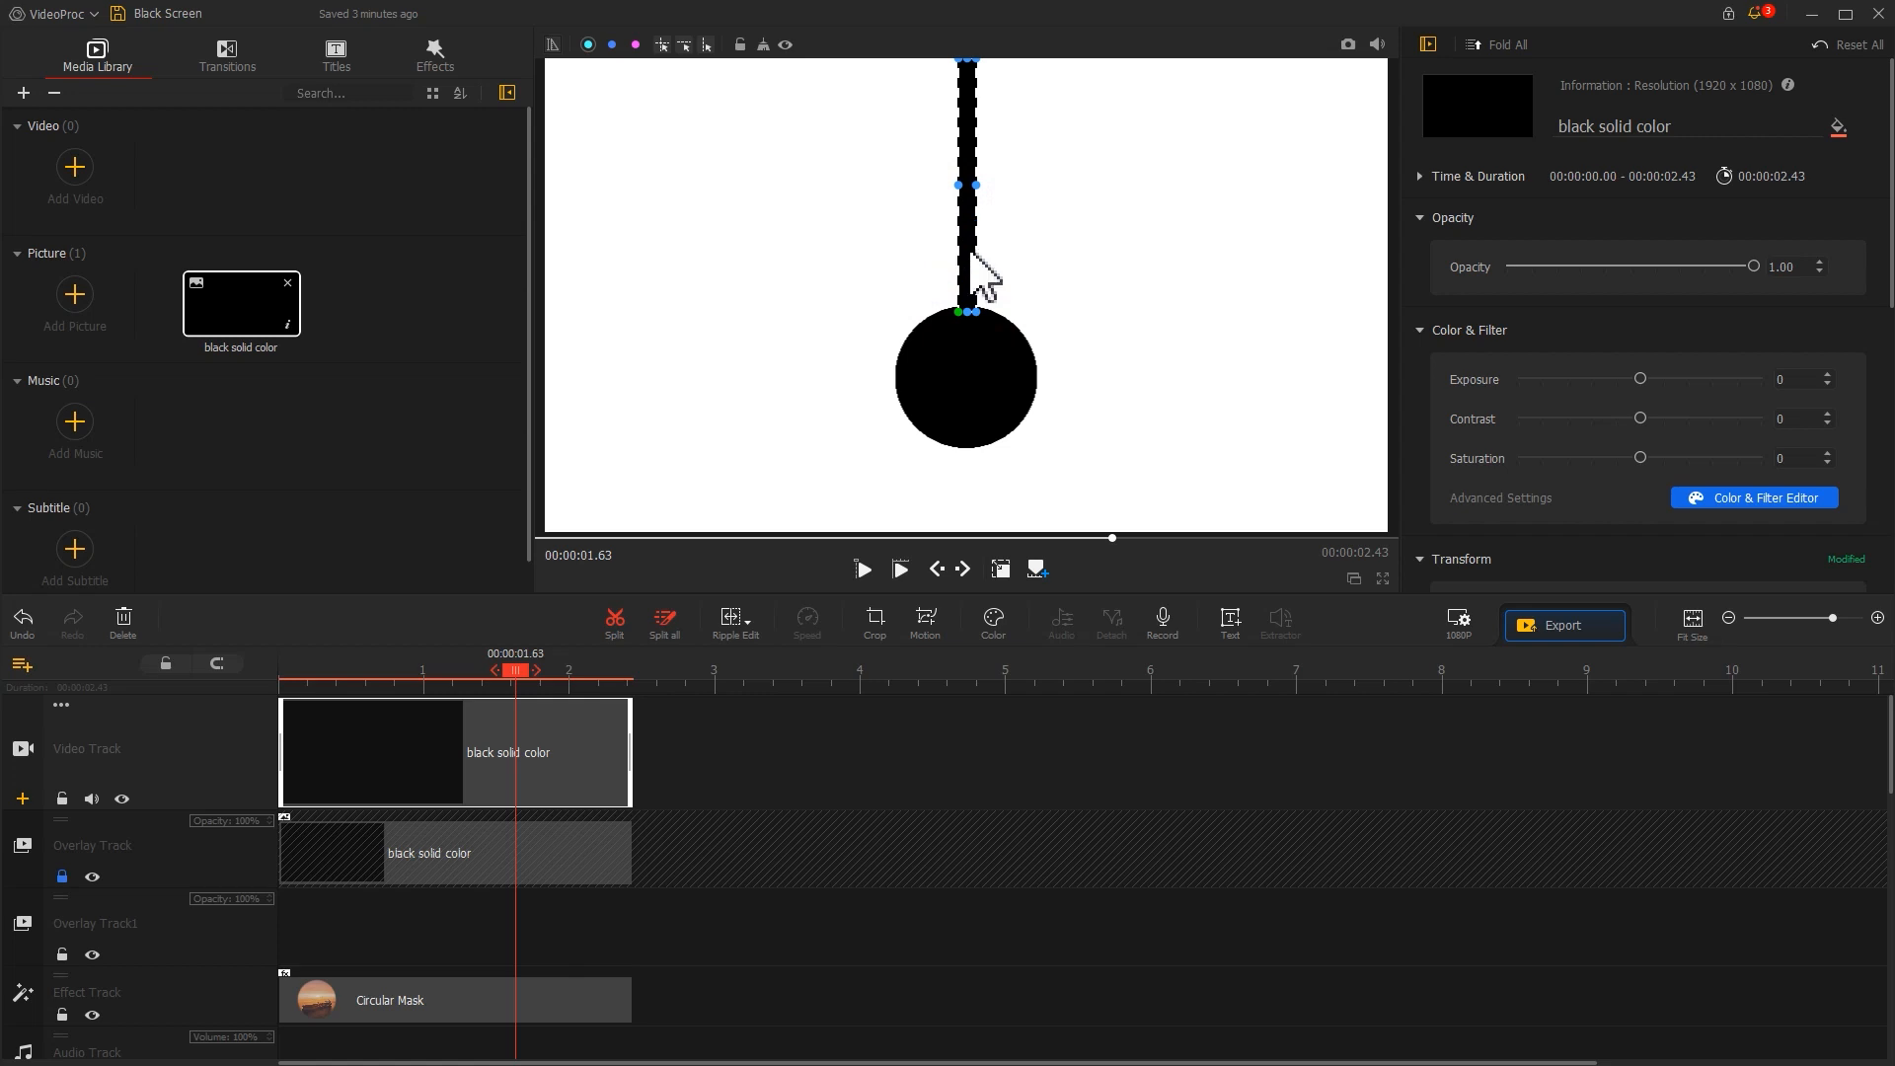
click(1001, 569)
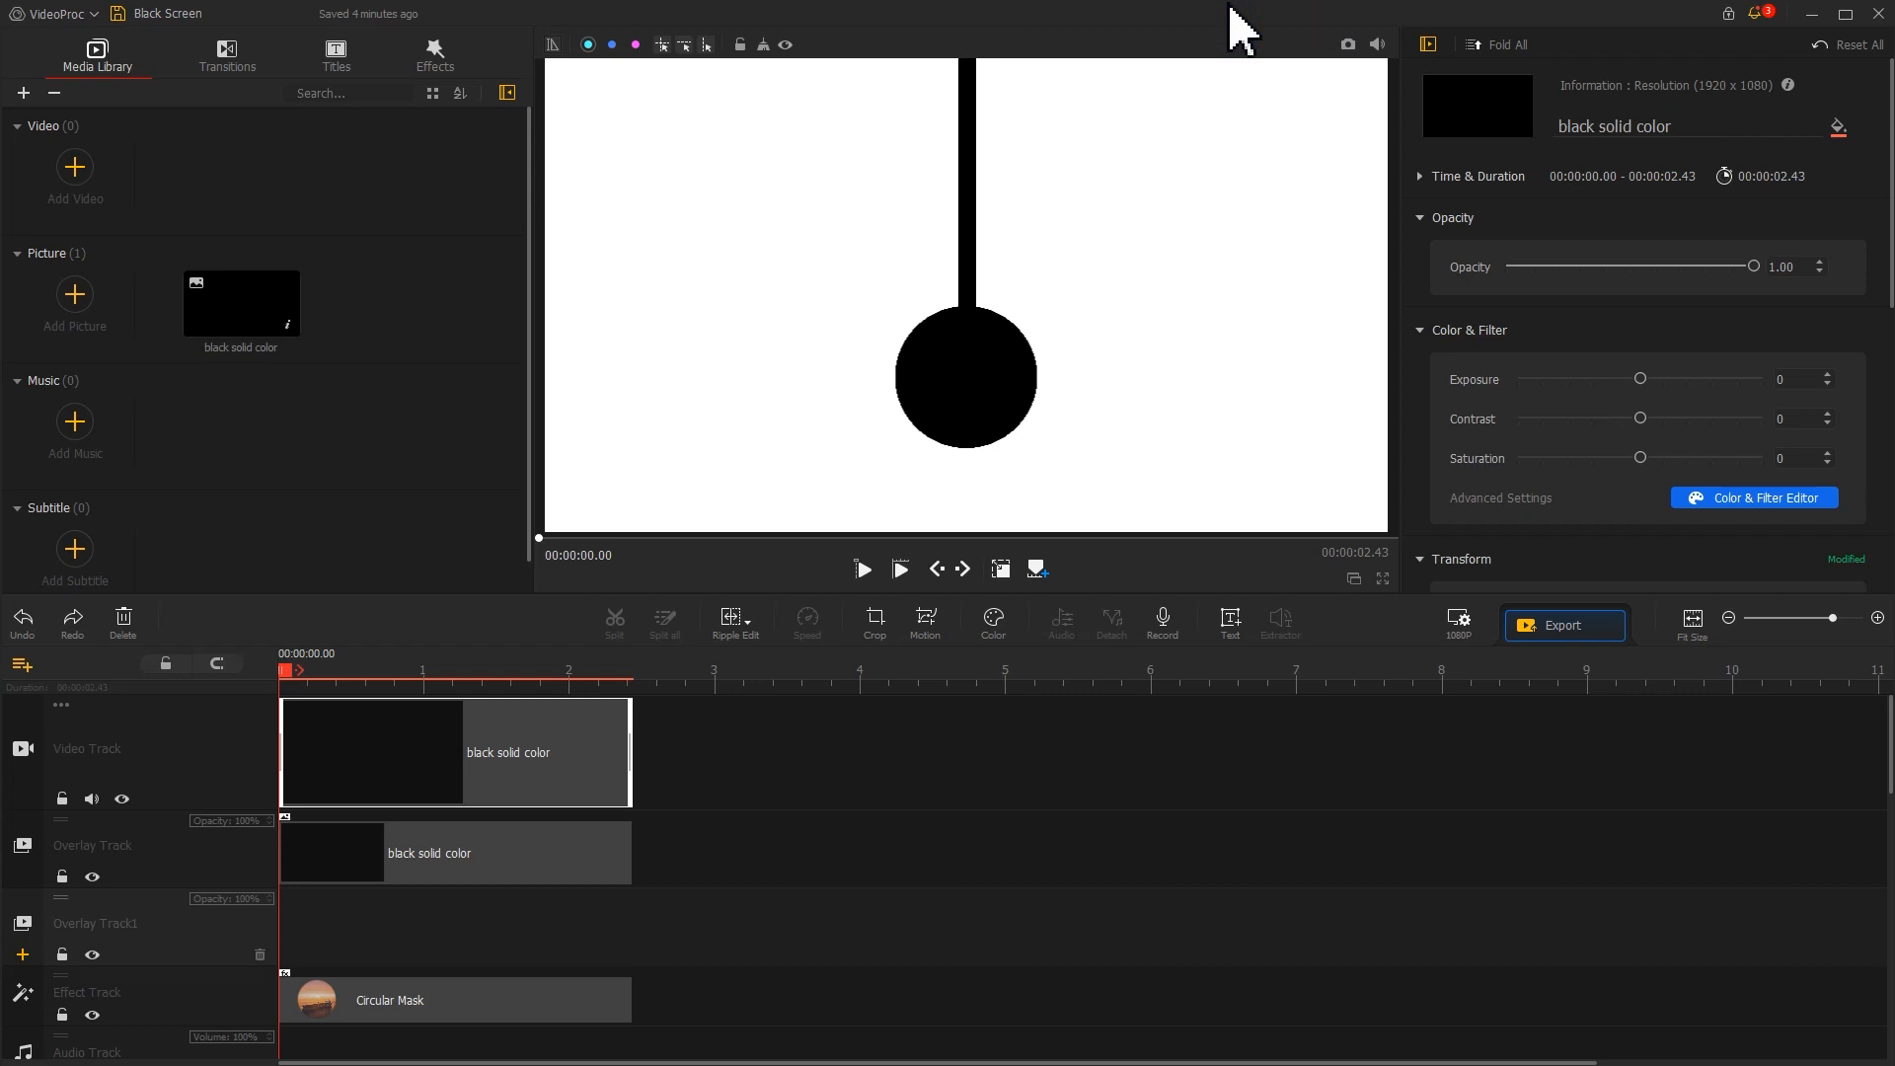
mouse_move(1293, 63)
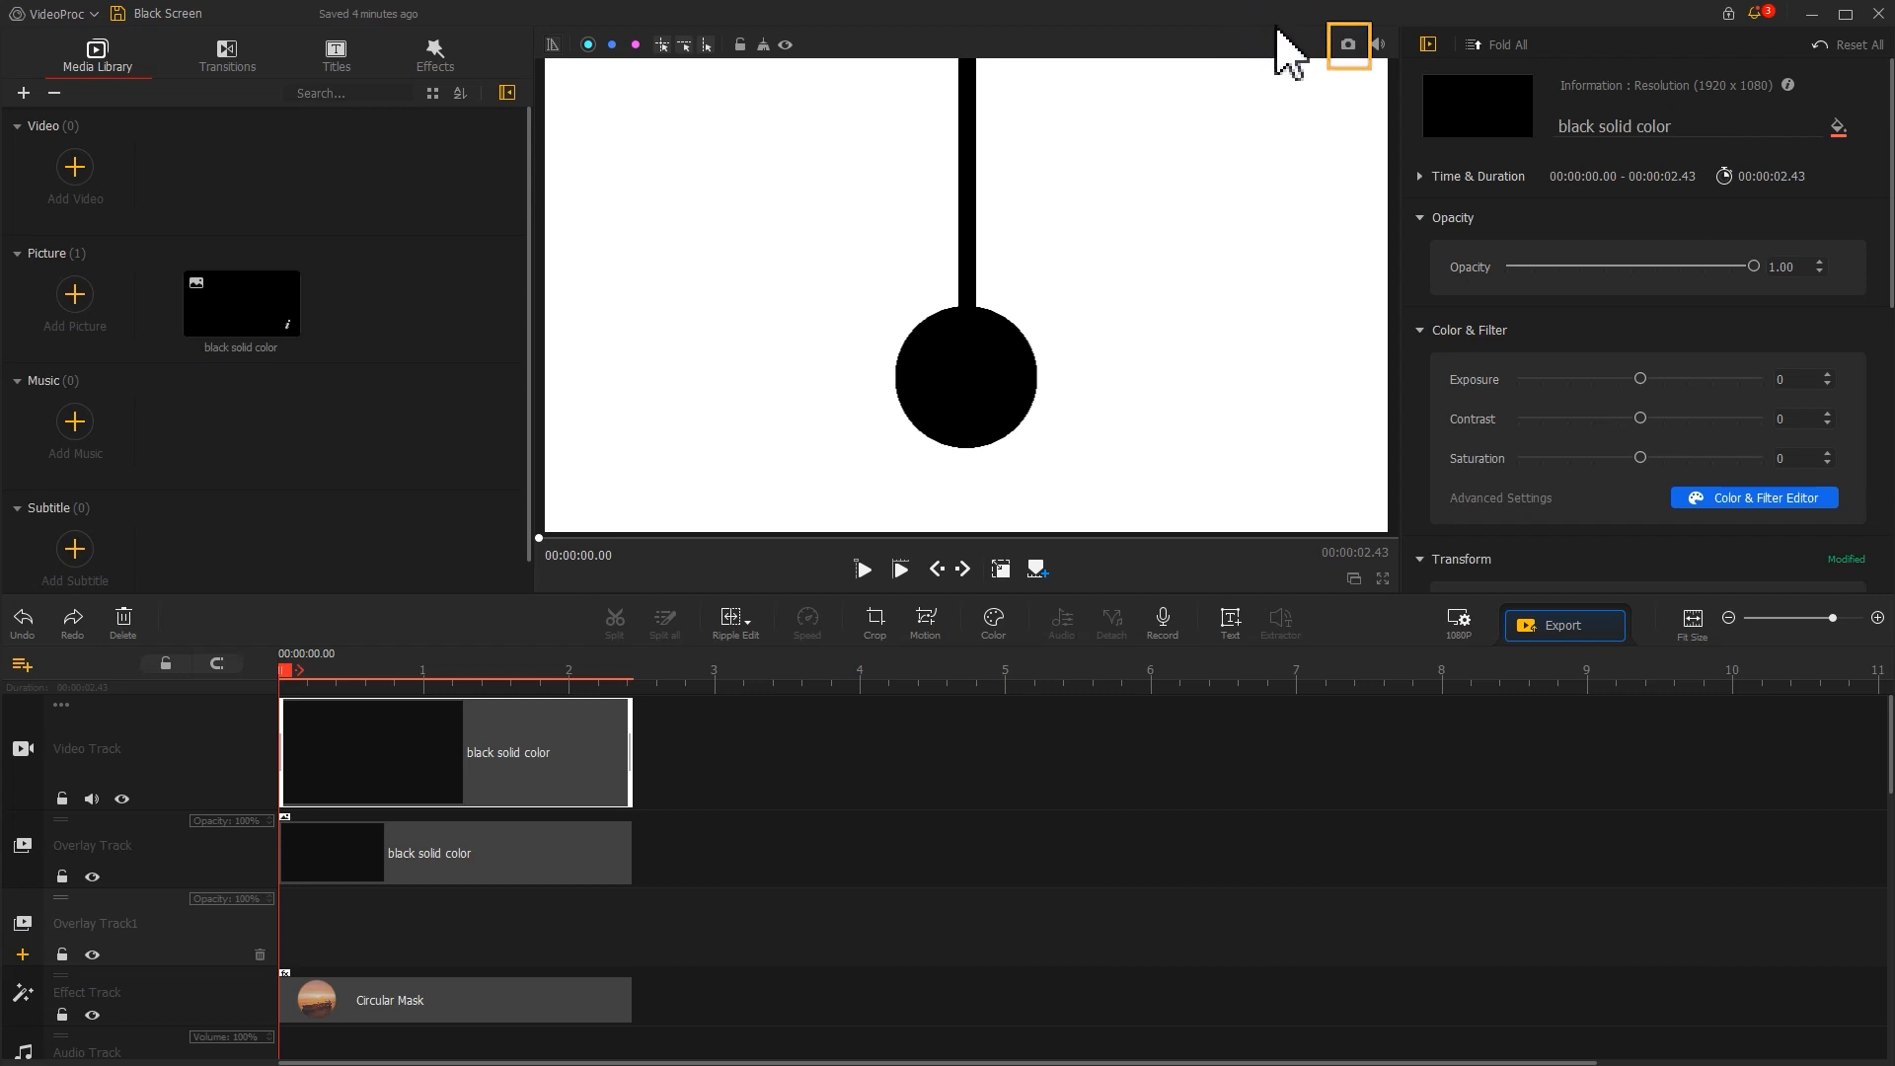
Snapshot the pendulum frame as a Black Screen still and make it the sole 11-second clip
click(1347, 46)
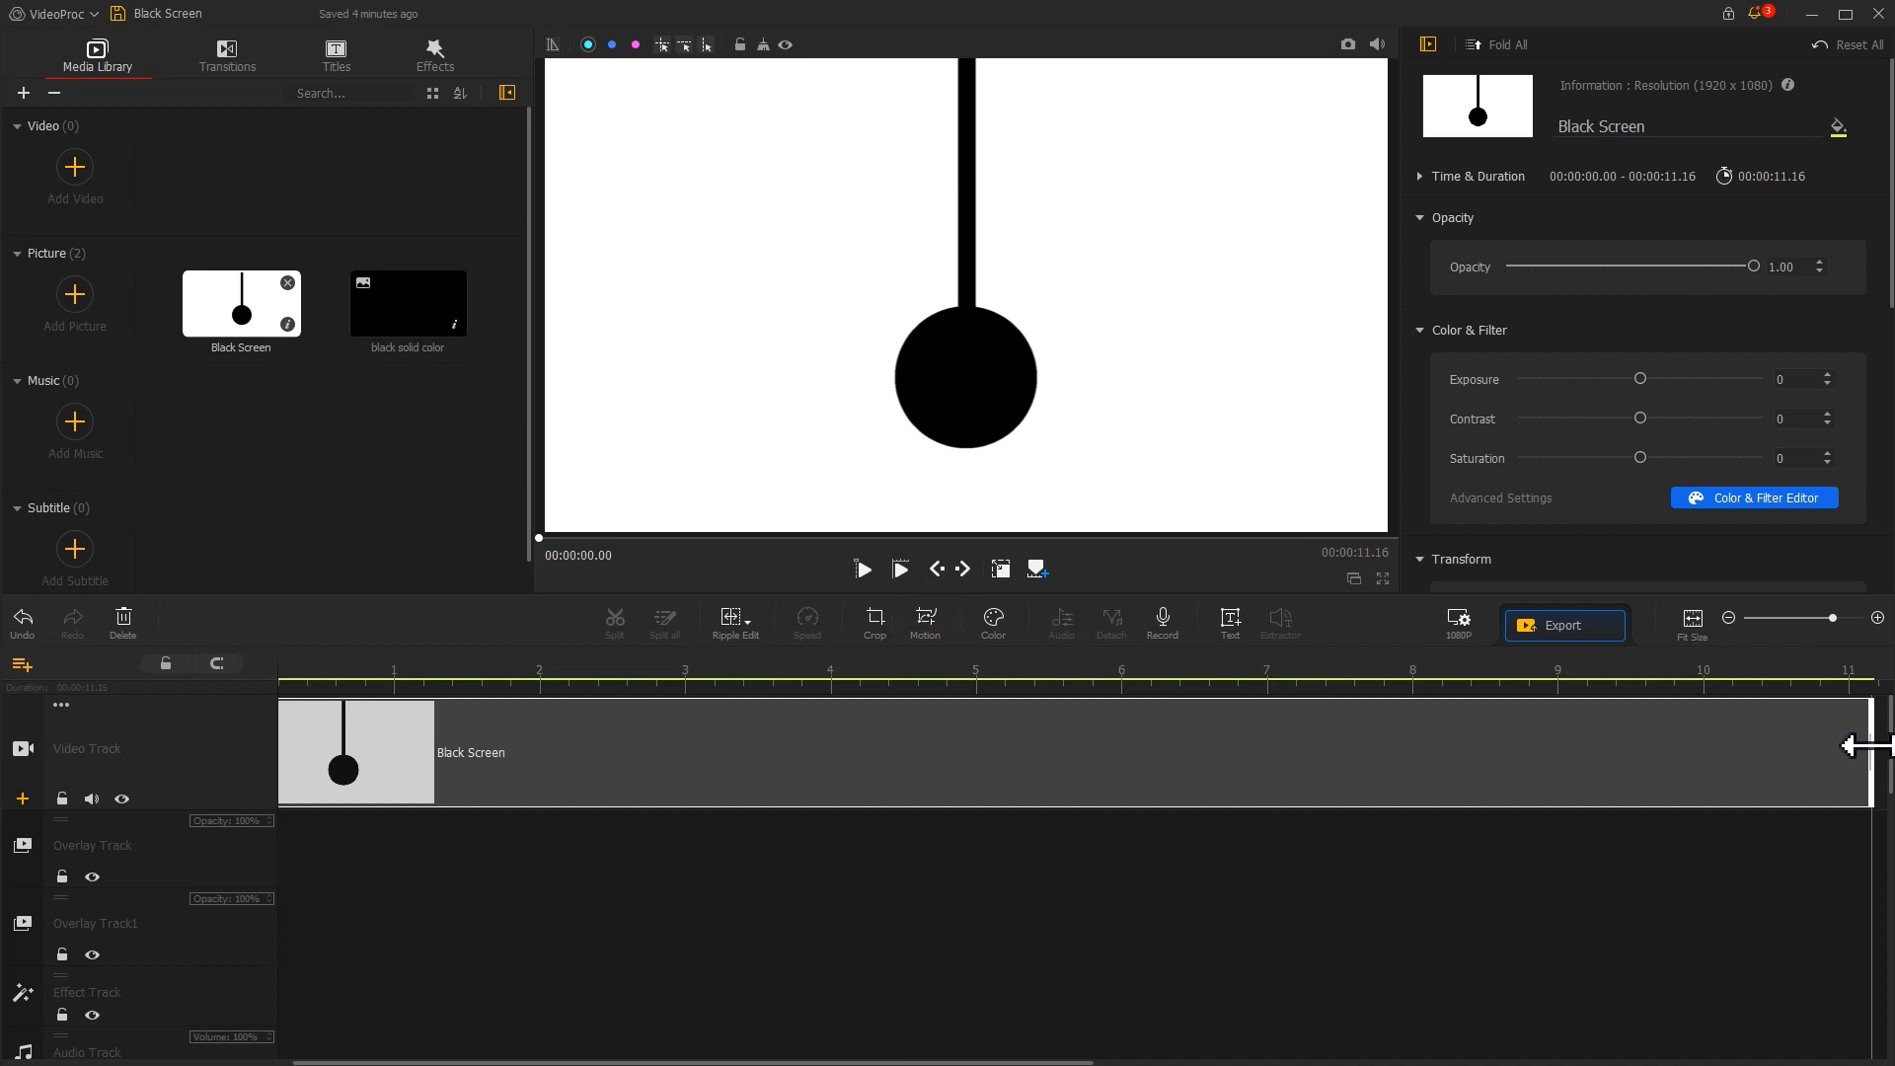
click(924, 622)
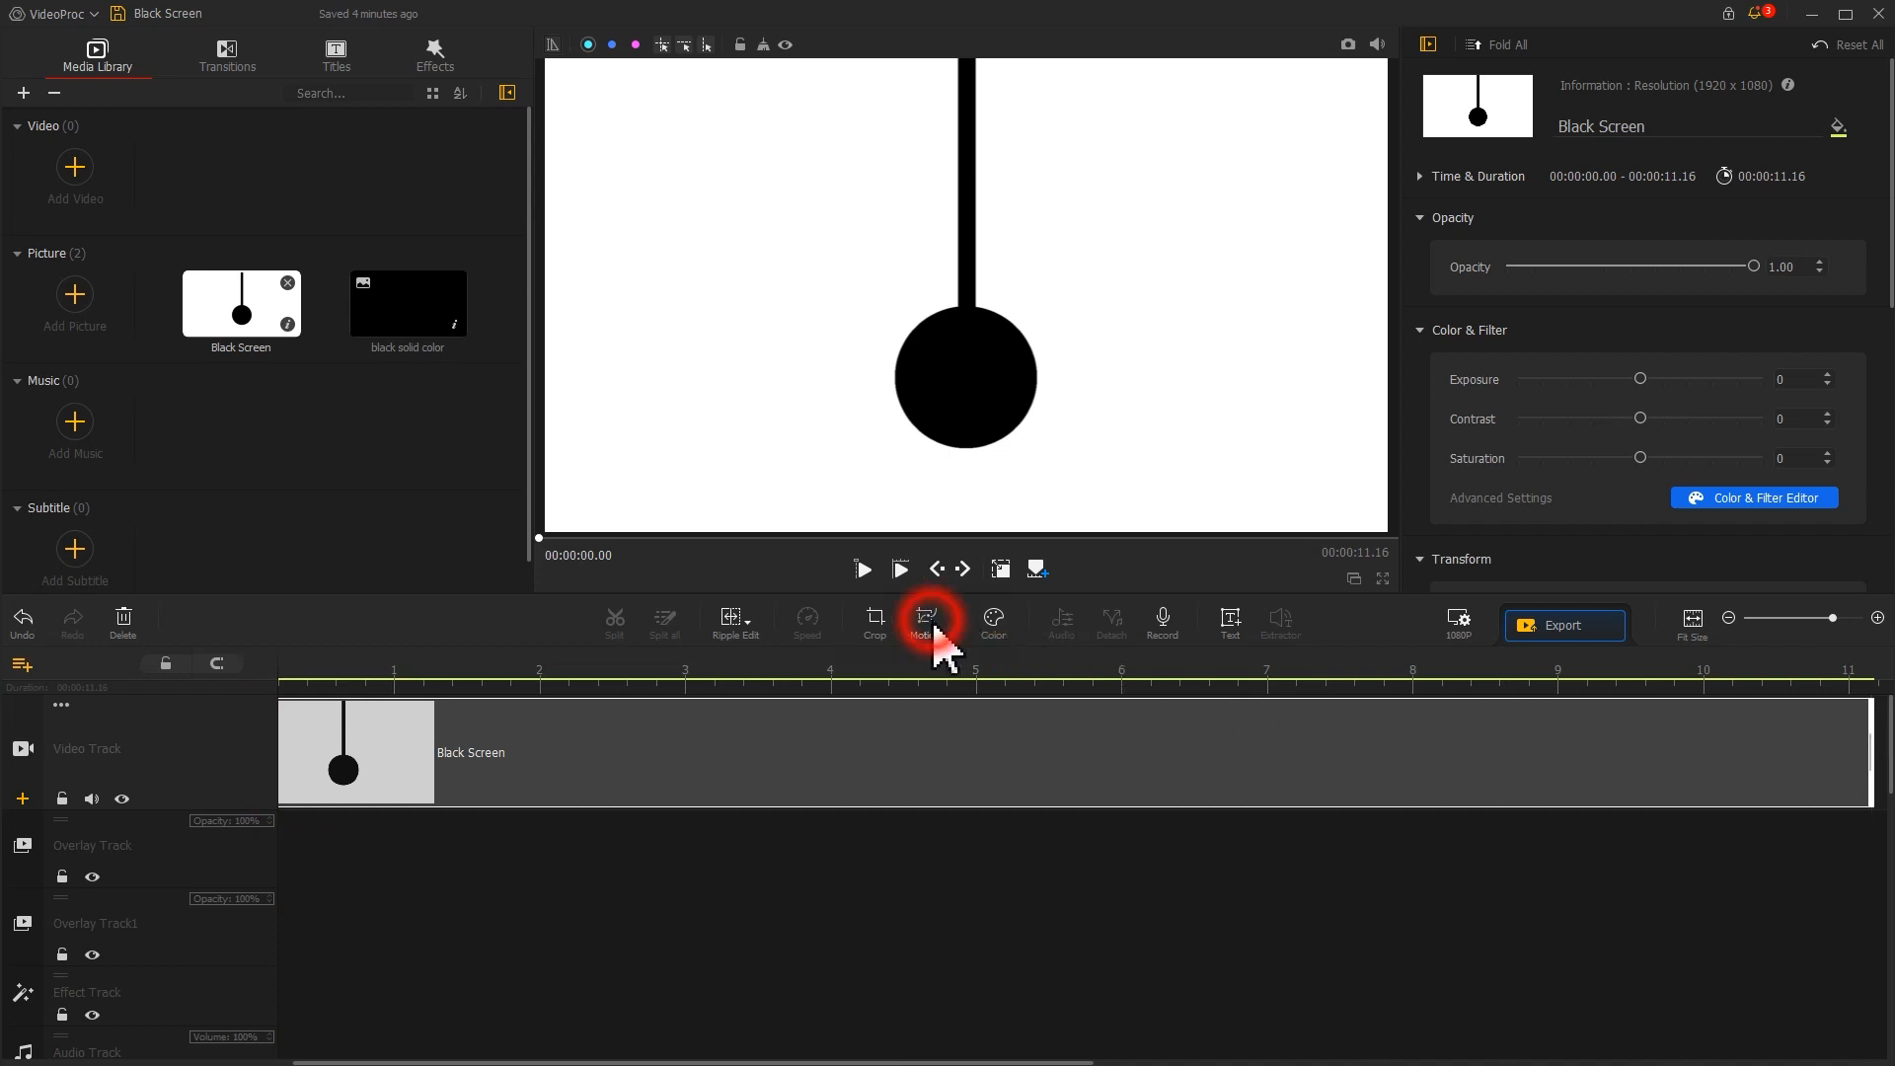
Add keyframes at 0 s and 0.68 s, tilting the second to 45° with the rod pivoting at top
click(922, 622)
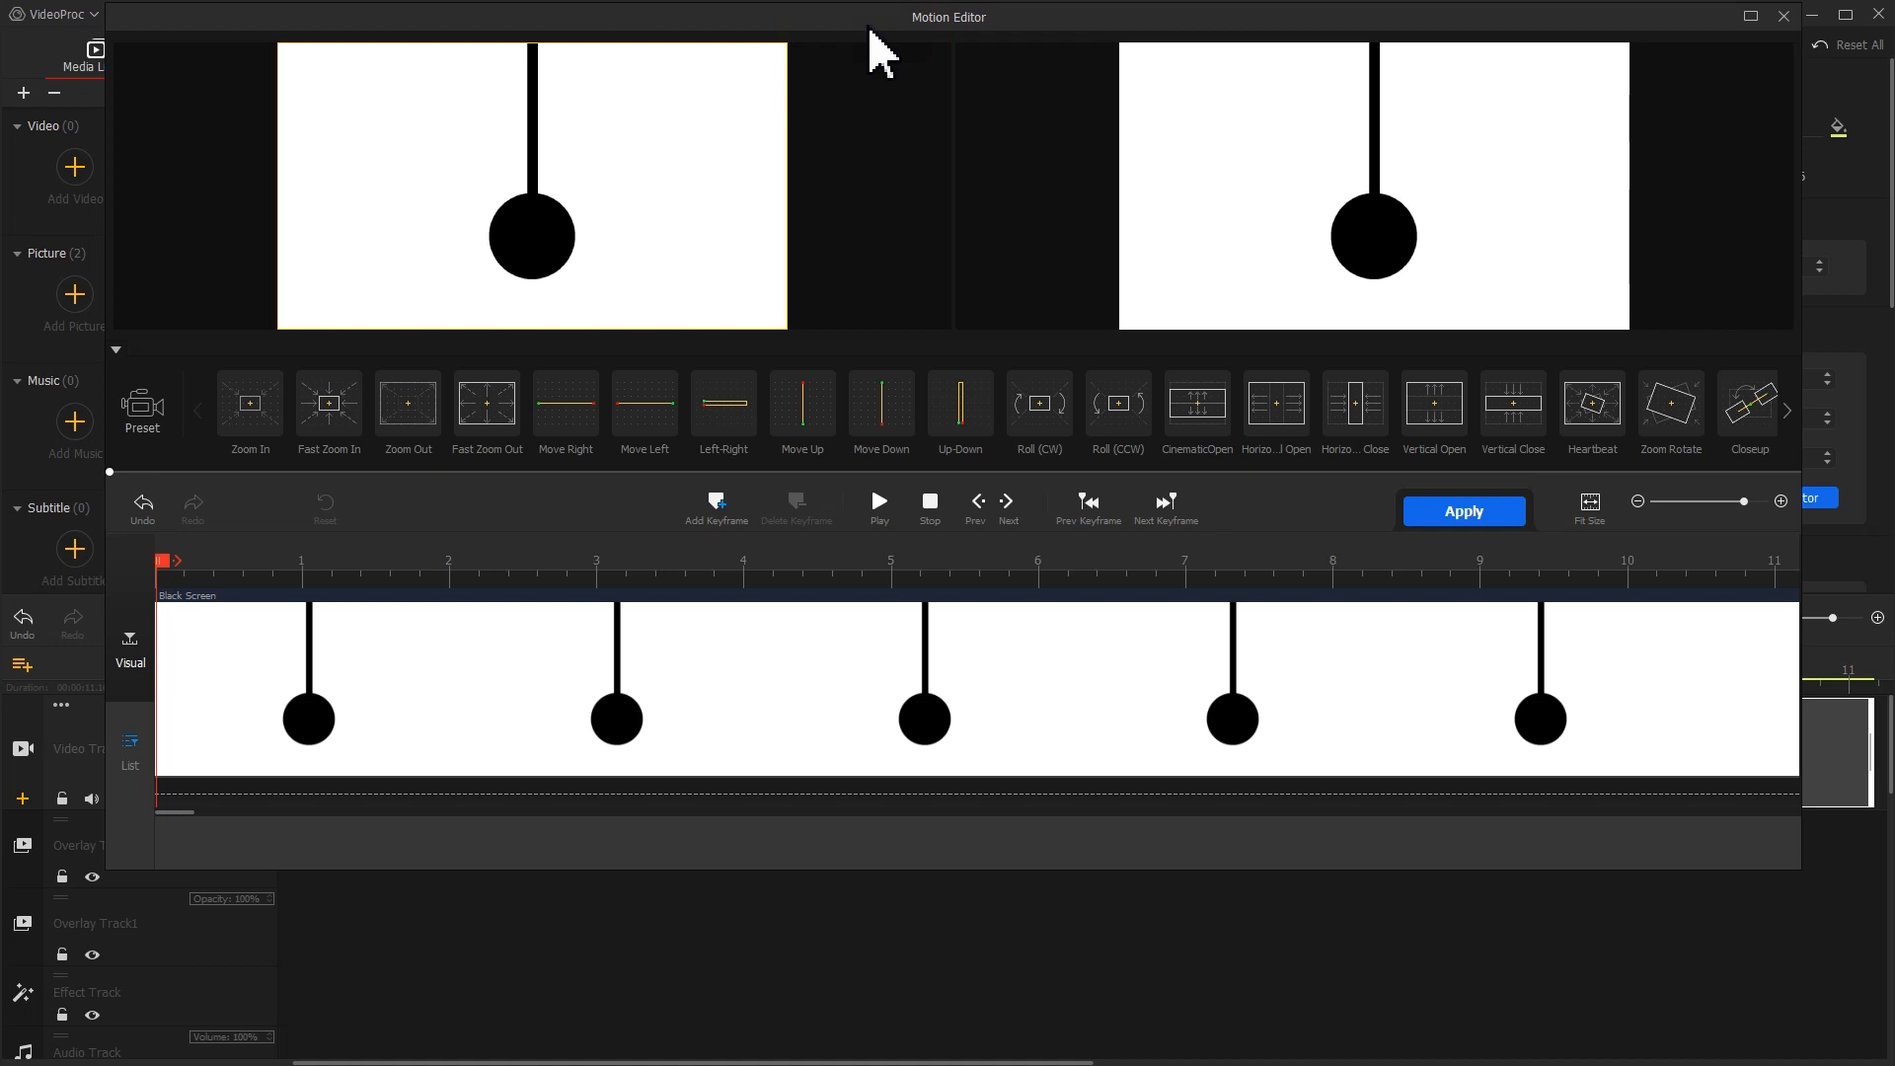
mouse_move(508, 484)
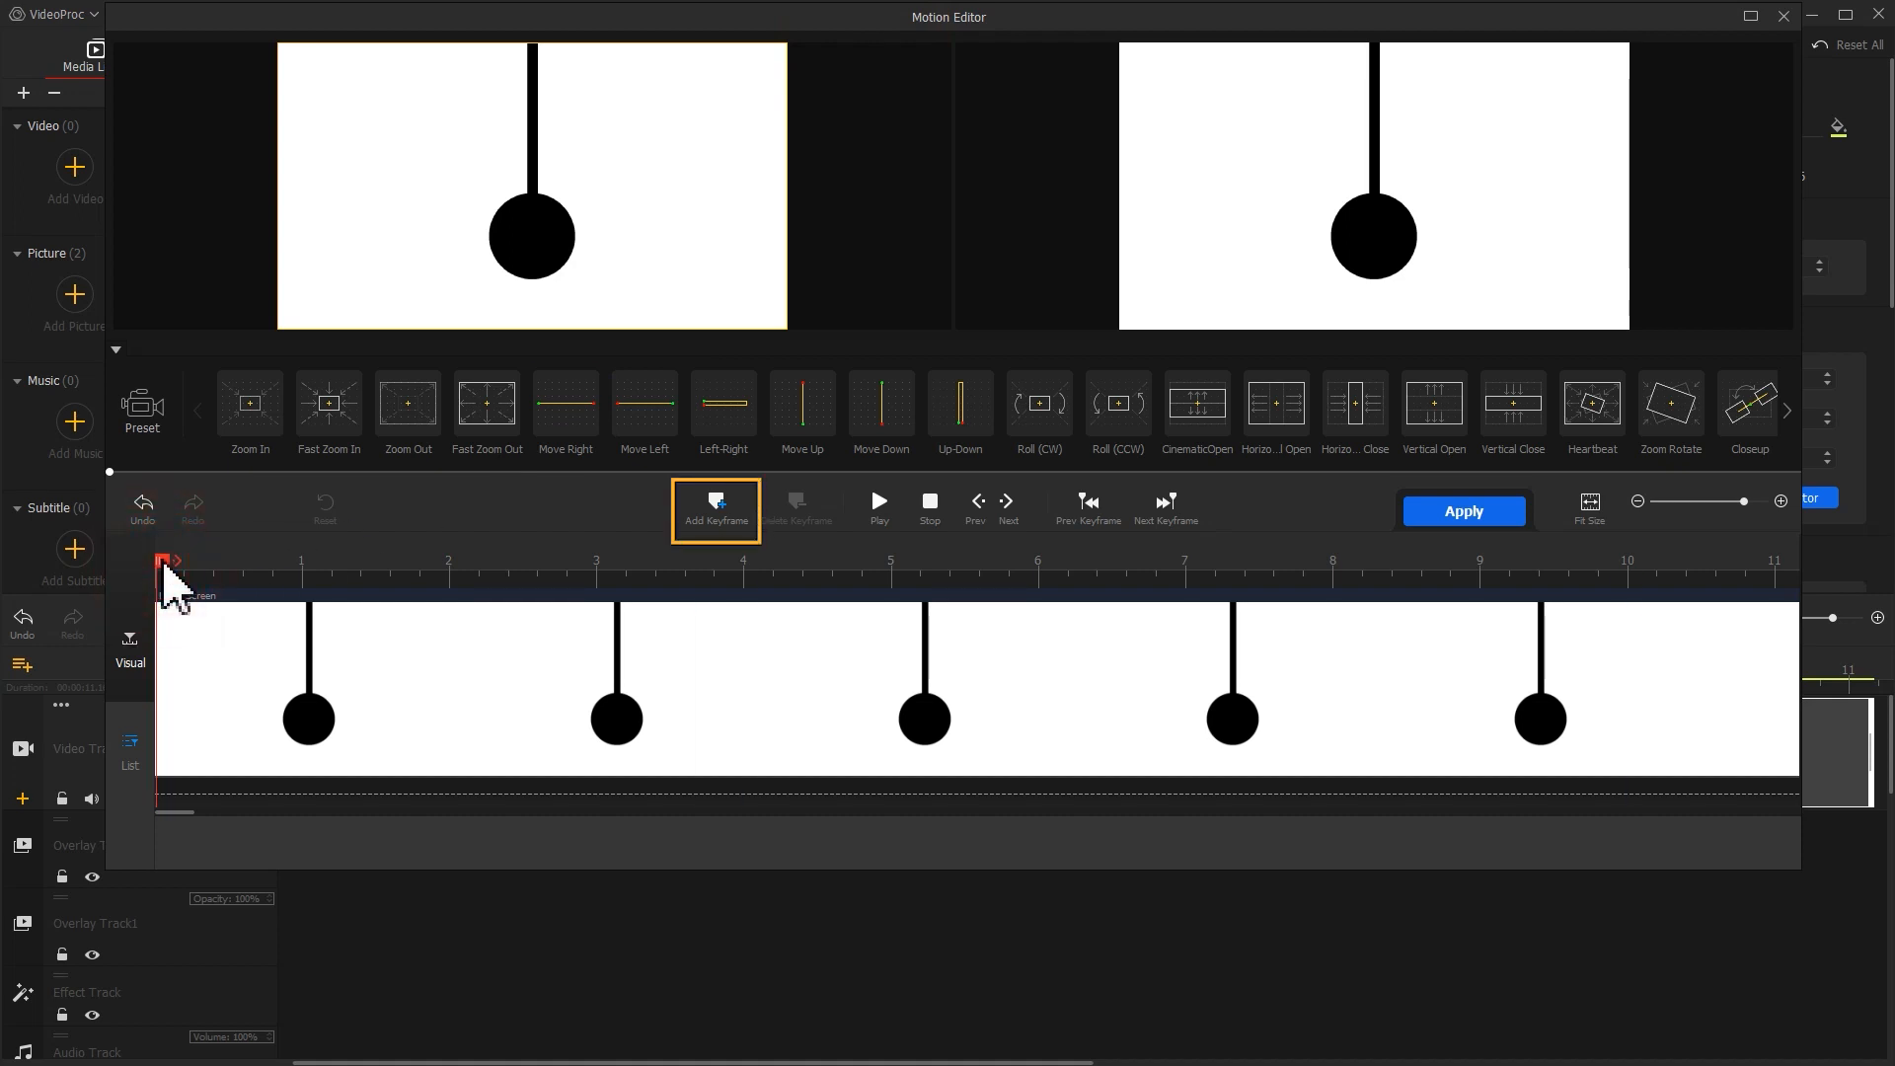
click(715, 508)
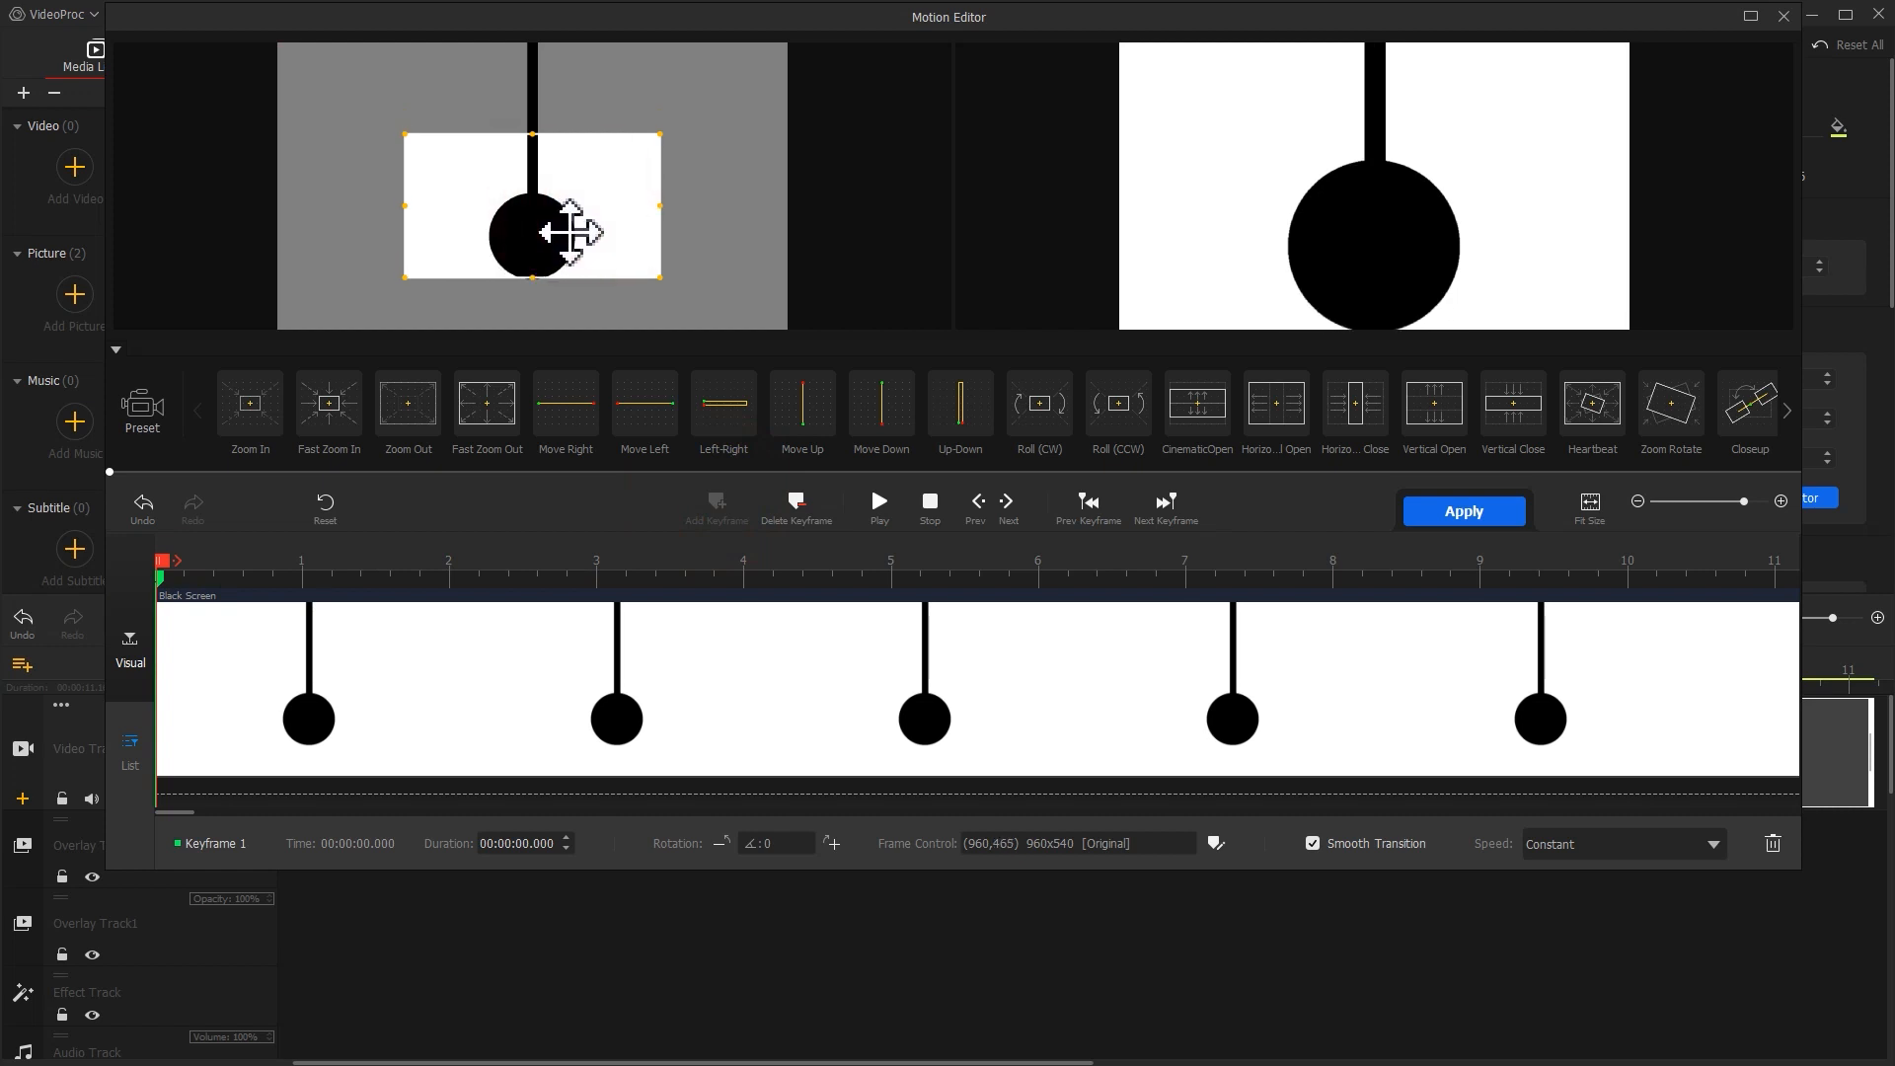
mouse_move(585, 261)
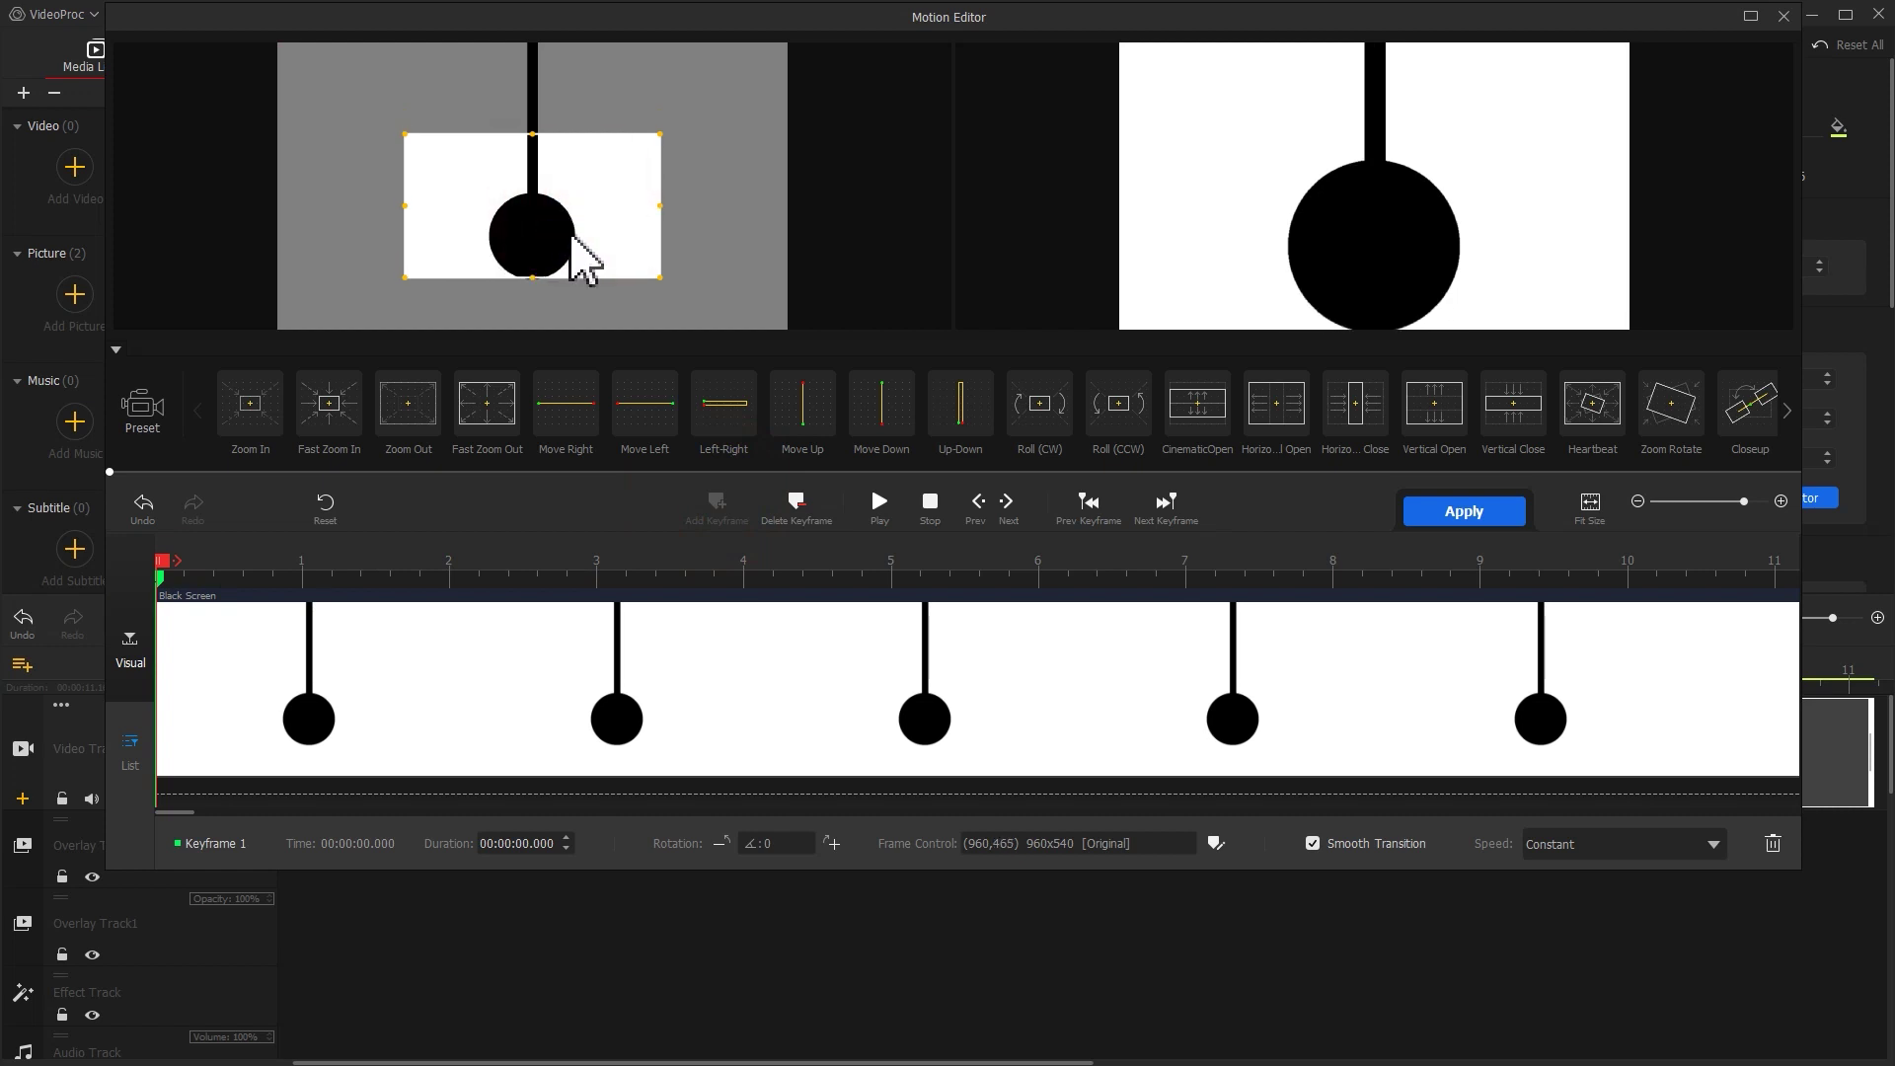
mouse_move(260, 537)
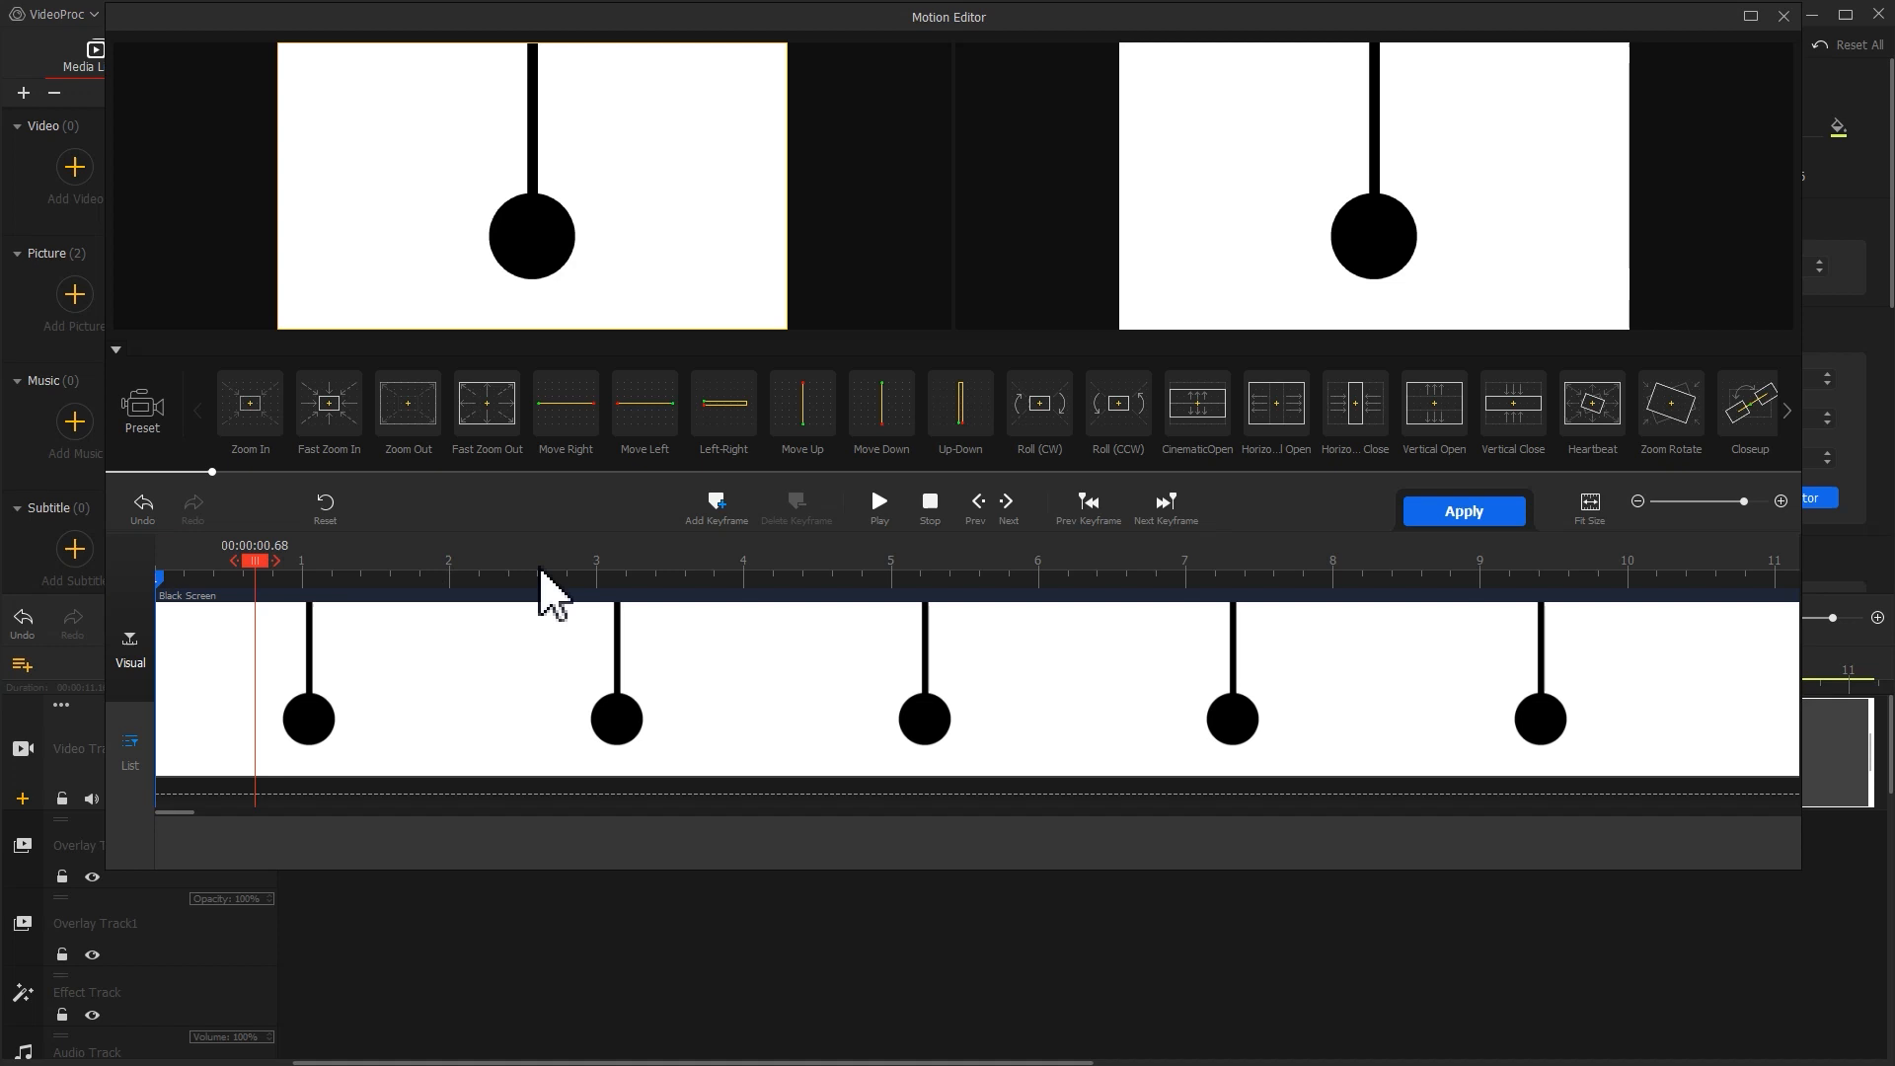
click(714, 506)
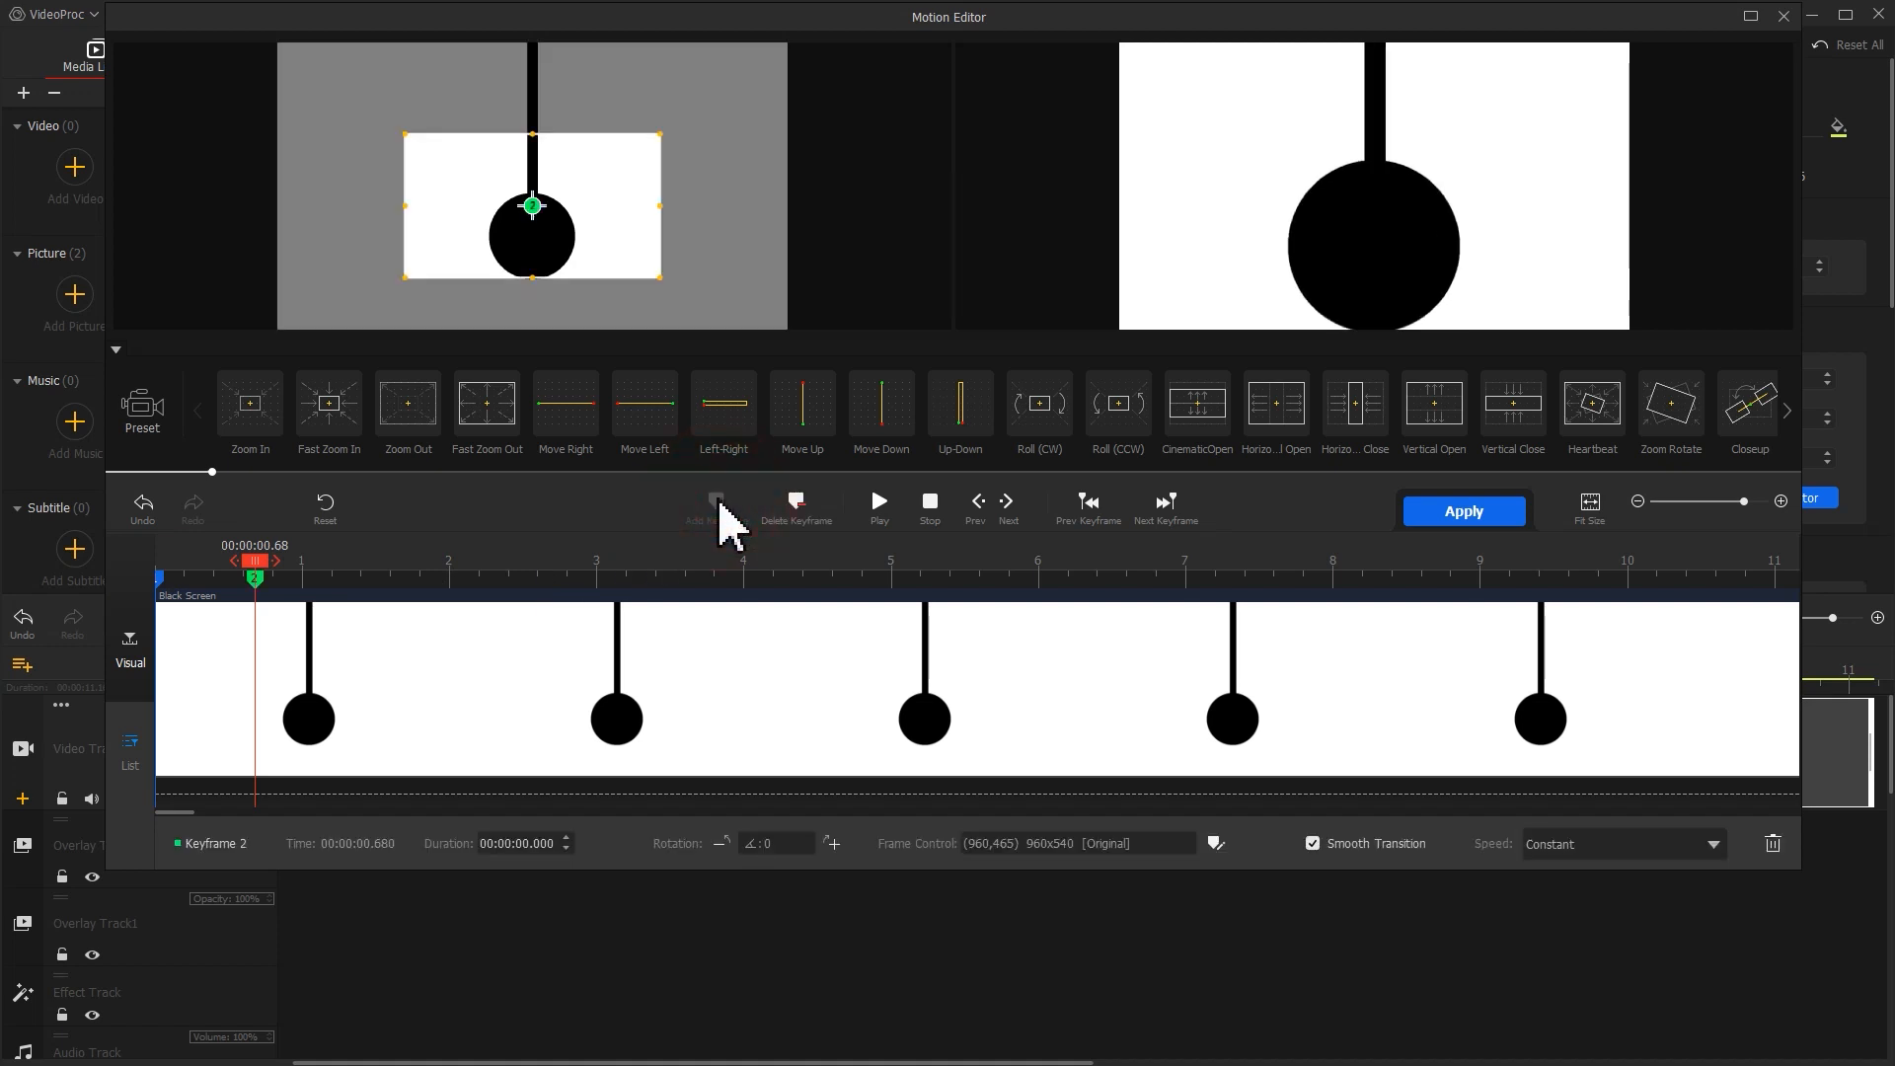
click(774, 843)
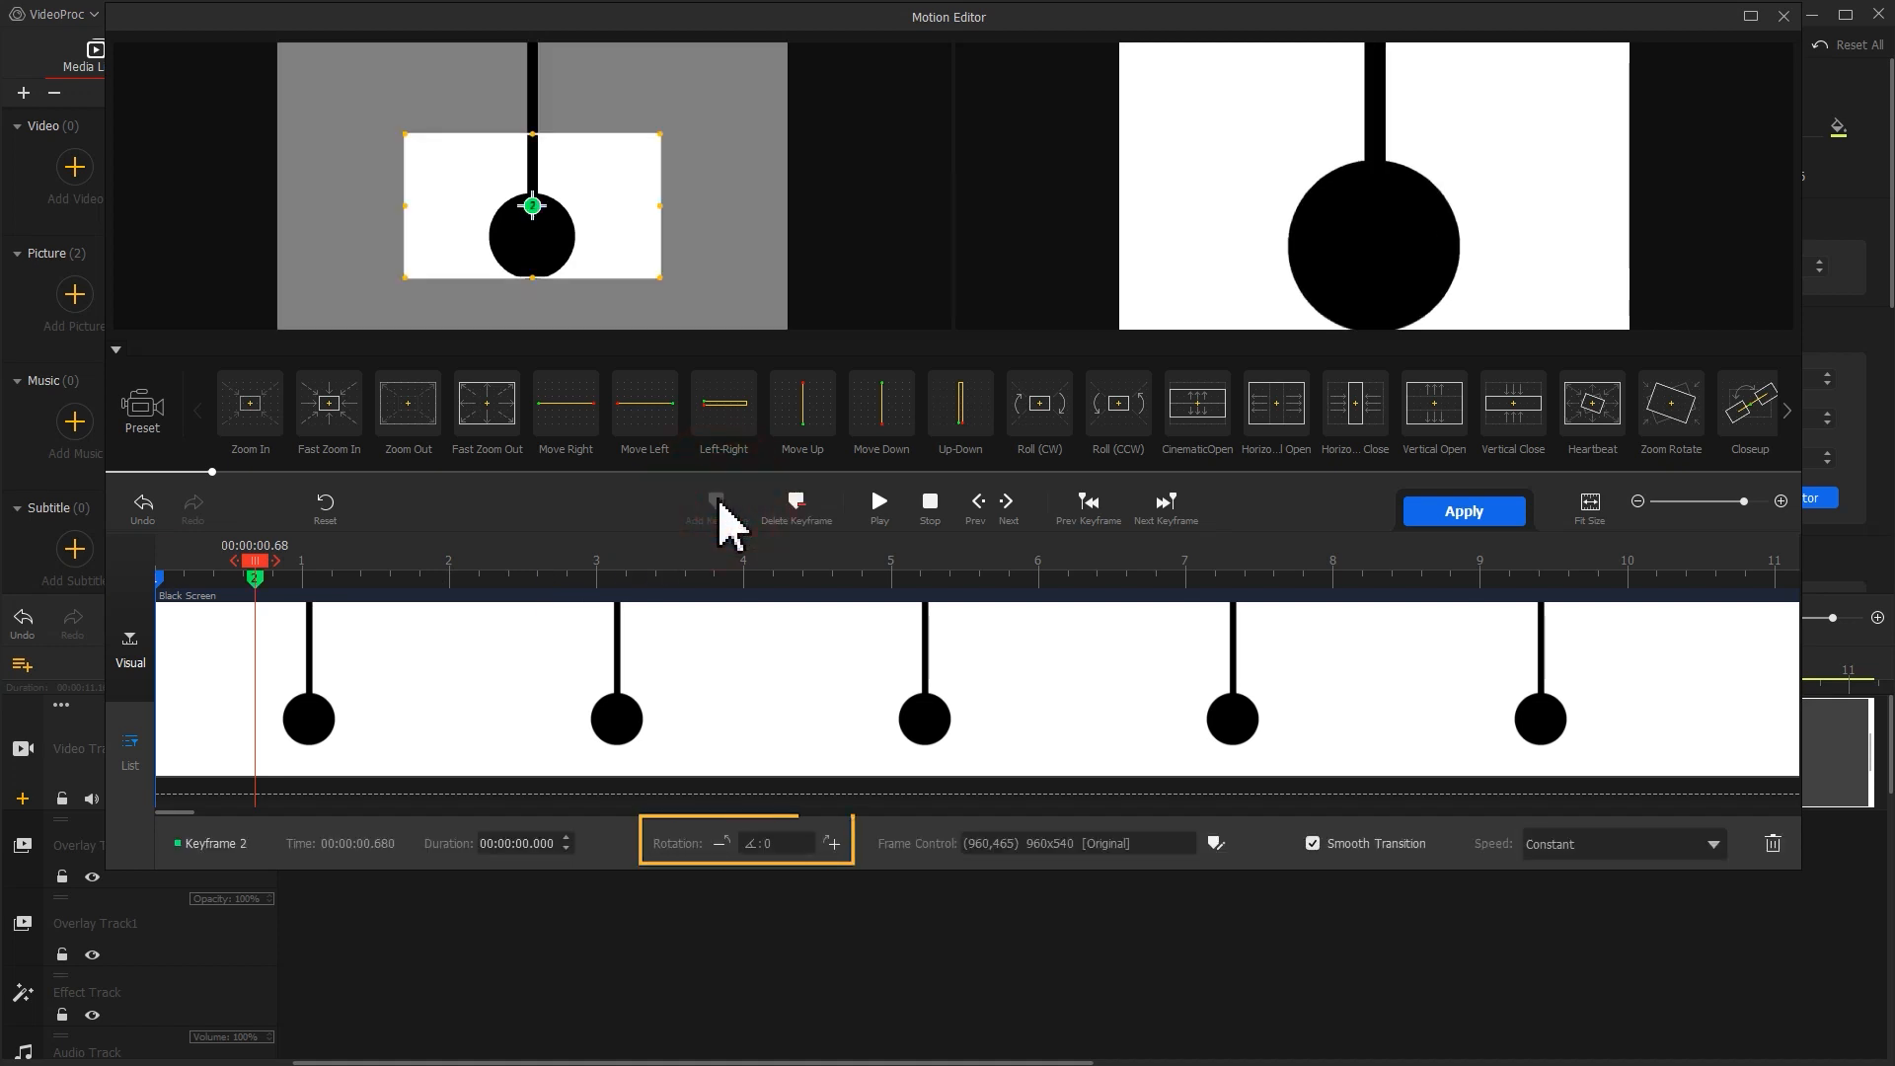
click(770, 843)
text(45)
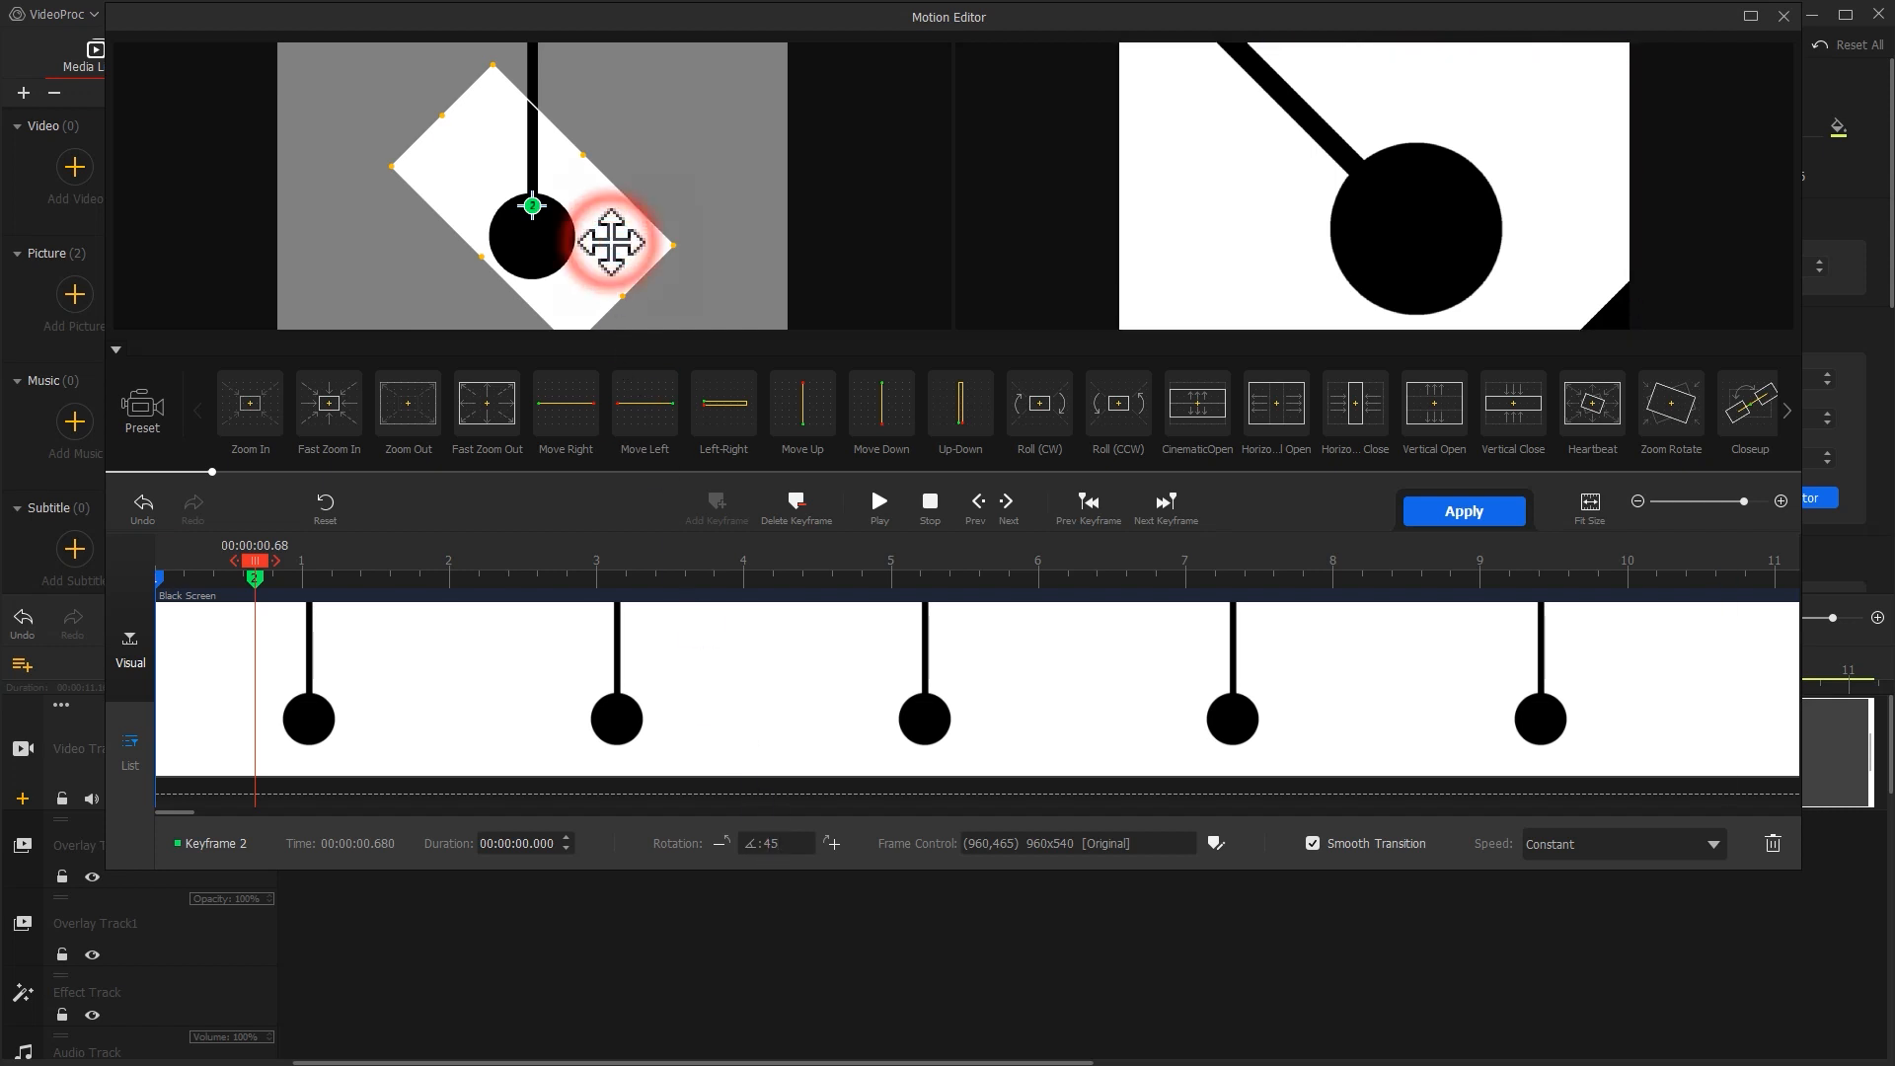
drag(610, 238, 553, 235)
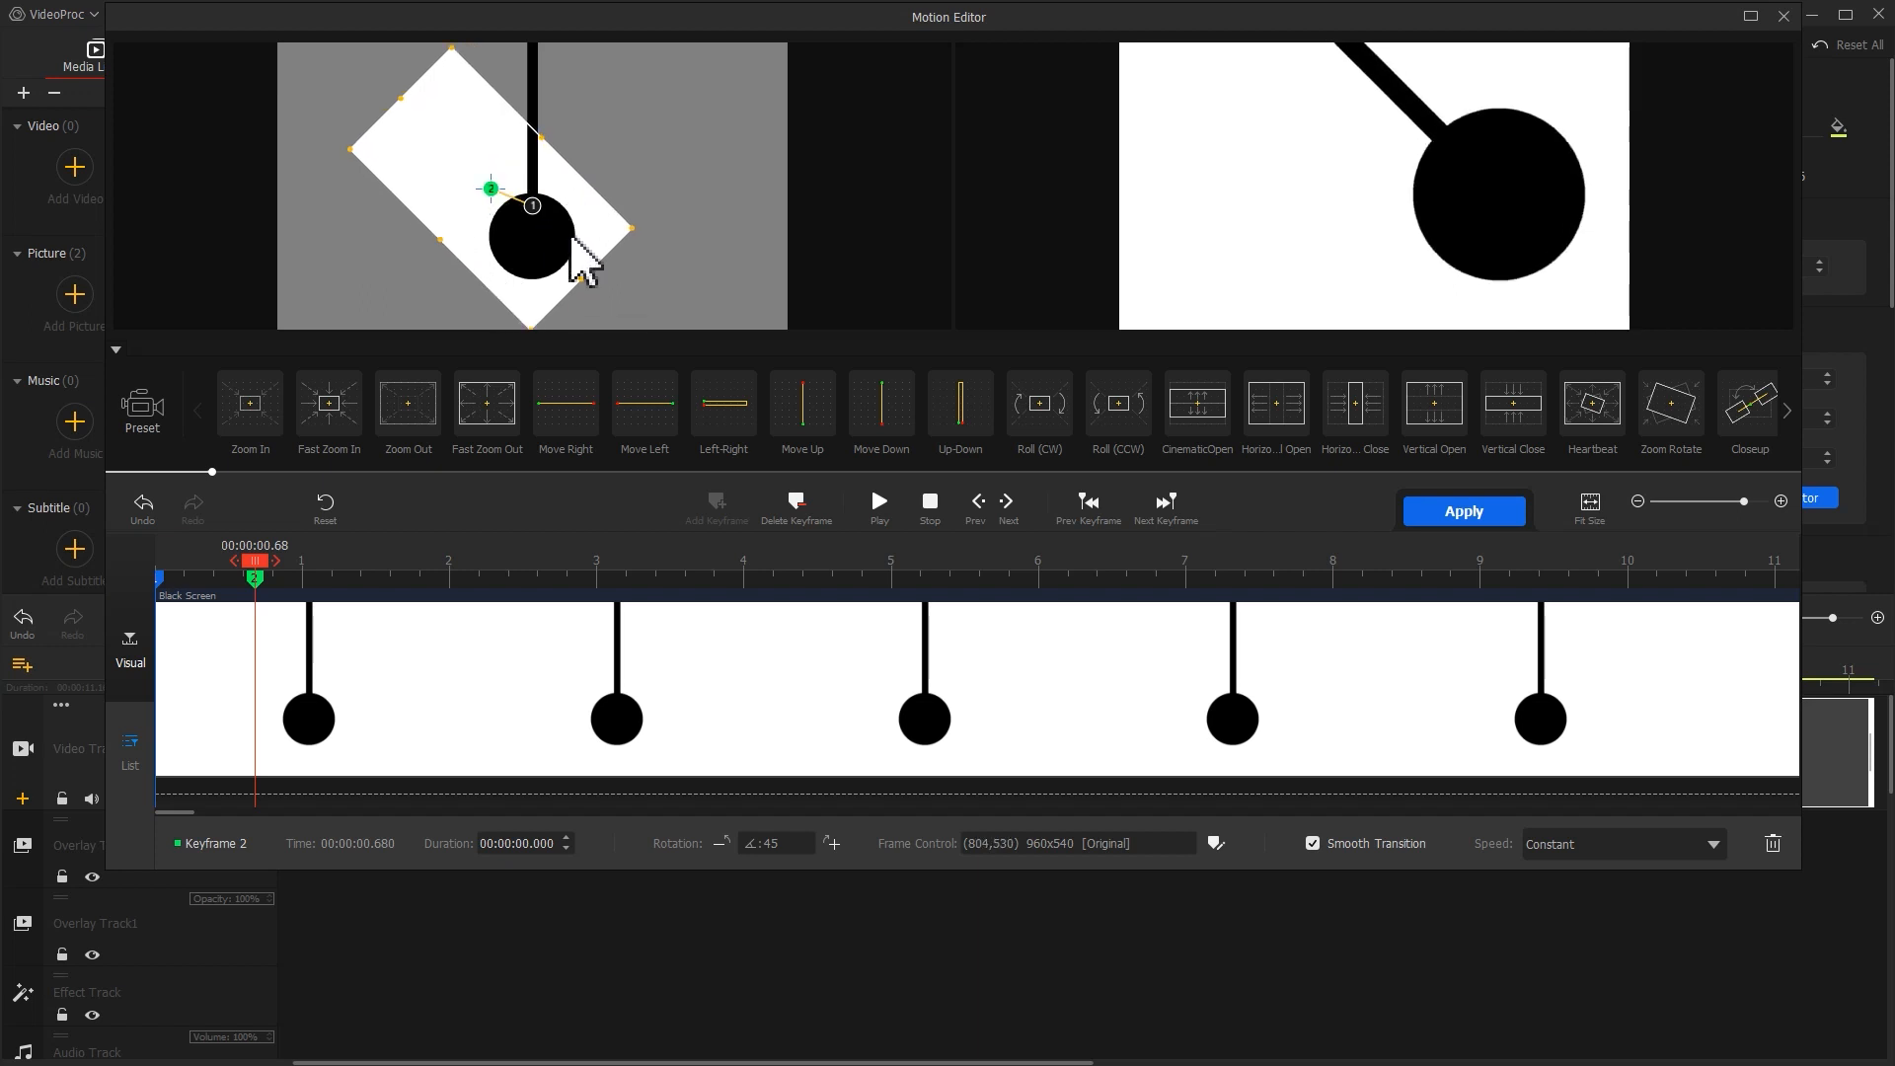
drag(254, 562, 286, 562)
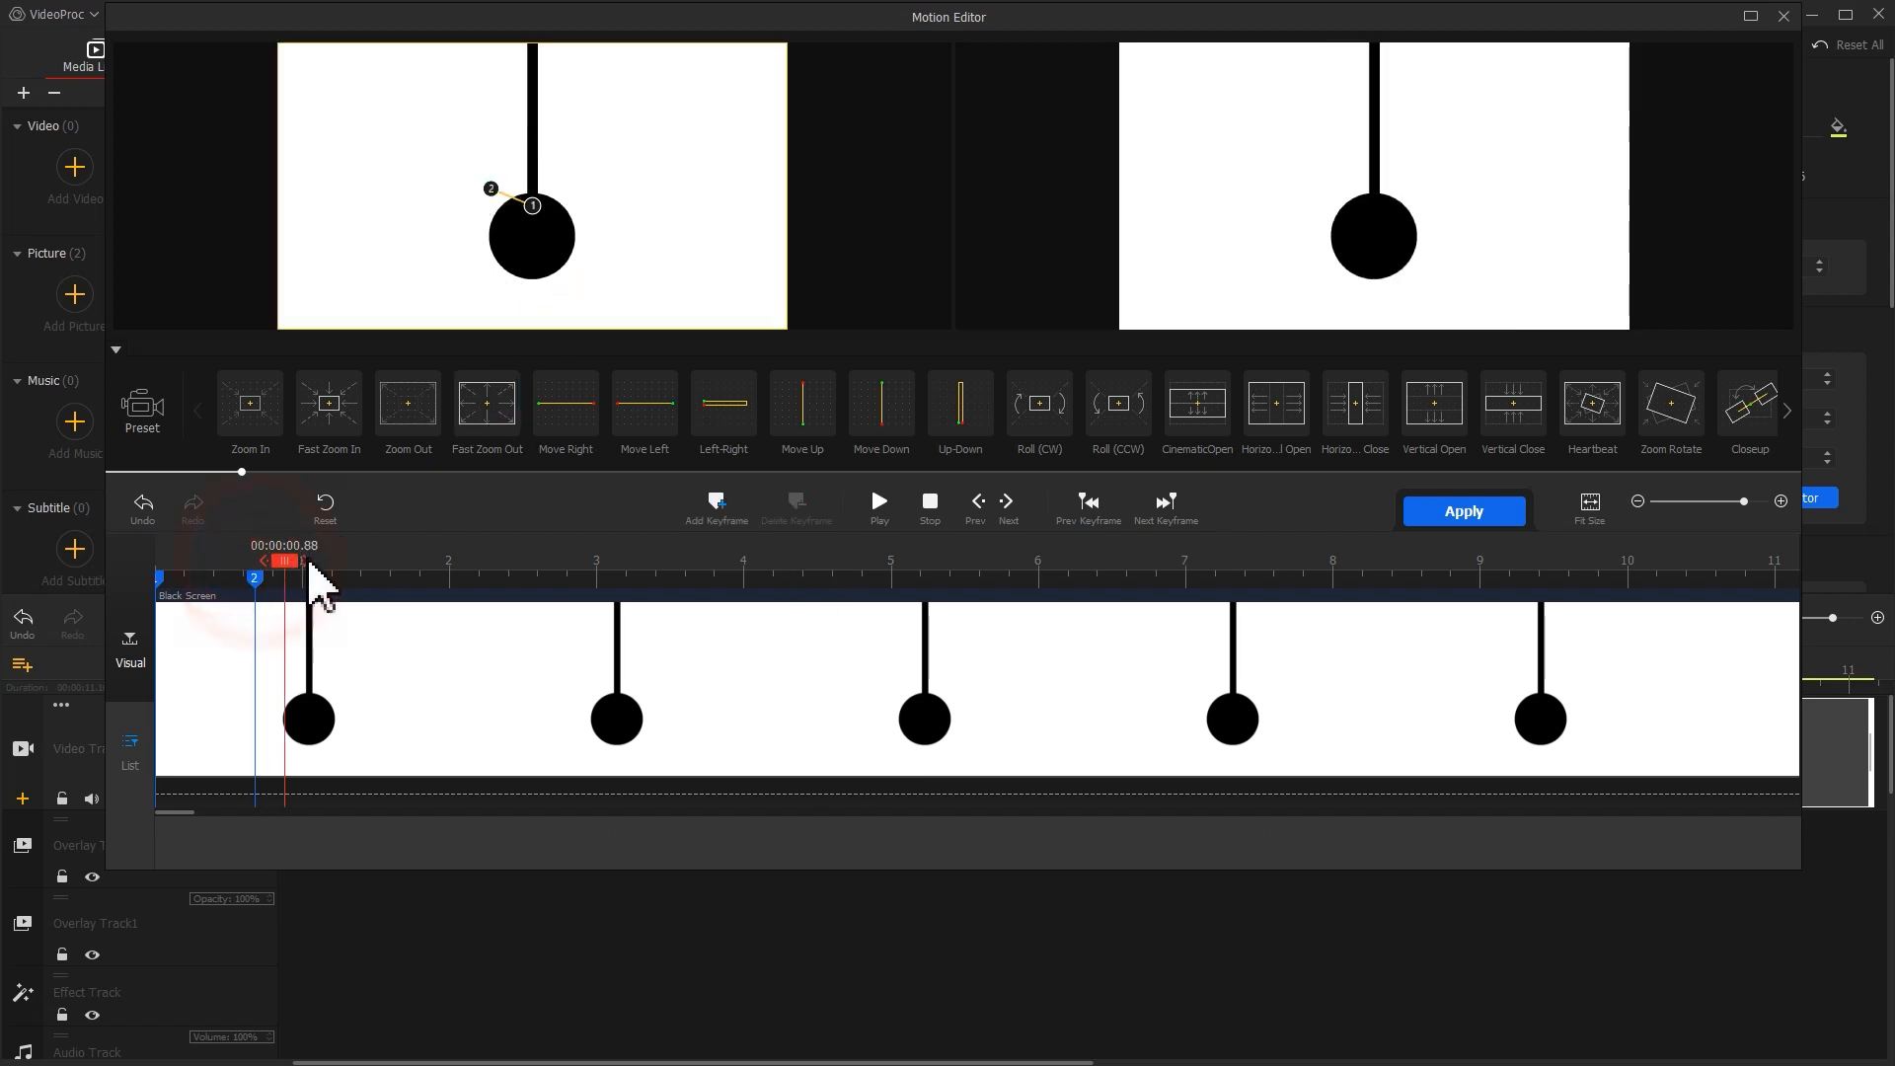
Add keyframes at 1.36 s (0°, recentred) and 2.04 s (−45°, pivoting at top)
click(715, 505)
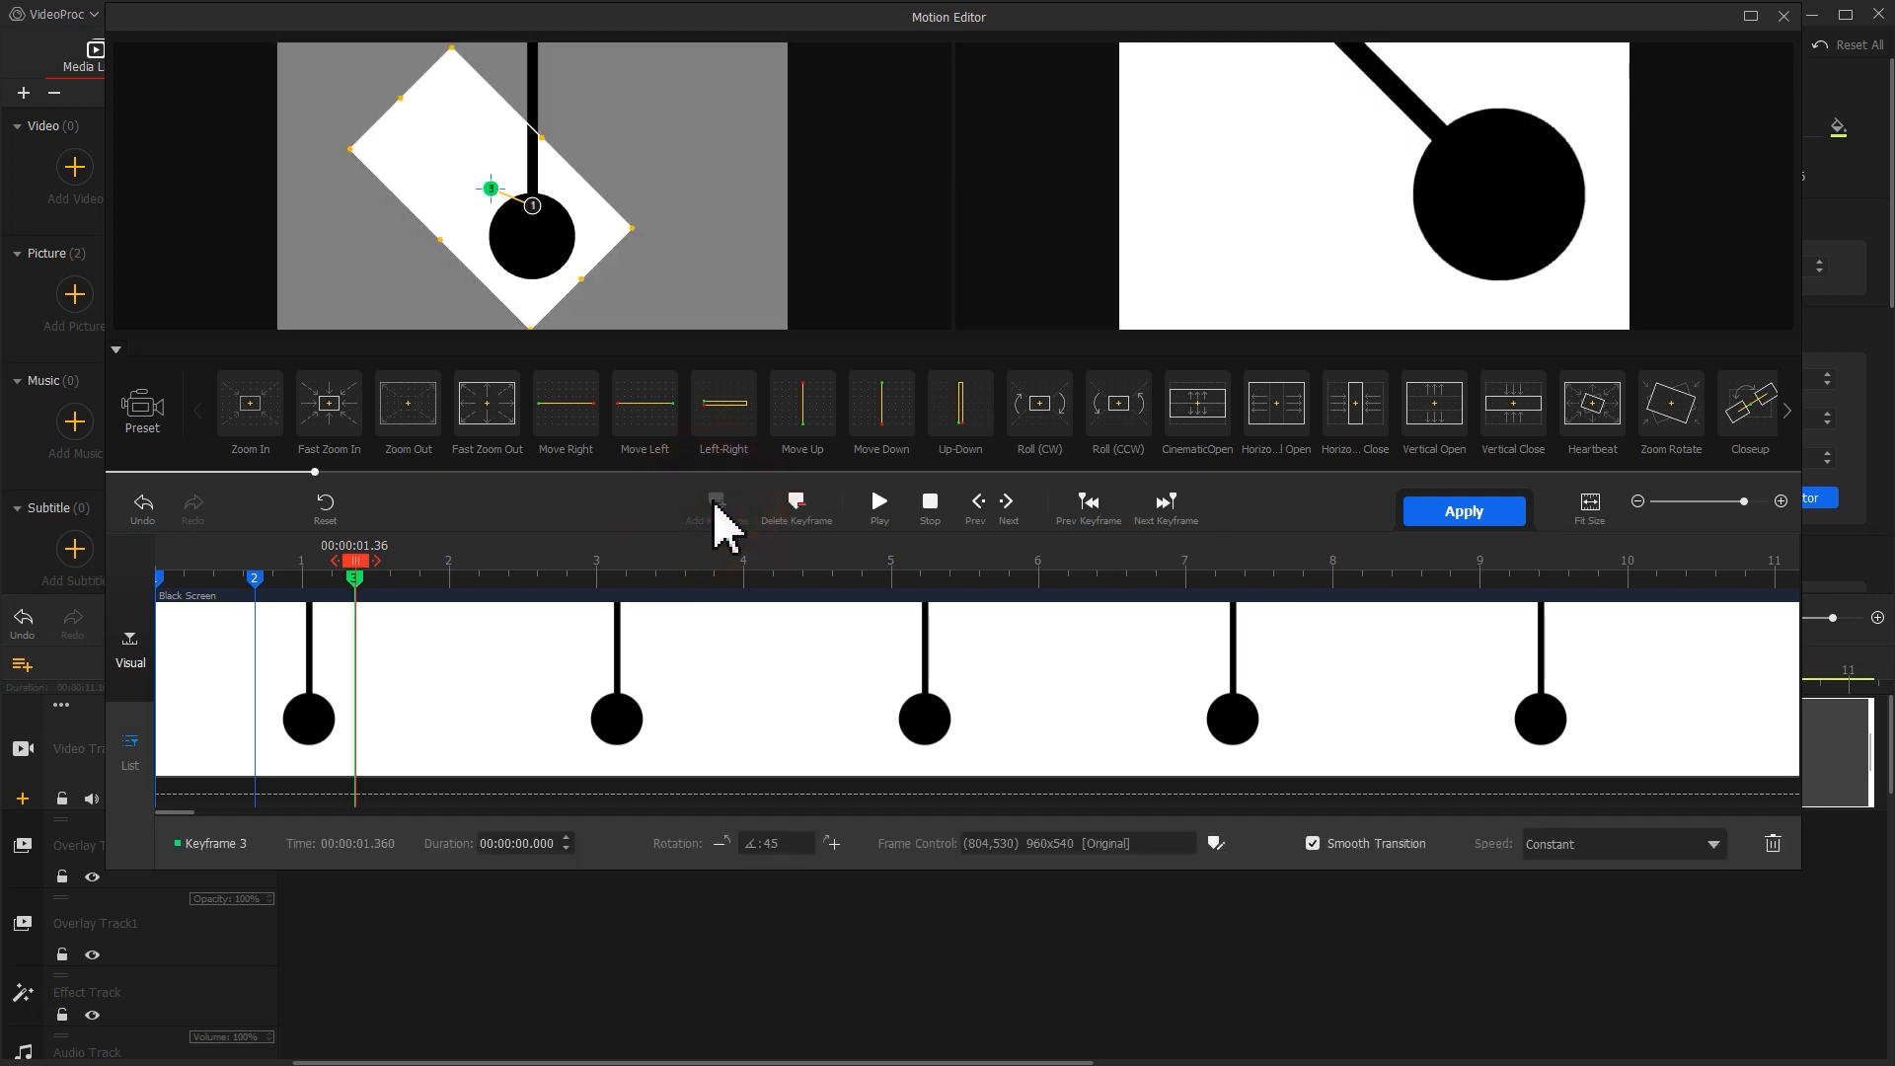
triple_click(772, 844)
text(0)
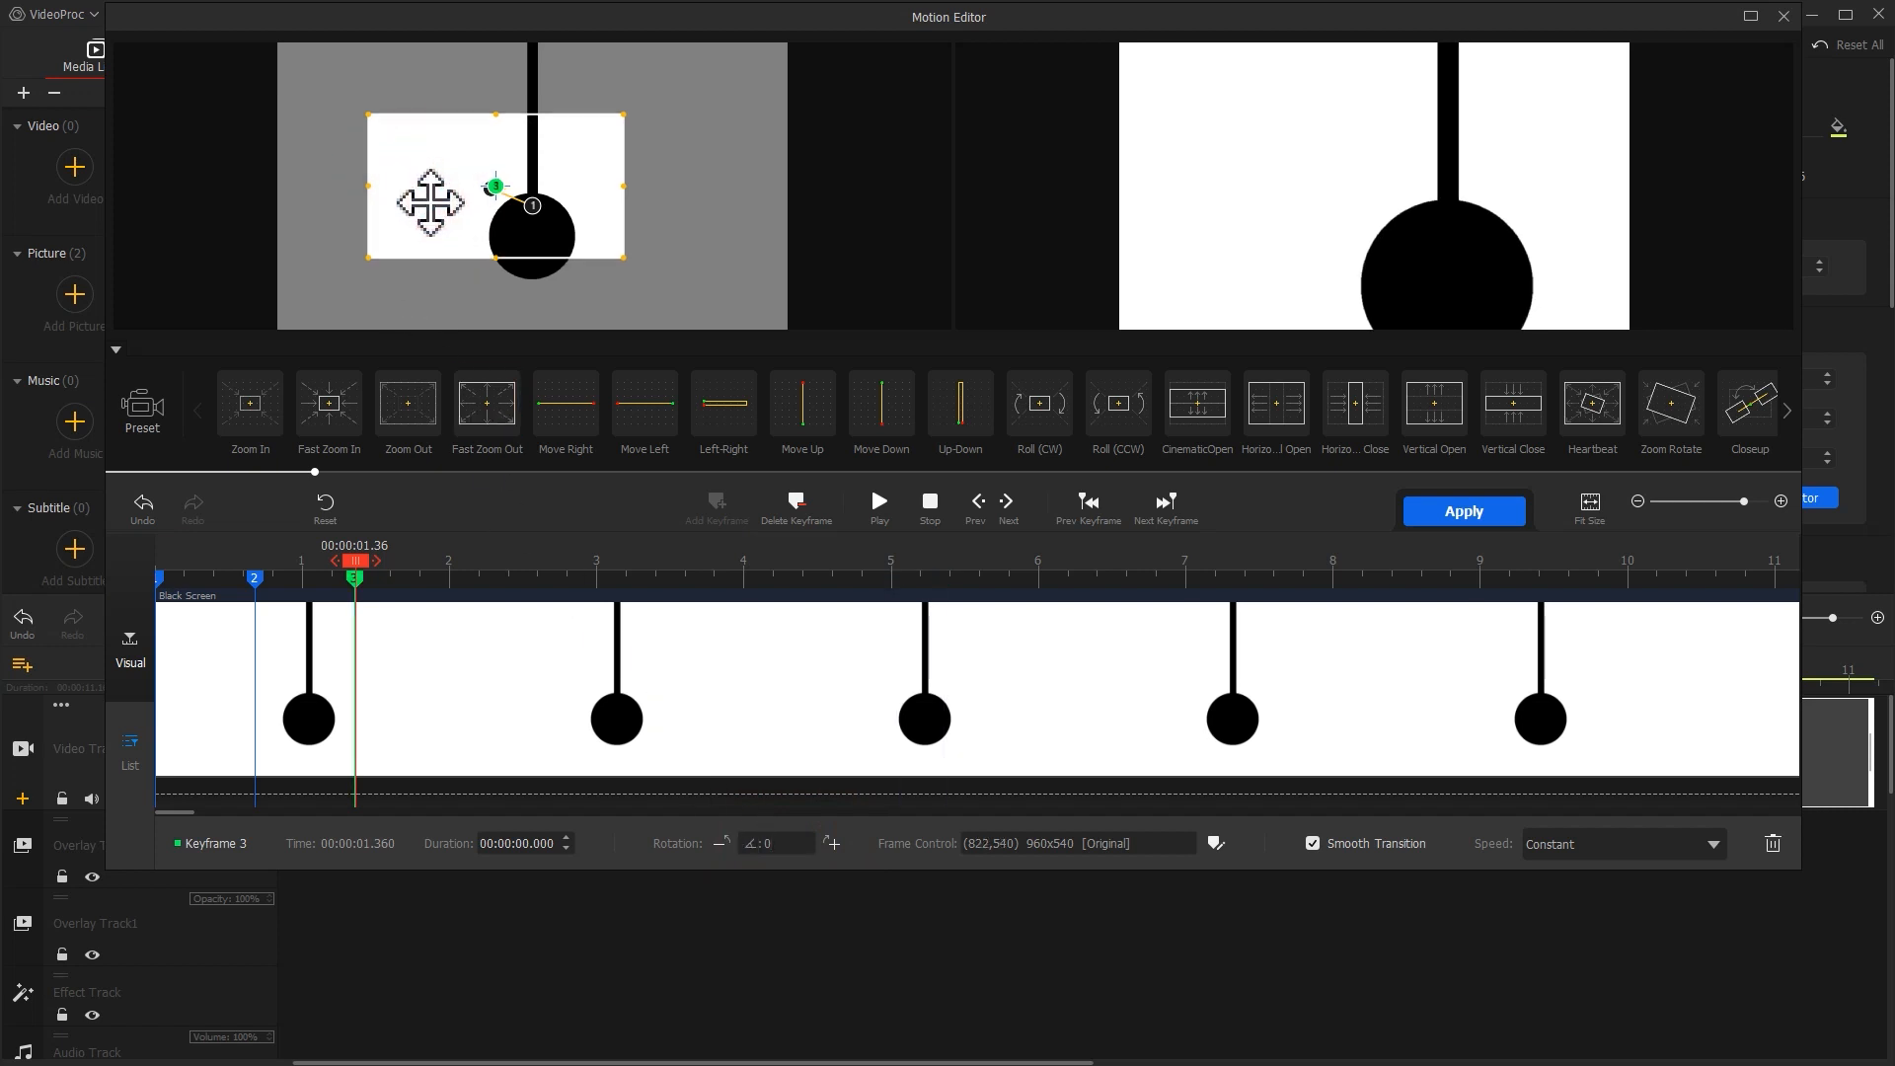
drag(427, 203, 531, 206)
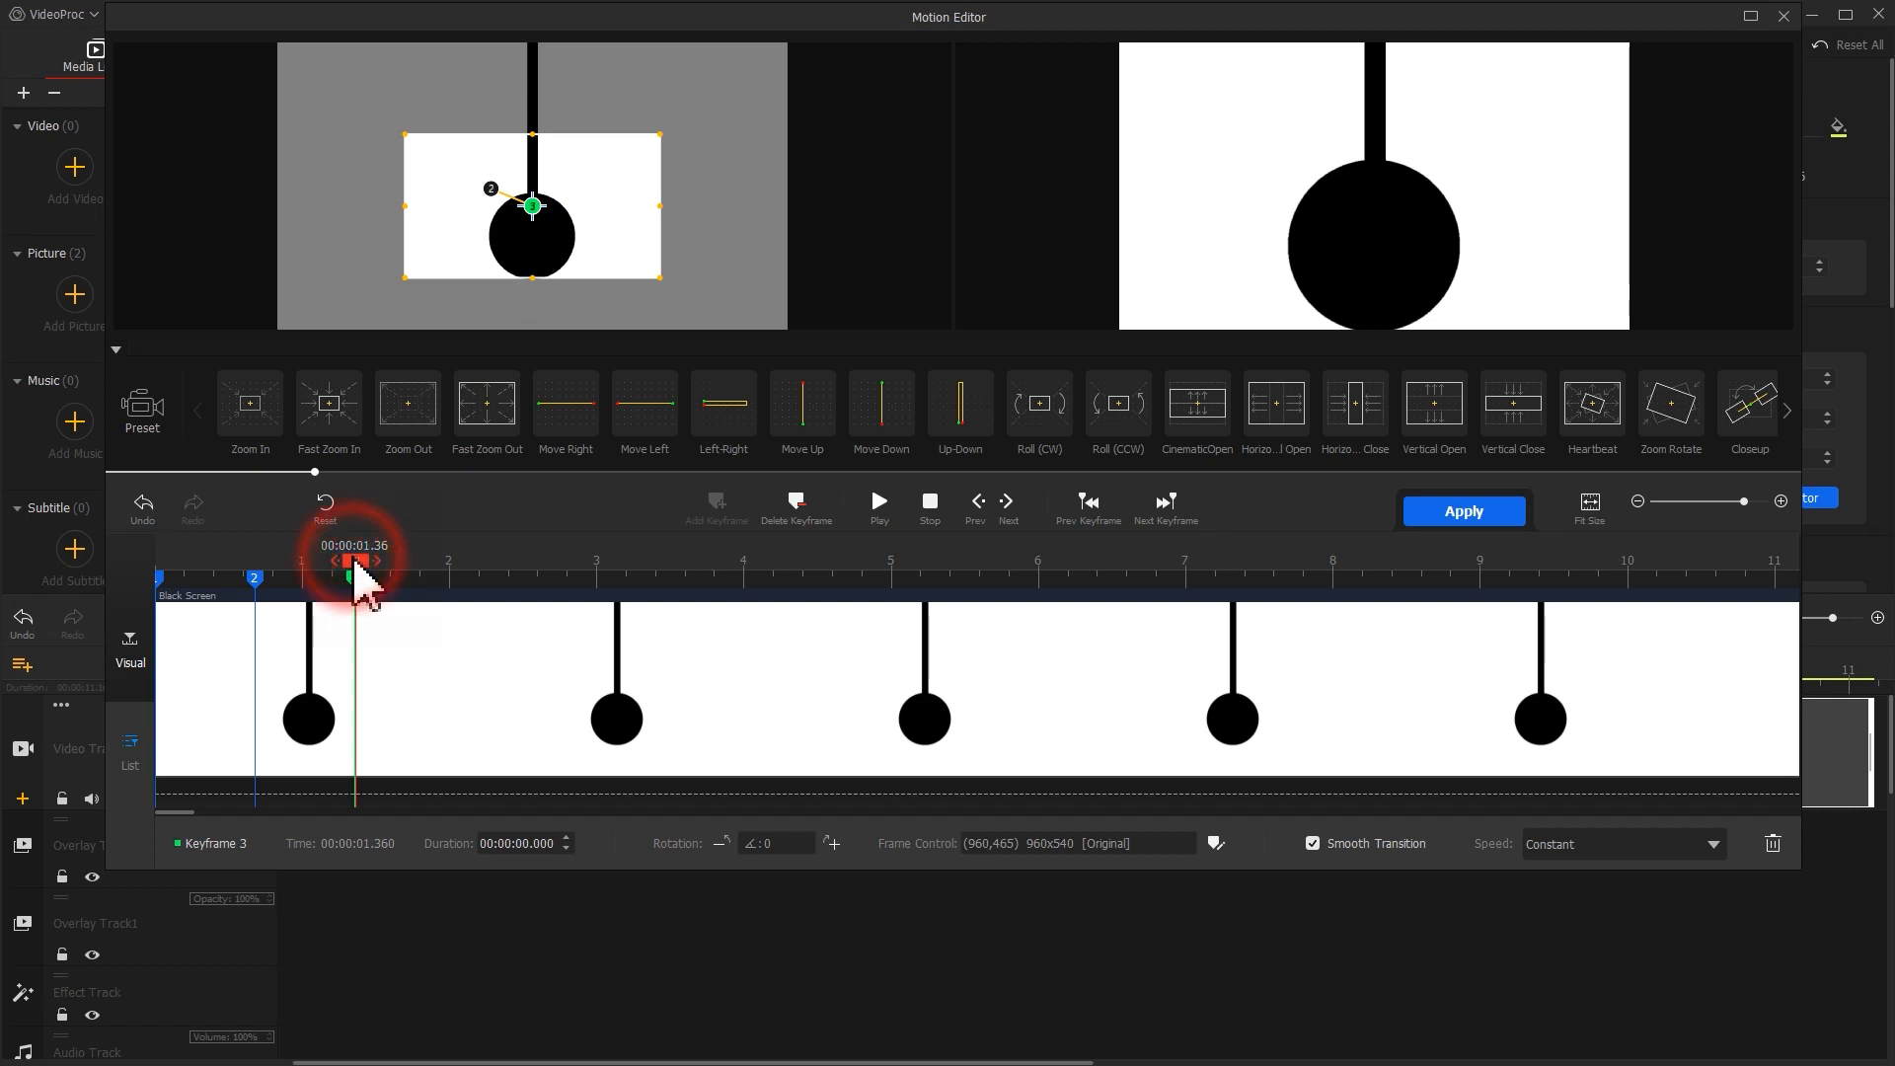
click(715, 507)
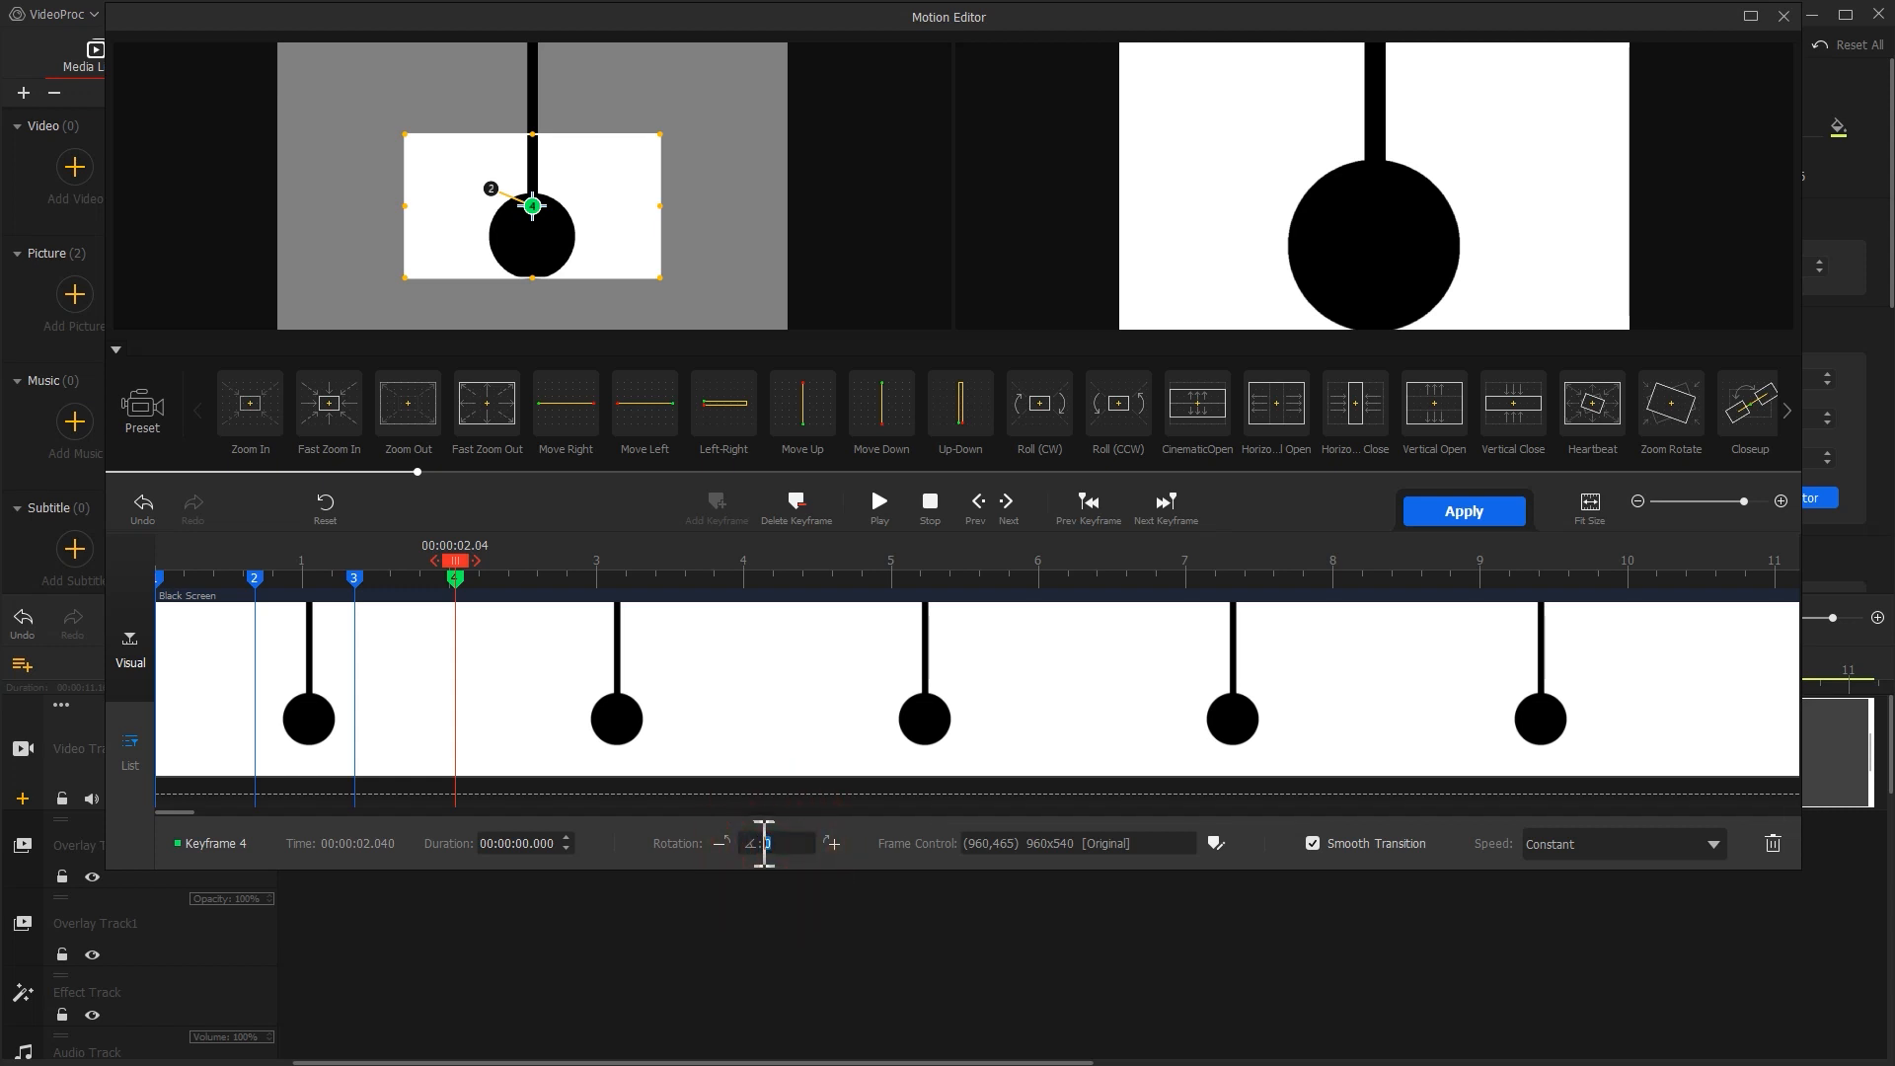
text(45)
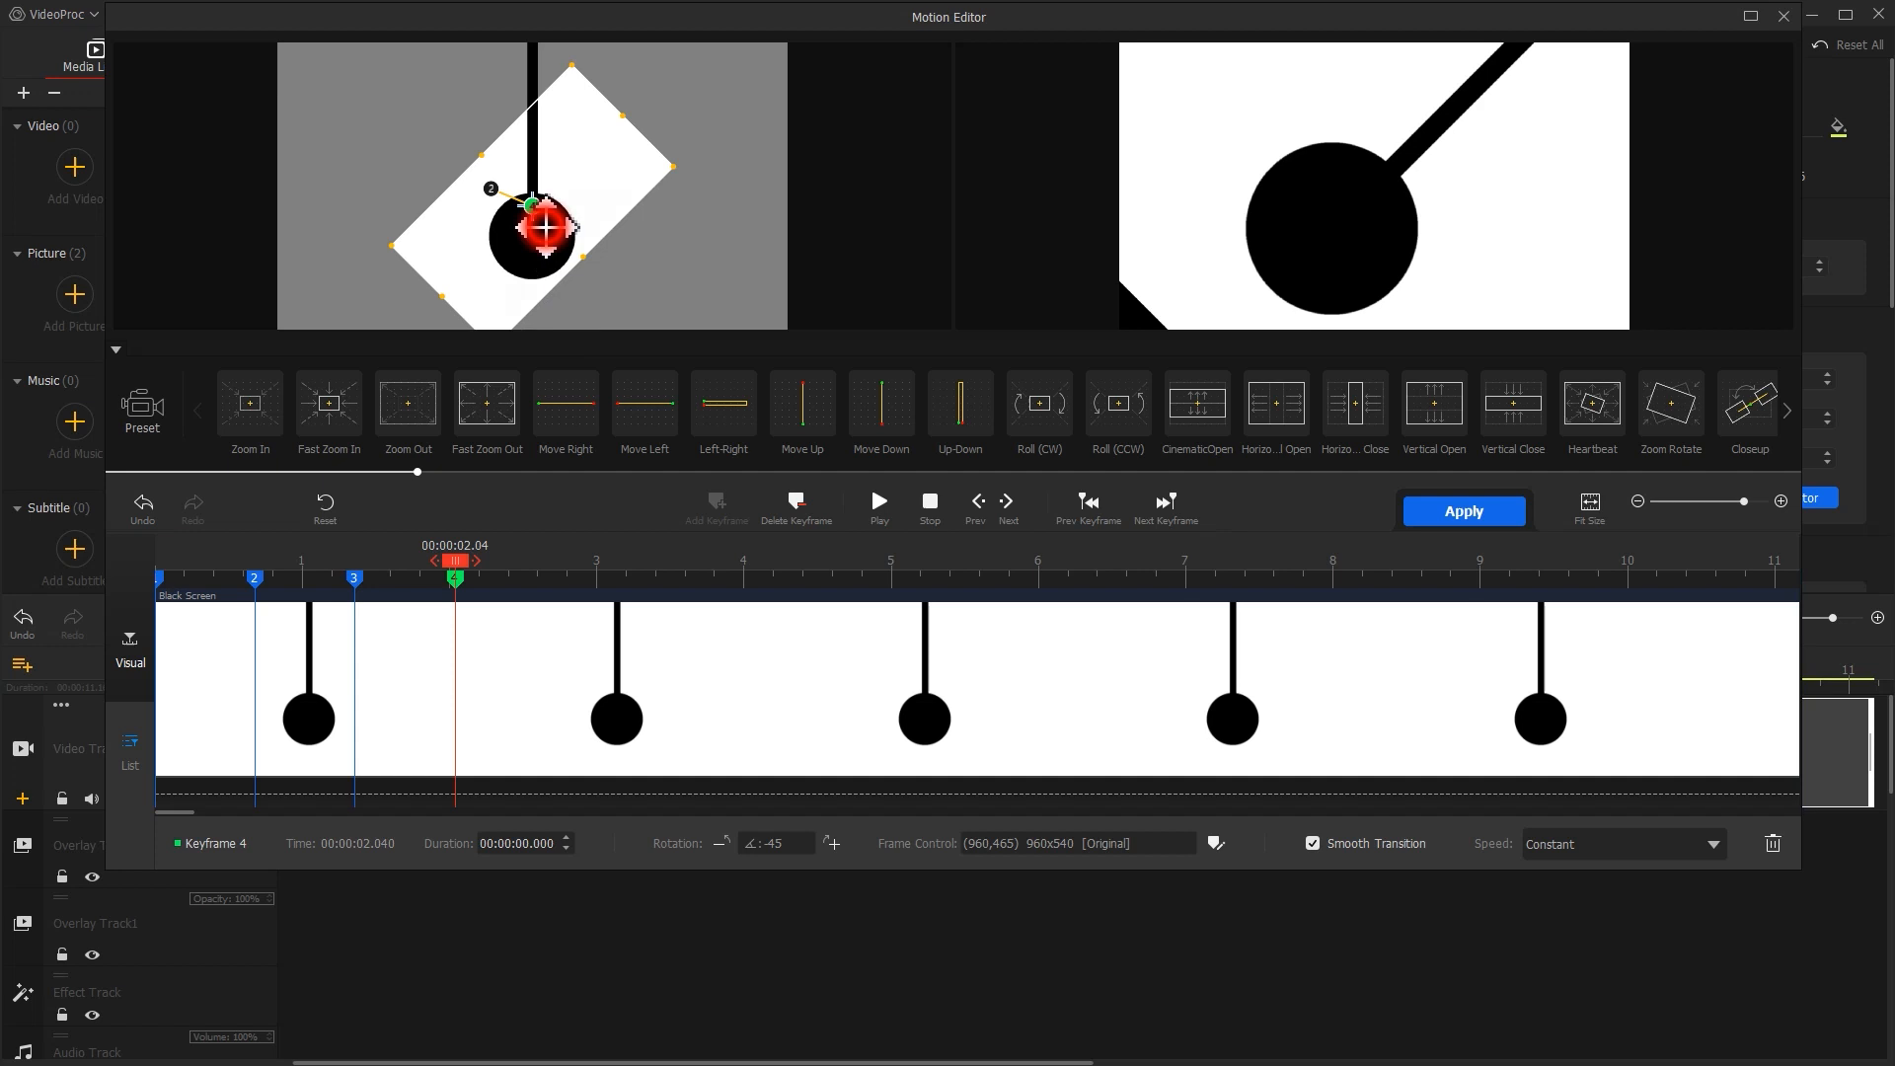
drag(551, 227, 586, 217)
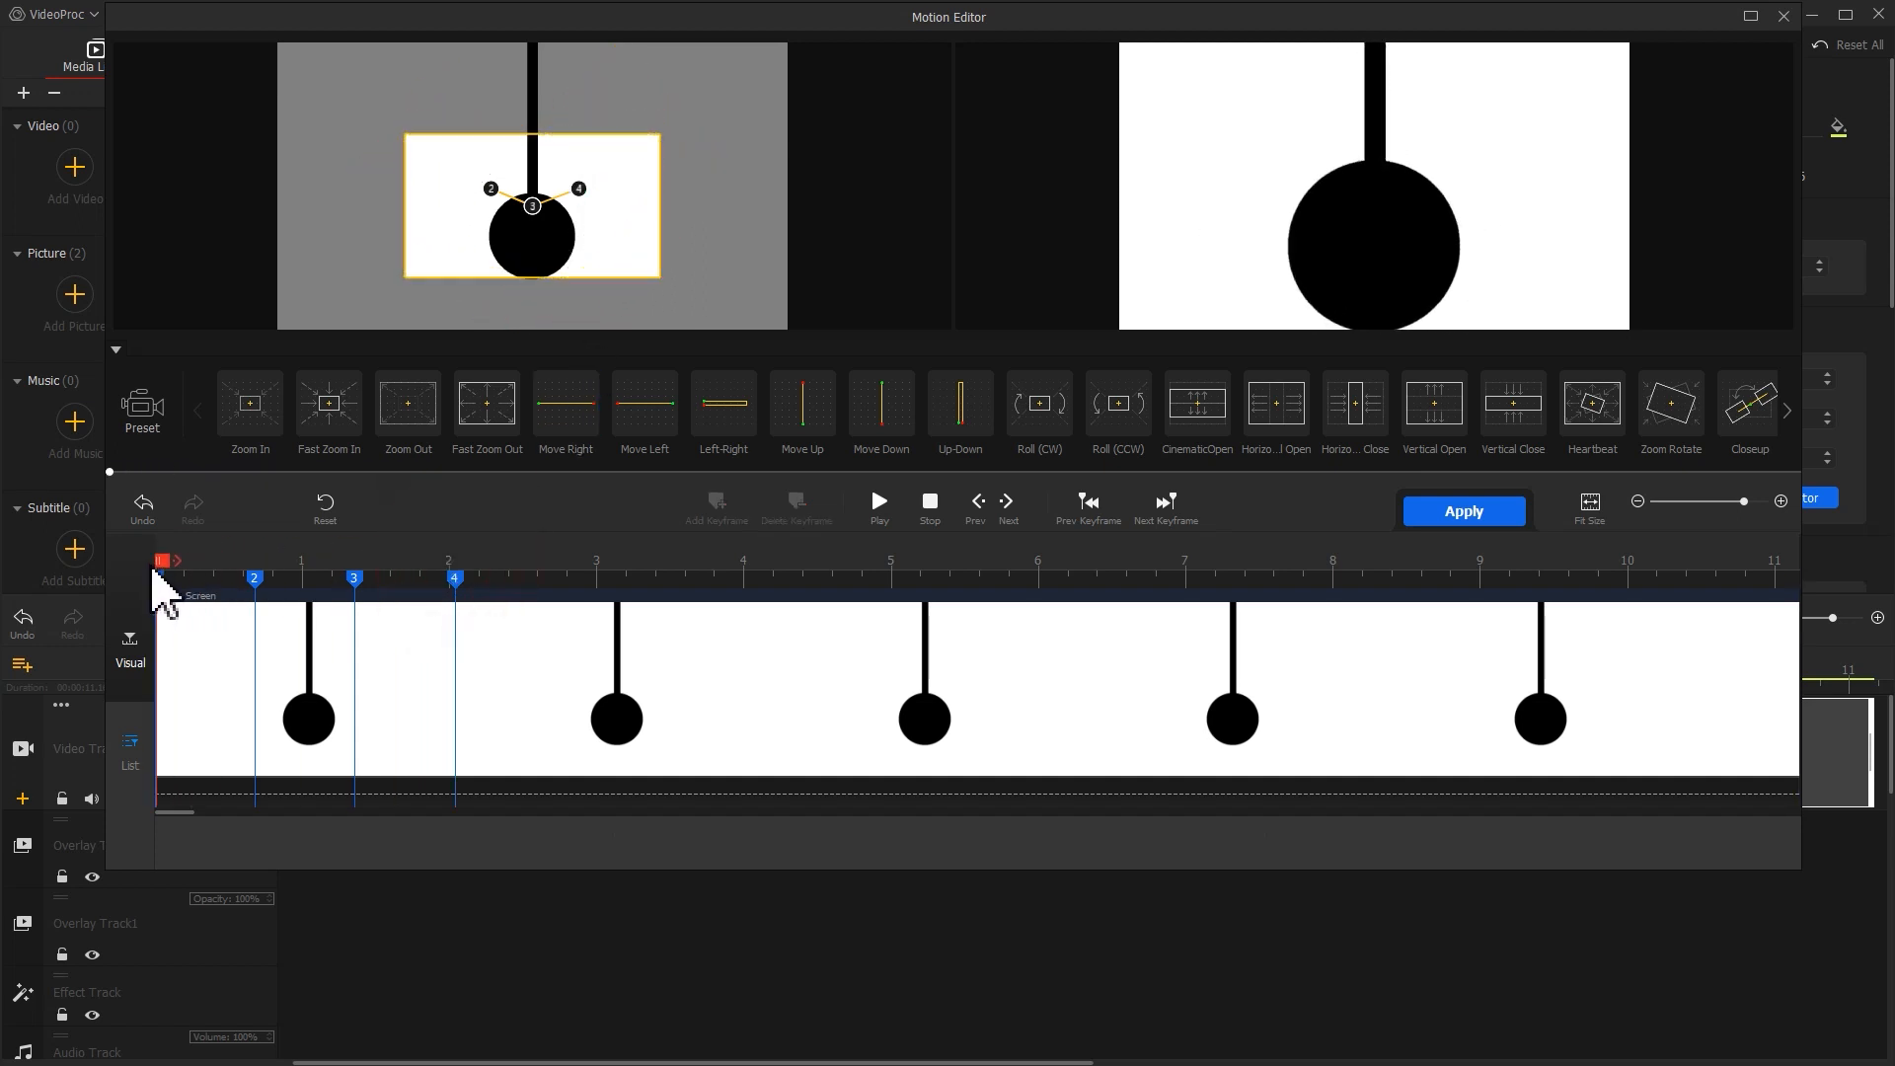
click(877, 510)
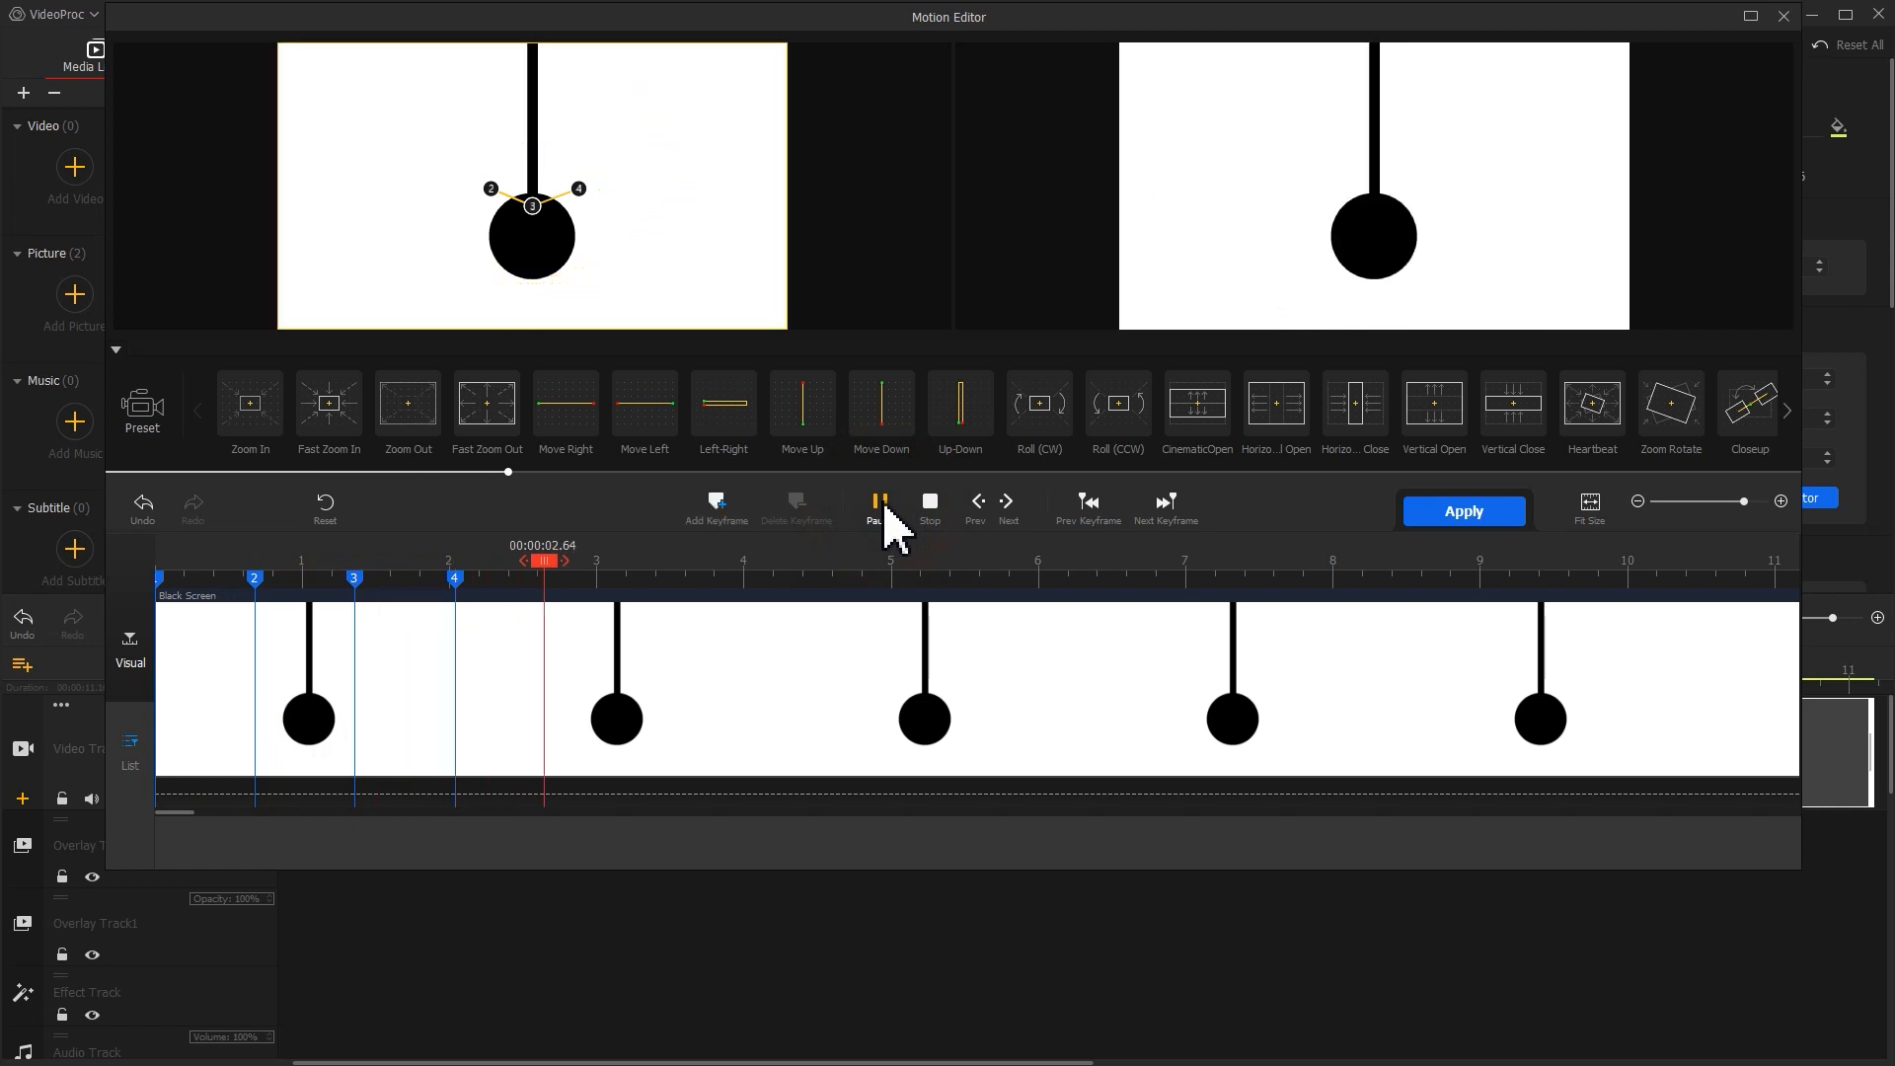
click(879, 507)
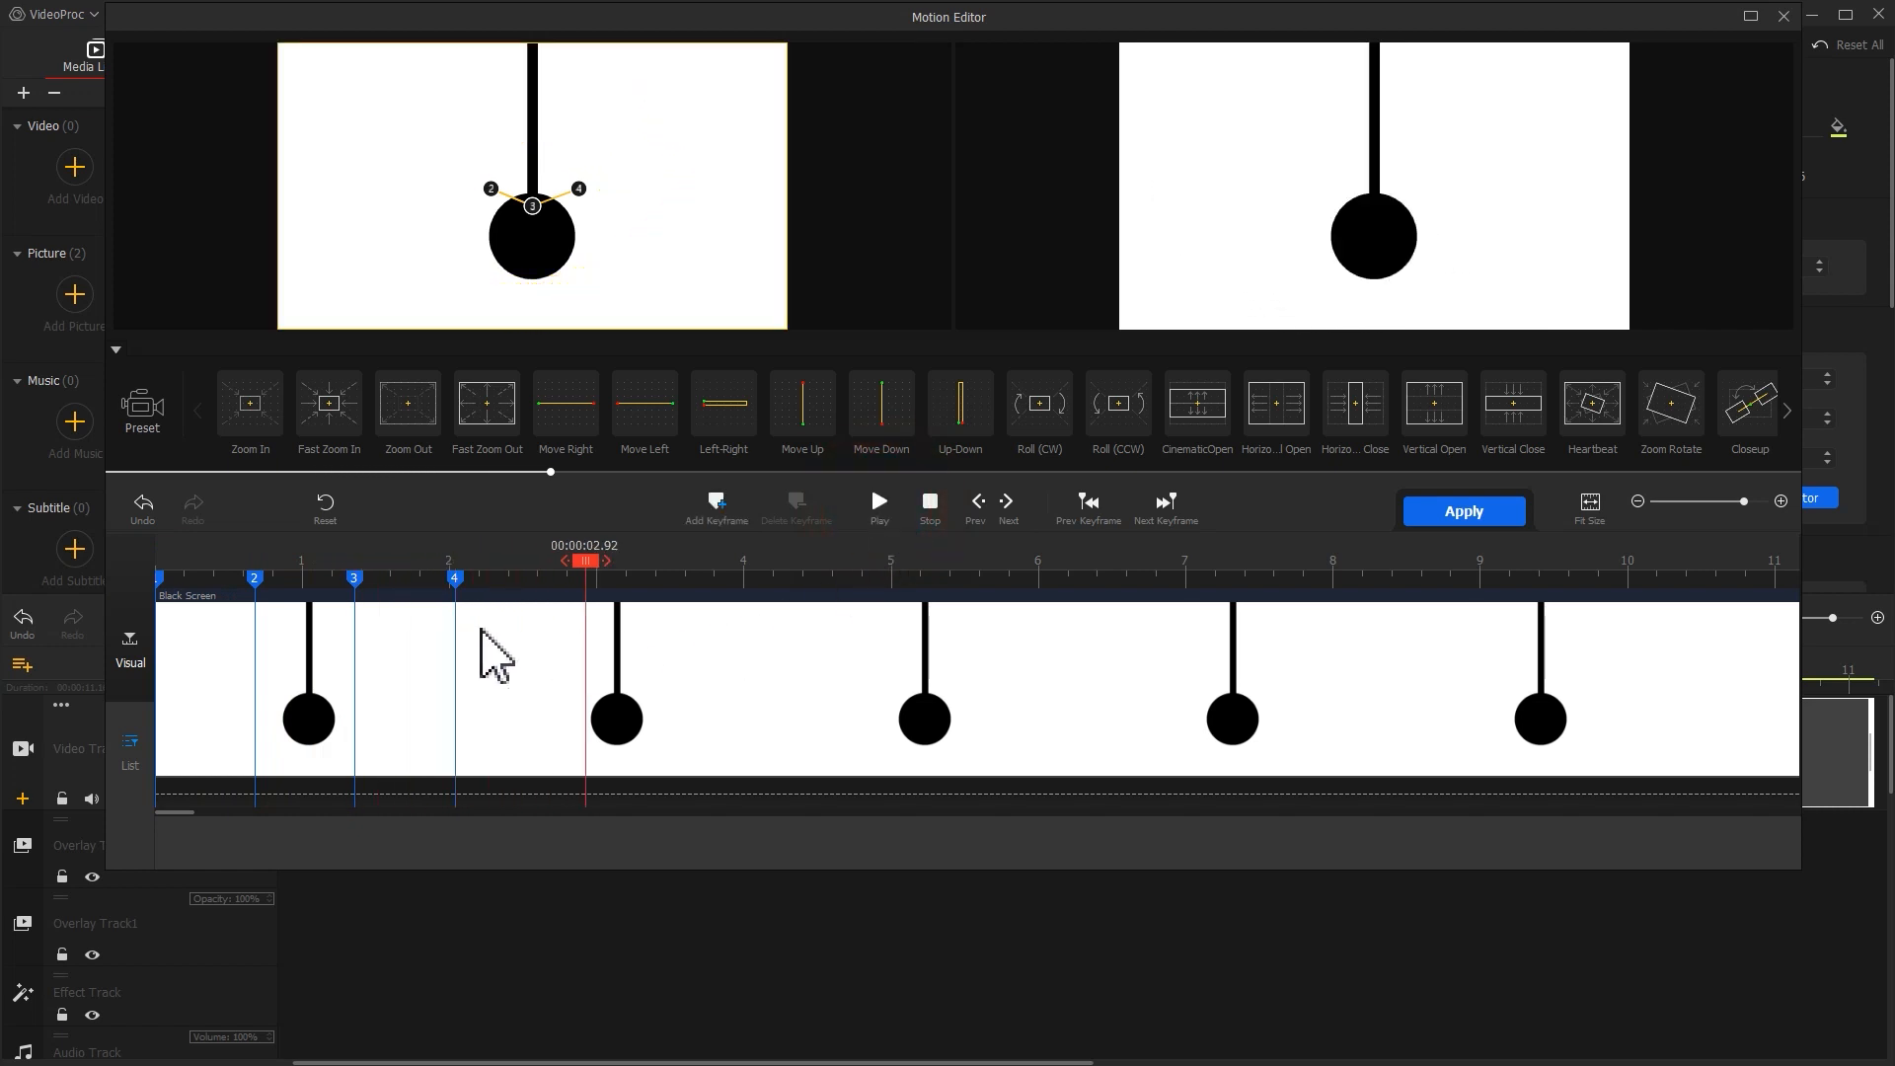
click(254, 579)
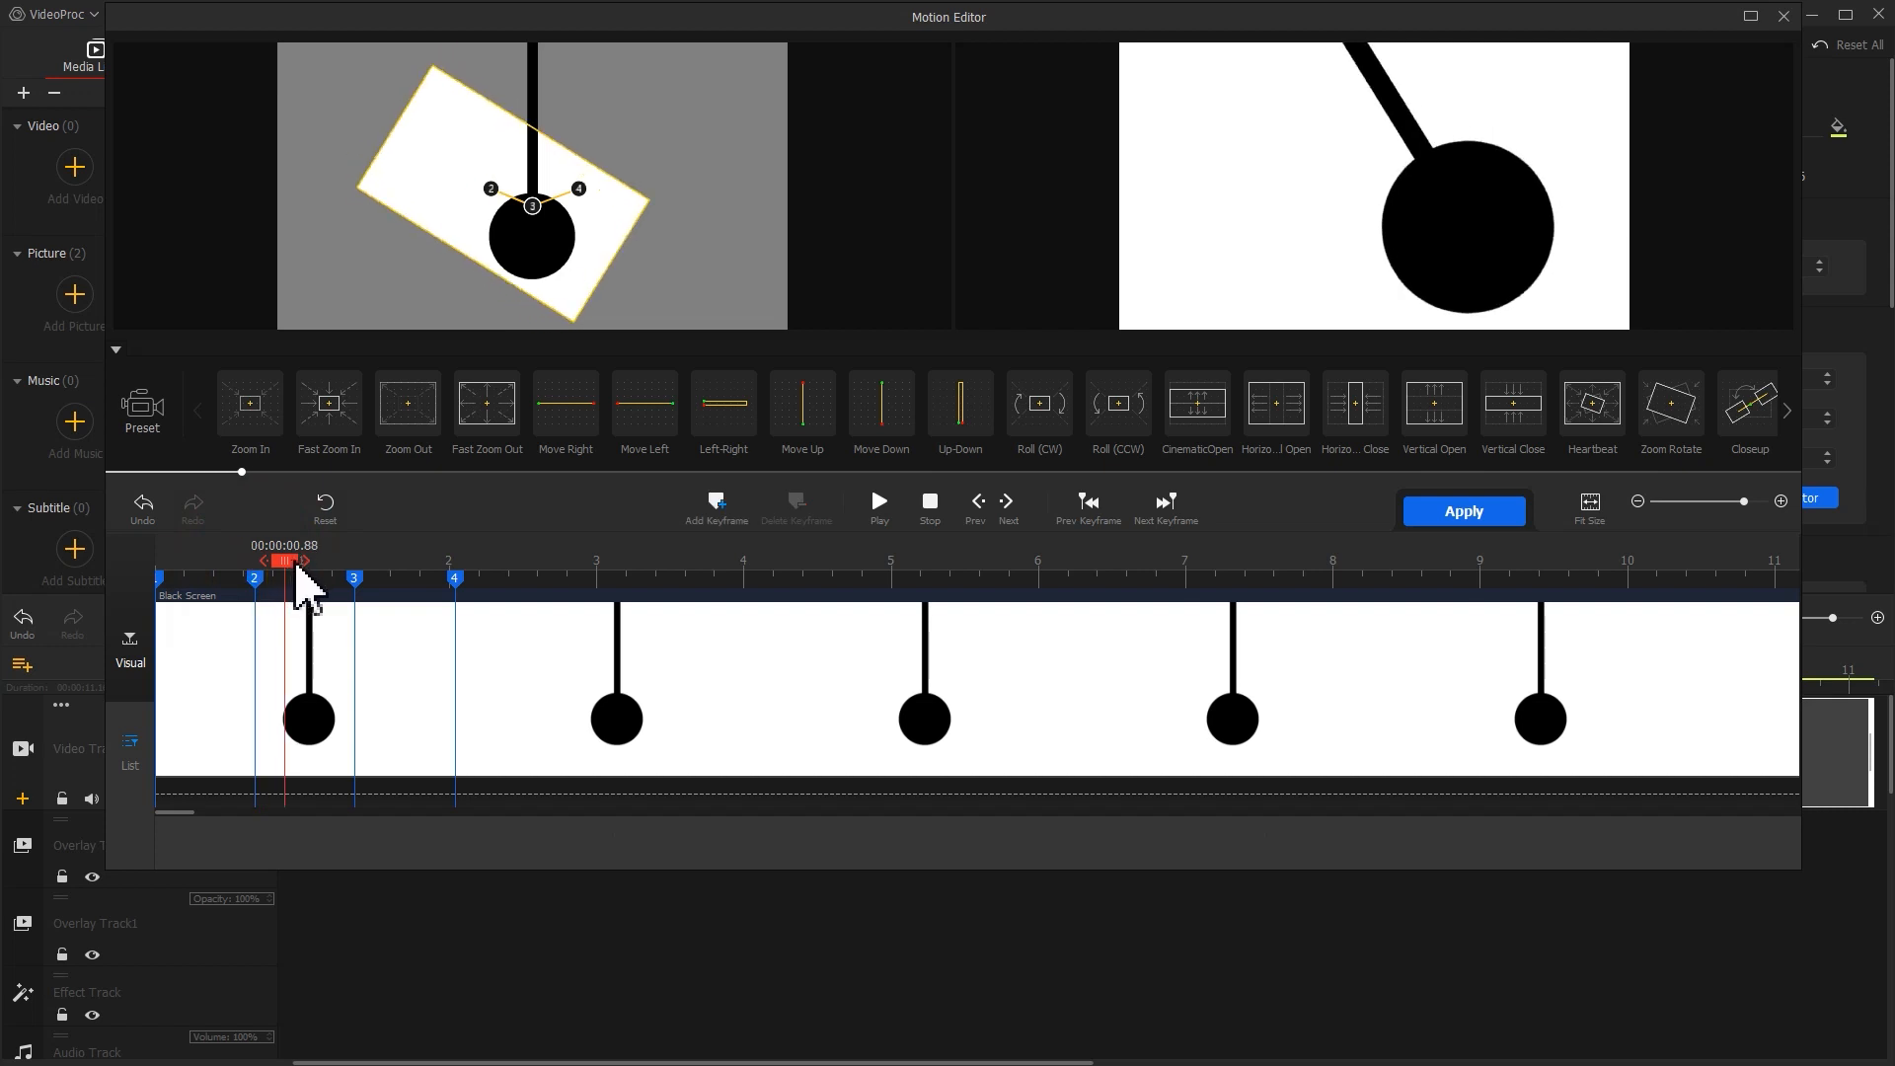
drag(286, 560, 351, 560)
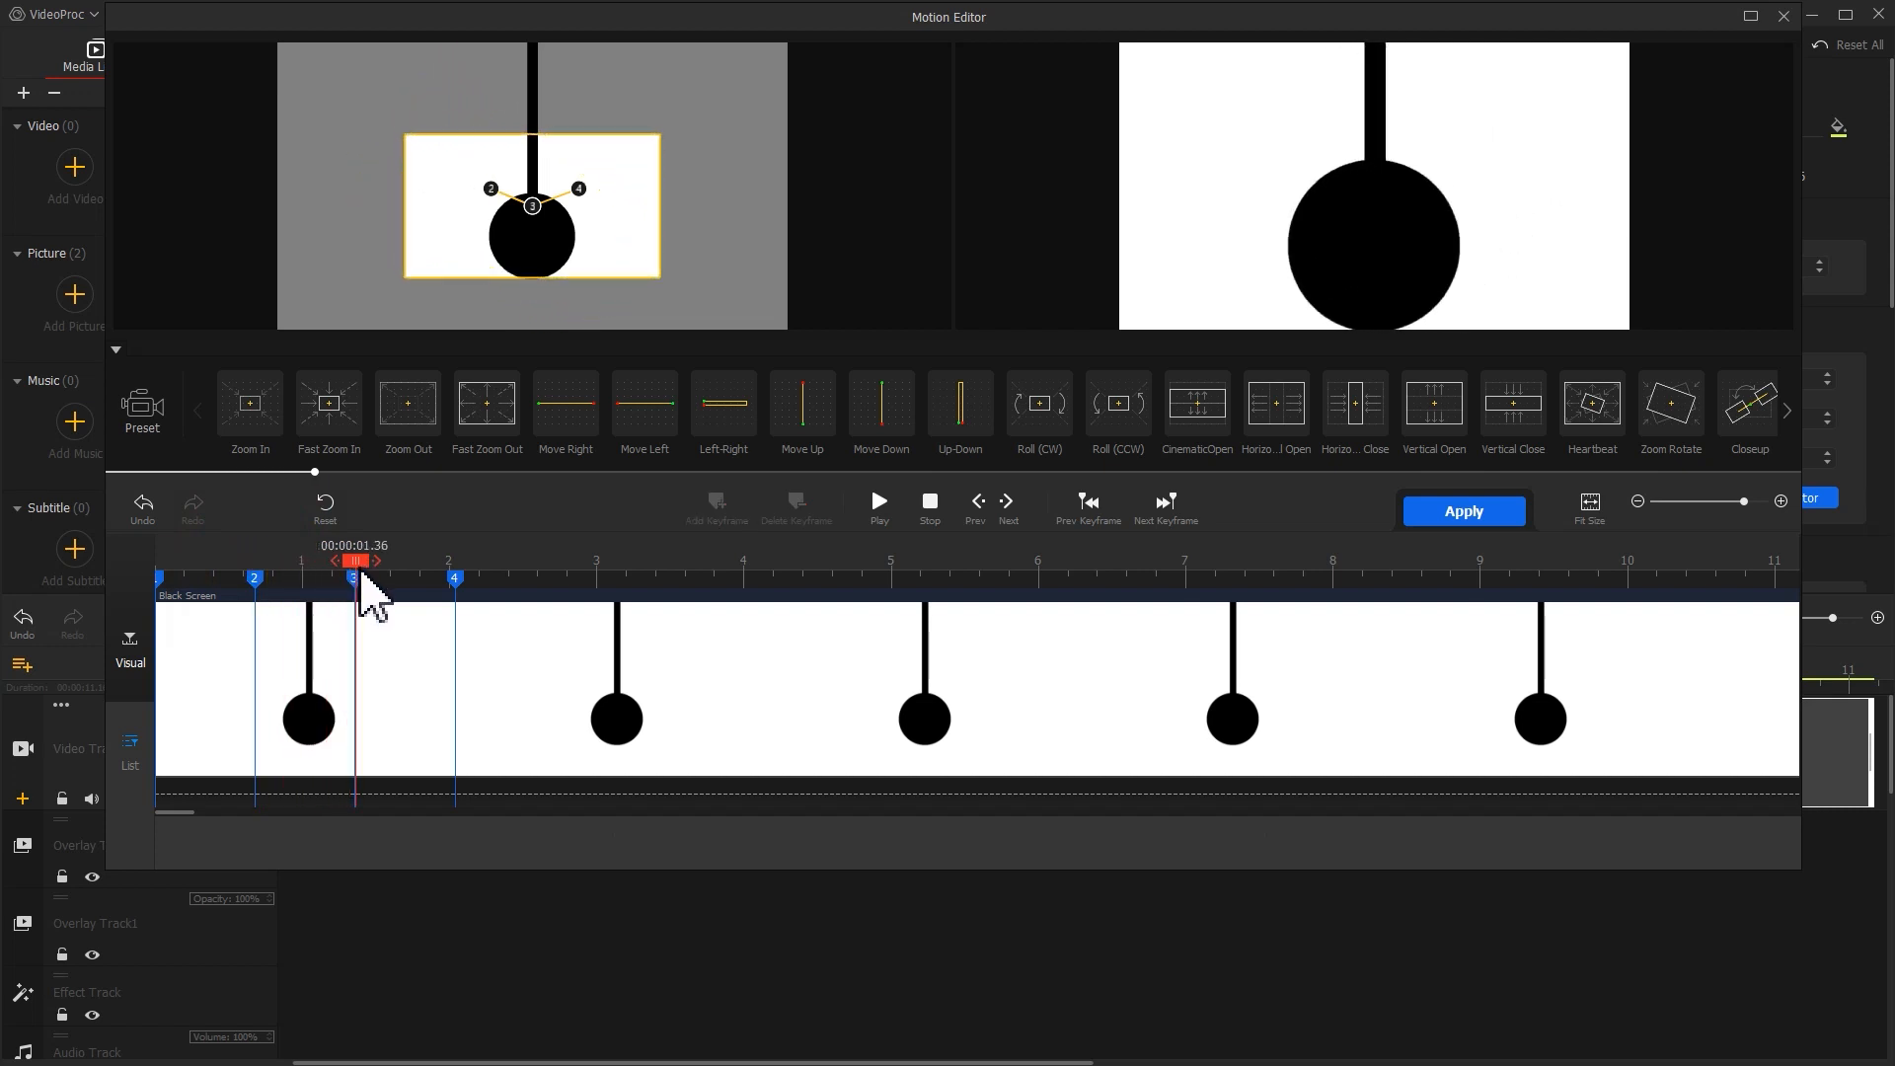
Ease an earlier keyframe with Smooth Speed Down 1 and keyframe 3 with Smooth Speed Up 2
click(255, 579)
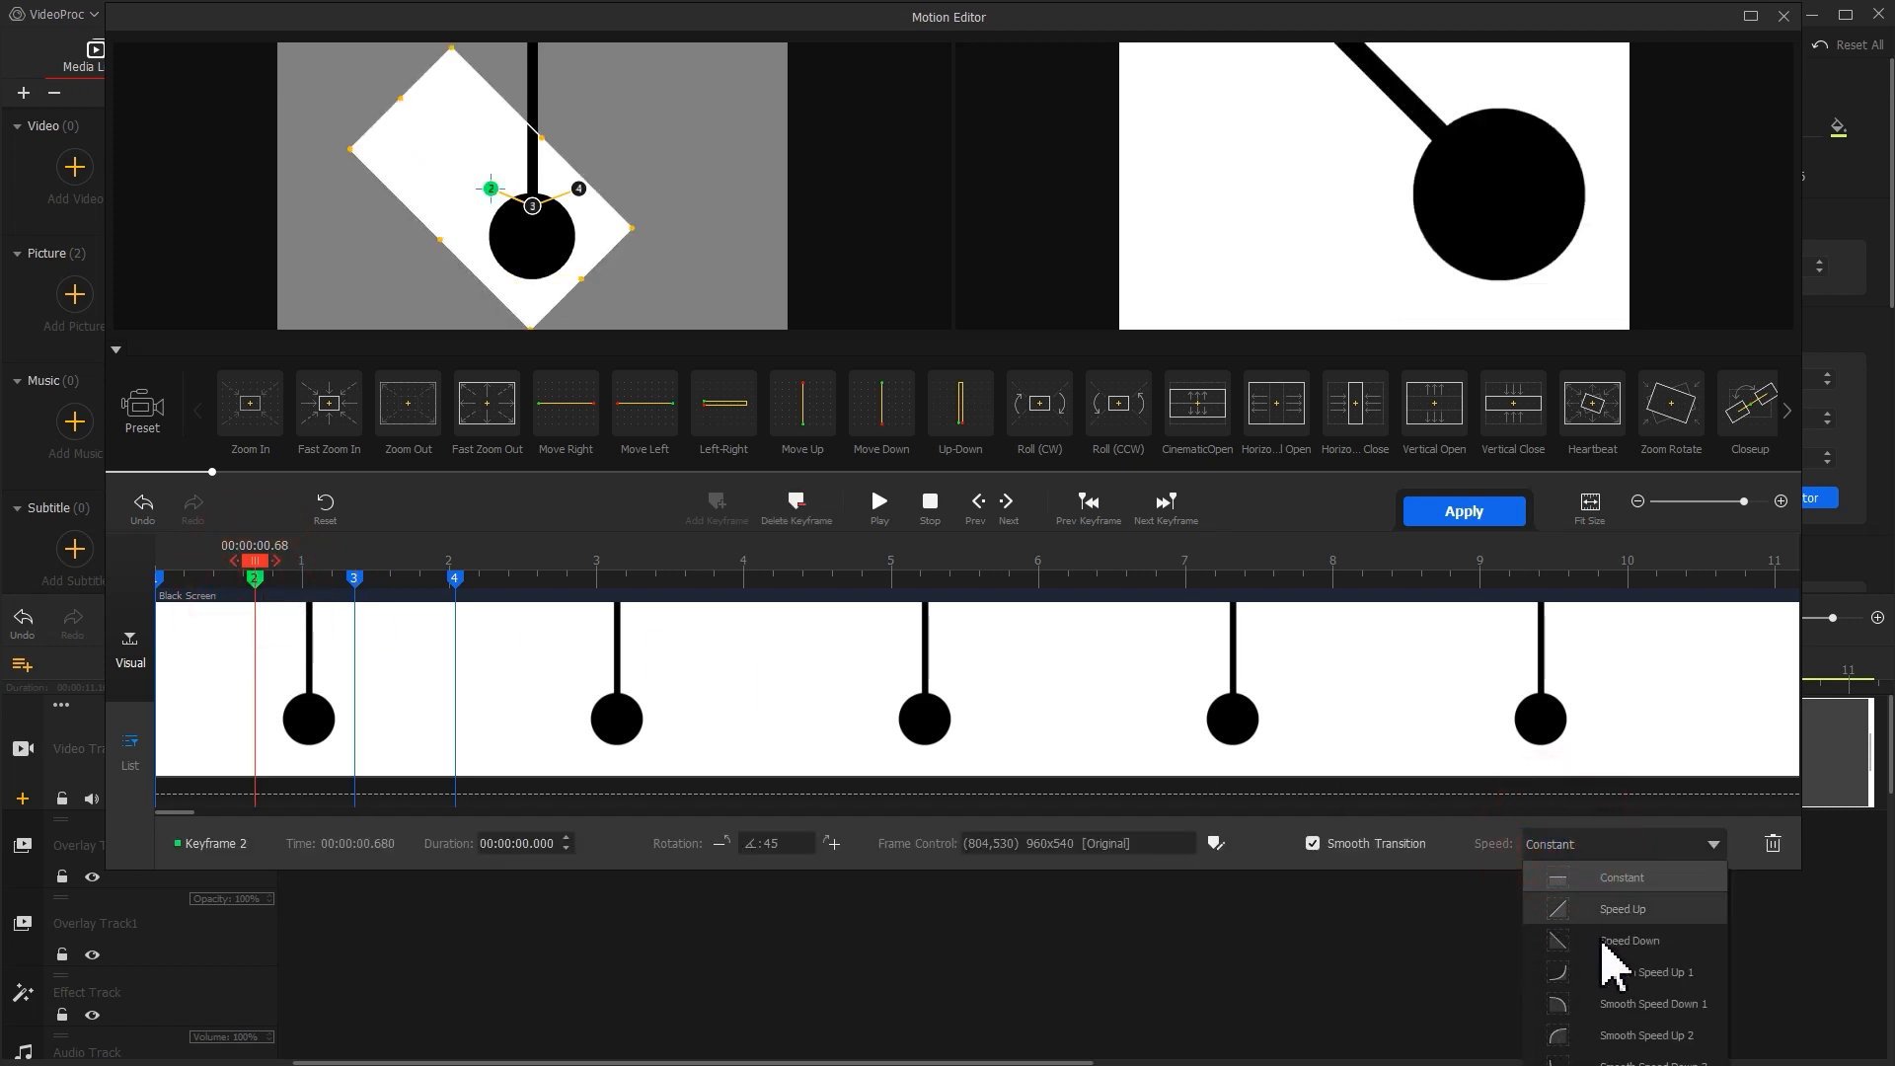
click(1653, 1003)
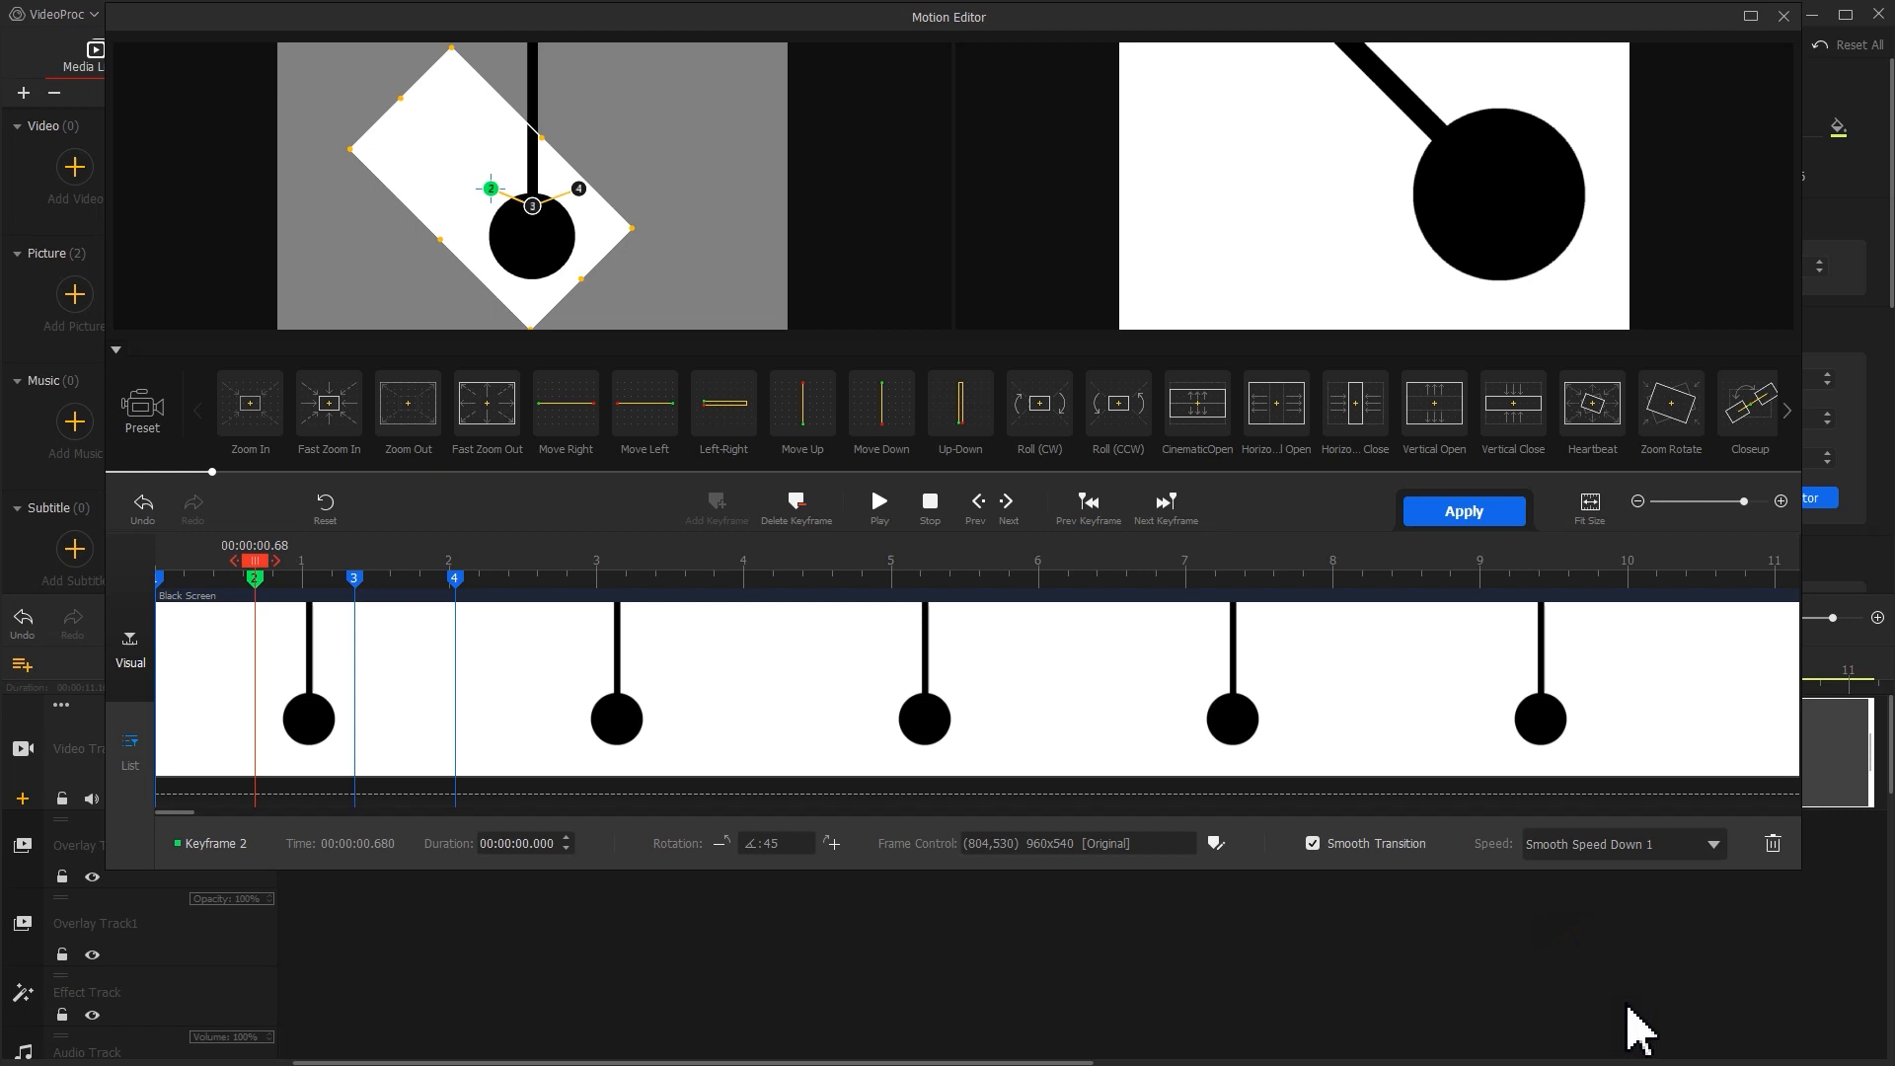
mouse_move(410, 599)
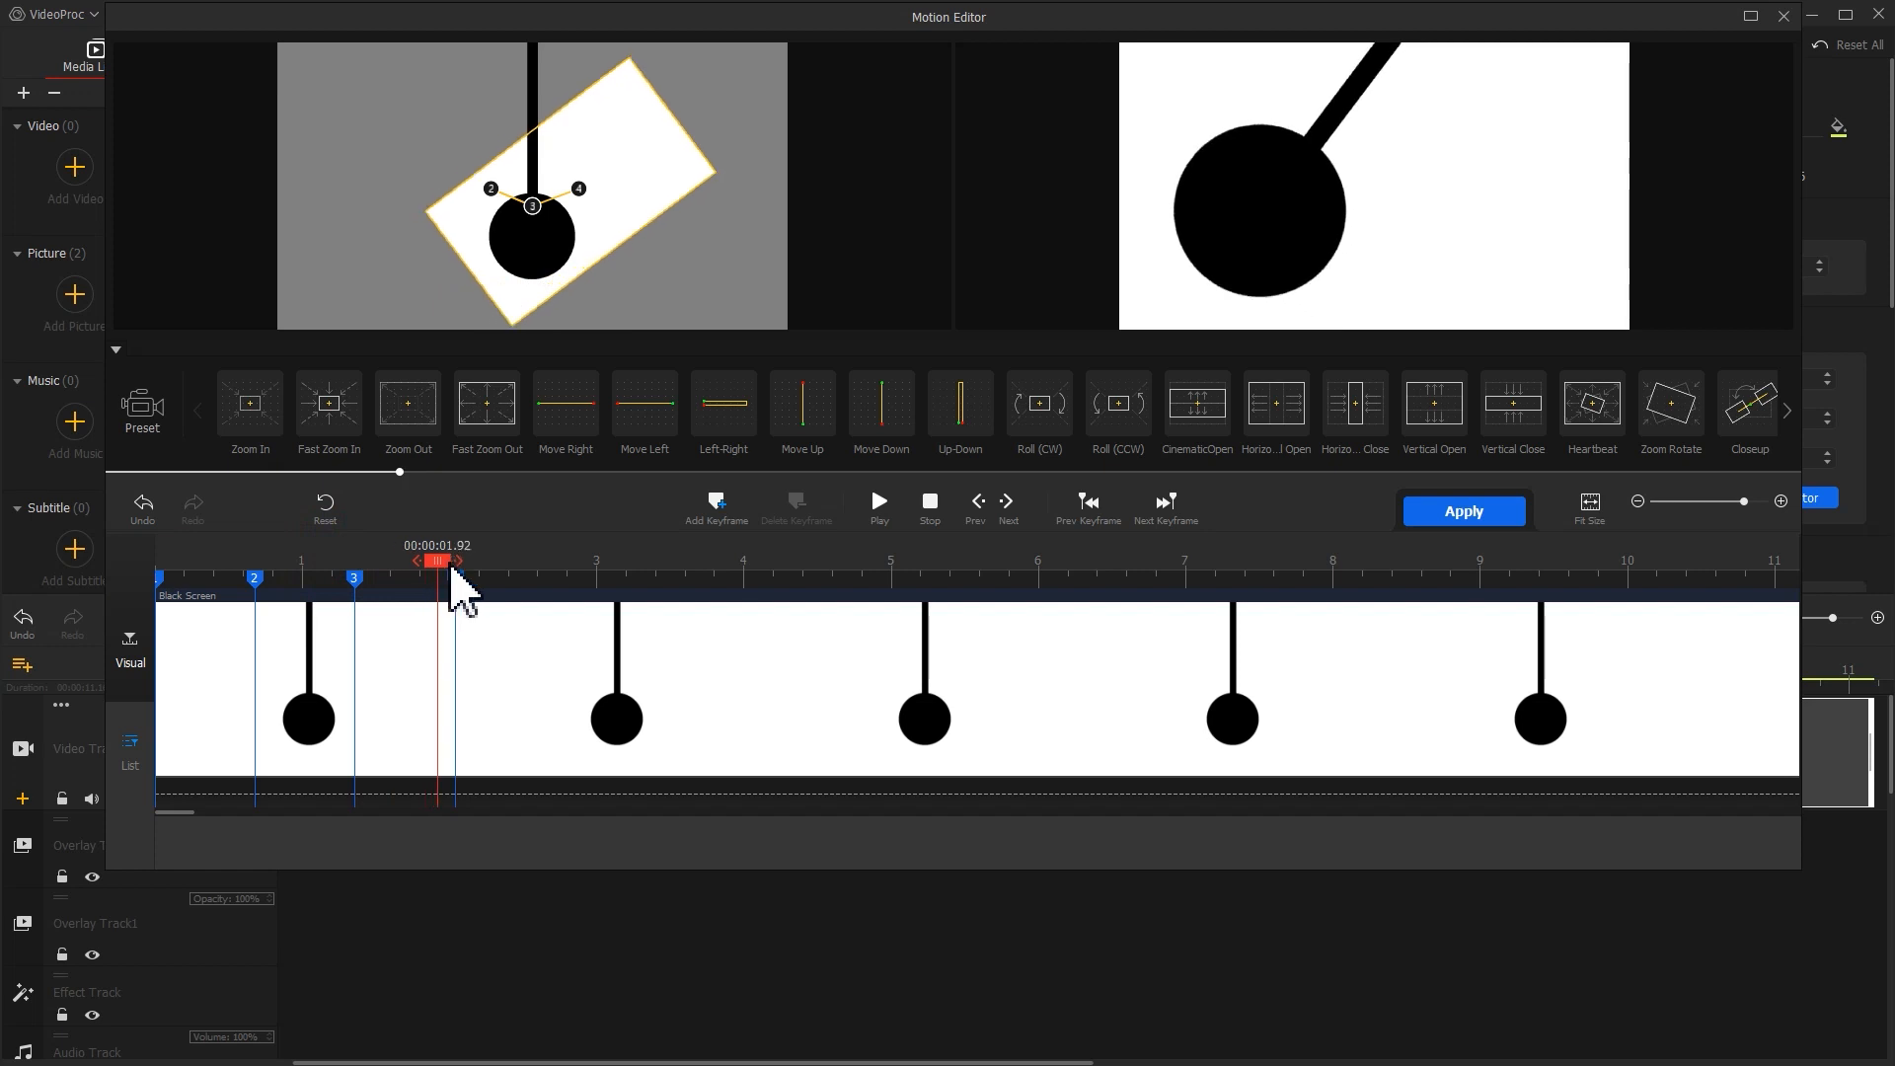
drag(438, 558, 454, 559)
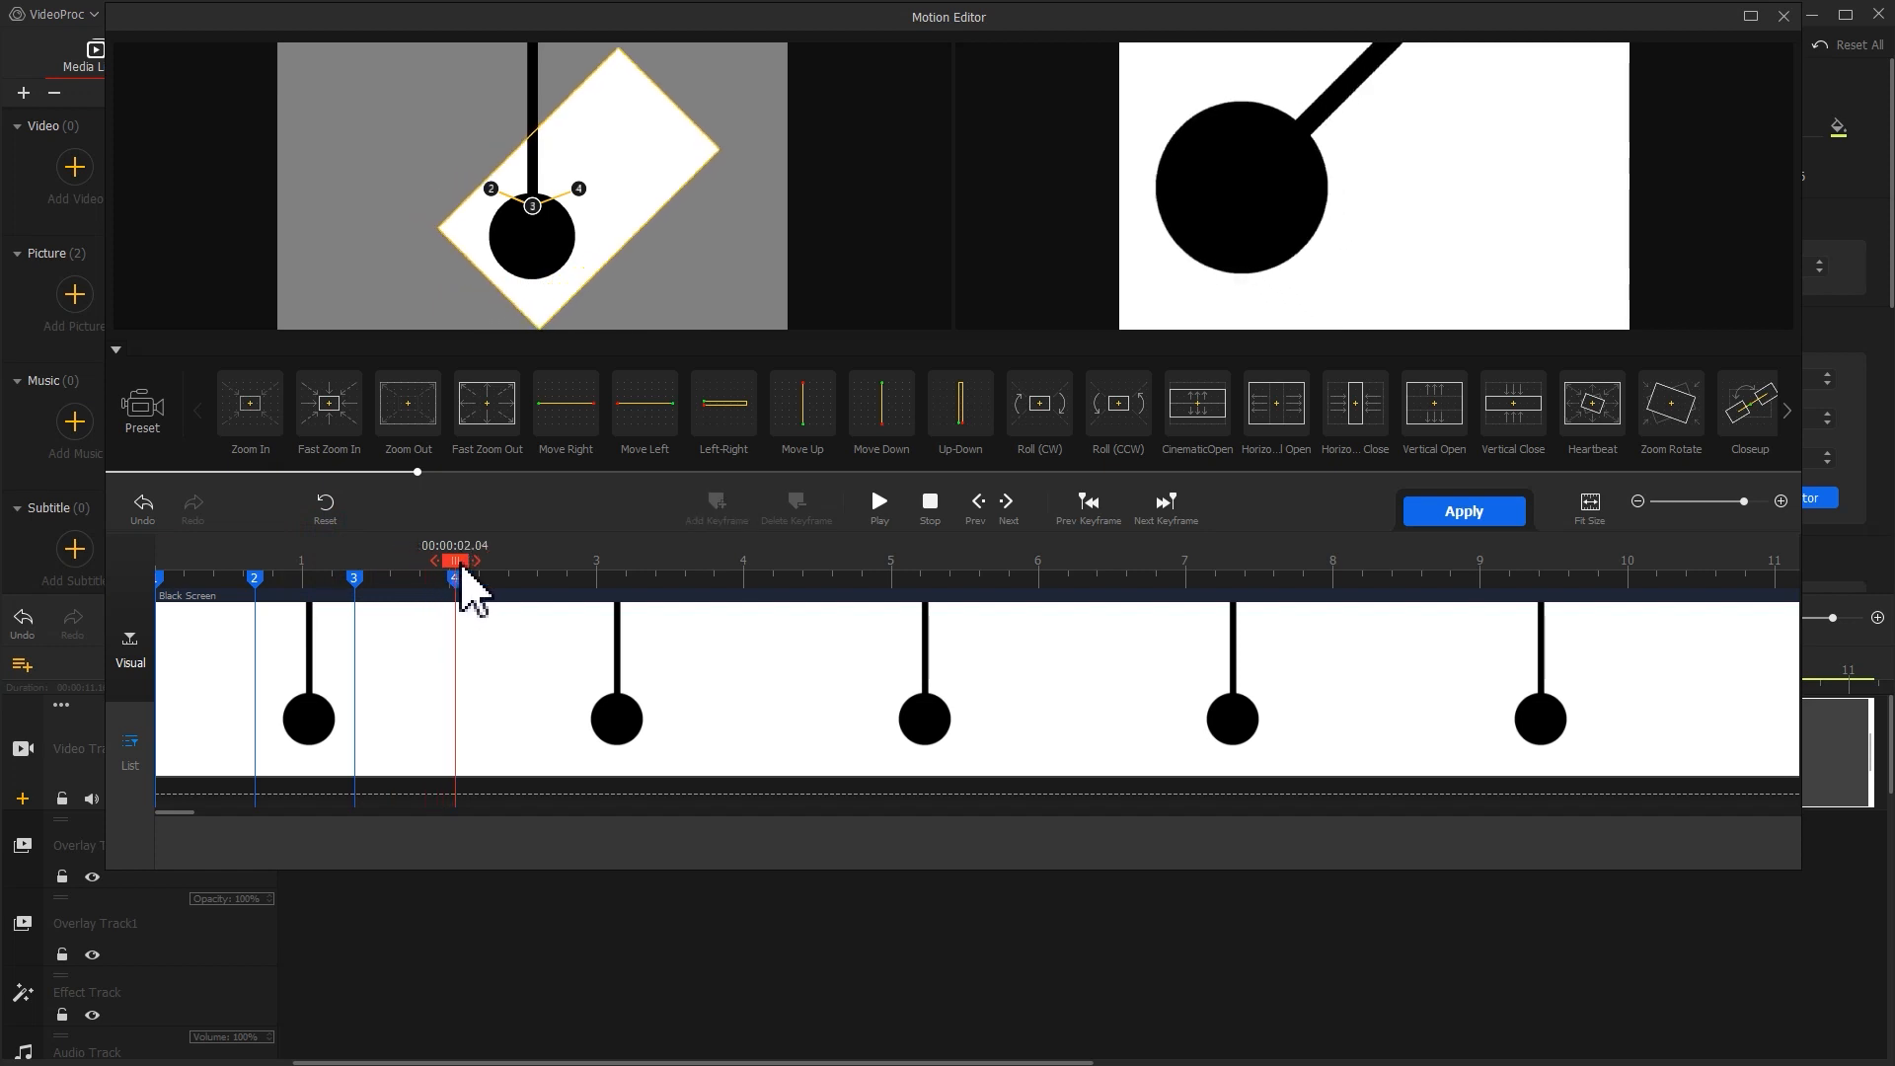
click(353, 577)
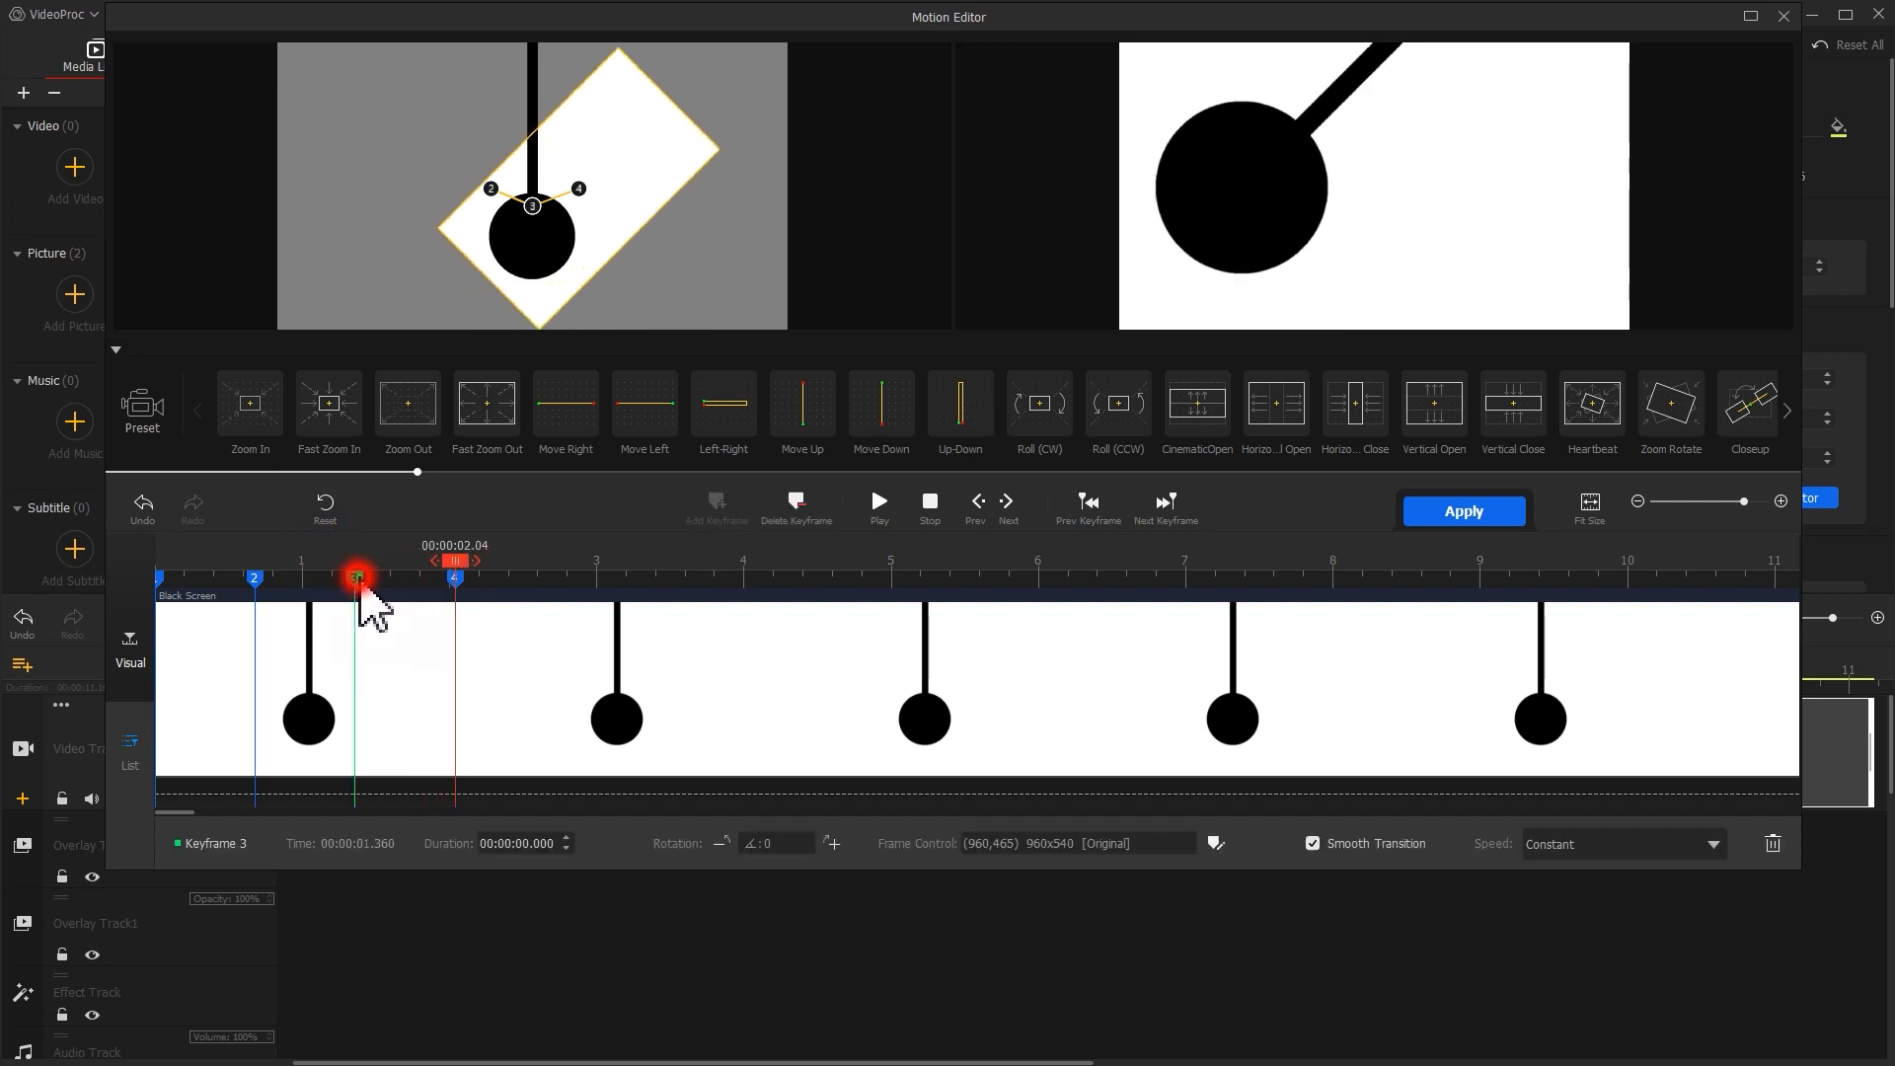
click(1619, 843)
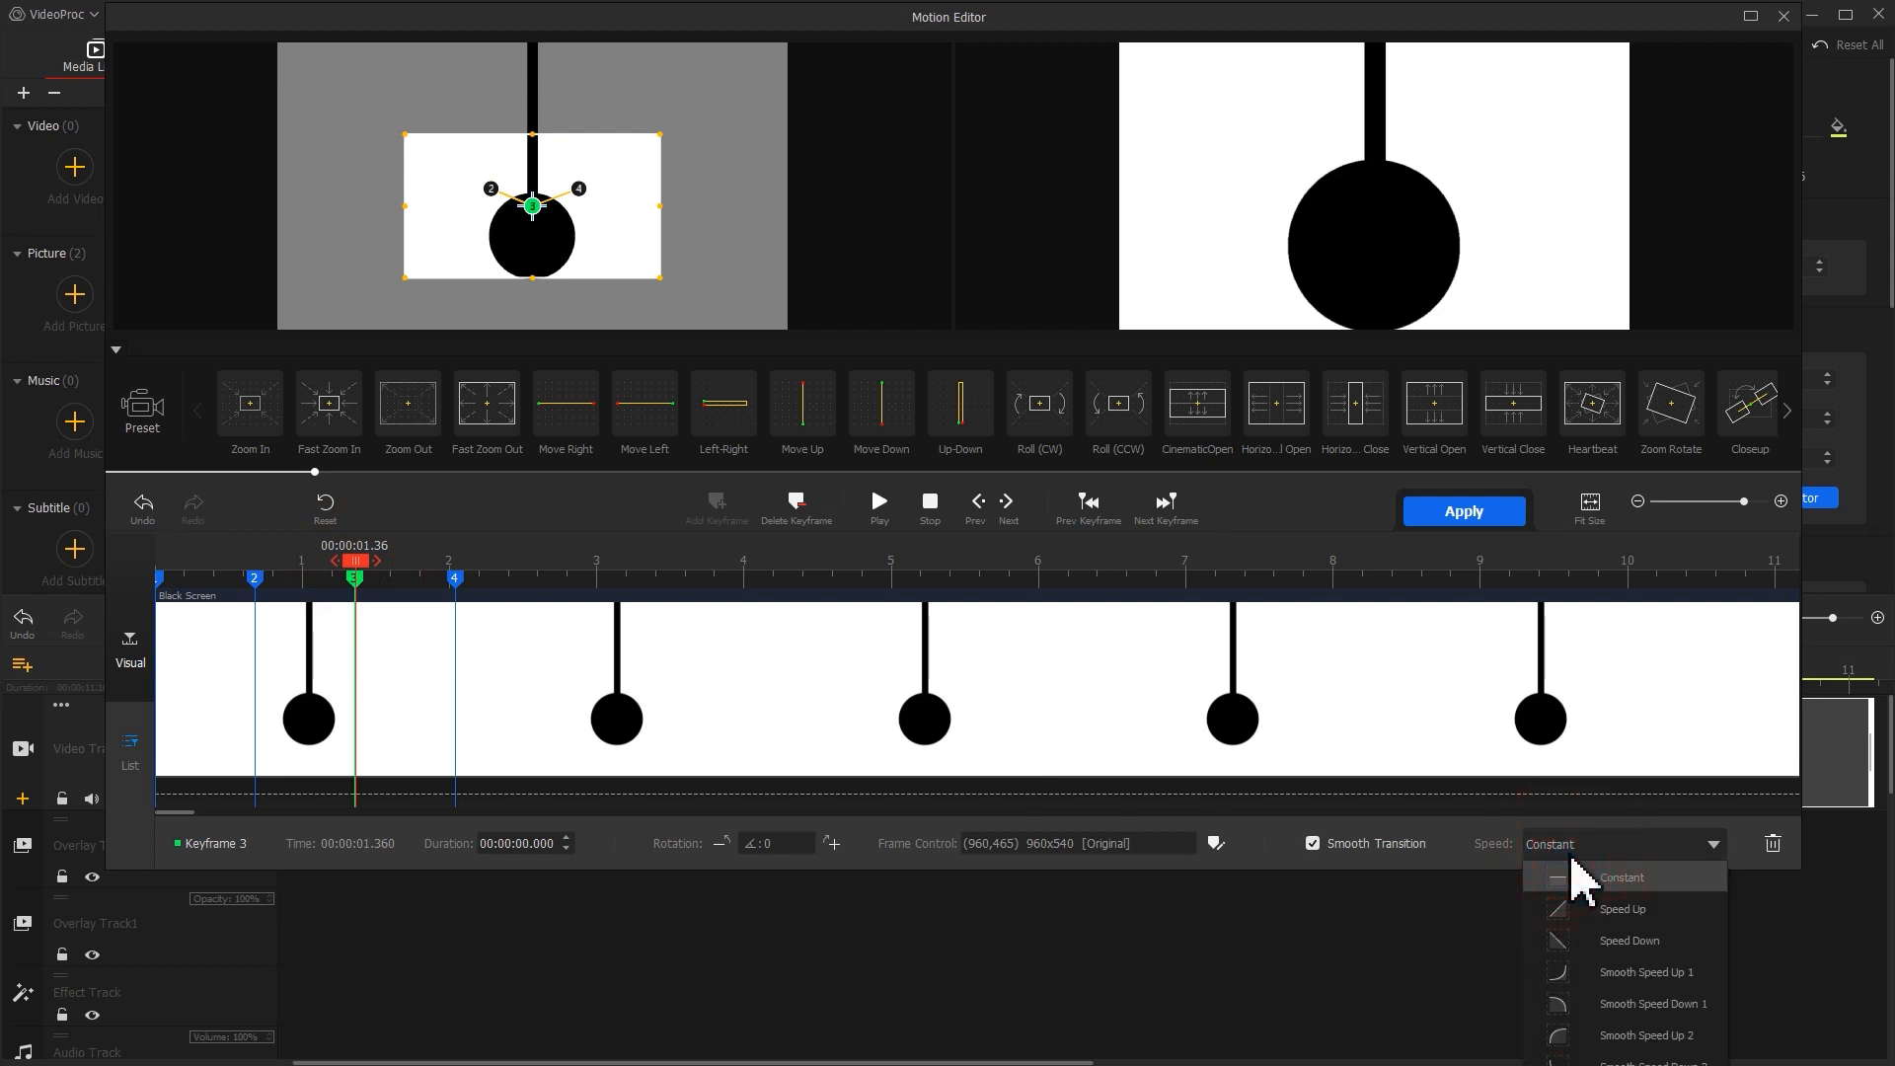
click(1645, 1035)
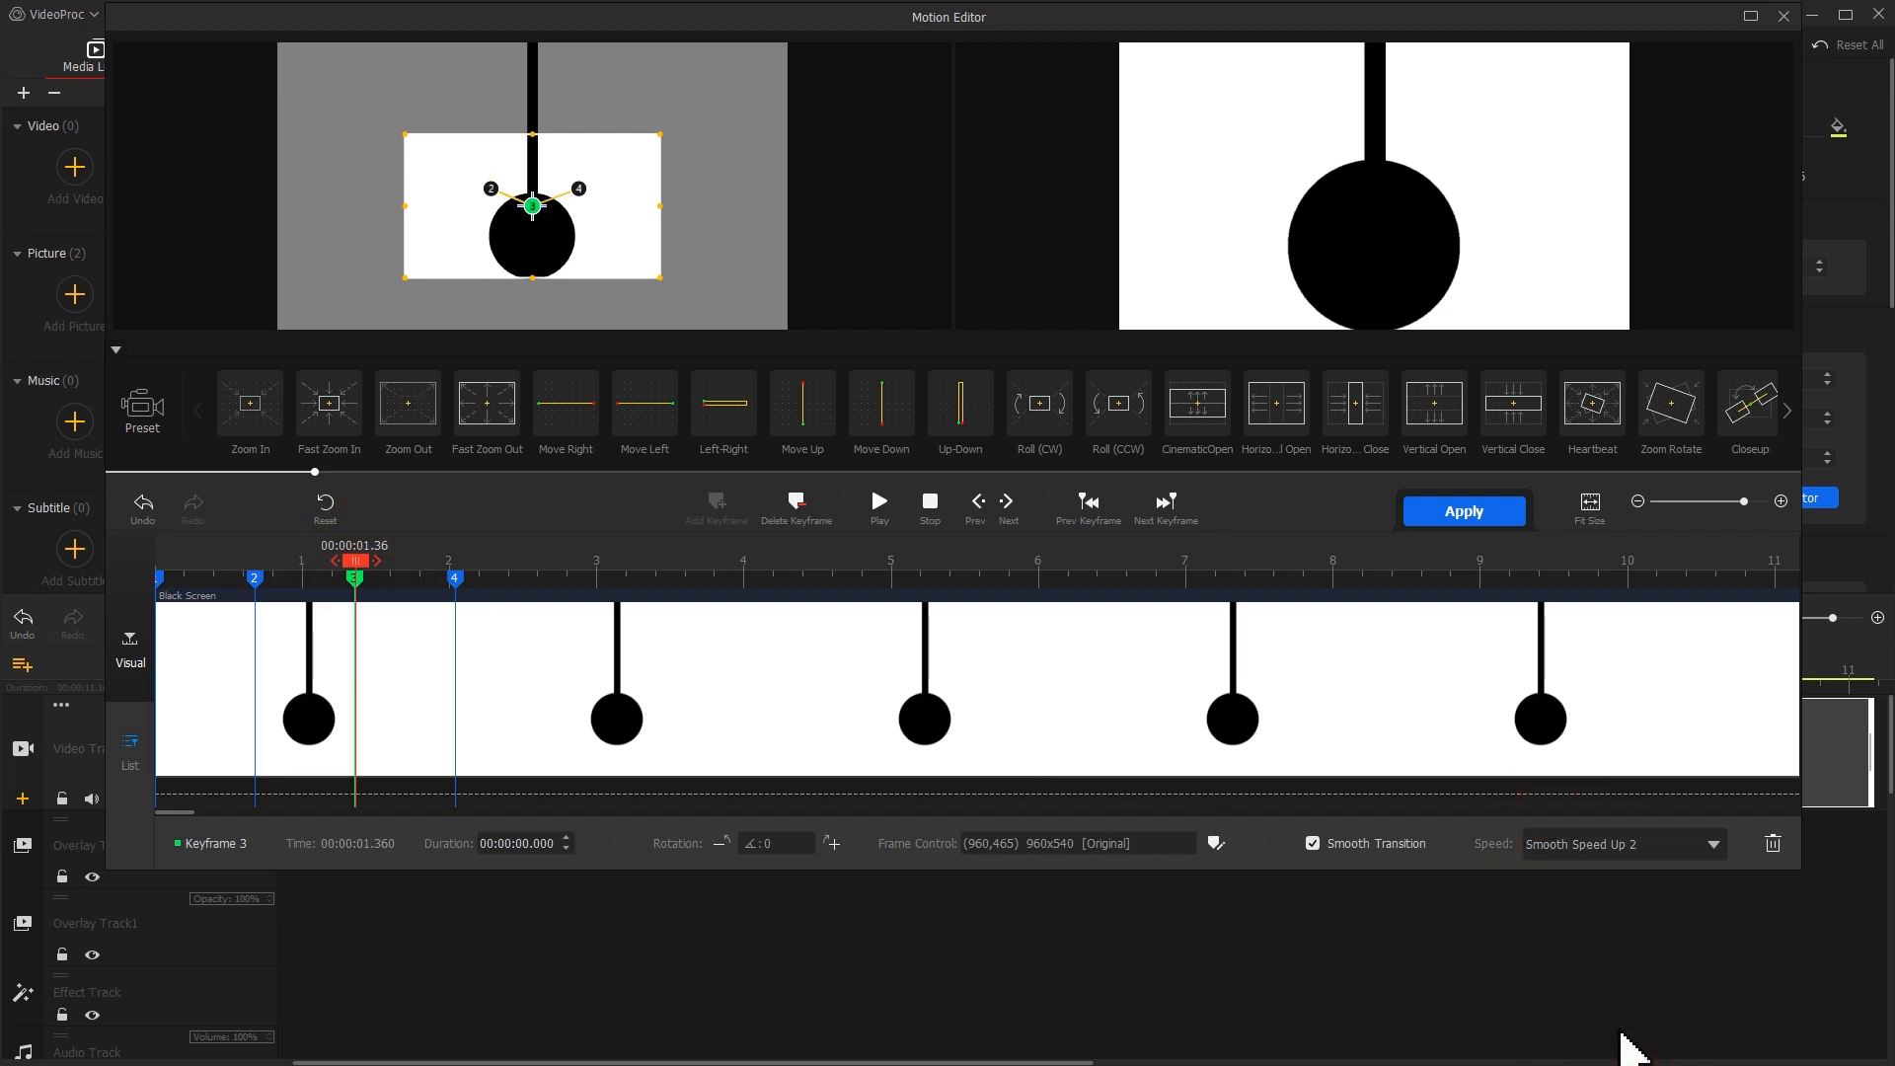
Ease keyframe 4 with Smooth Speed Down 1 and leave the motion editor
click(1710, 843)
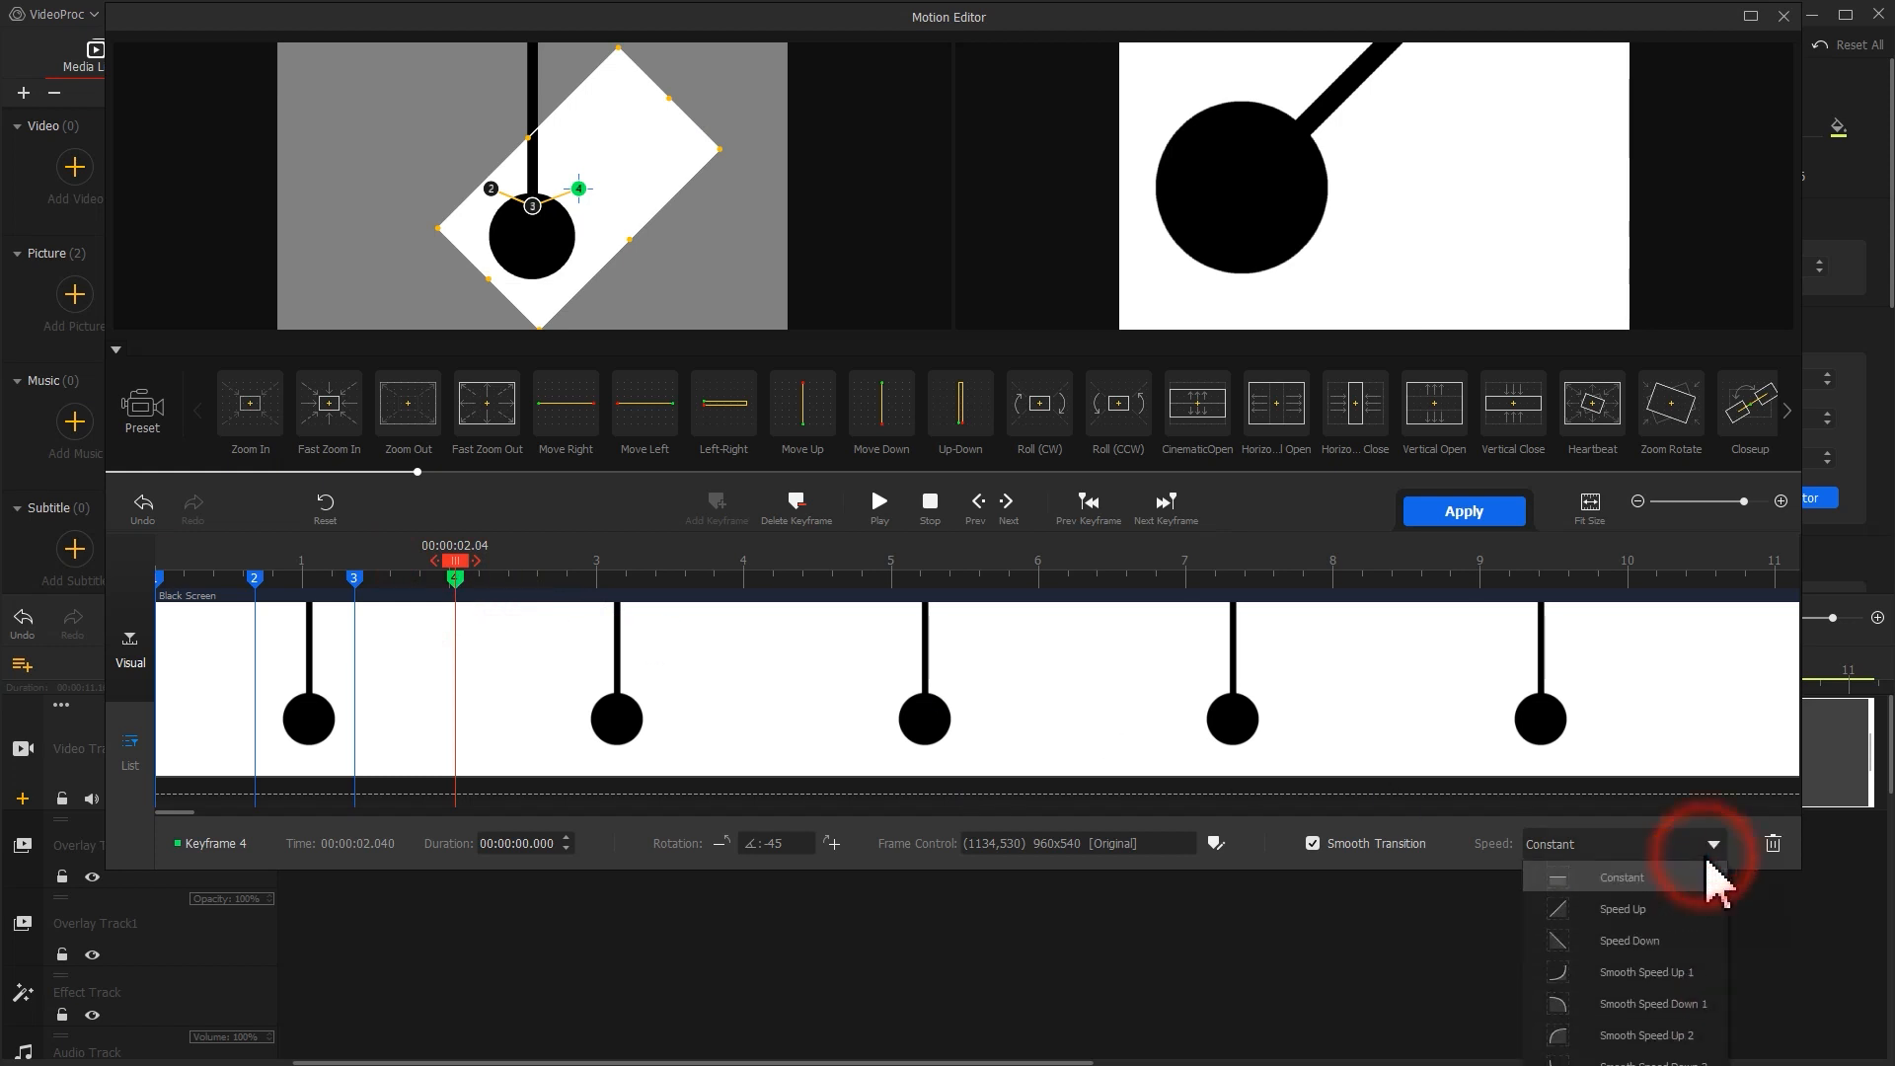
click(1653, 1003)
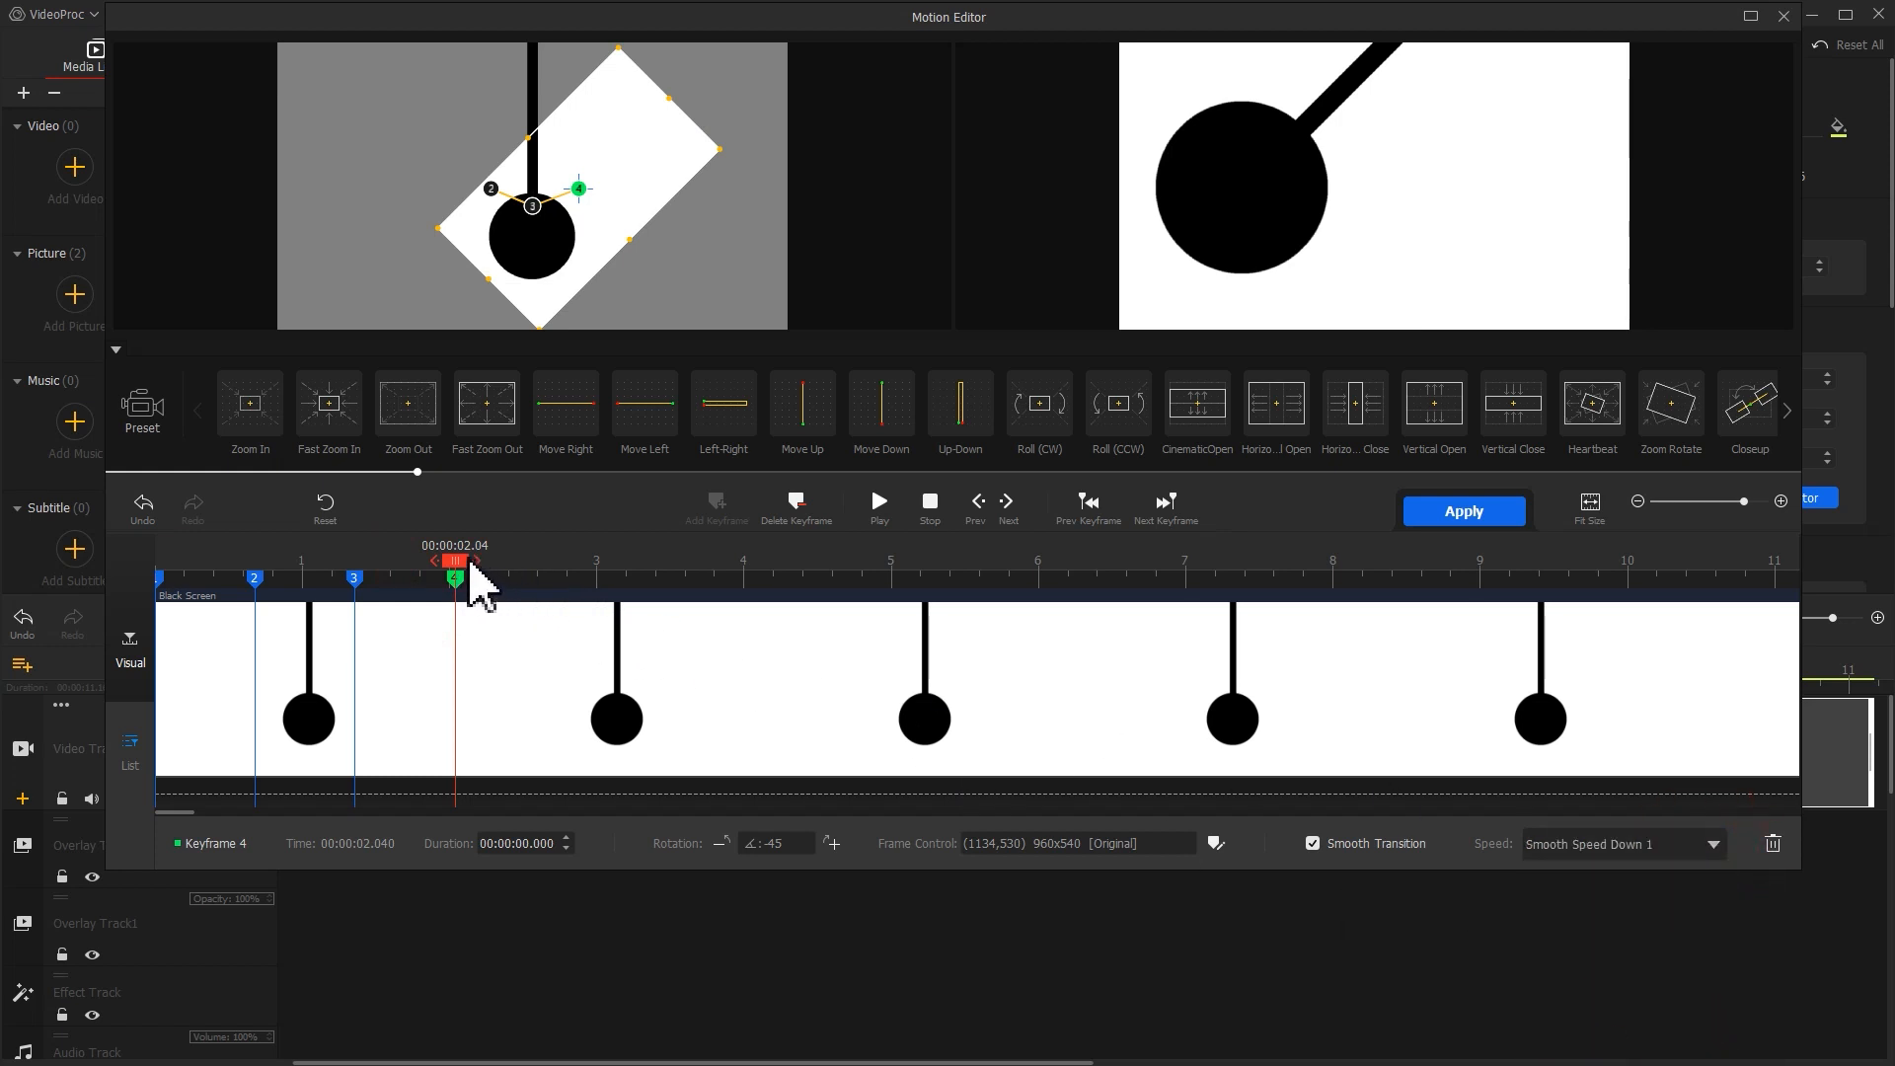
click(876, 499)
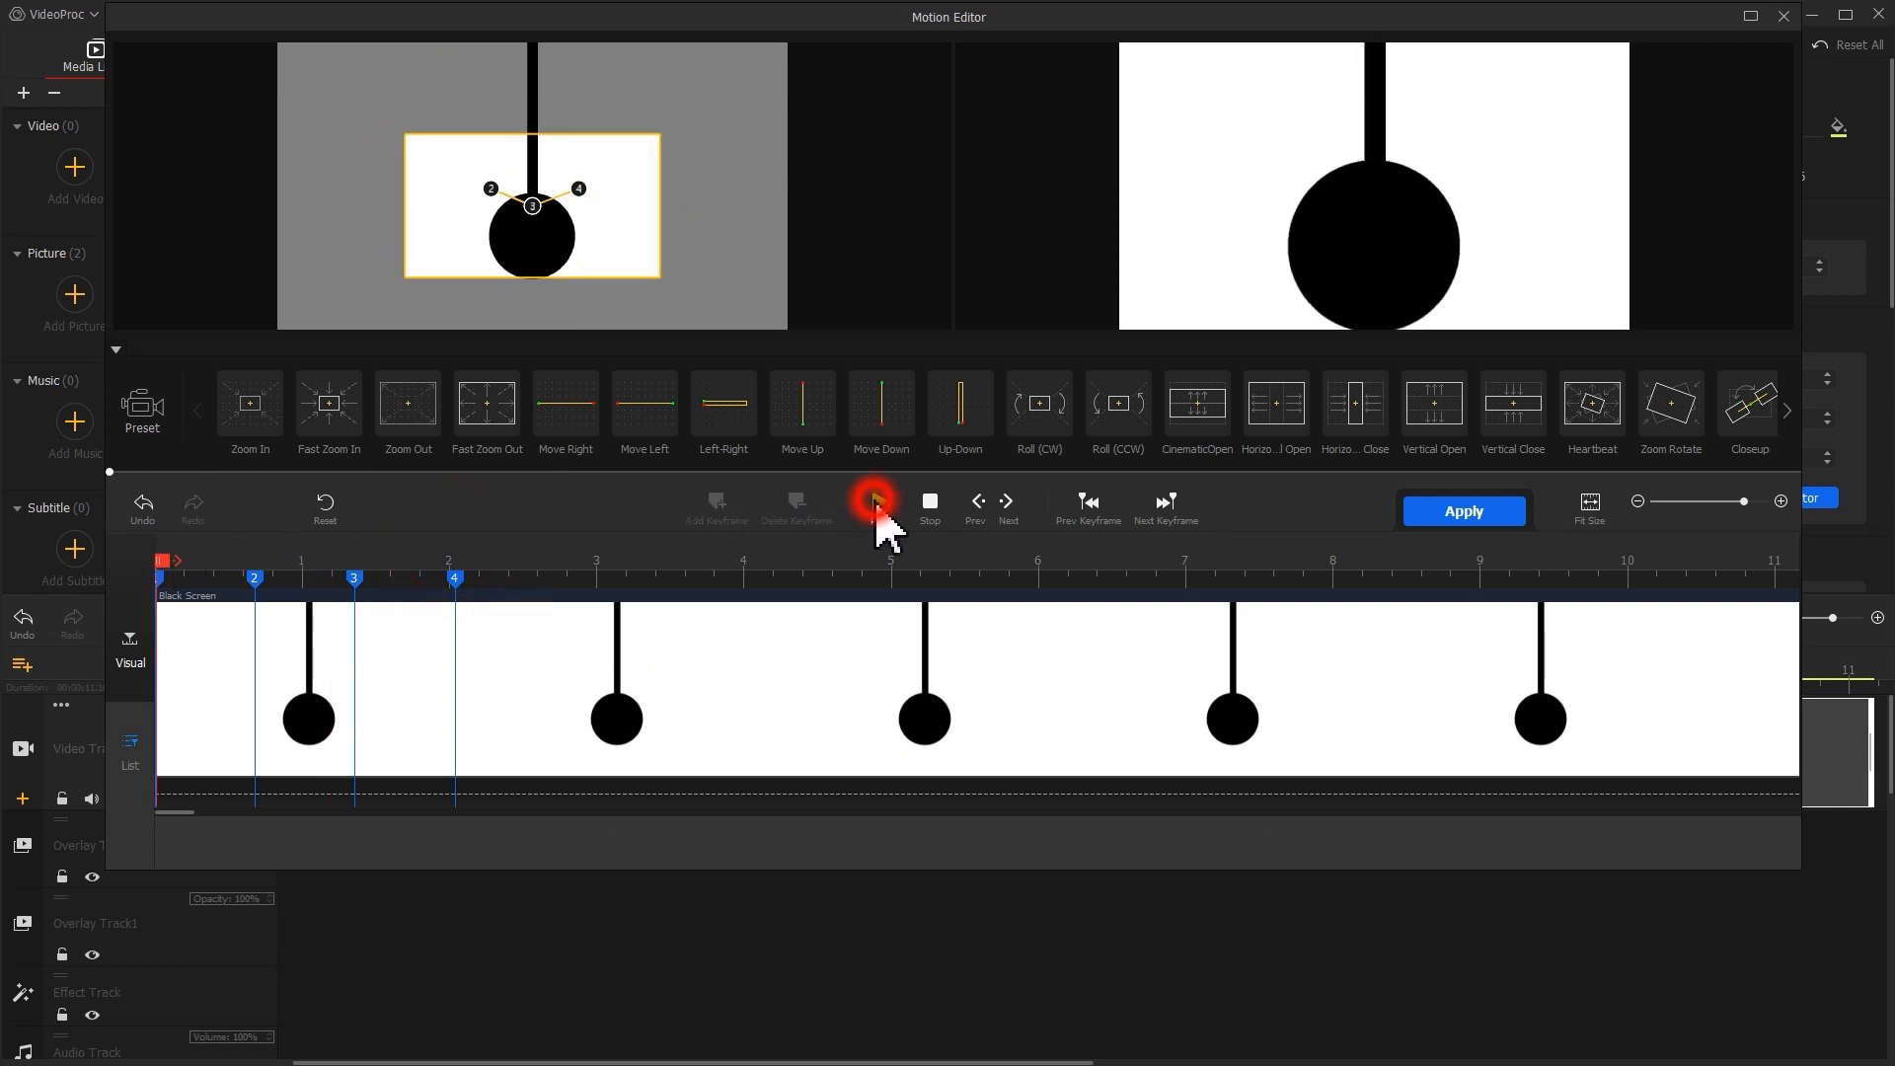
click(877, 502)
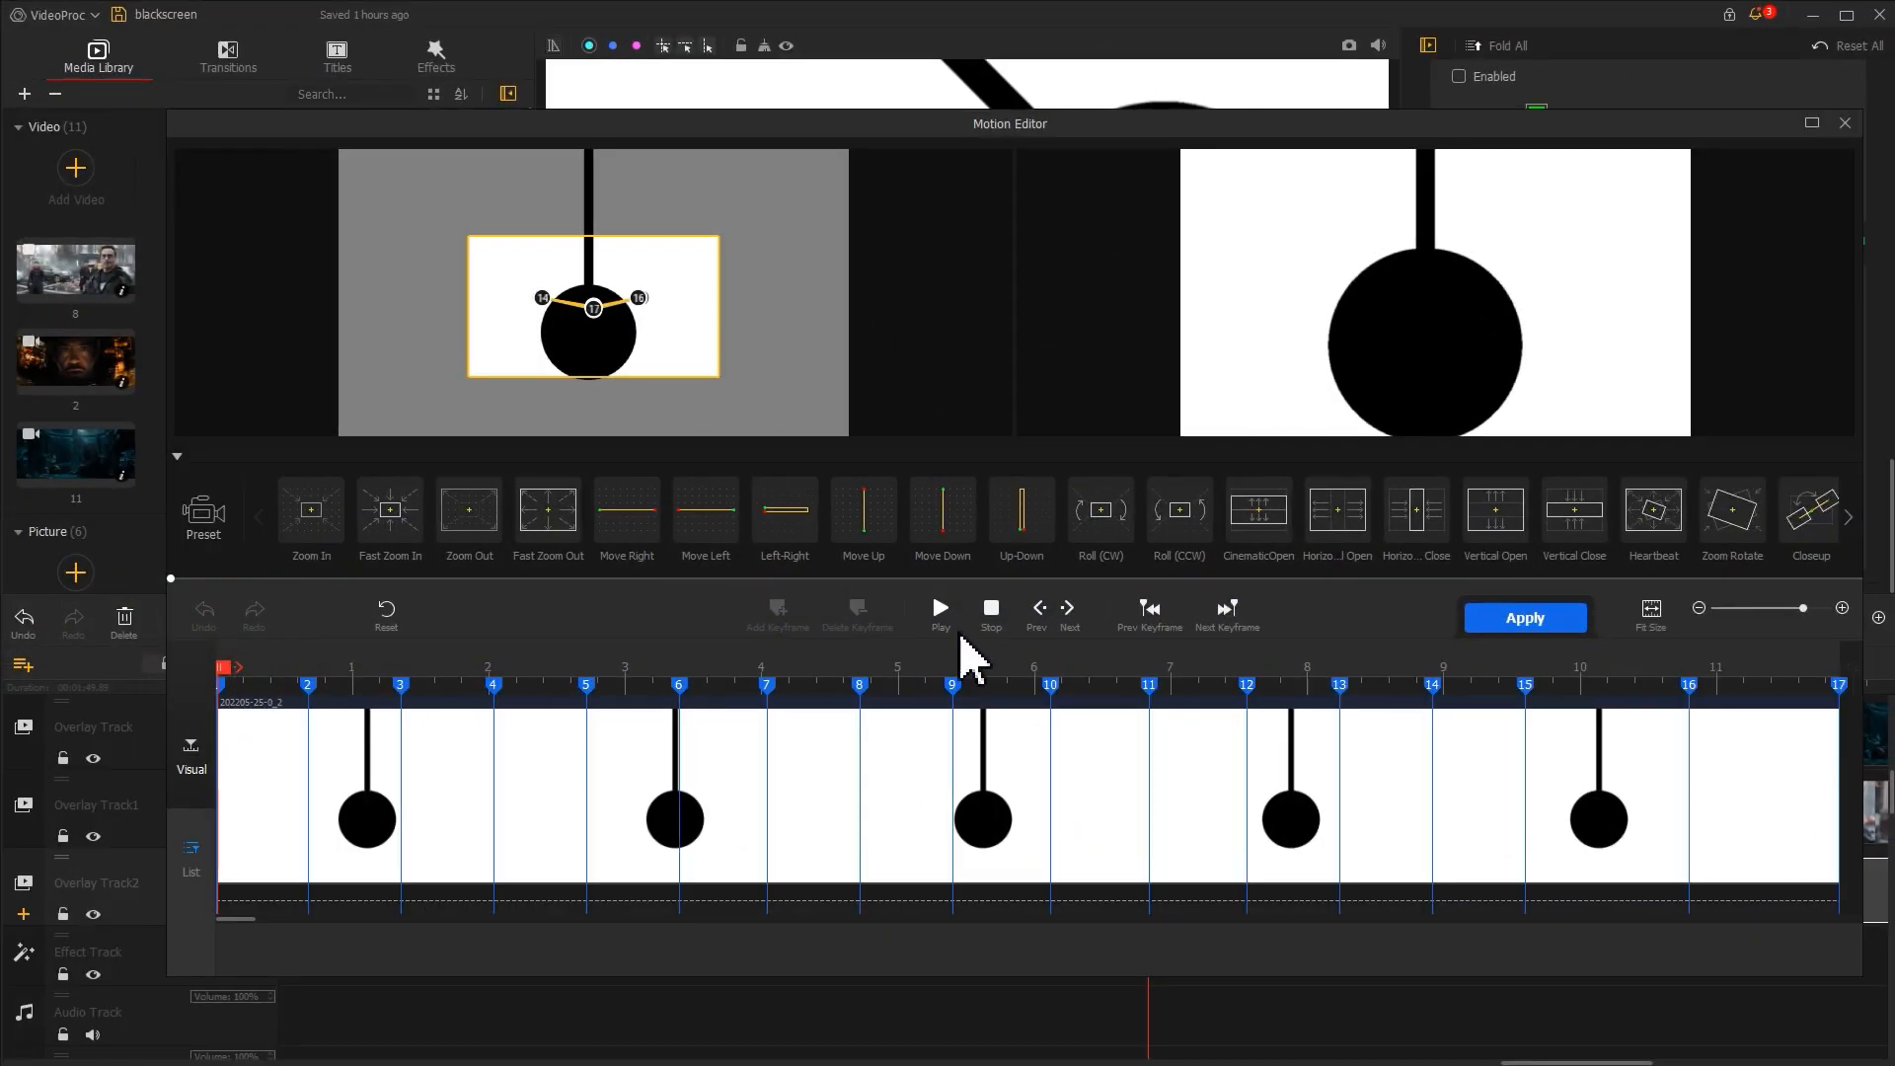
click(940, 606)
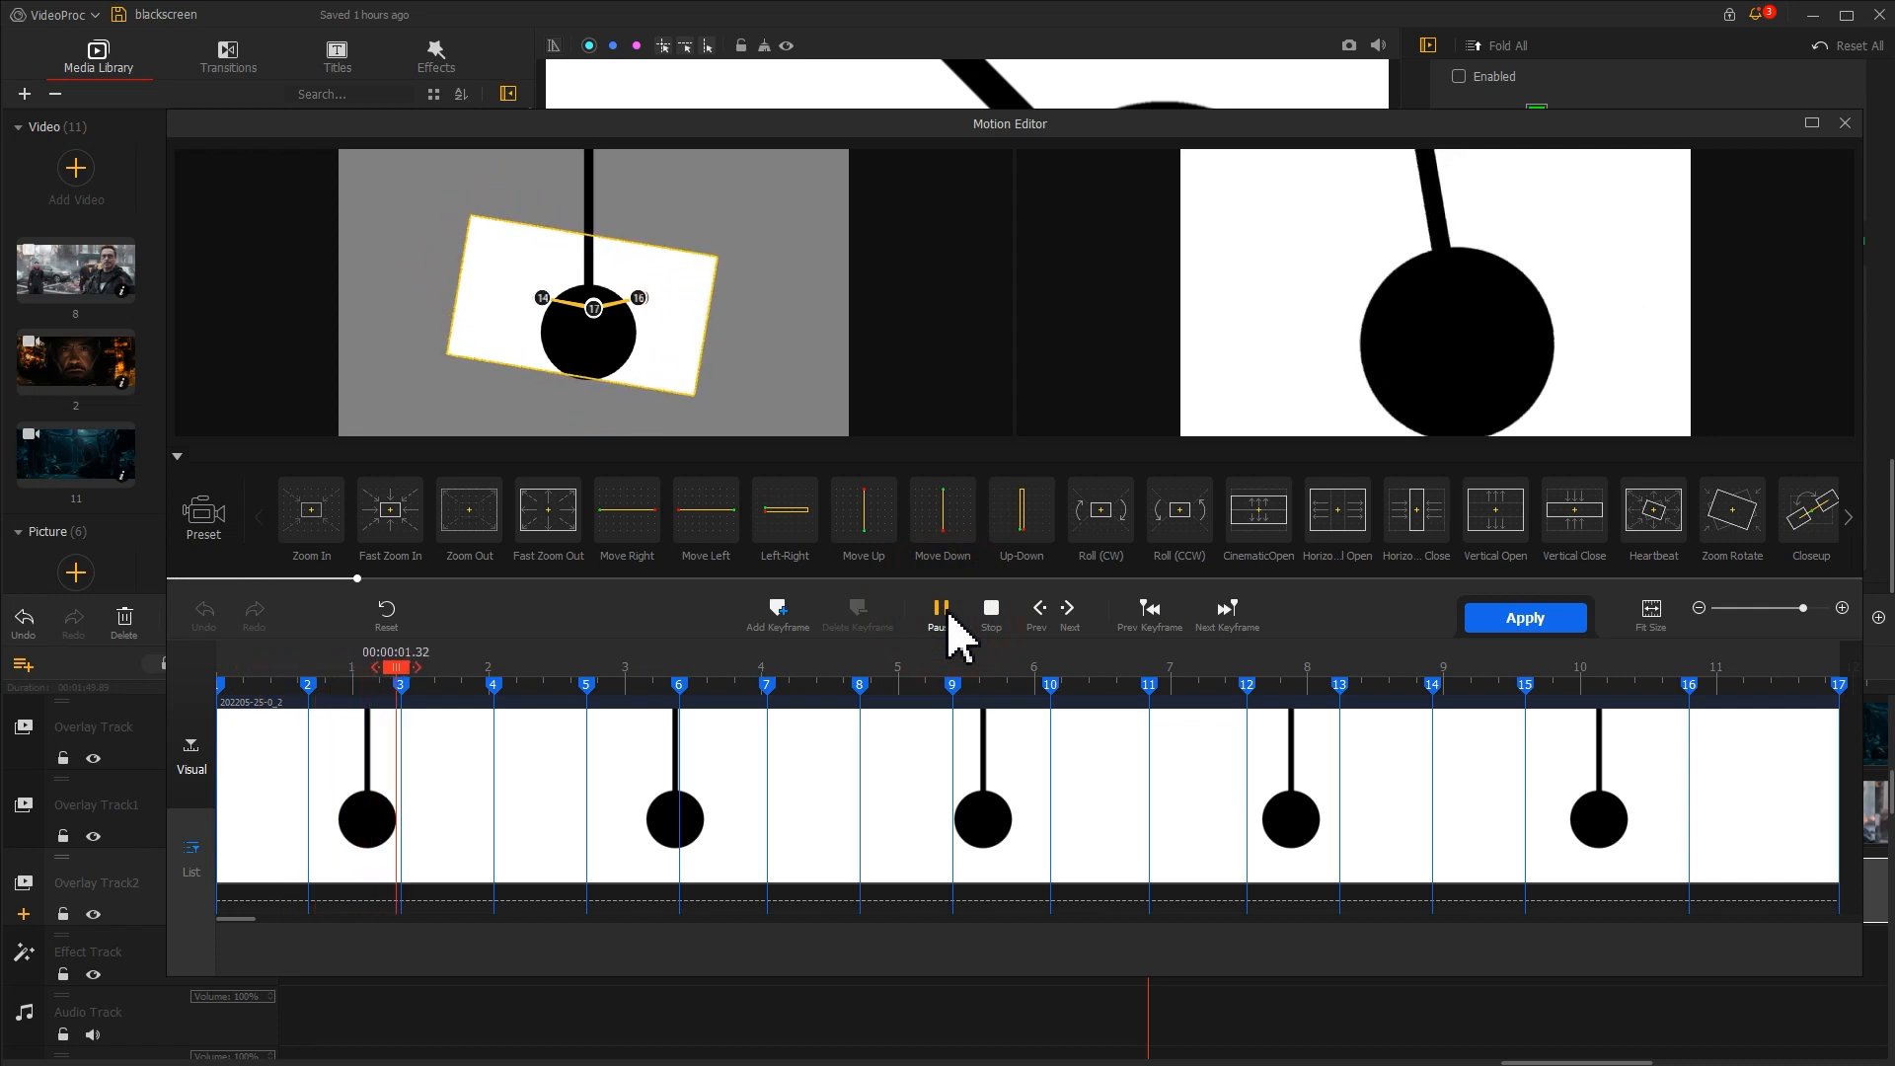
click(940, 608)
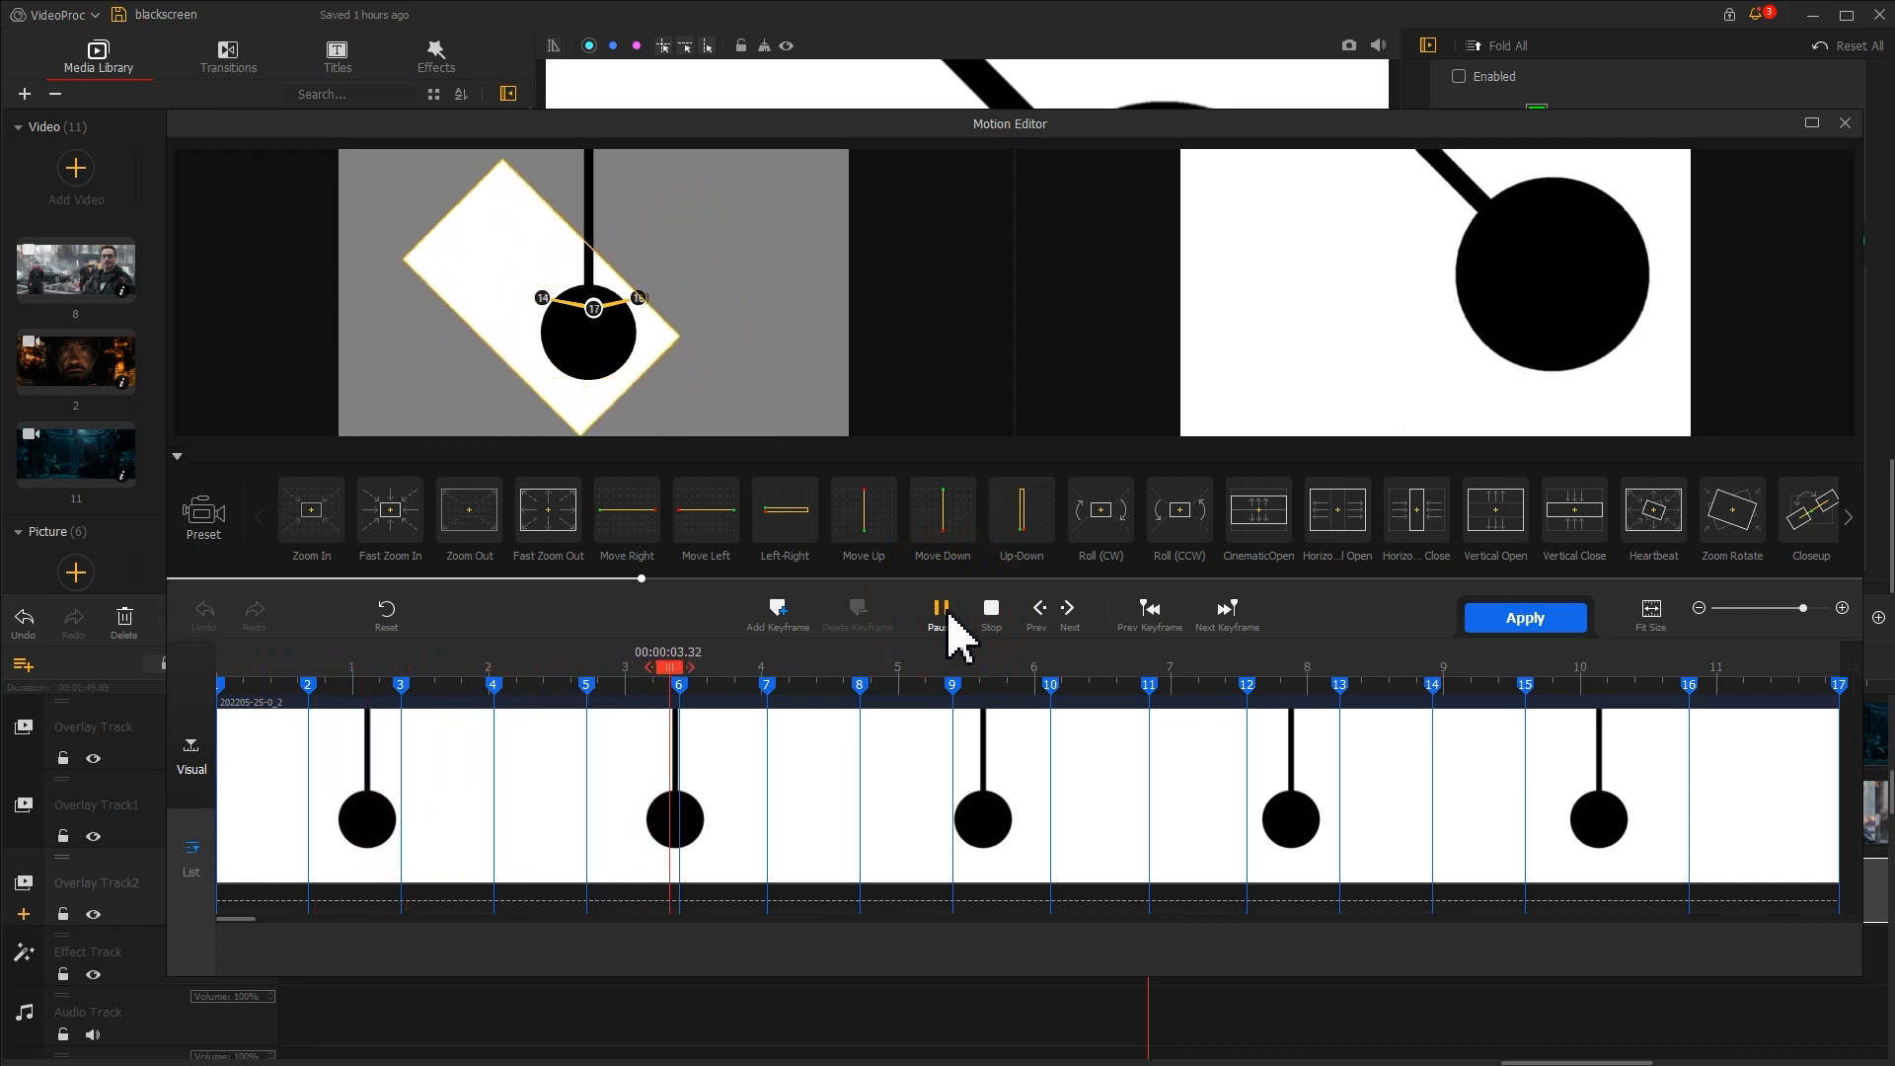
click(939, 609)
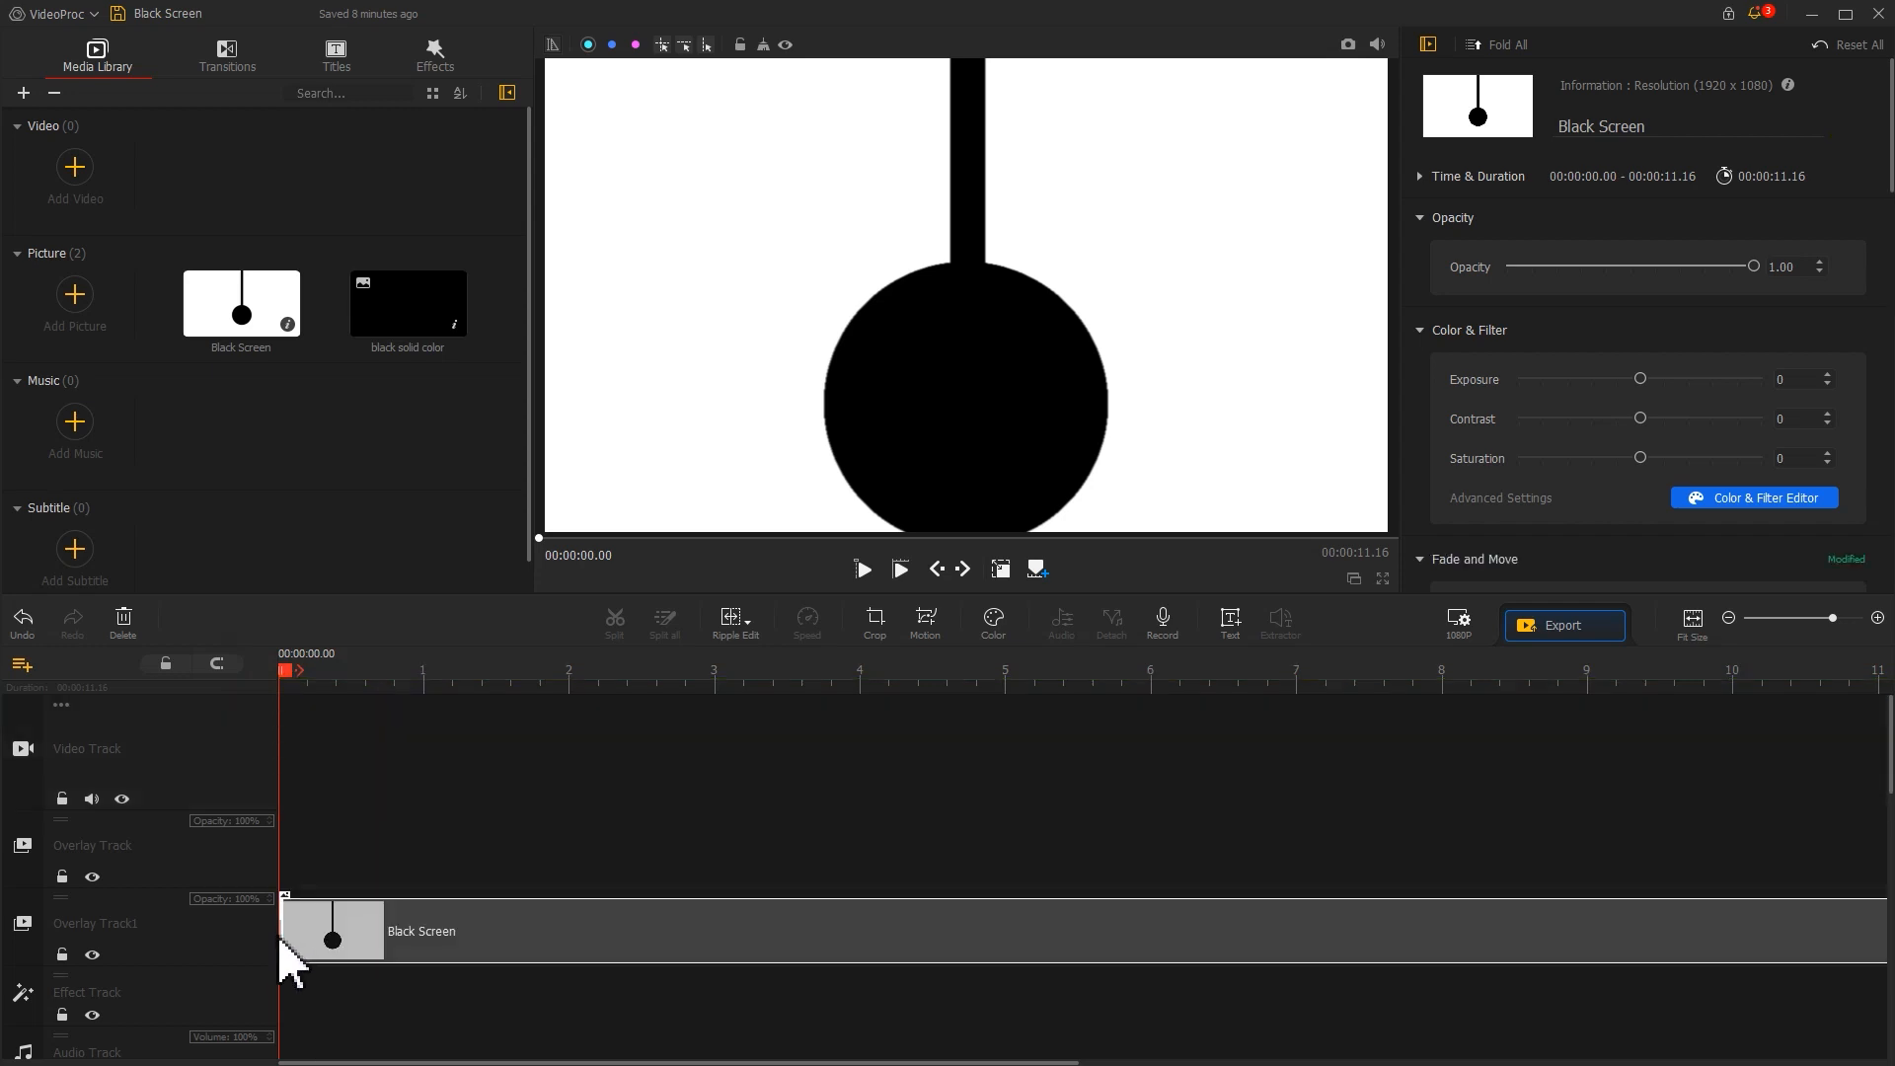
mouse_move(286, 961)
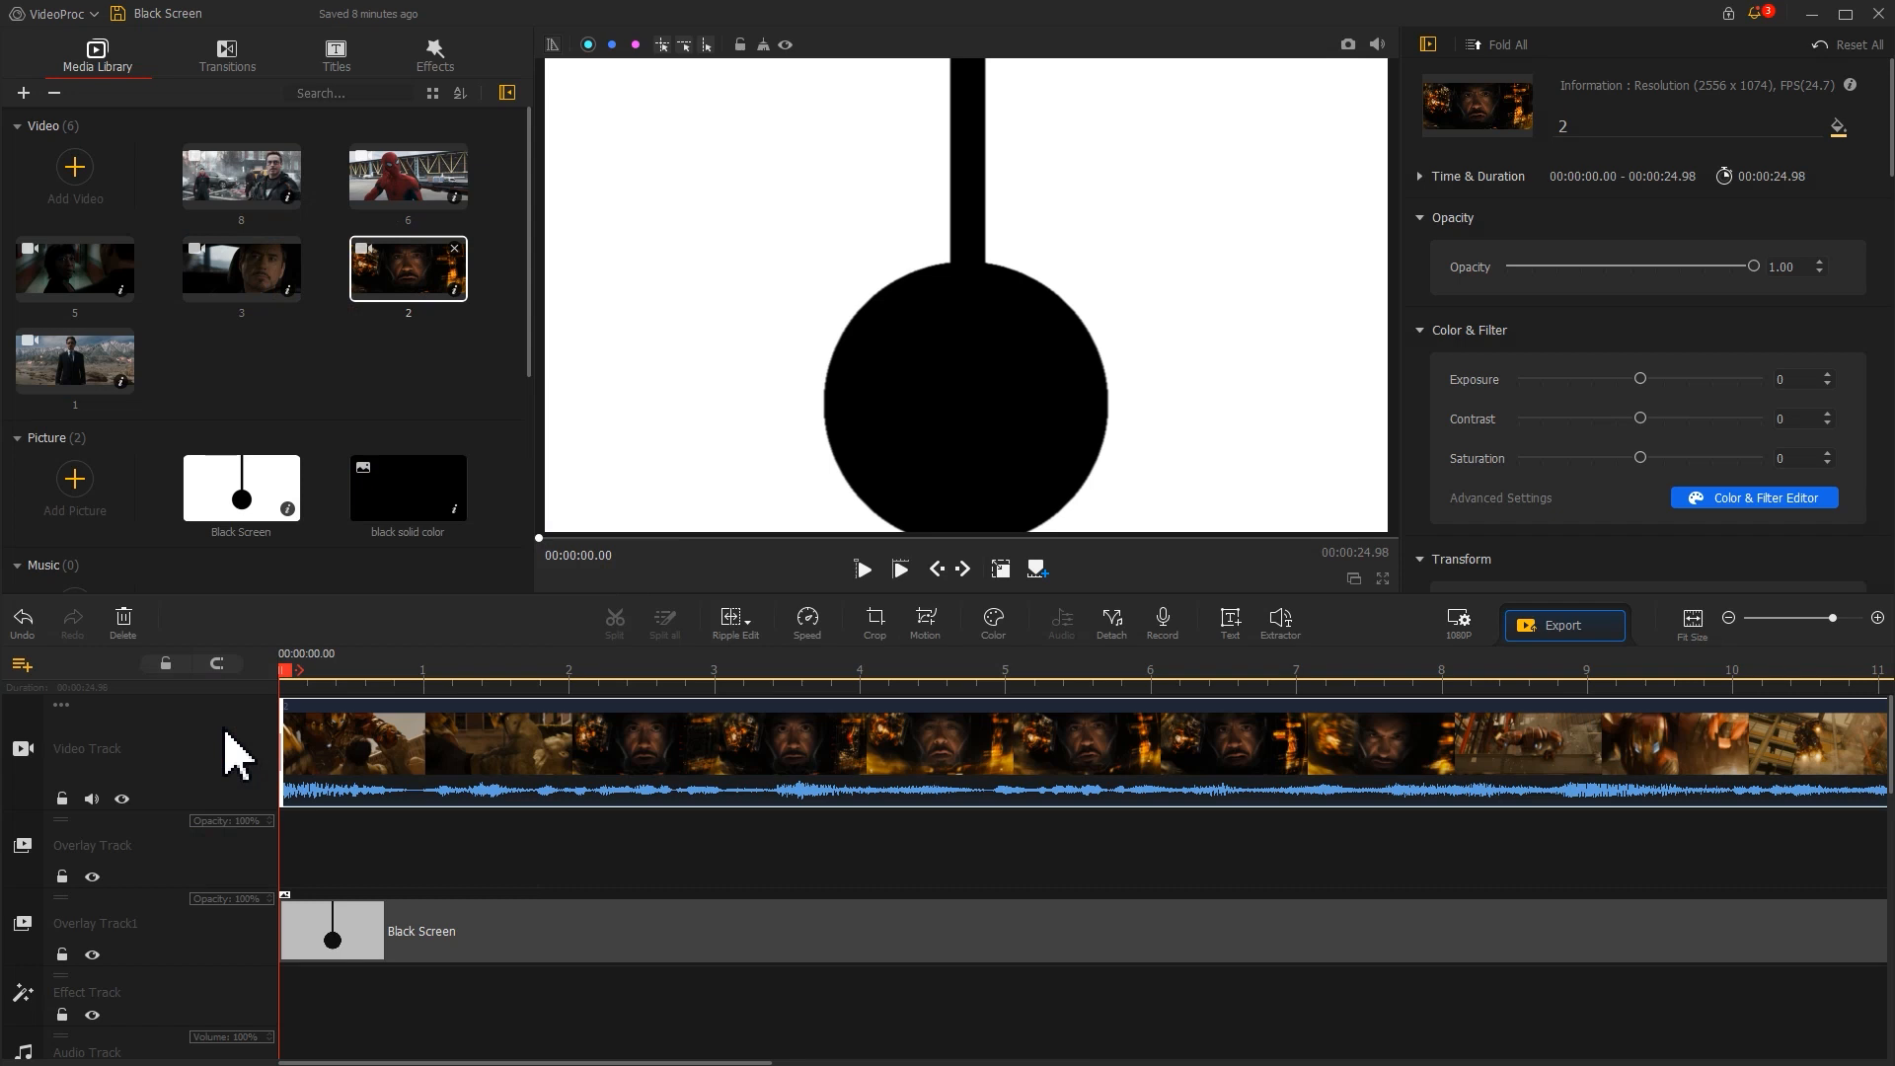
Hide the pendulum overlay track and open crop settings for movie clip 2
click(91, 954)
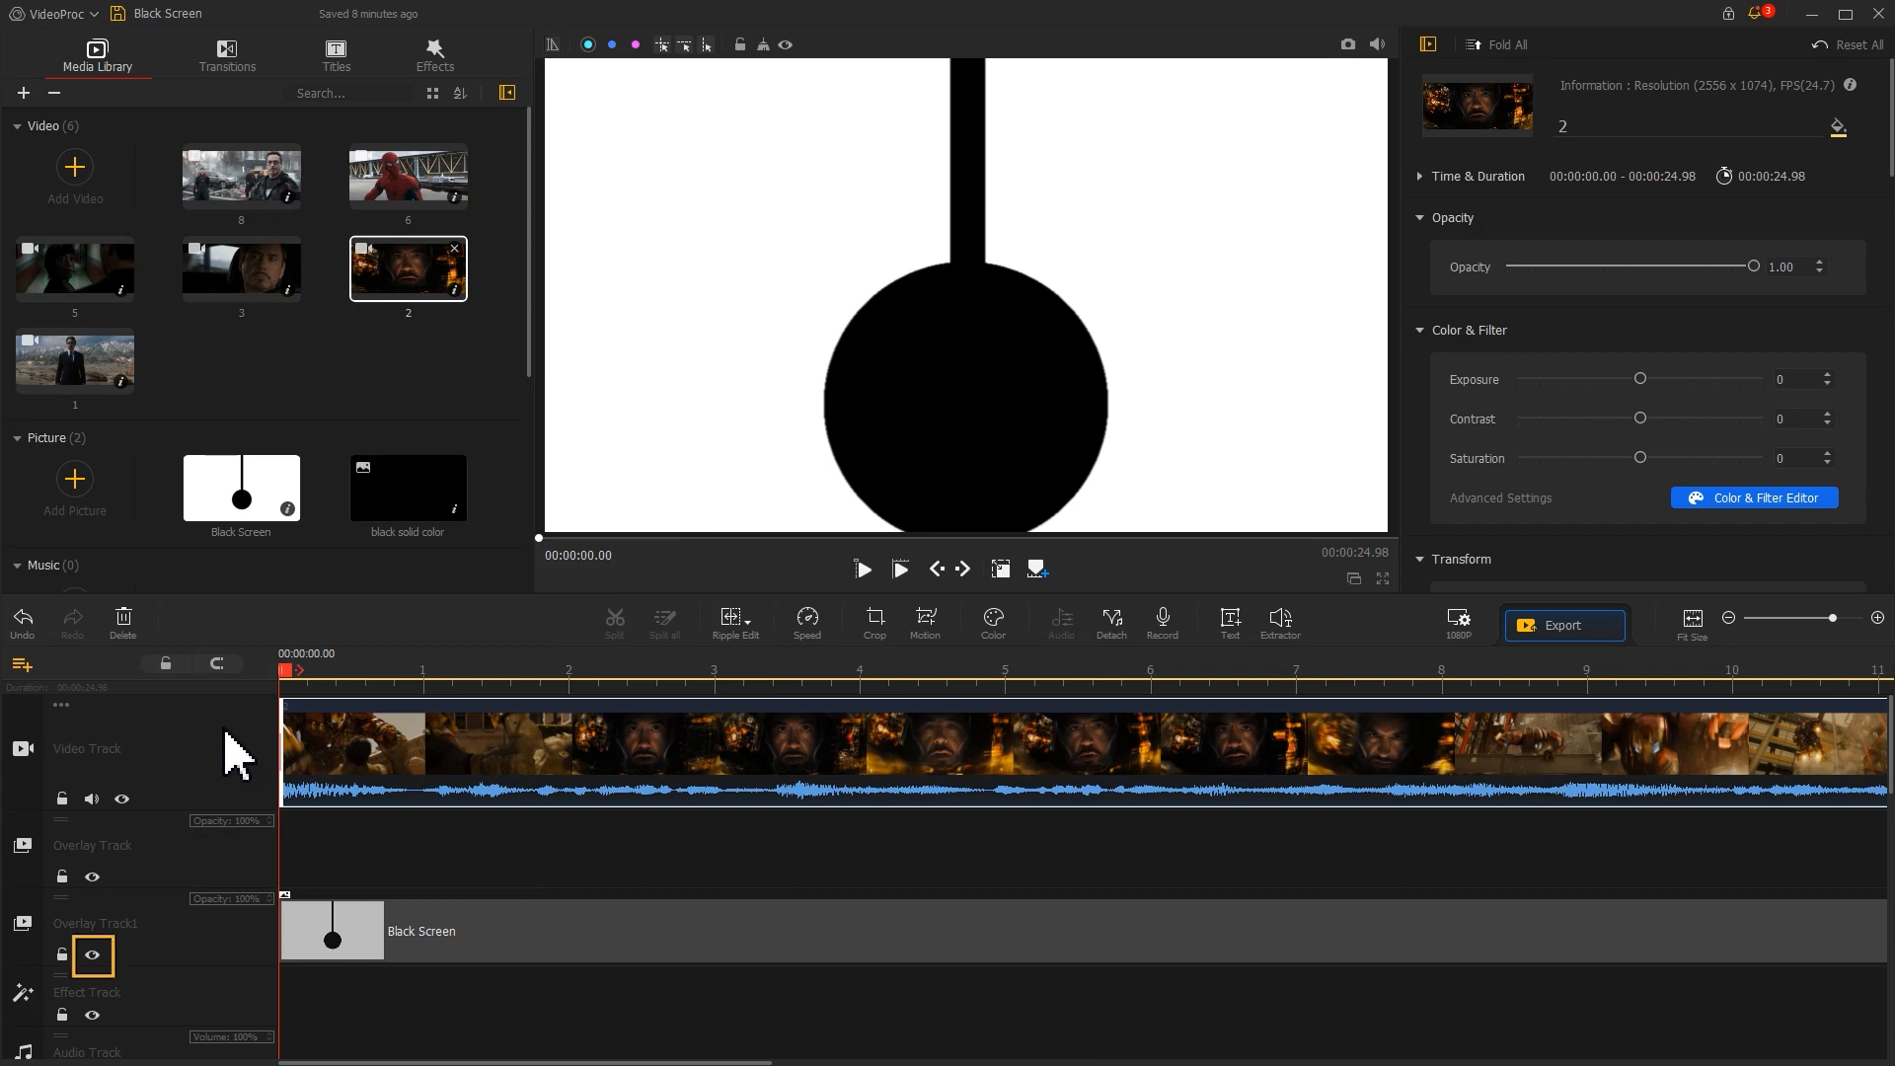
click(89, 956)
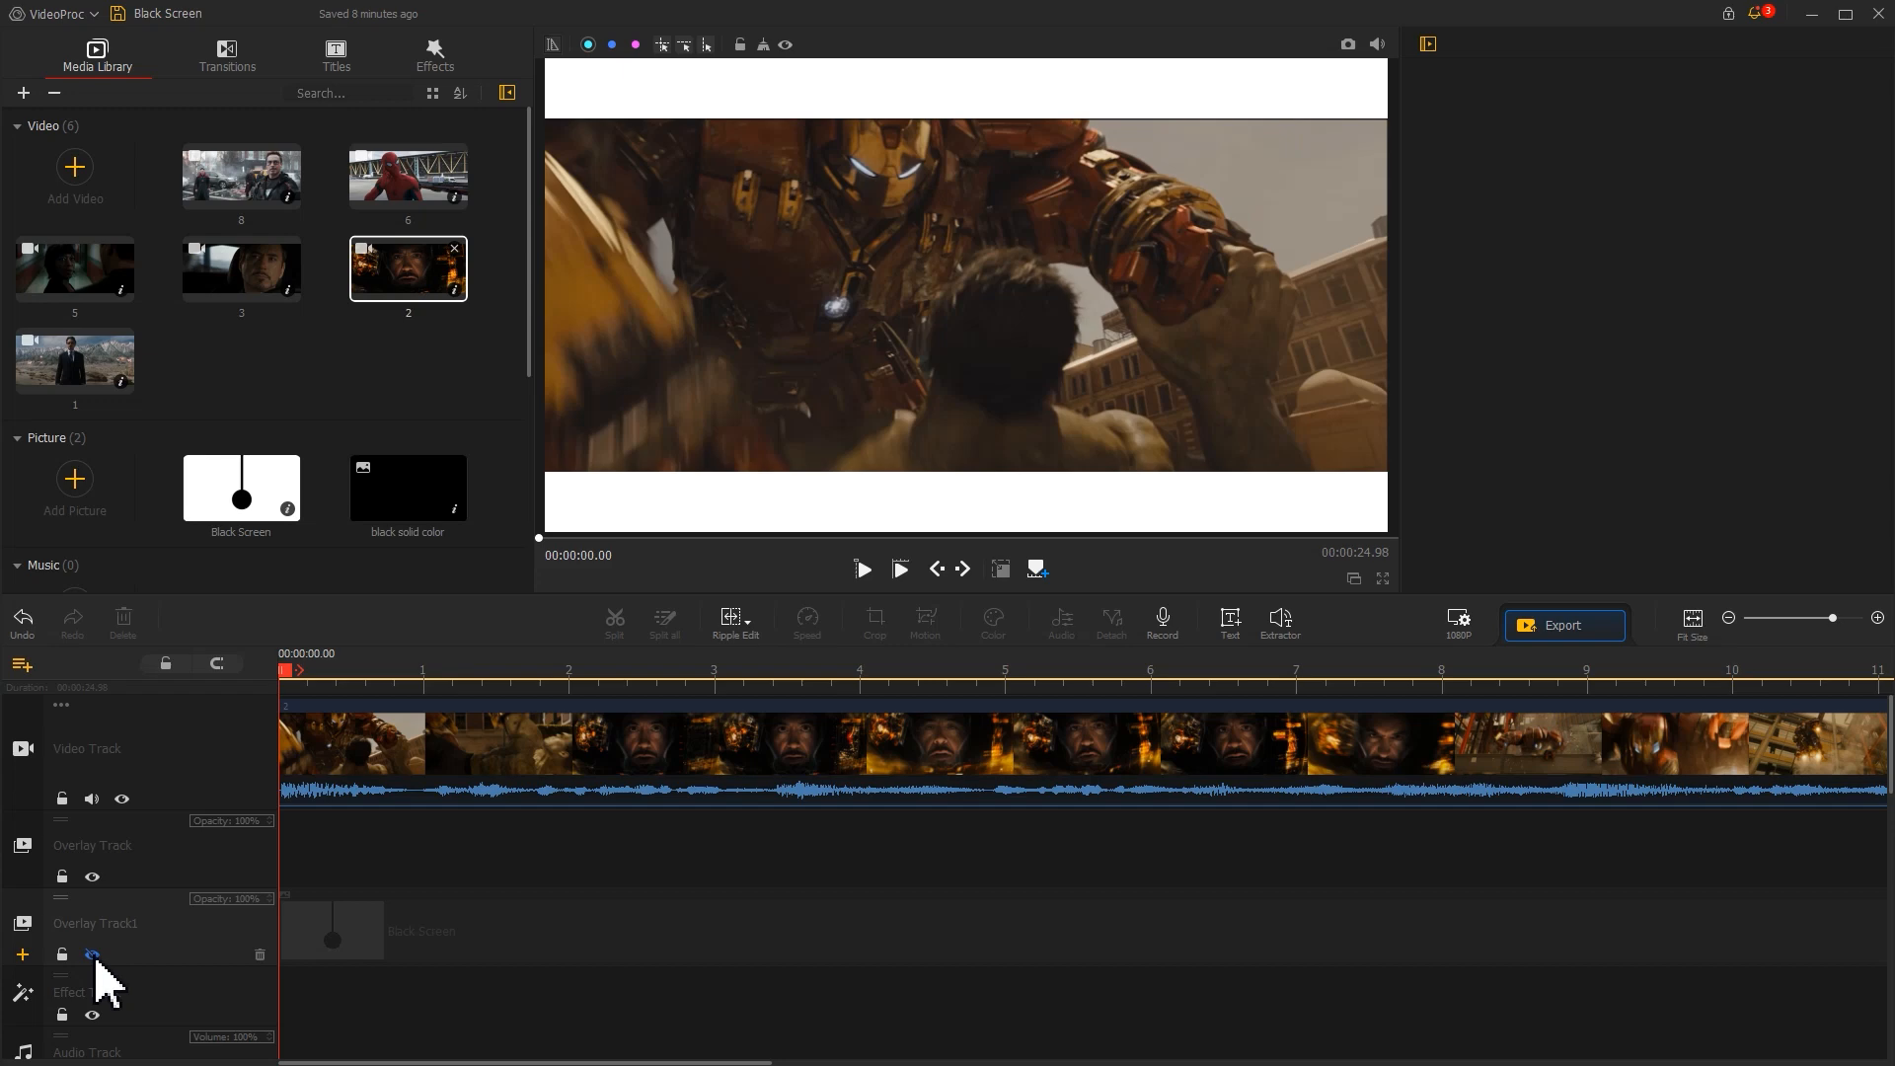
click(460, 750)
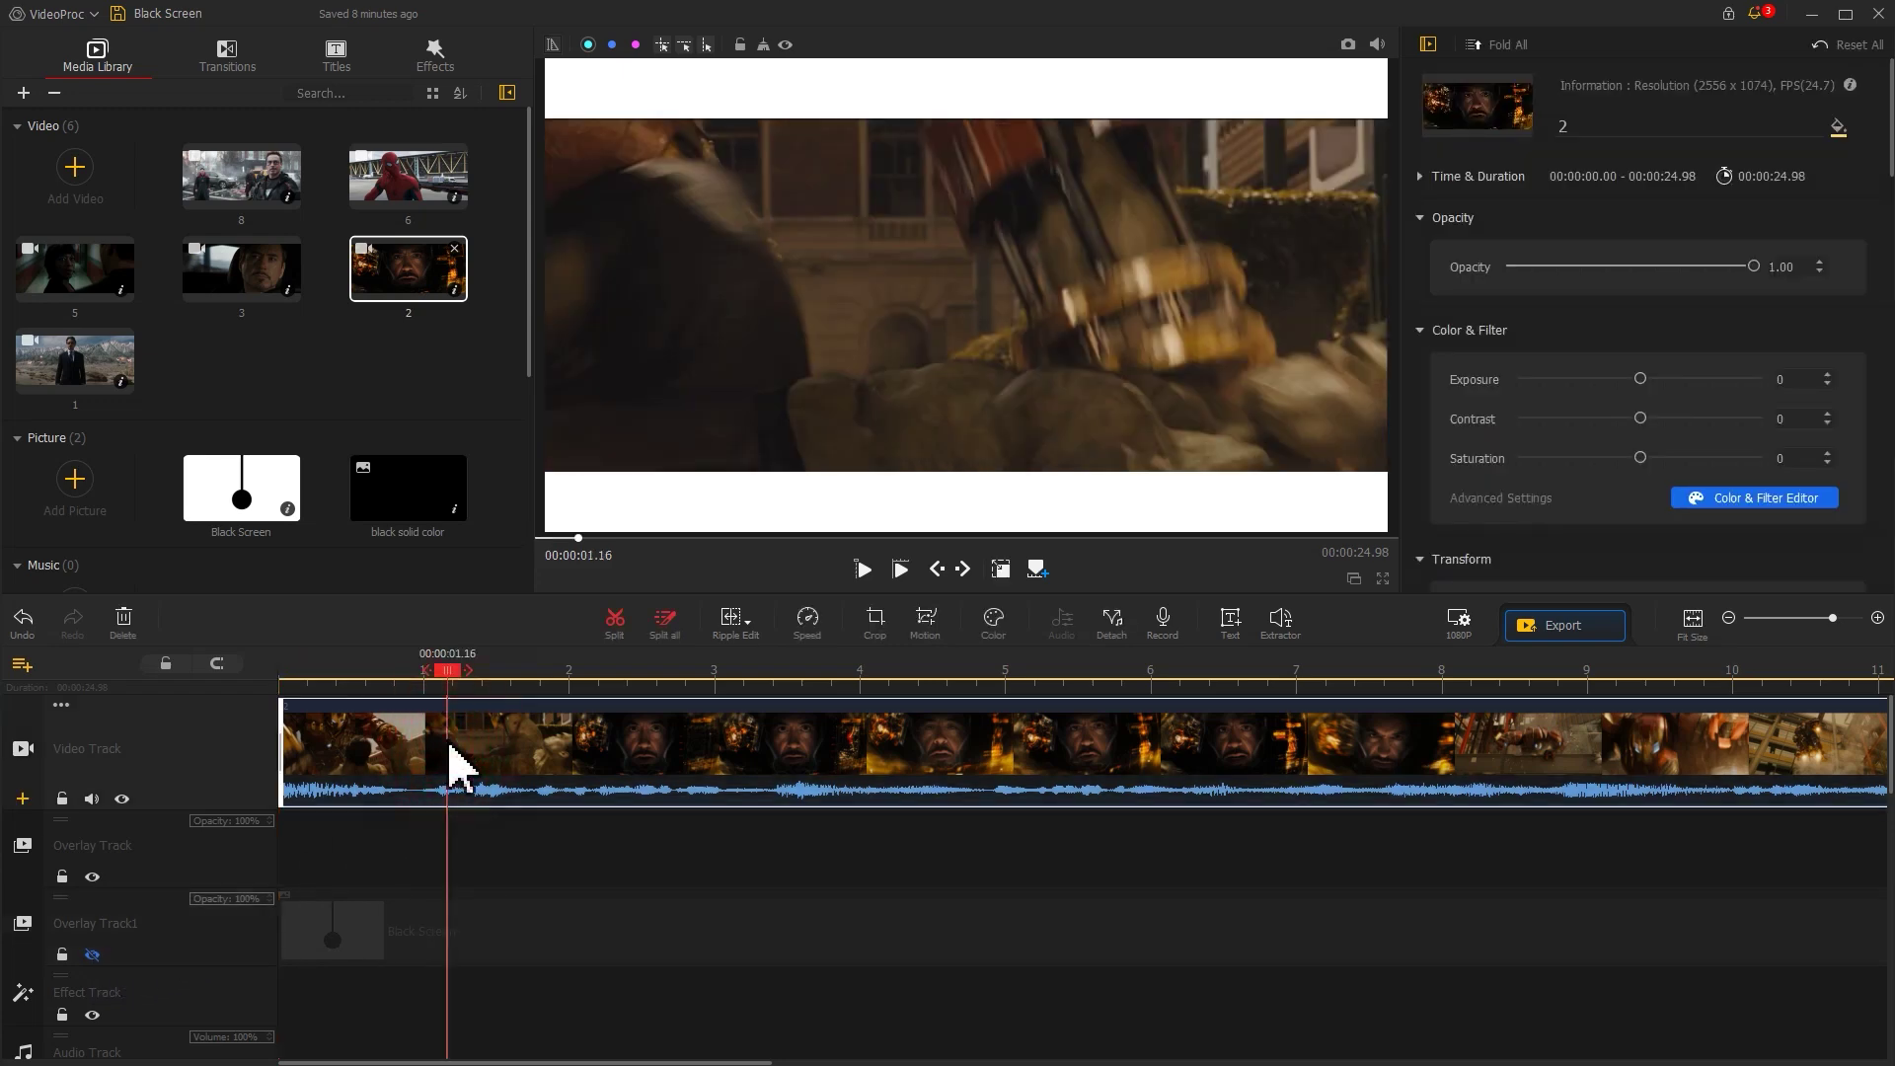
click(874, 621)
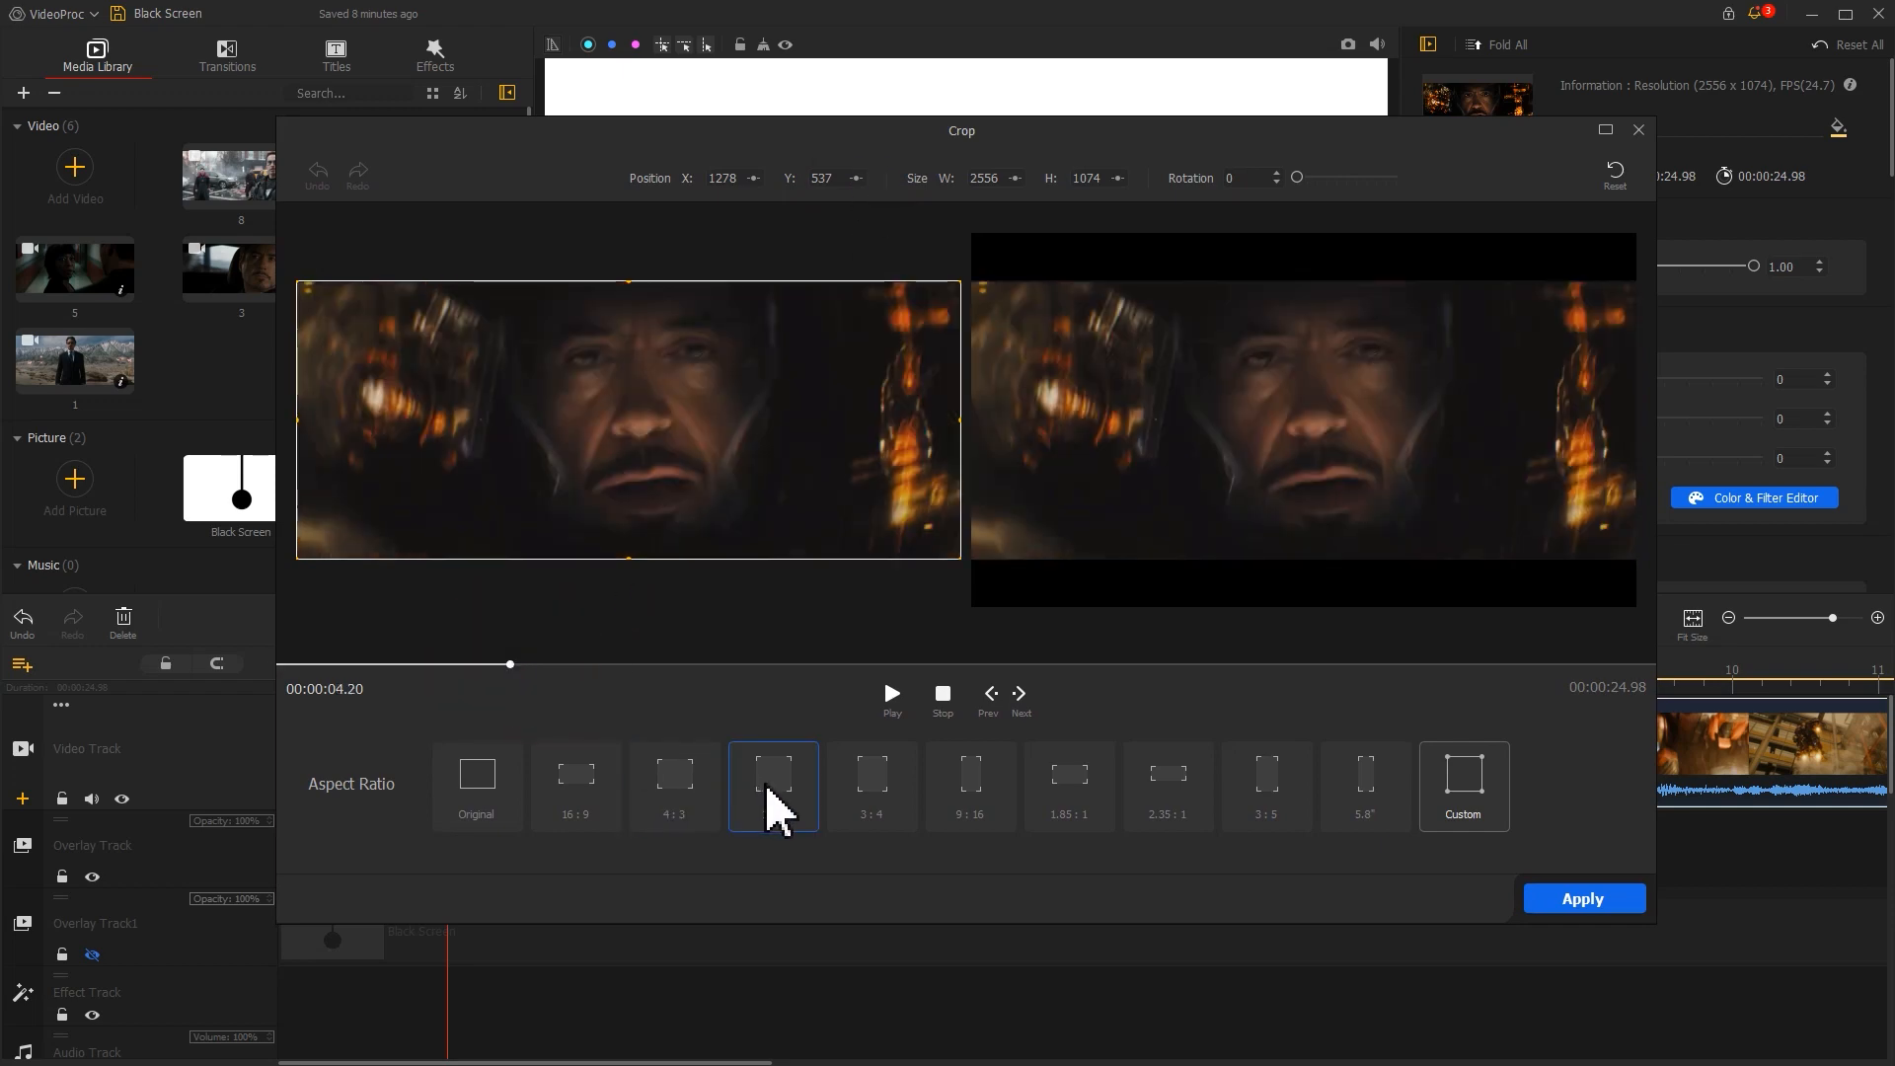
Crop movie clip 2 to a square 1:1 aspect ratio
click(772, 786)
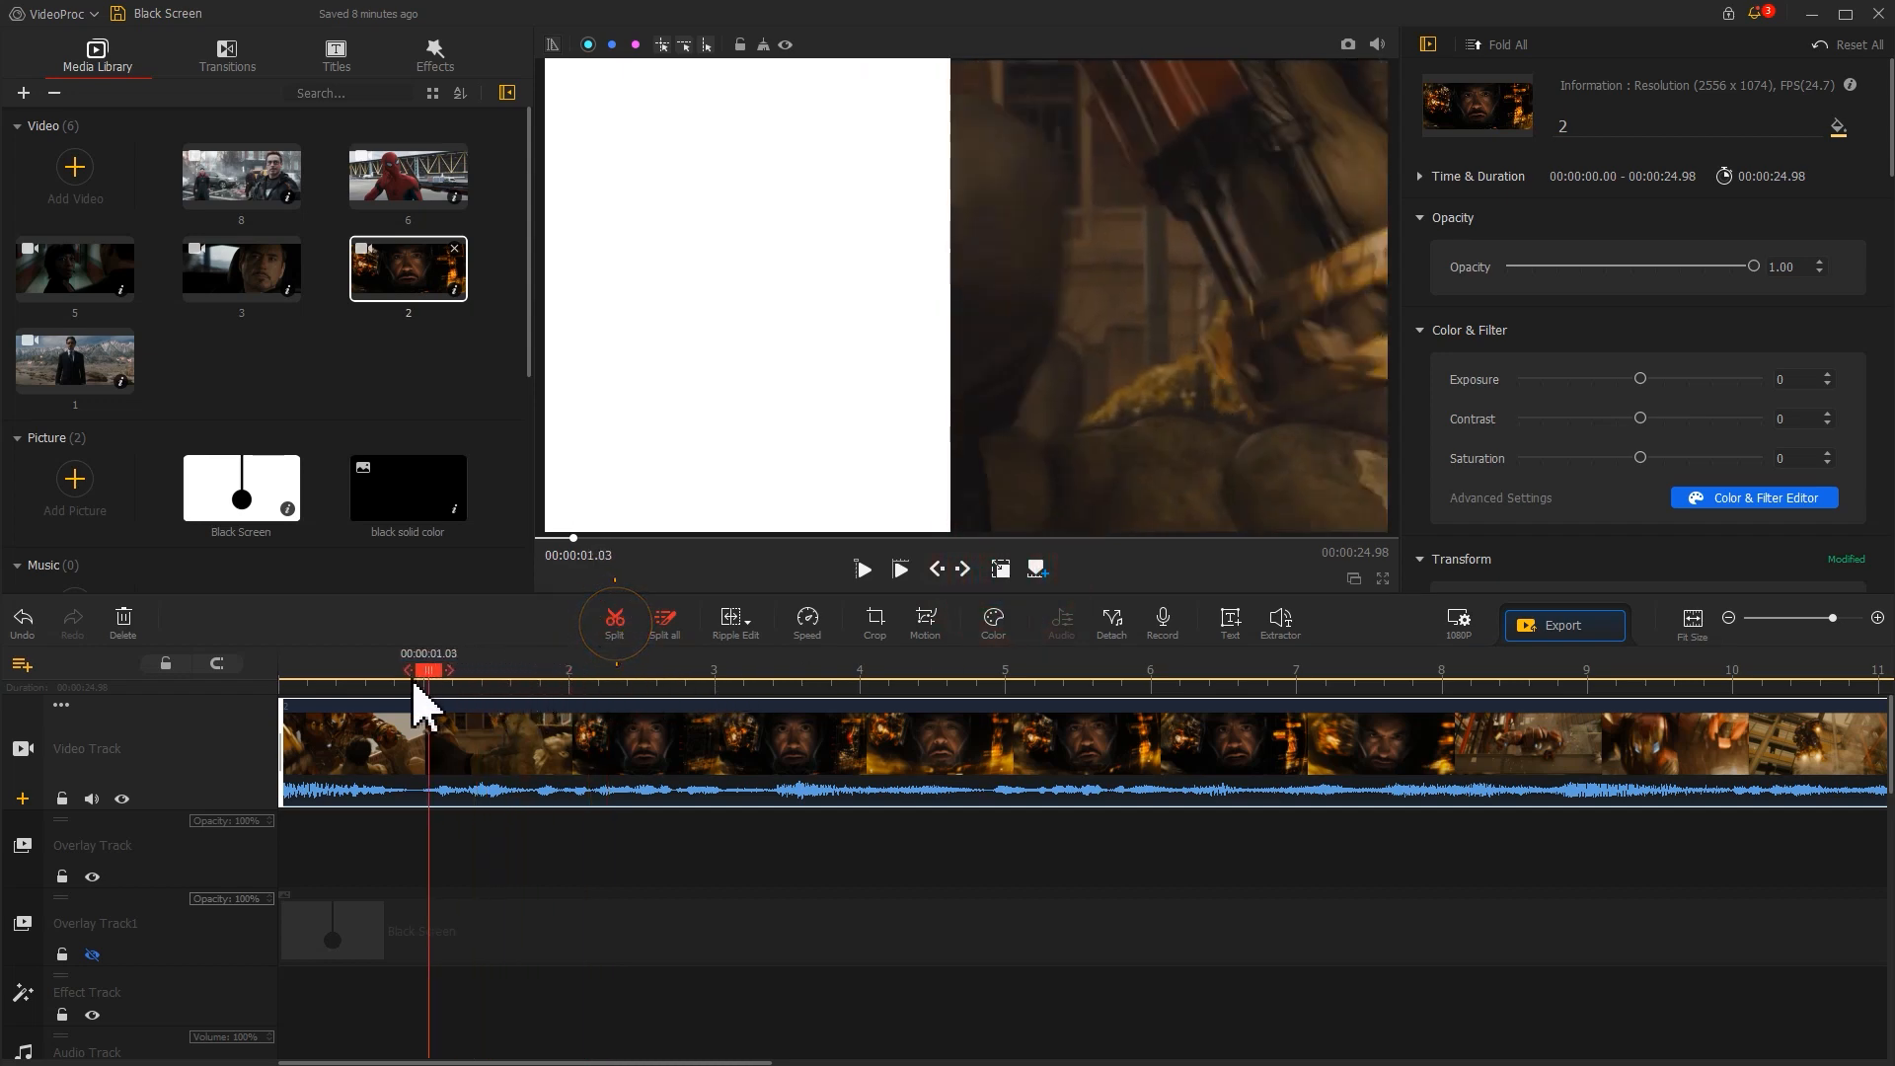
Split clip 2 twice at the playhead to about 2.6 seconds, then add clip 6 to the timeline
click(614, 622)
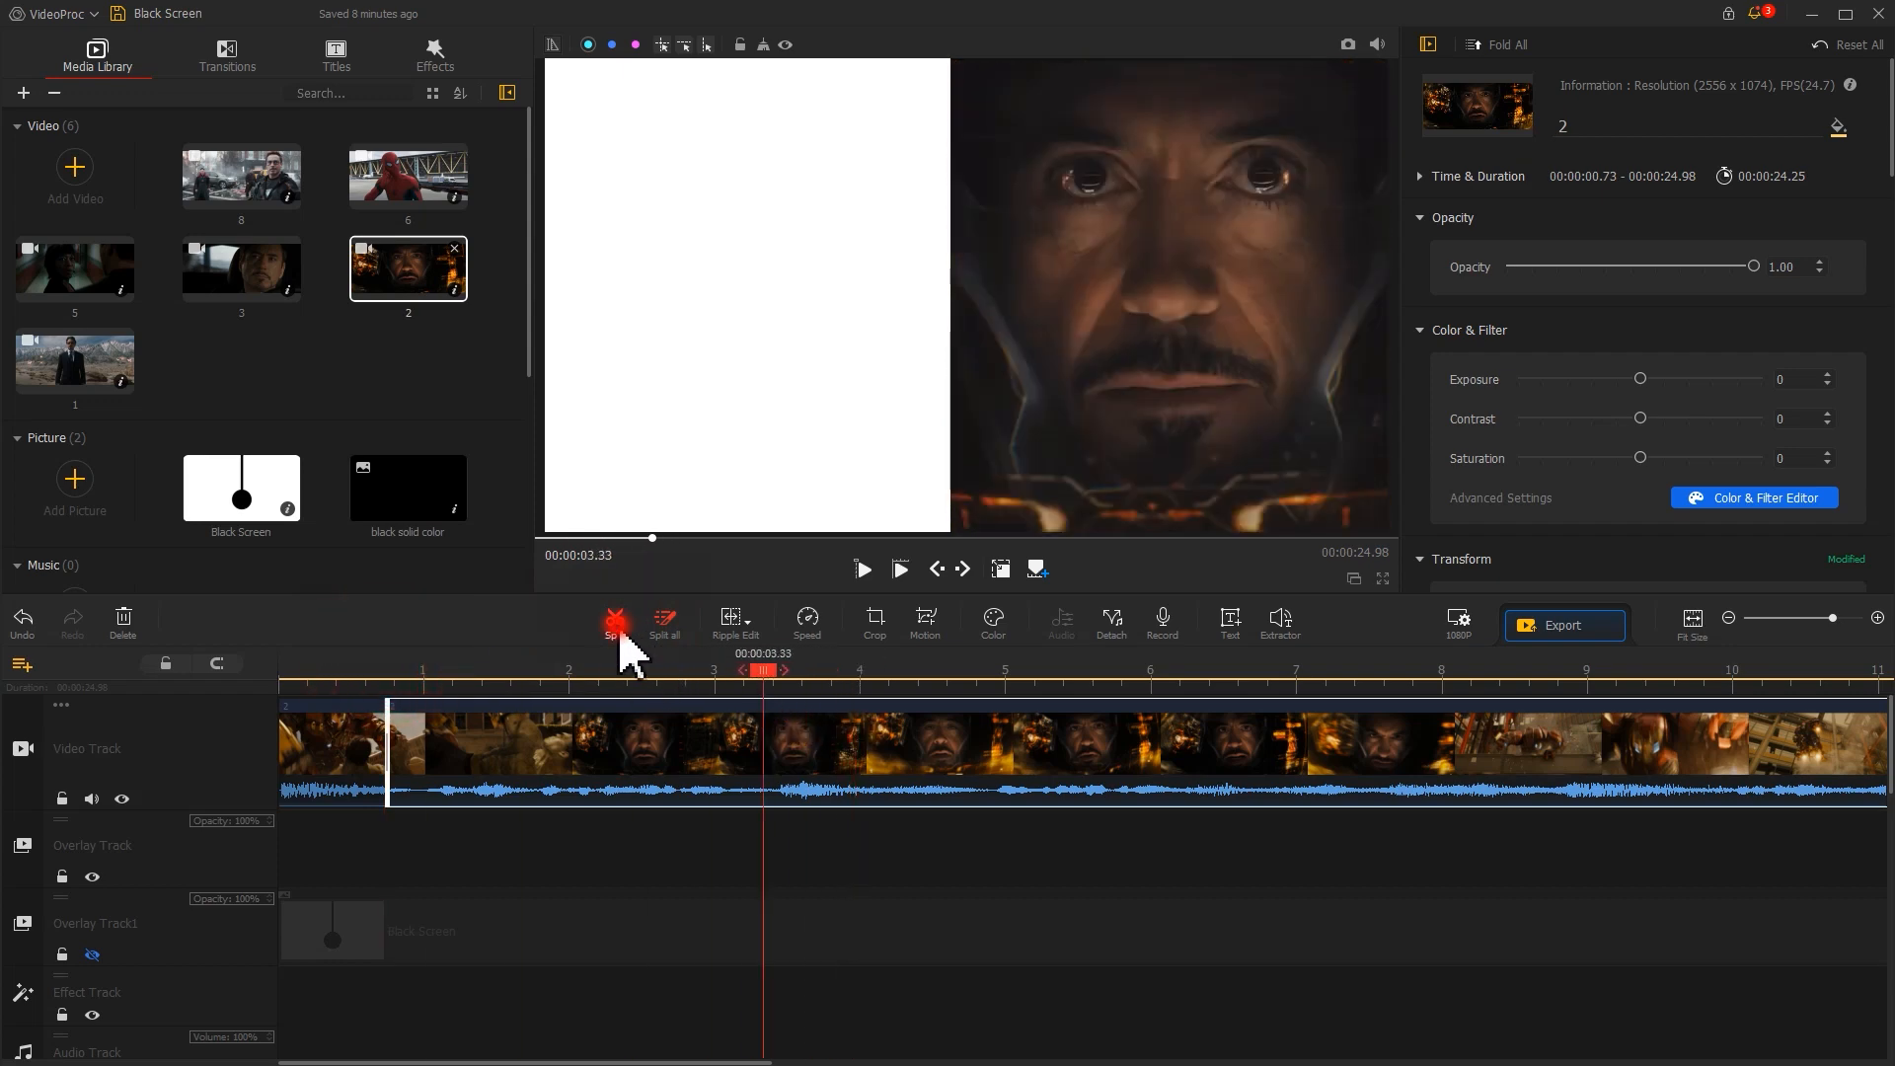
click(614, 622)
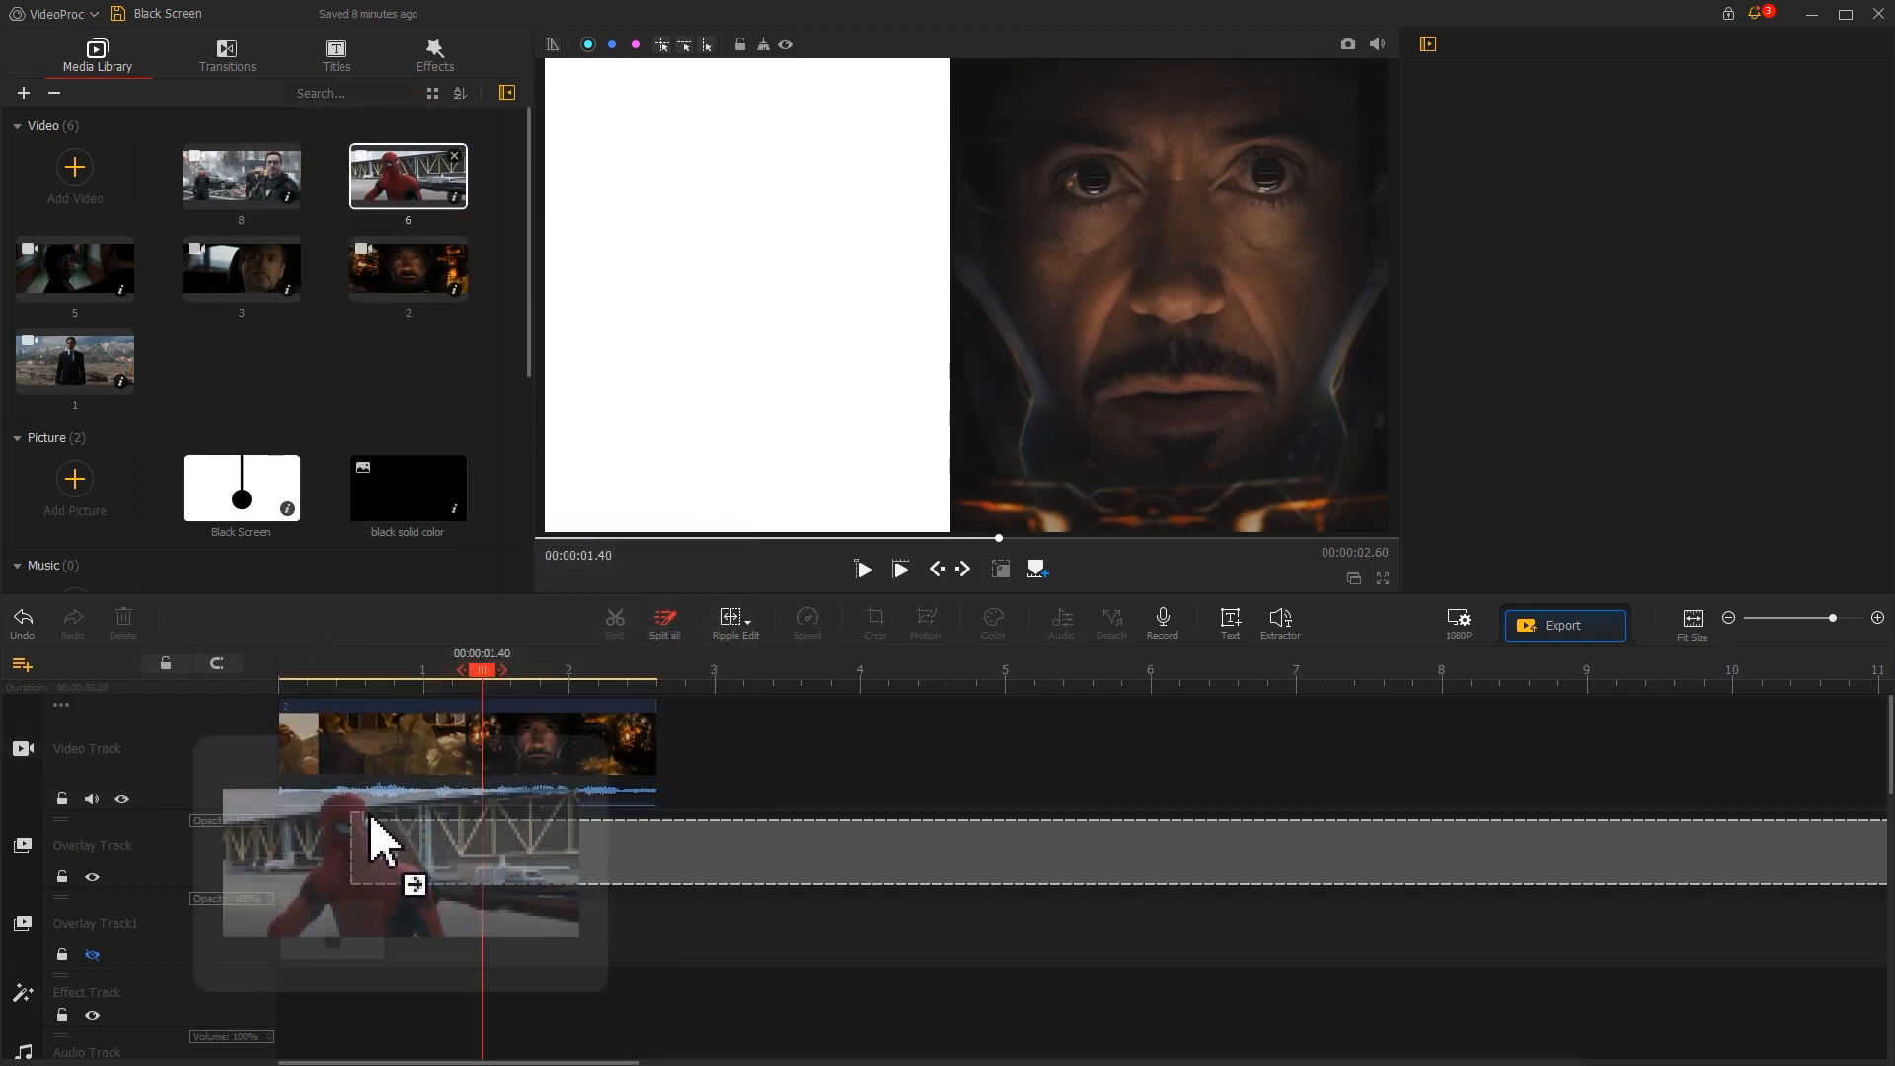
click(873, 622)
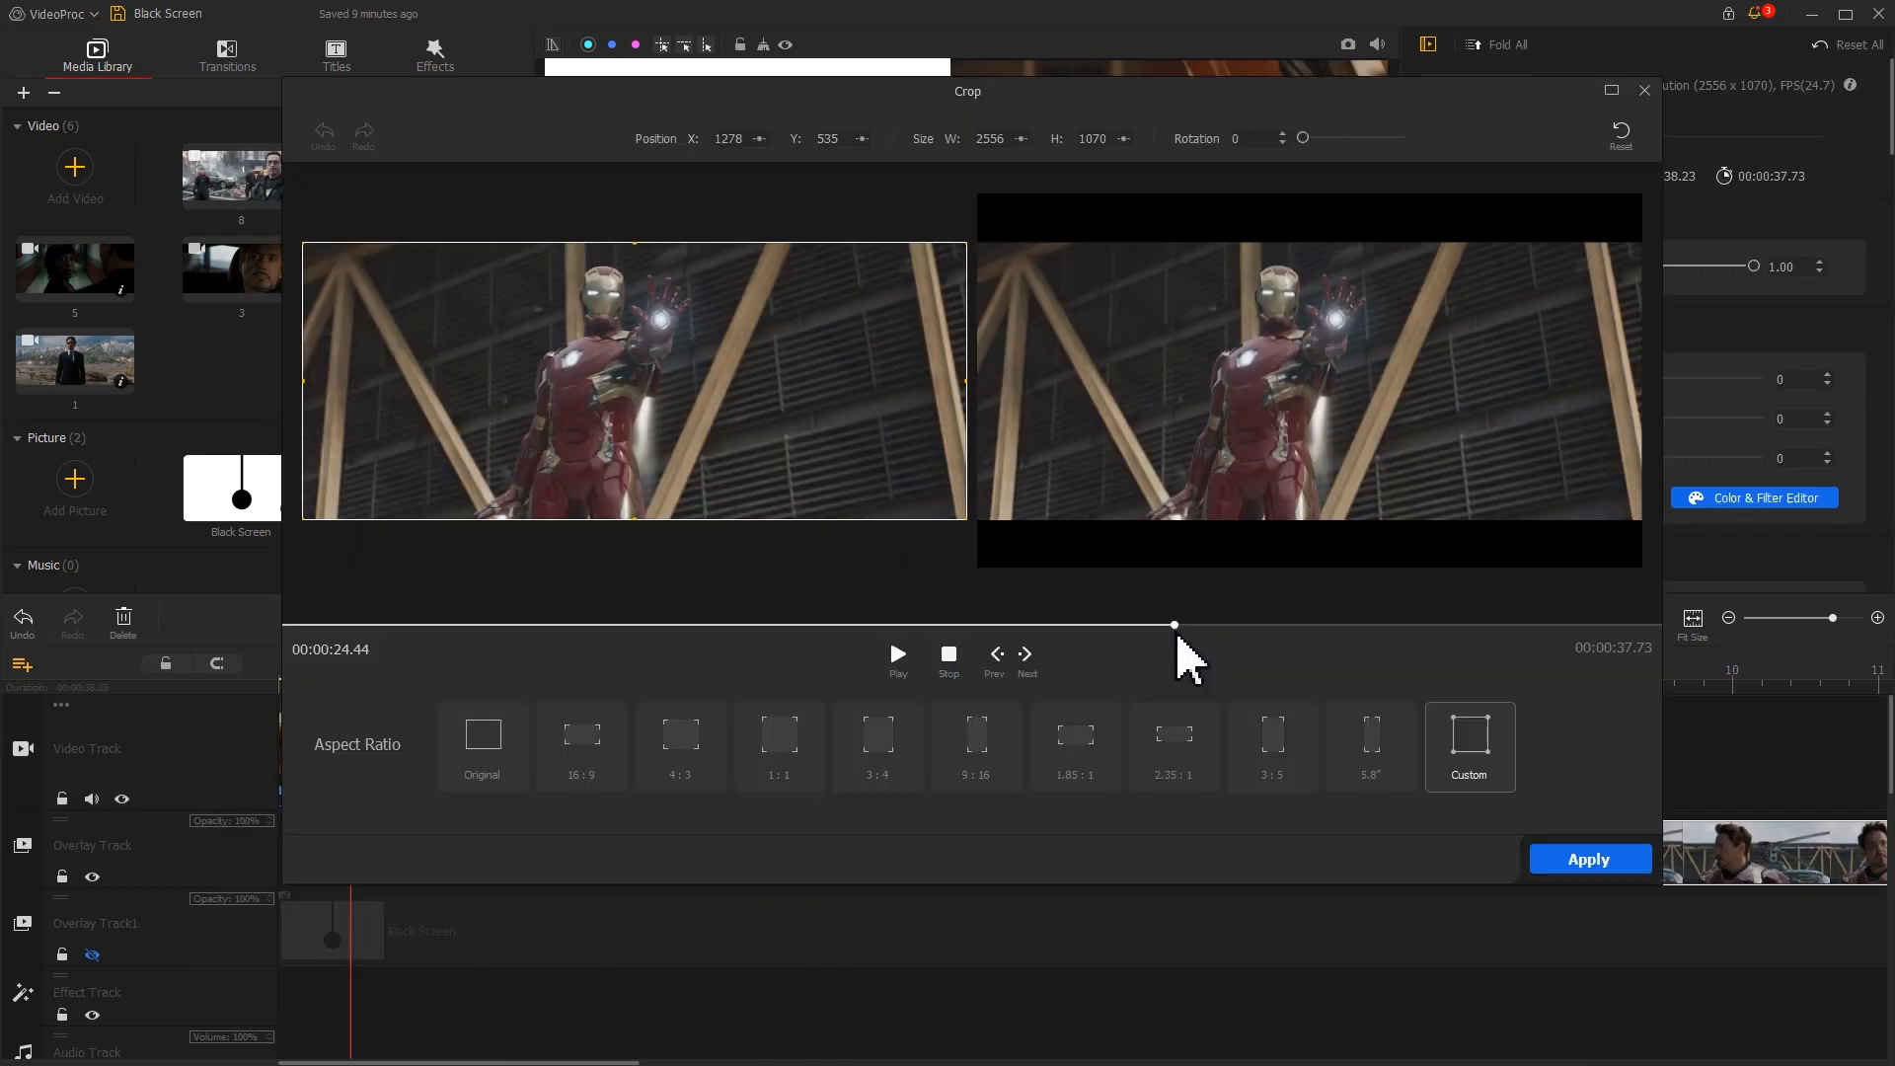
Scrub the crop preview while arranging clips across overlay tracks with the pendulum beneath
click(777, 746)
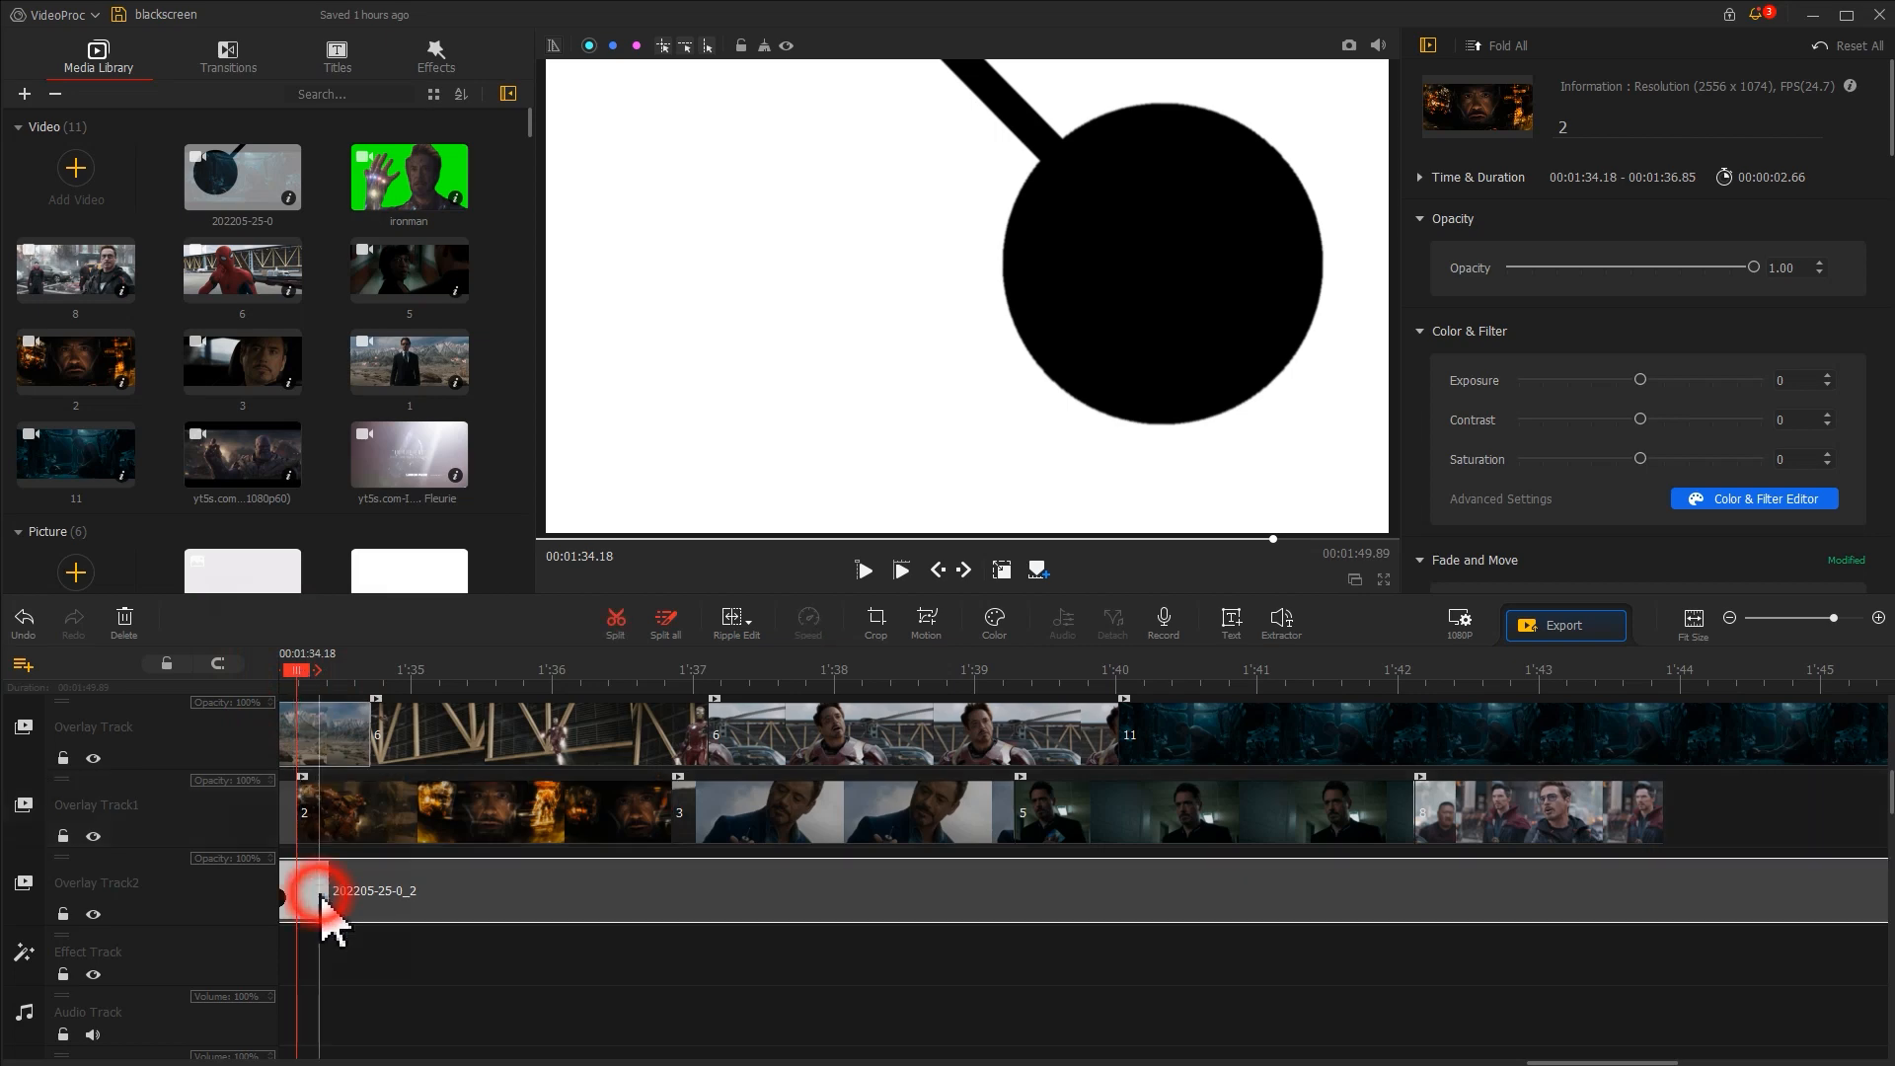
Set the pendulum clip's Compositing blend mode to Screen so the movie shows through
click(338, 904)
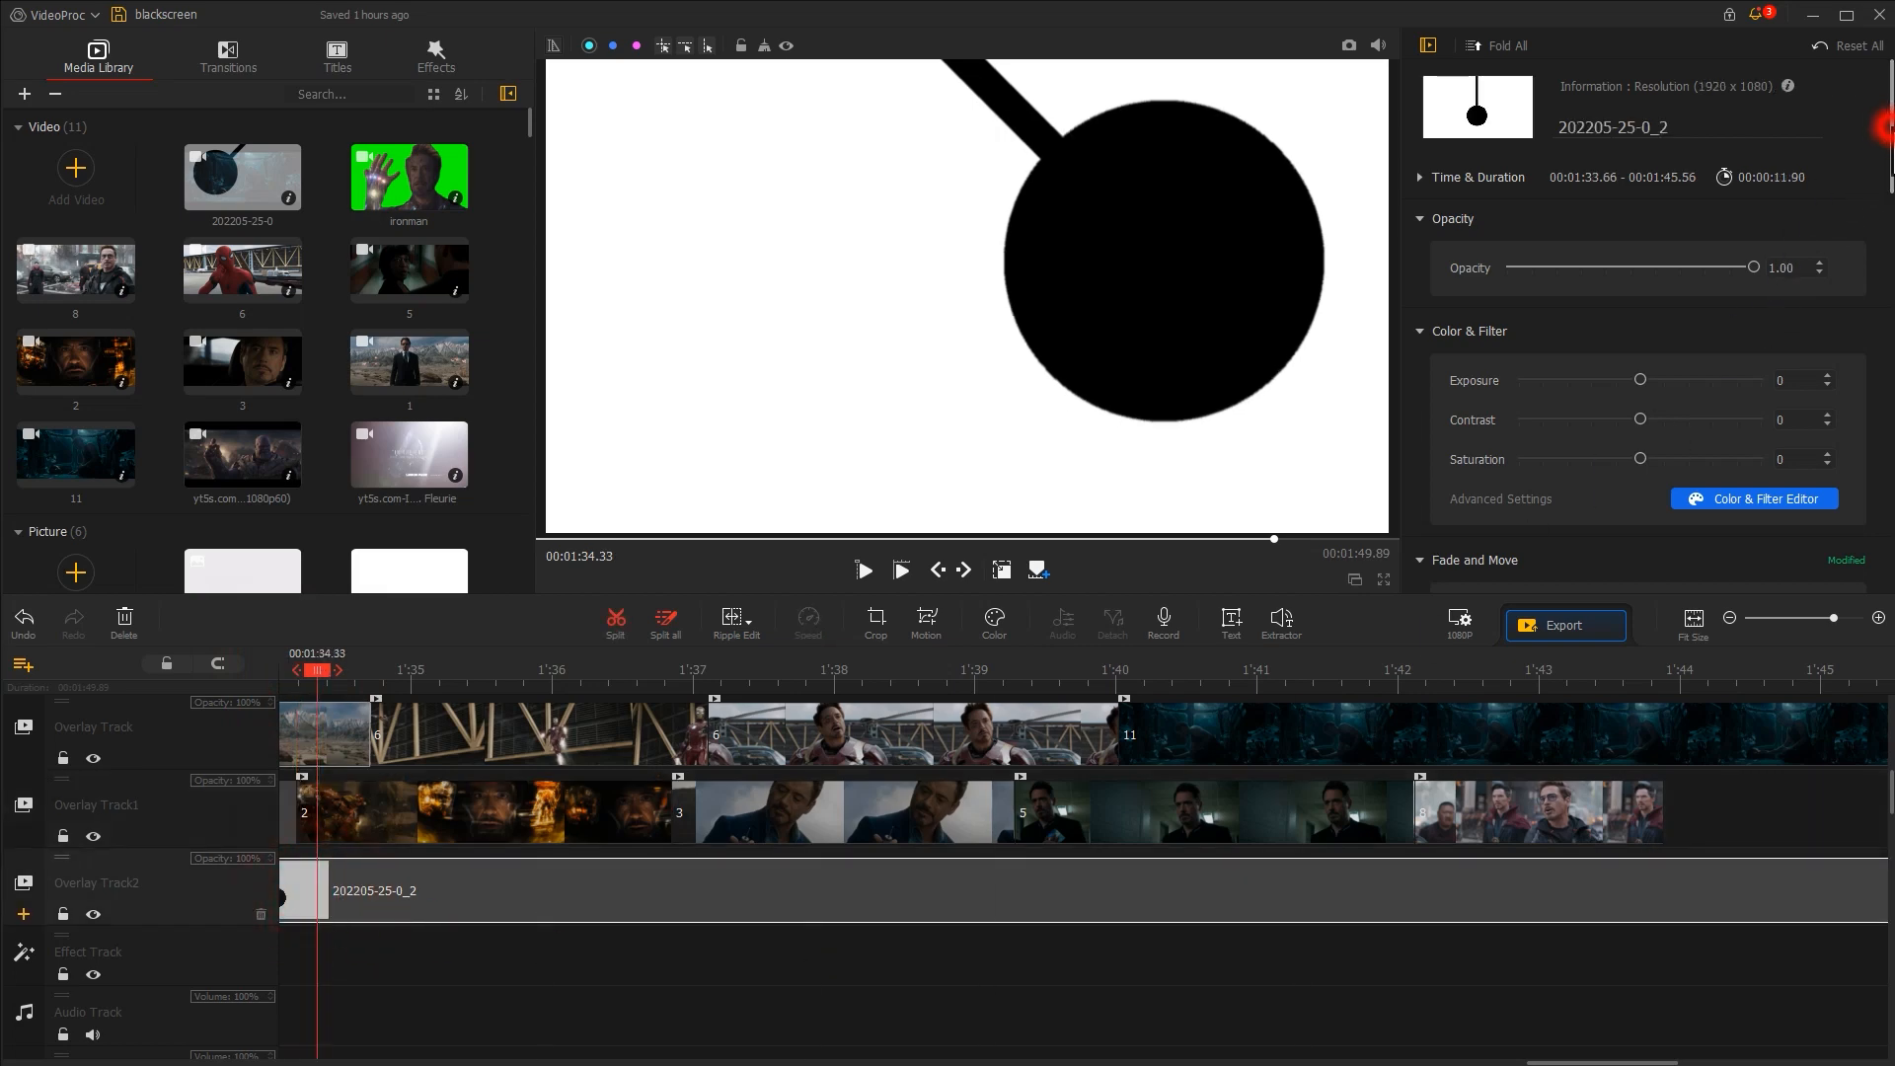
scroll(down, 3)
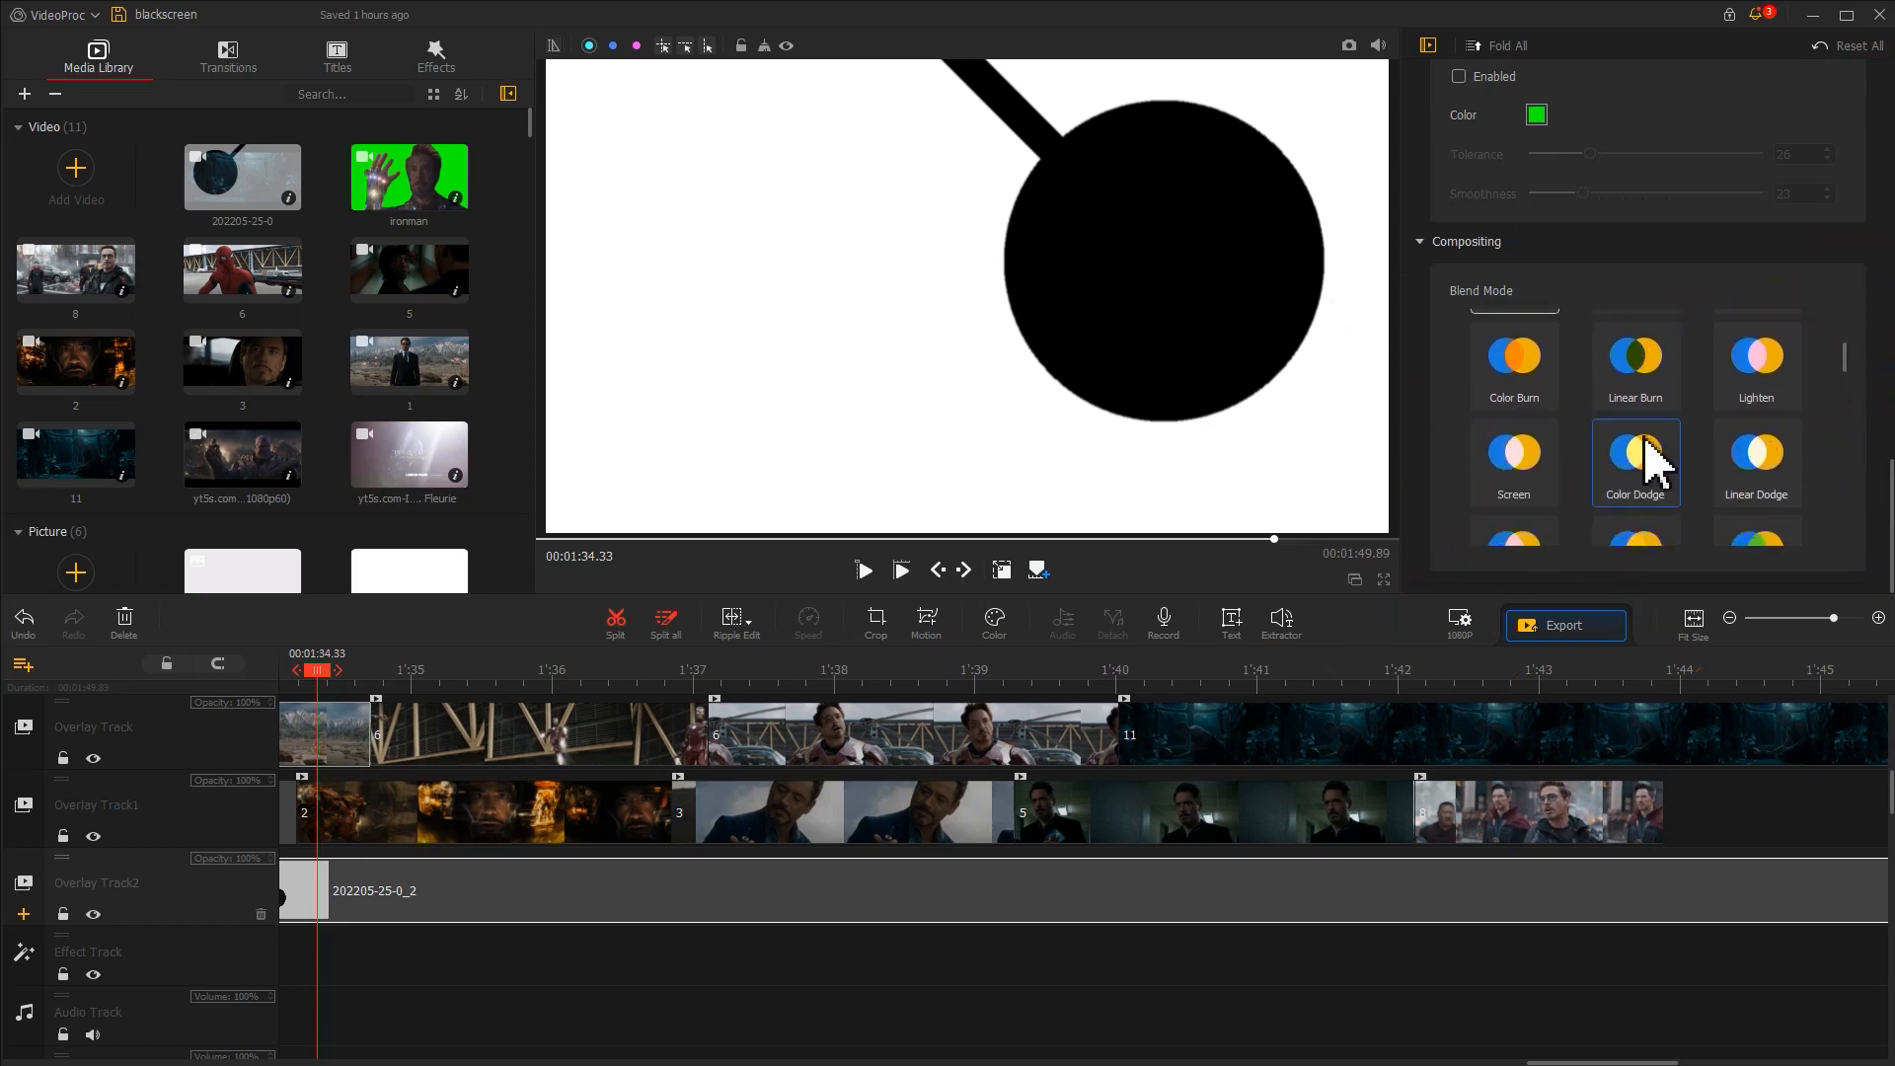
click(1512, 462)
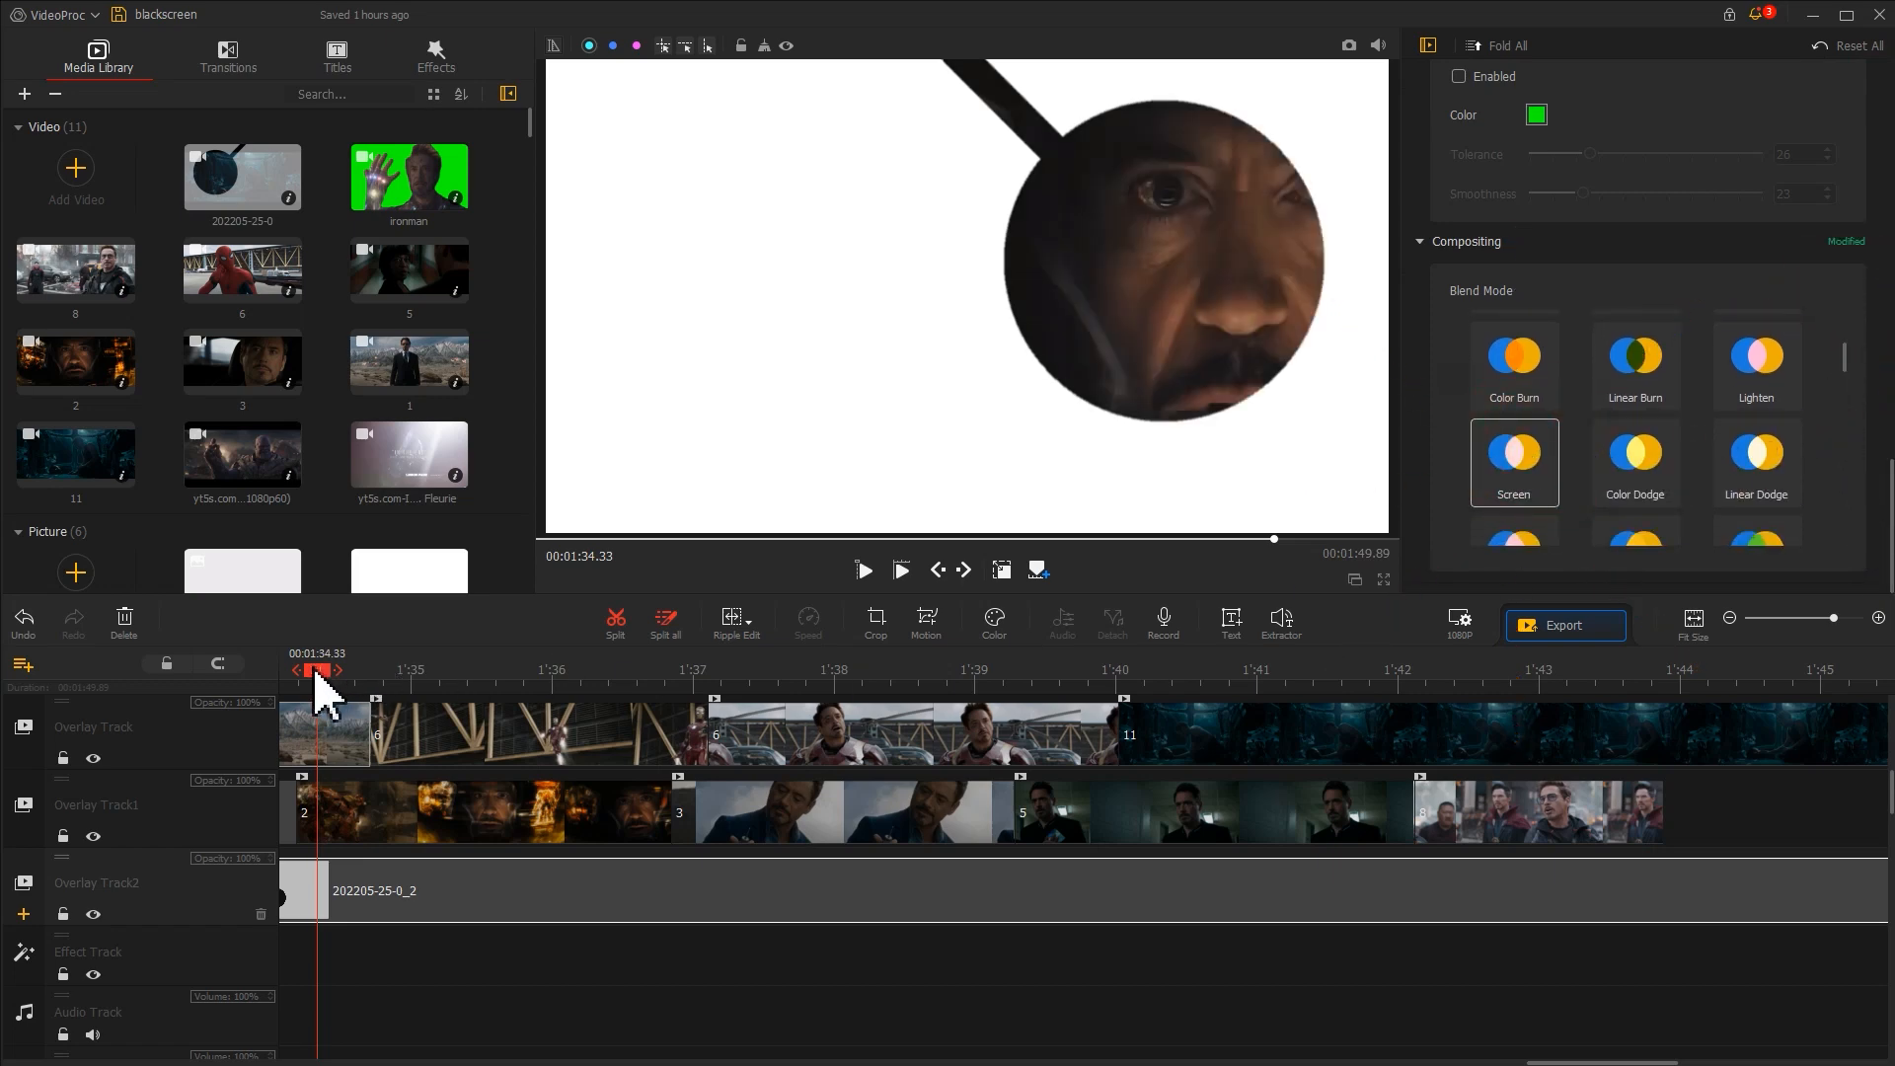